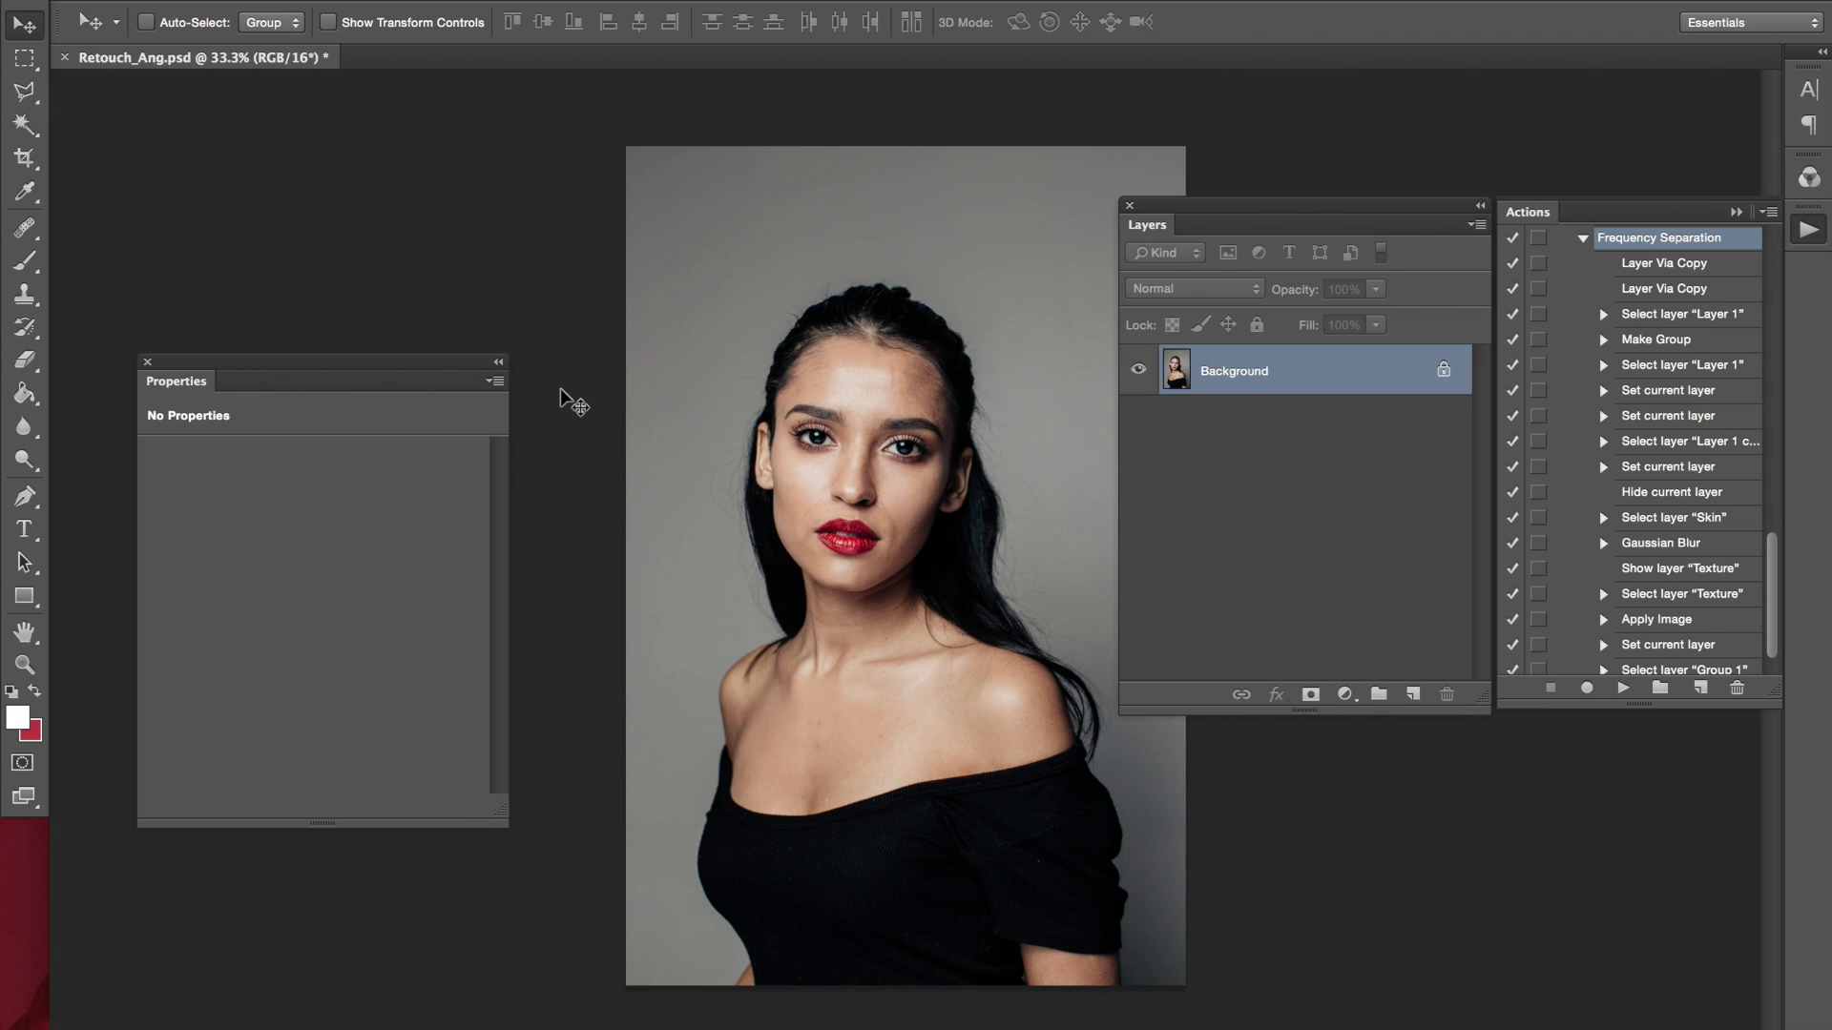
mouse_move(580, 402)
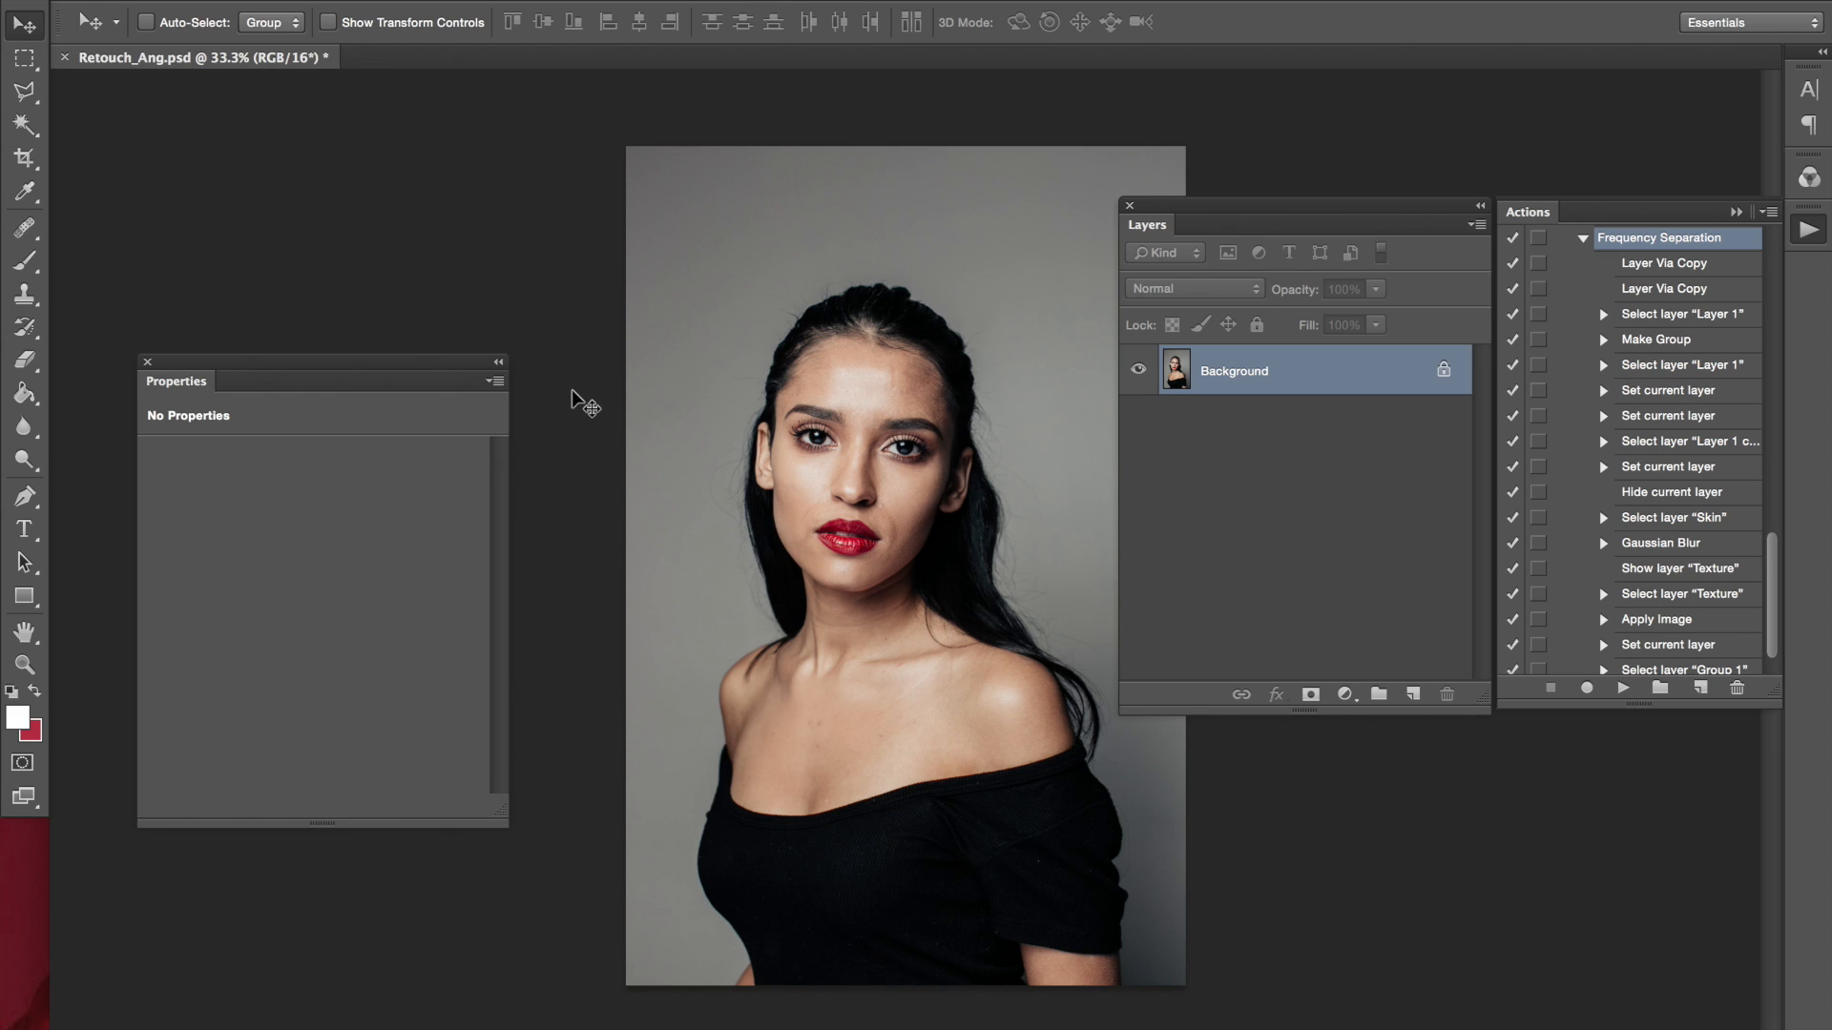
mouse_move(660, 449)
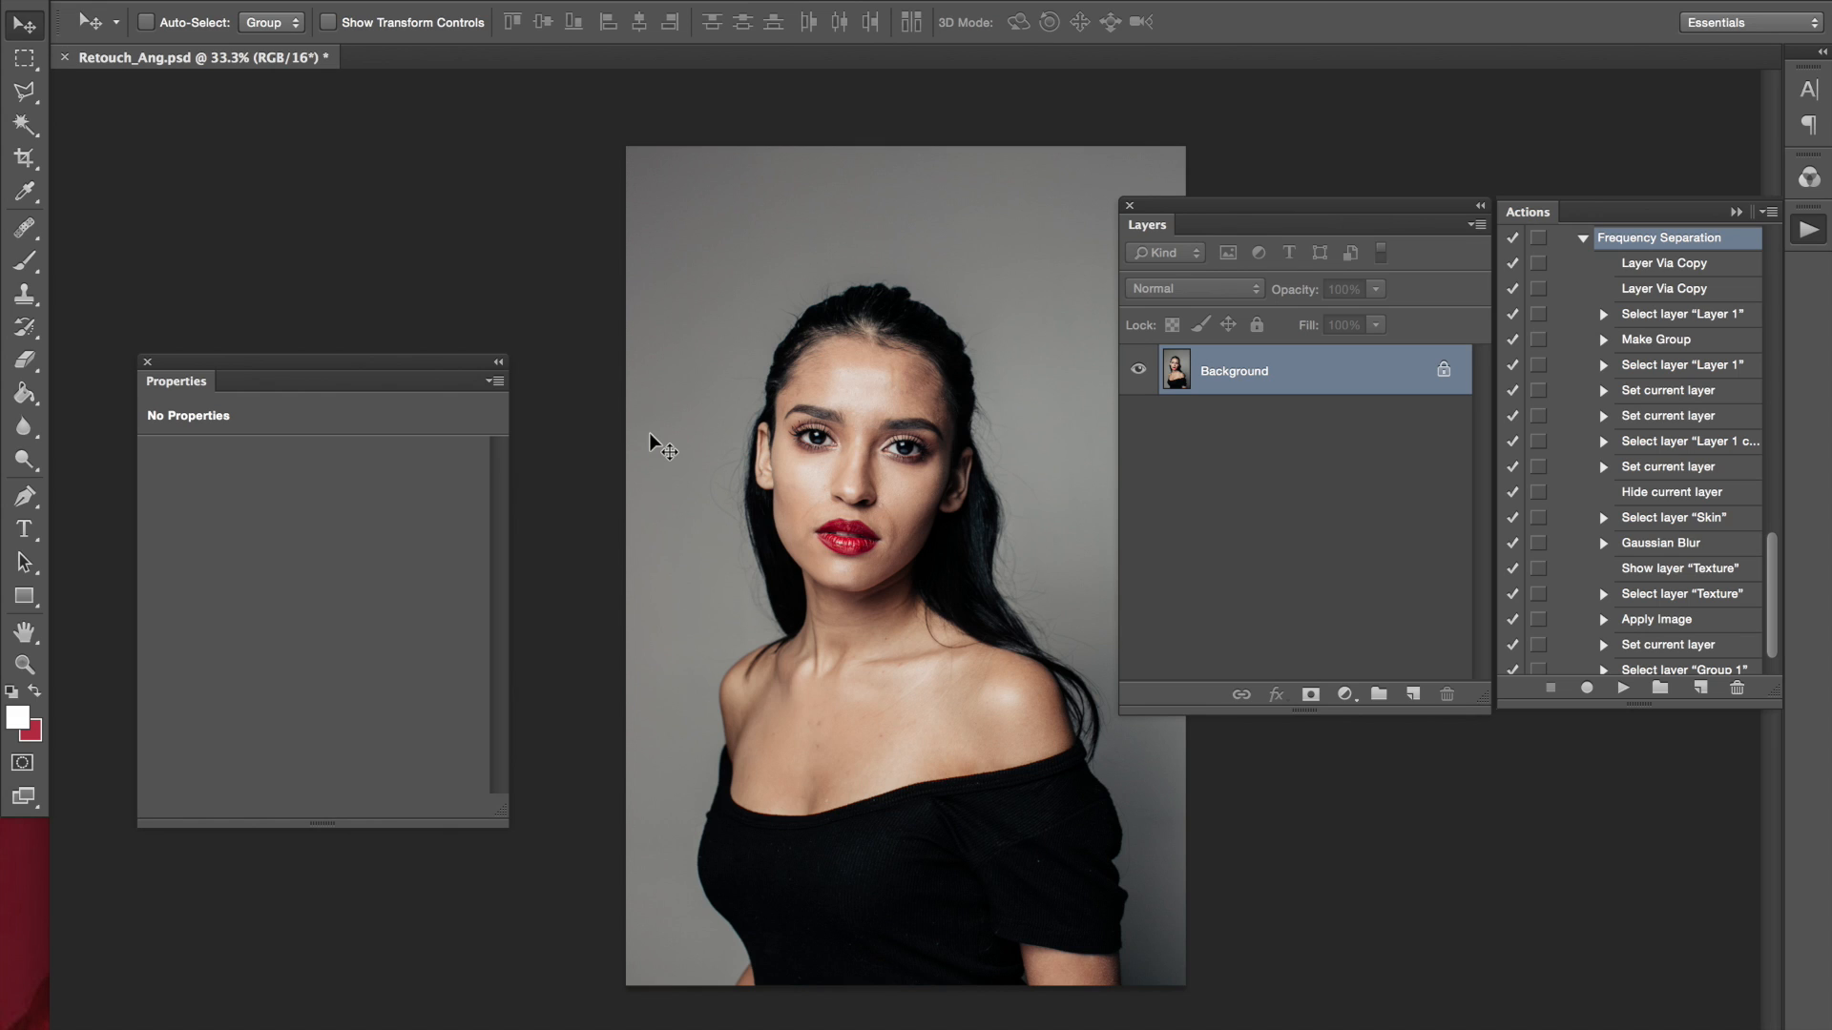
mouse_move(1445, 214)
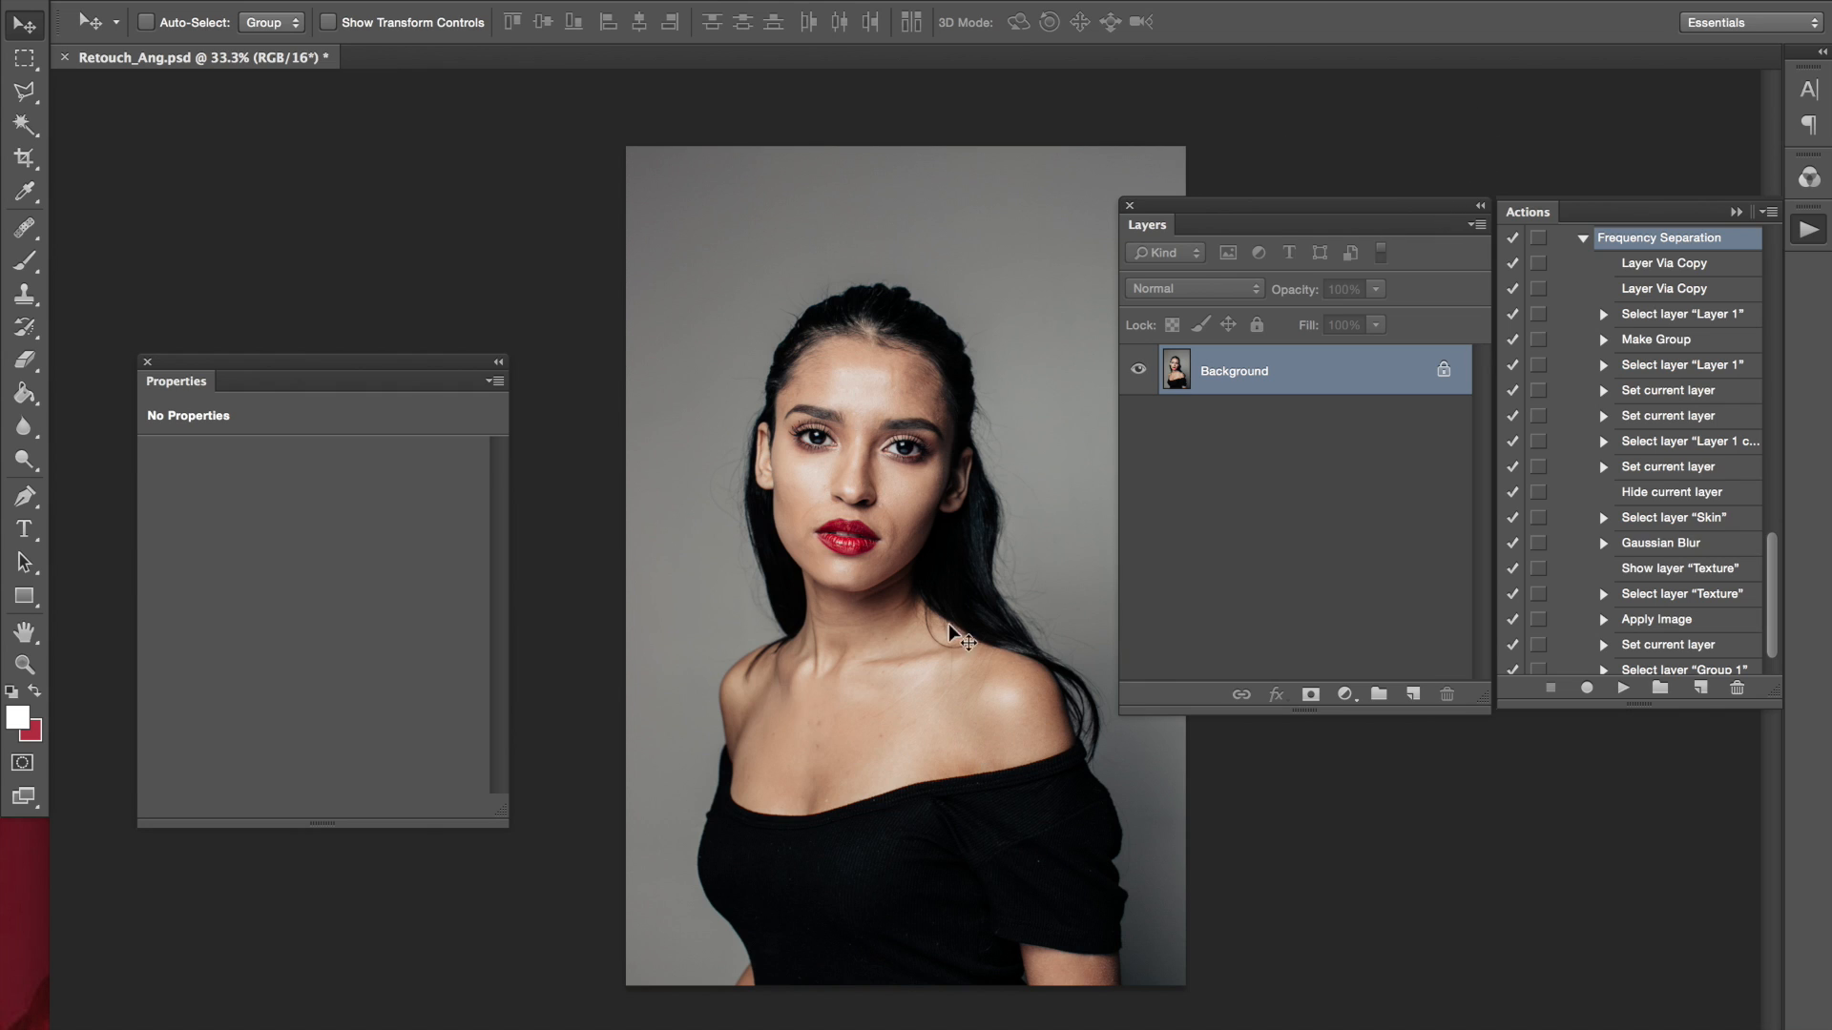
mouse_move(947, 552)
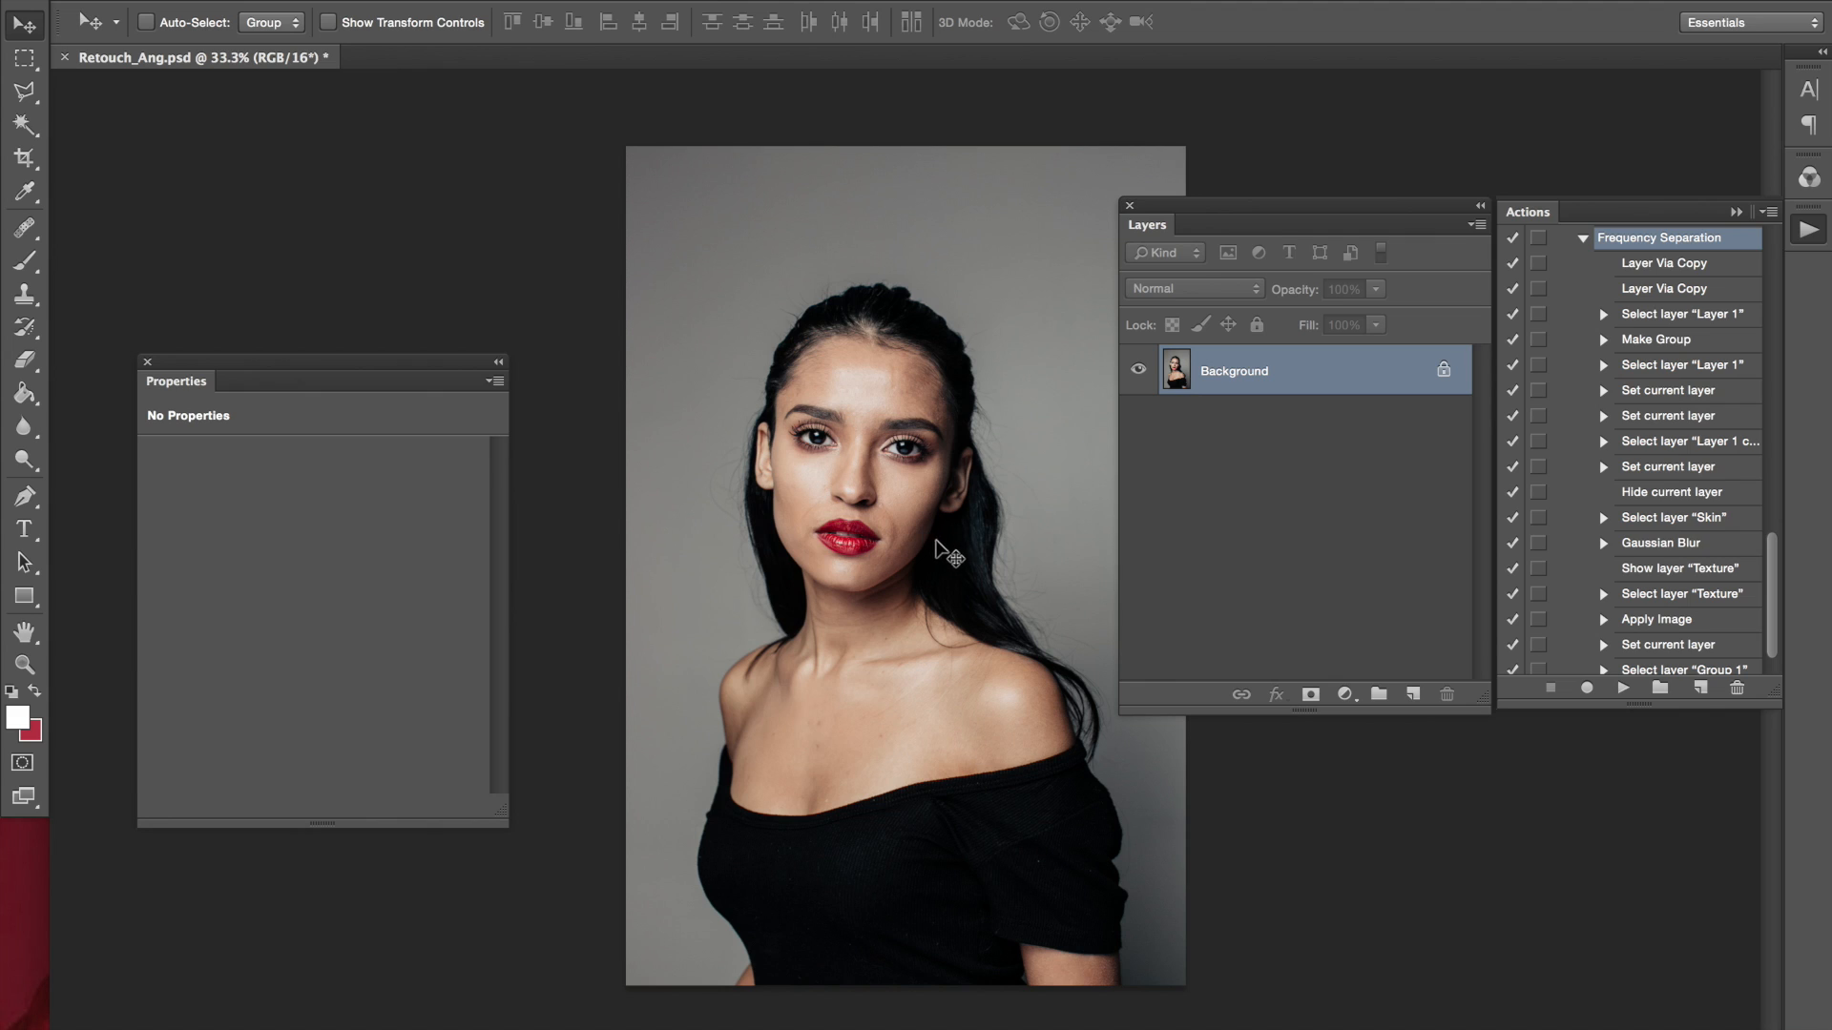
mouse_move(956, 559)
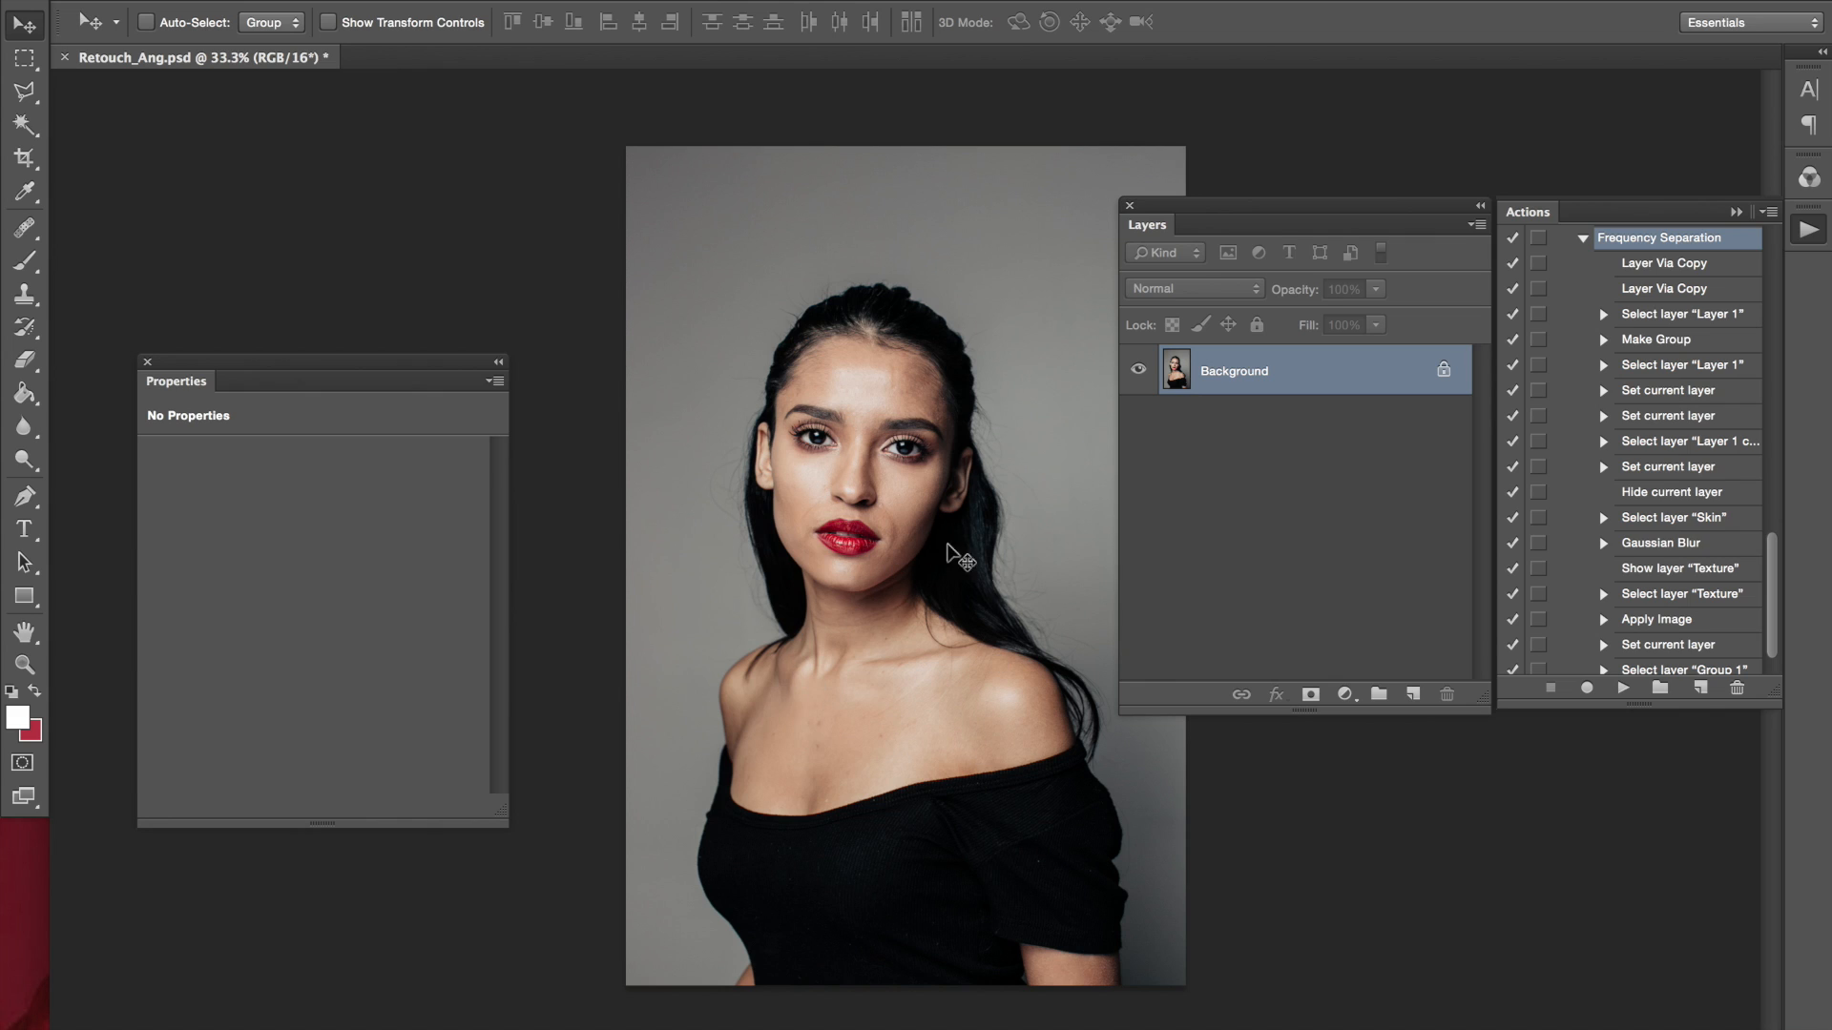
mouse_move(909, 643)
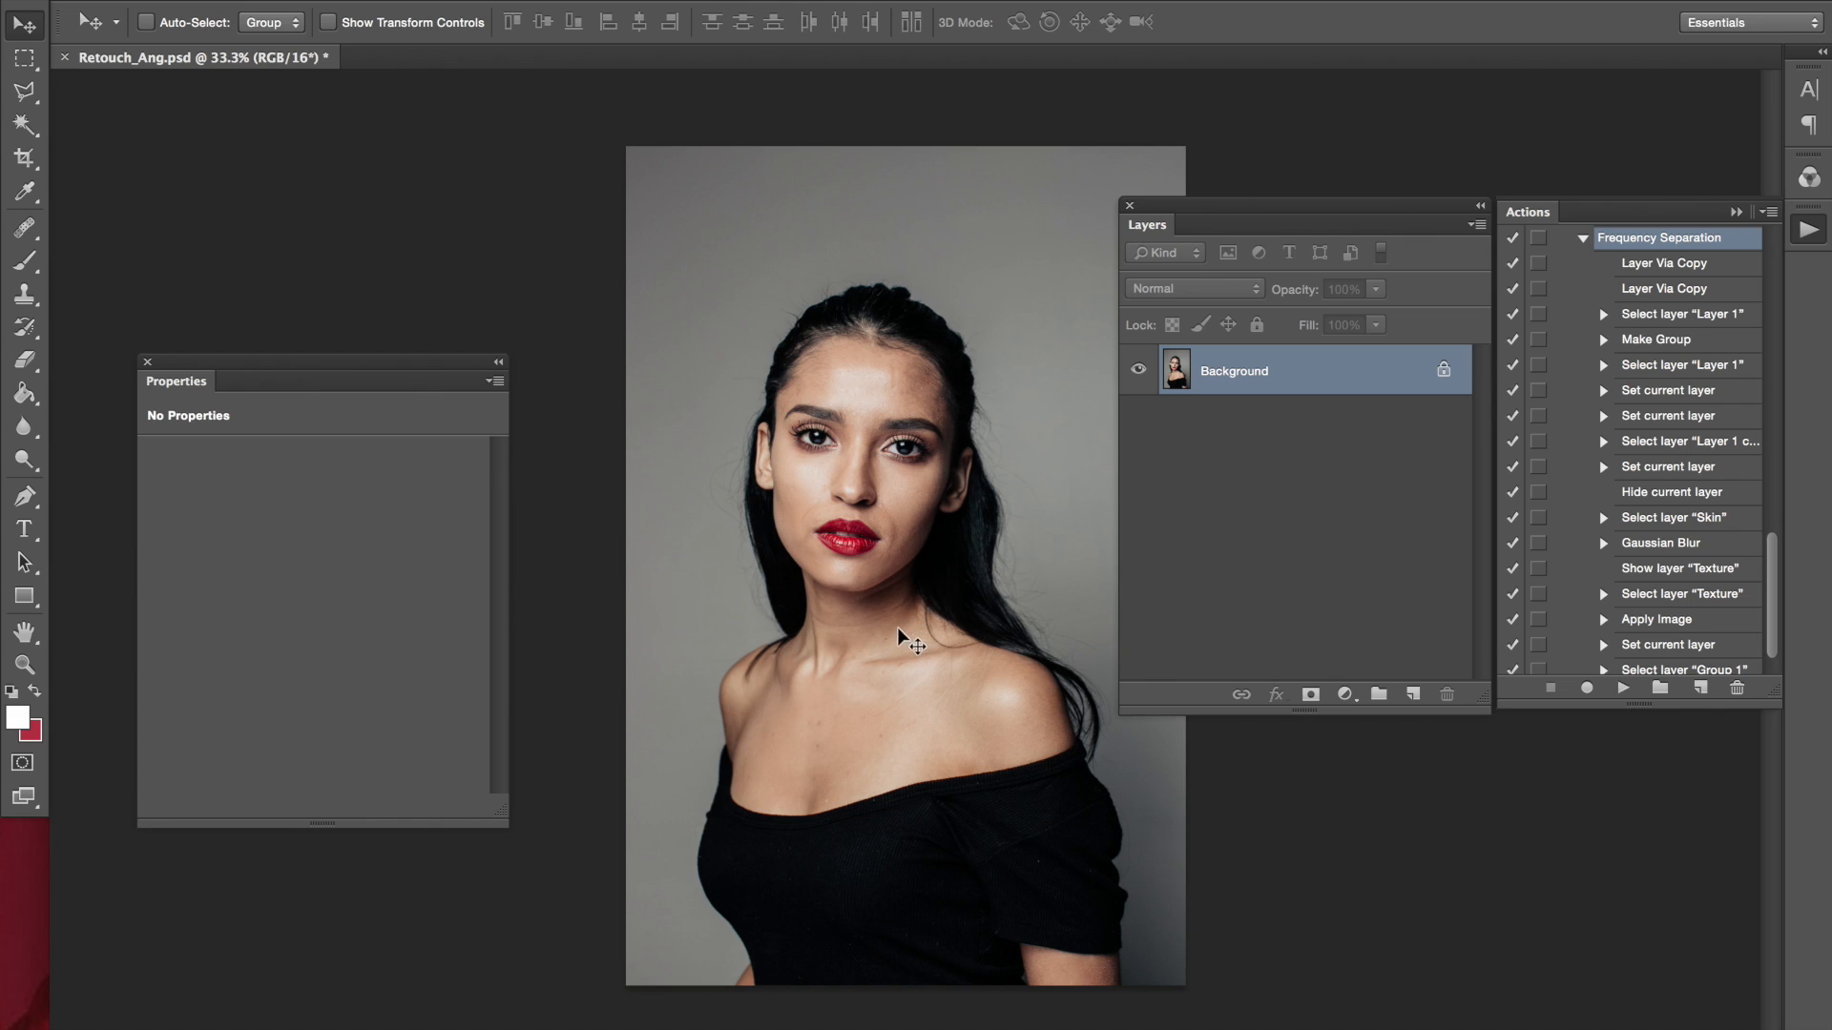
mouse_move(1001, 366)
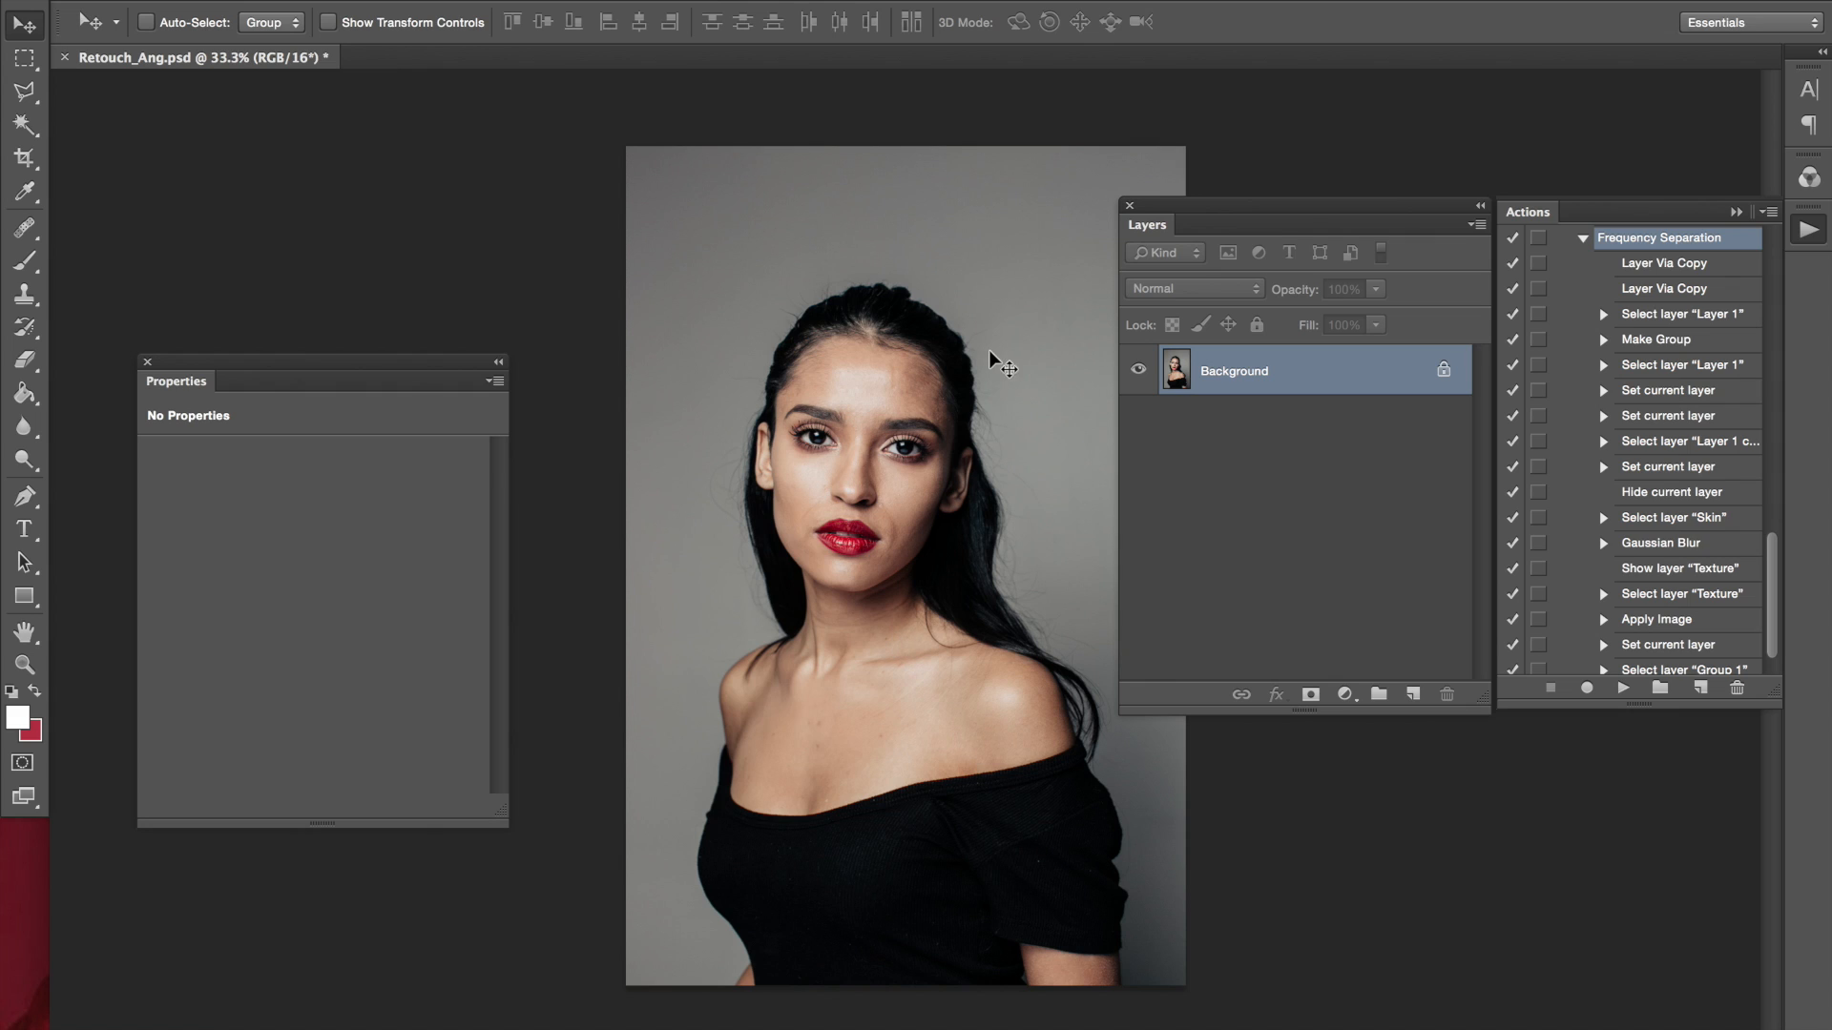
mouse_move(1183, 265)
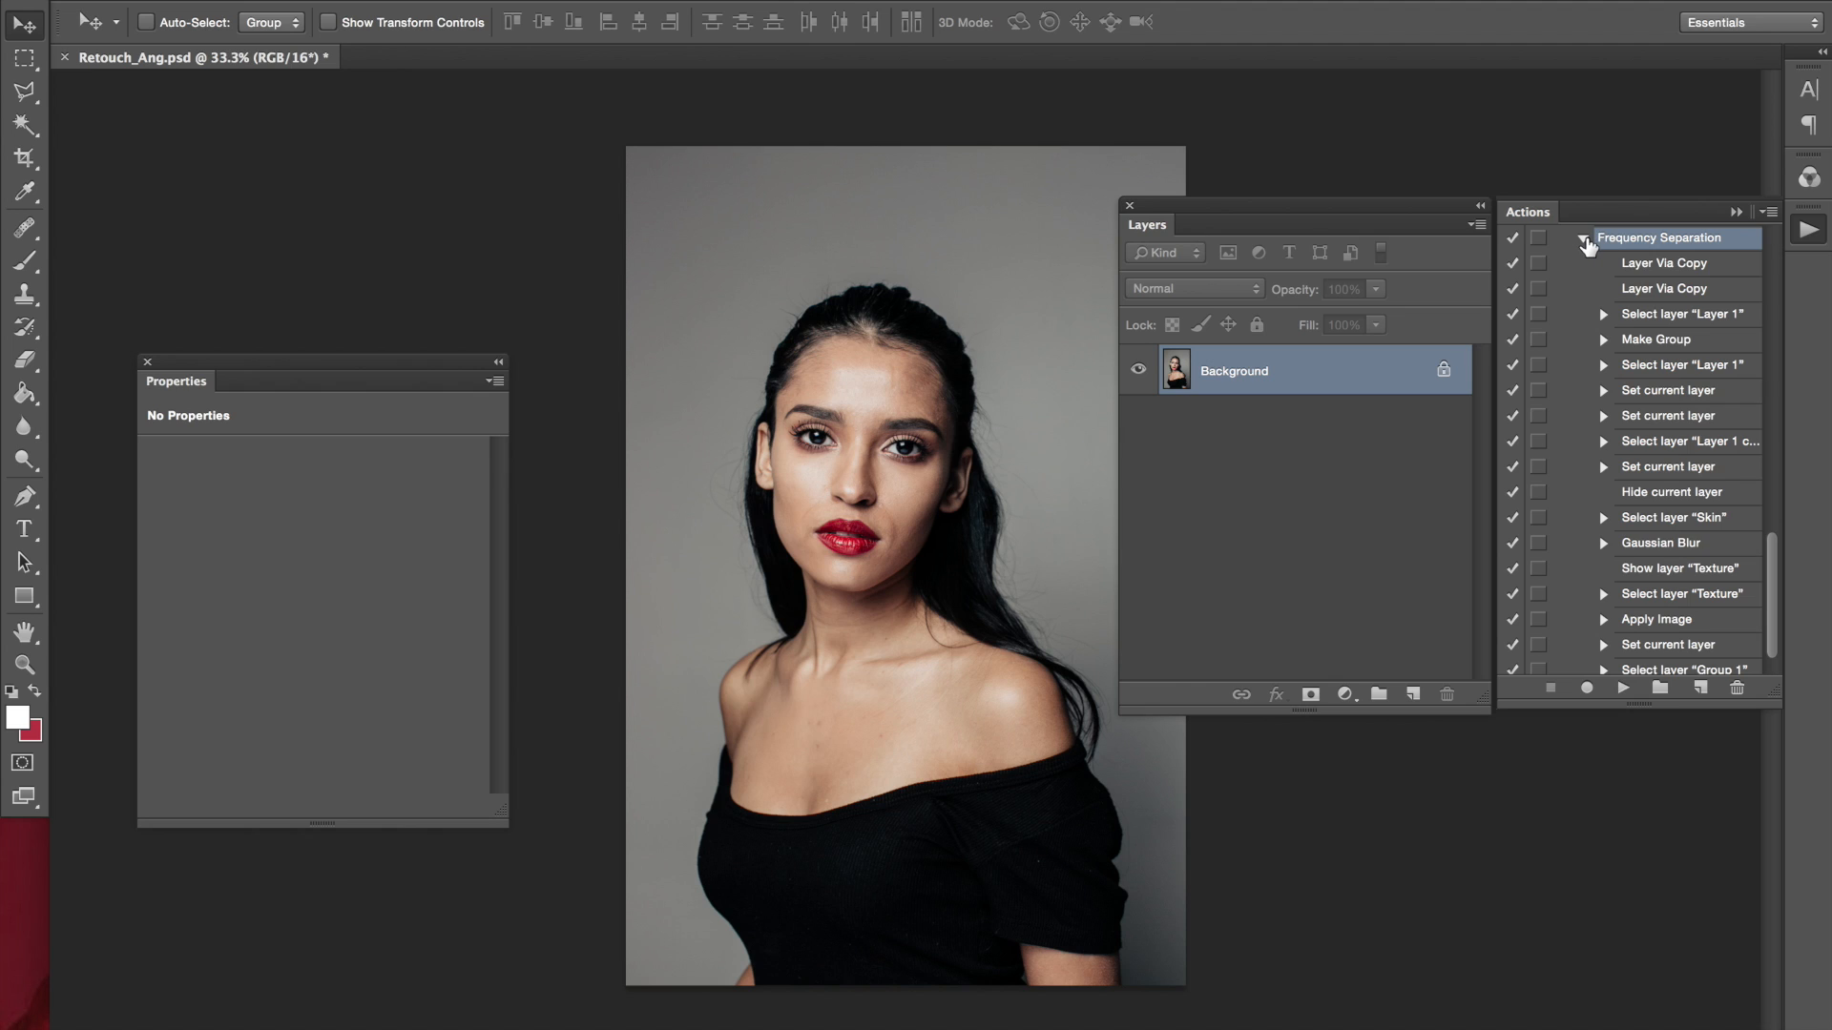
Run the Frequency Separation action on the portrait and select the resulting Texture layer
left_click(1582, 237)
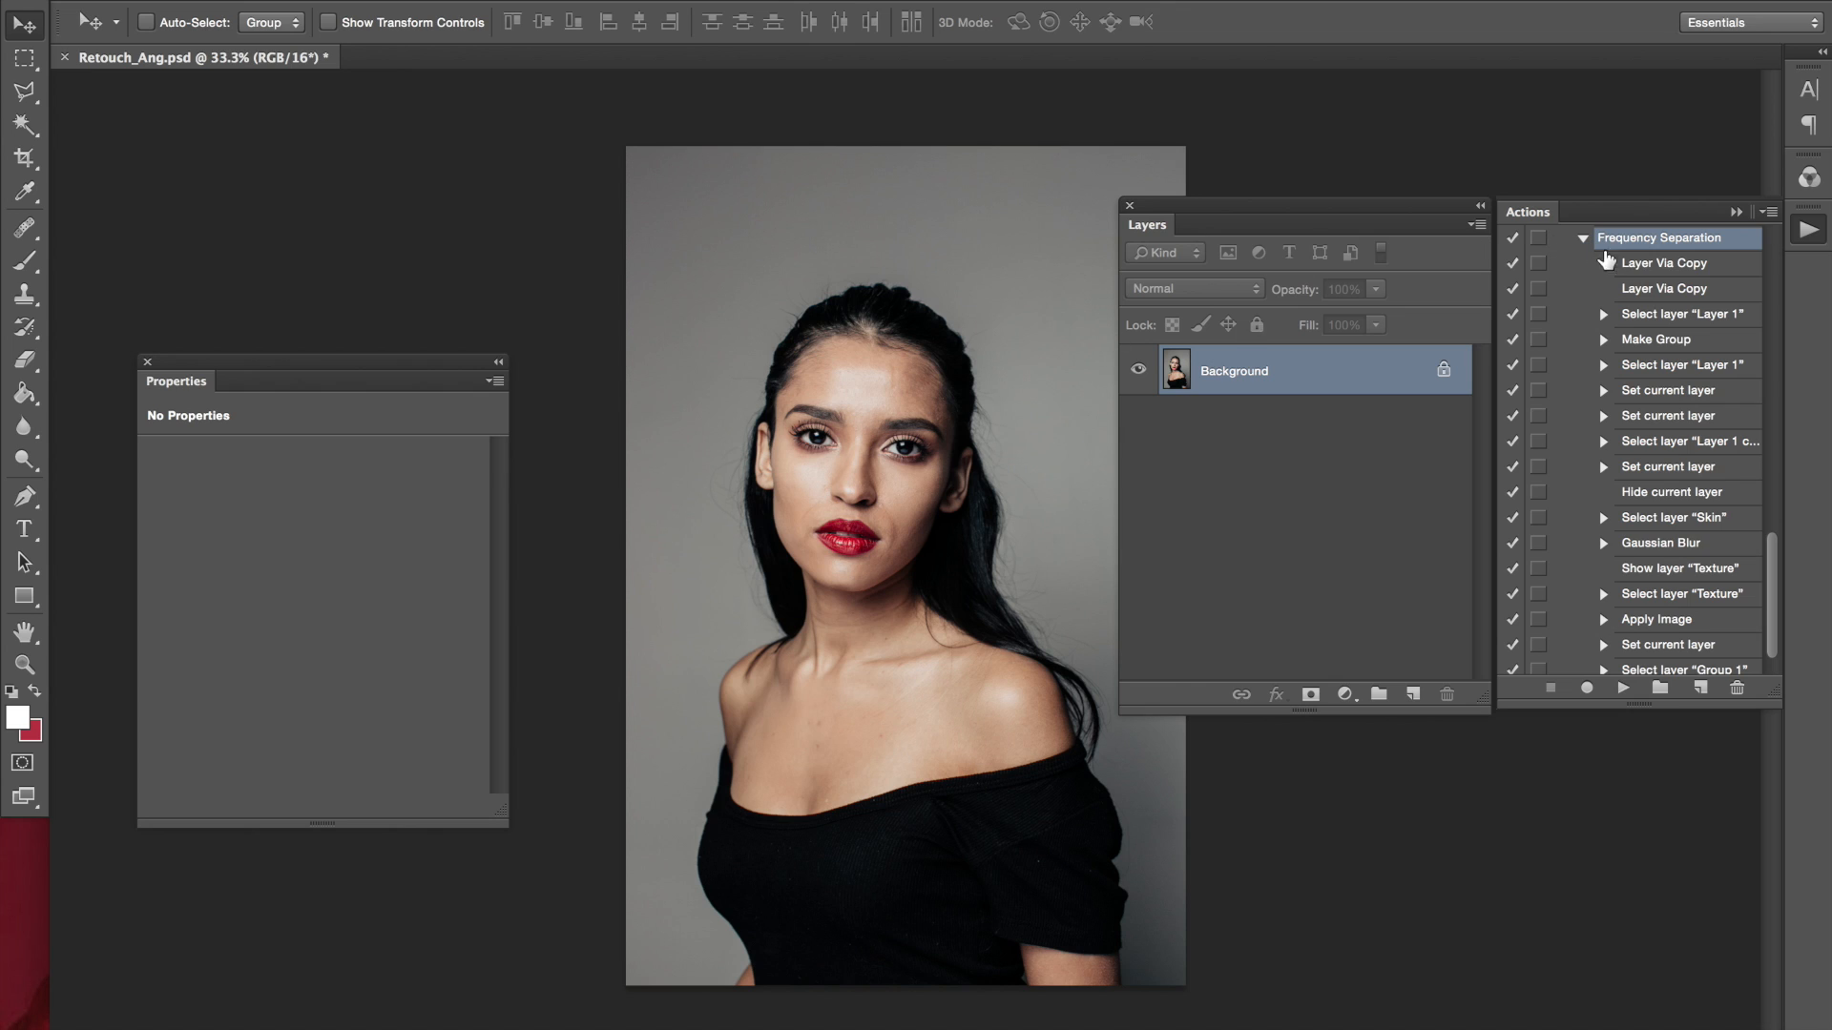
mouse_move(1605, 263)
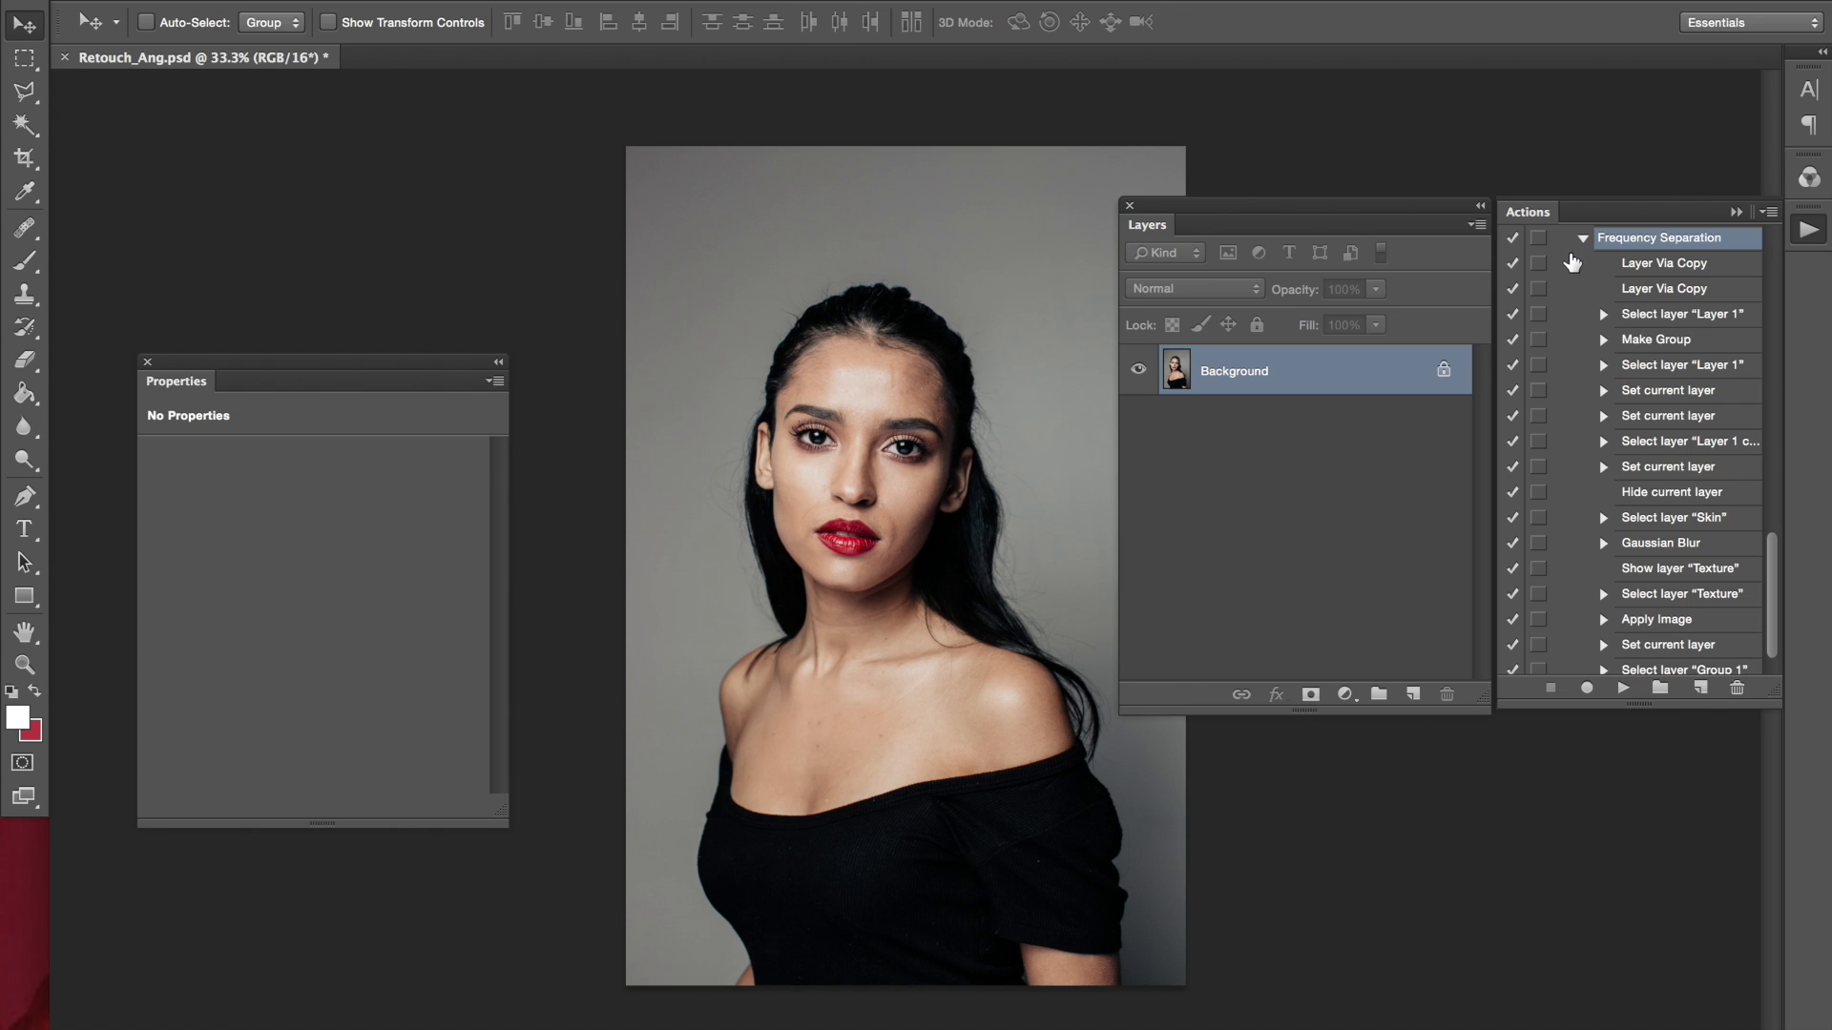
mouse_move(1601, 252)
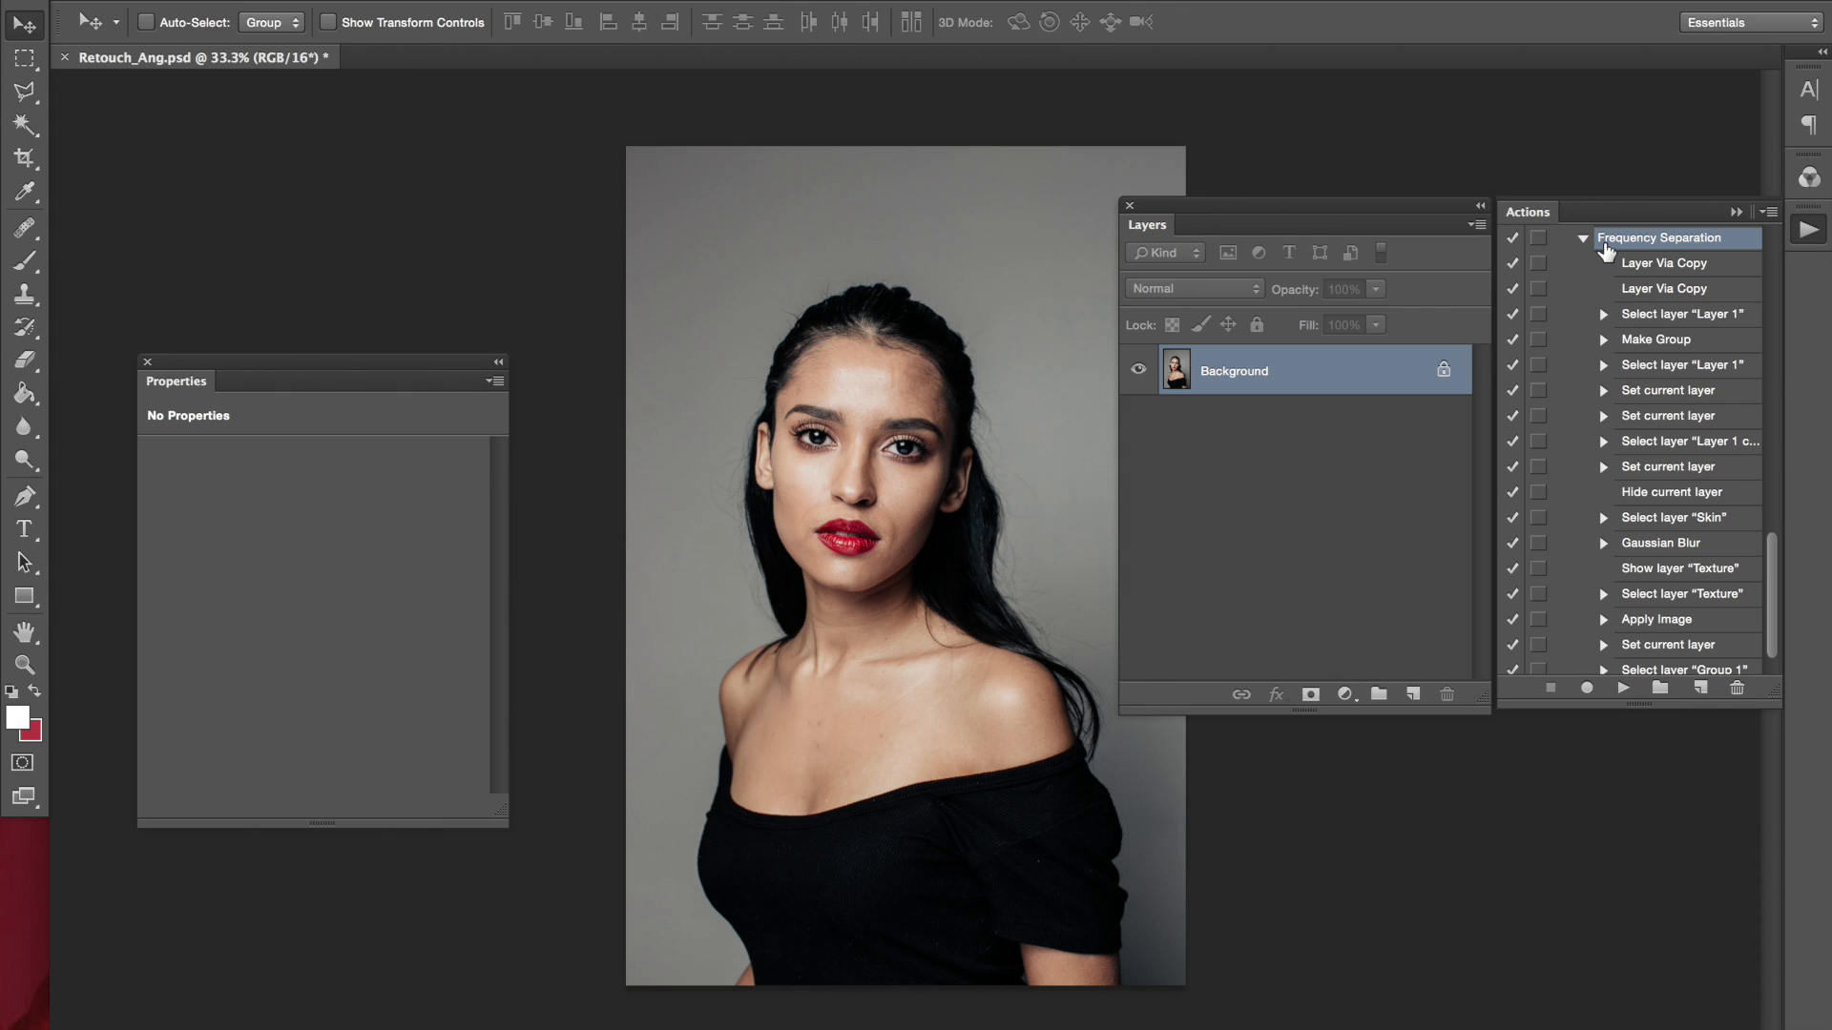
mouse_move(1607, 261)
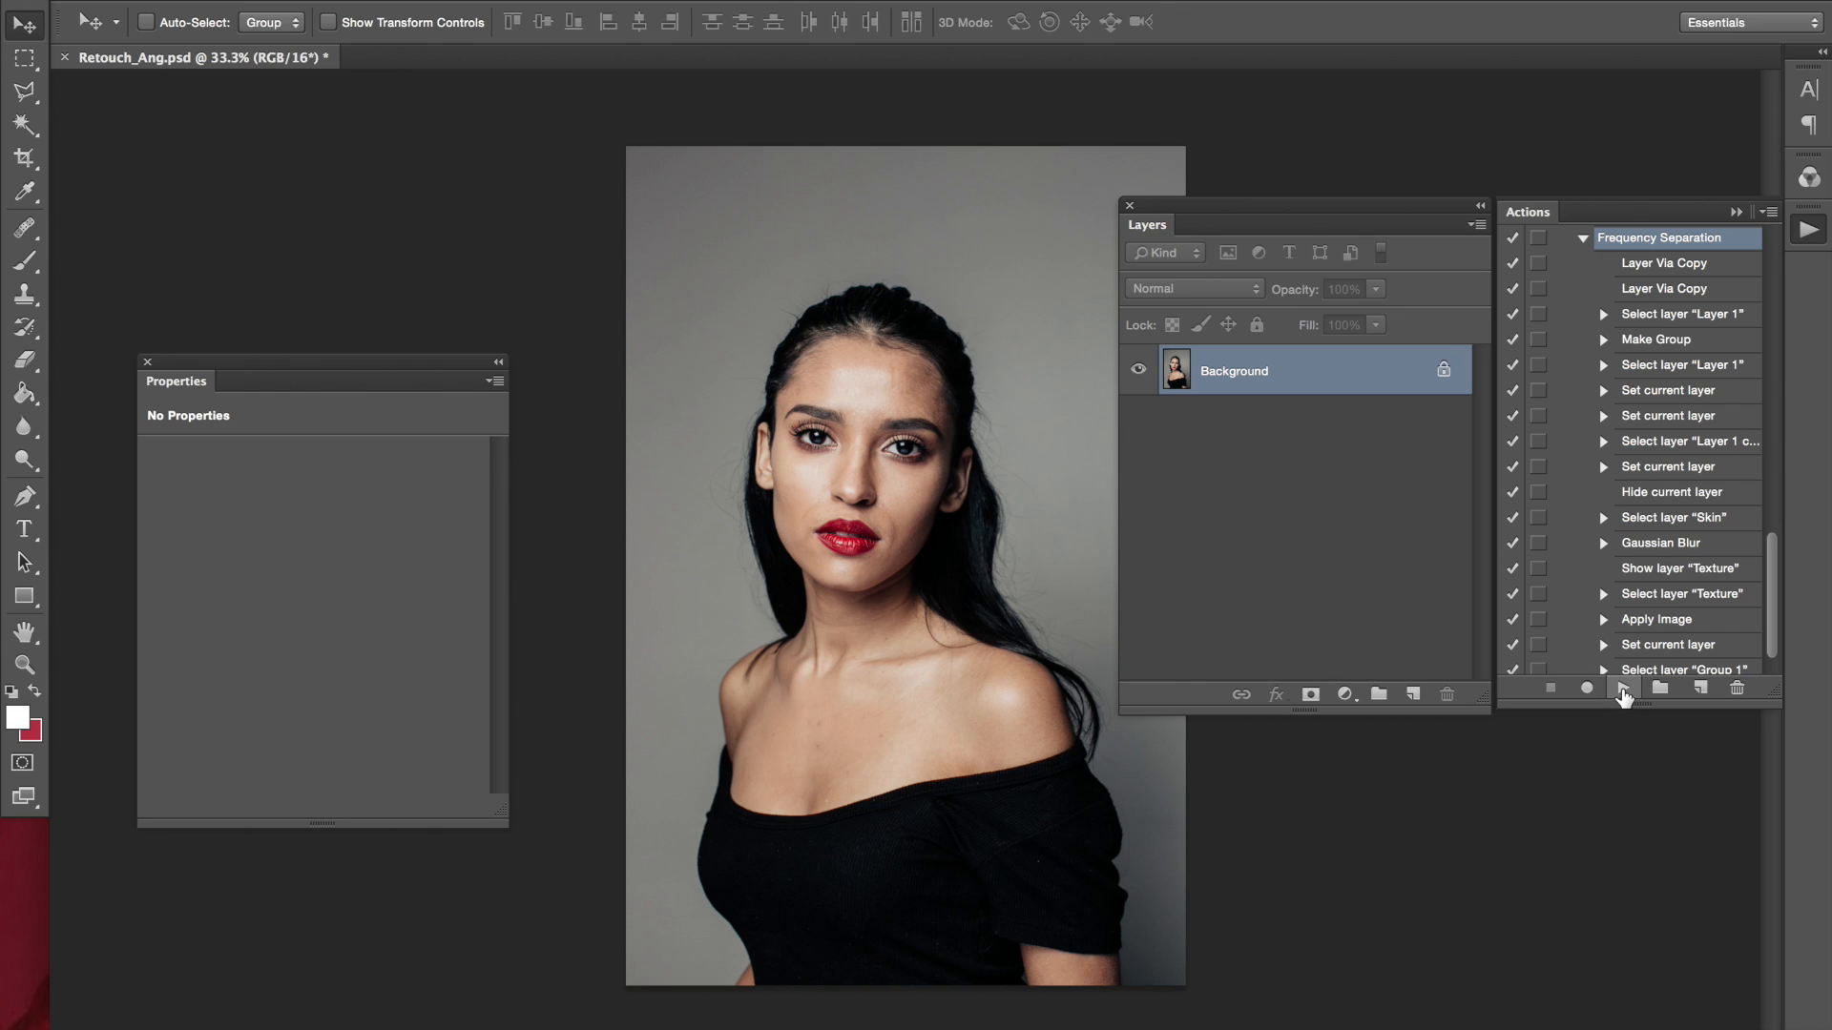
left_click(1622, 689)
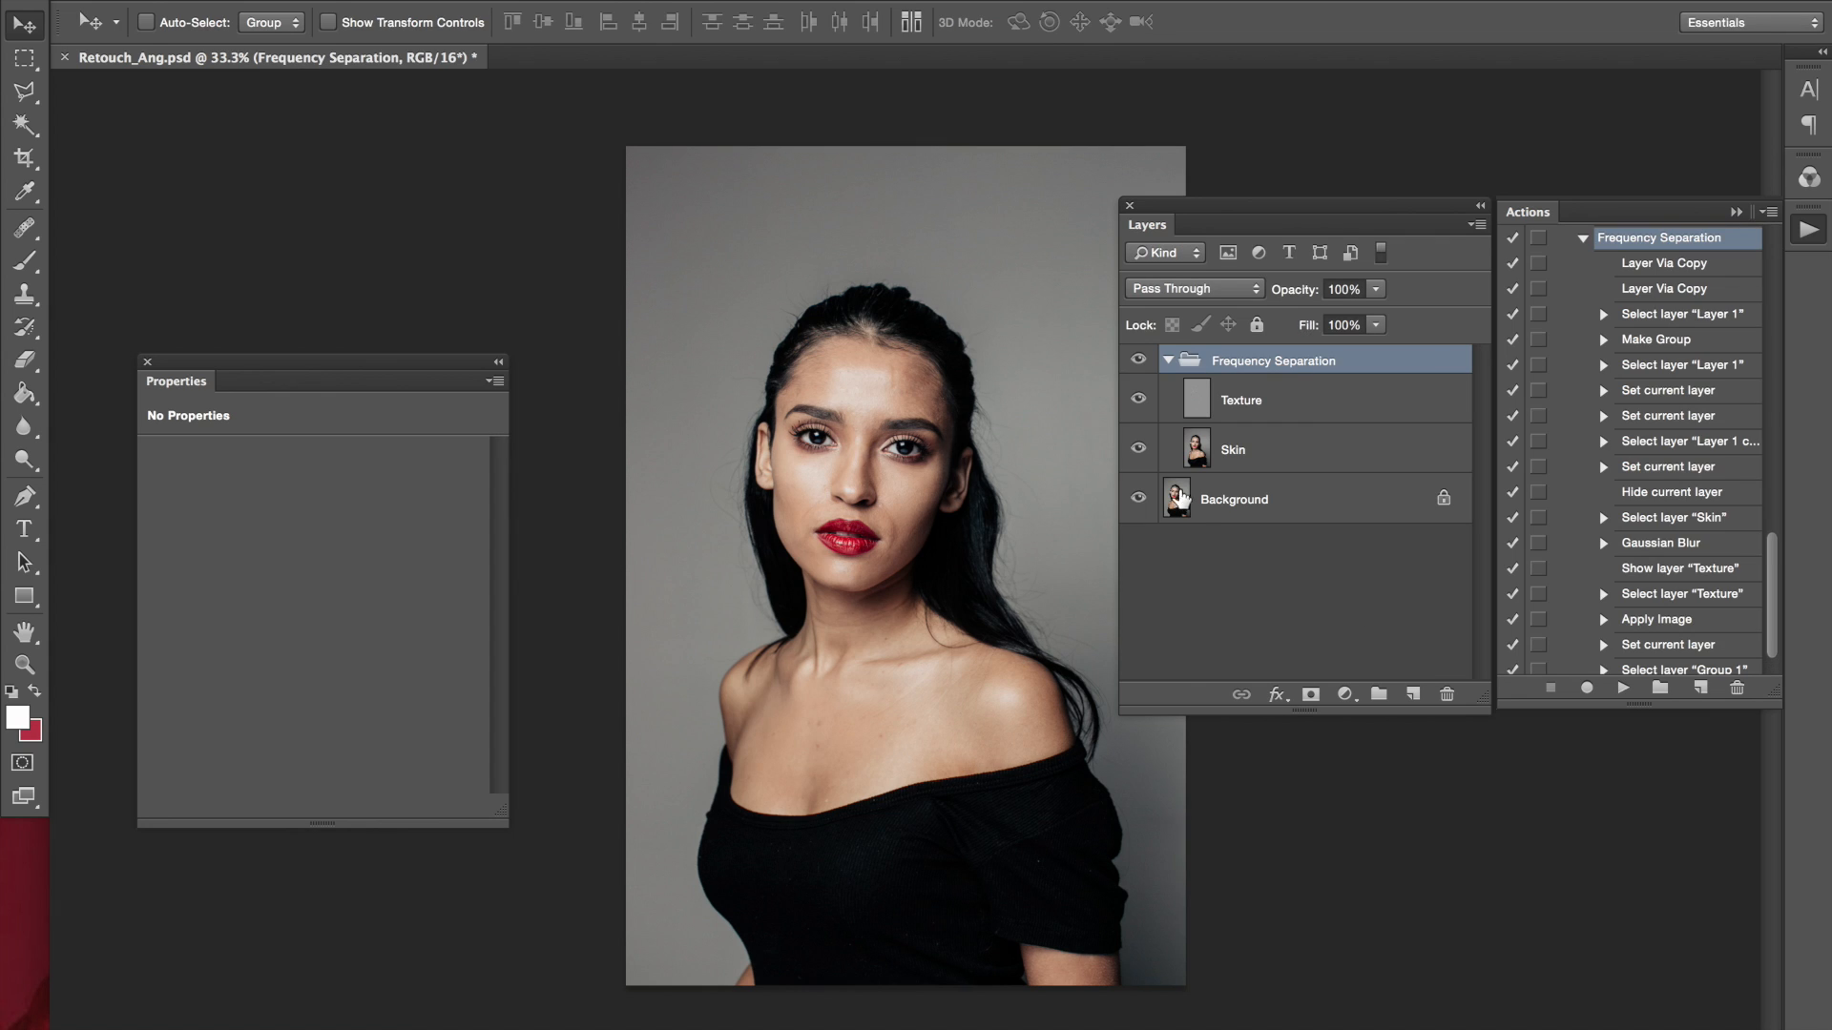
mouse_move(1197, 418)
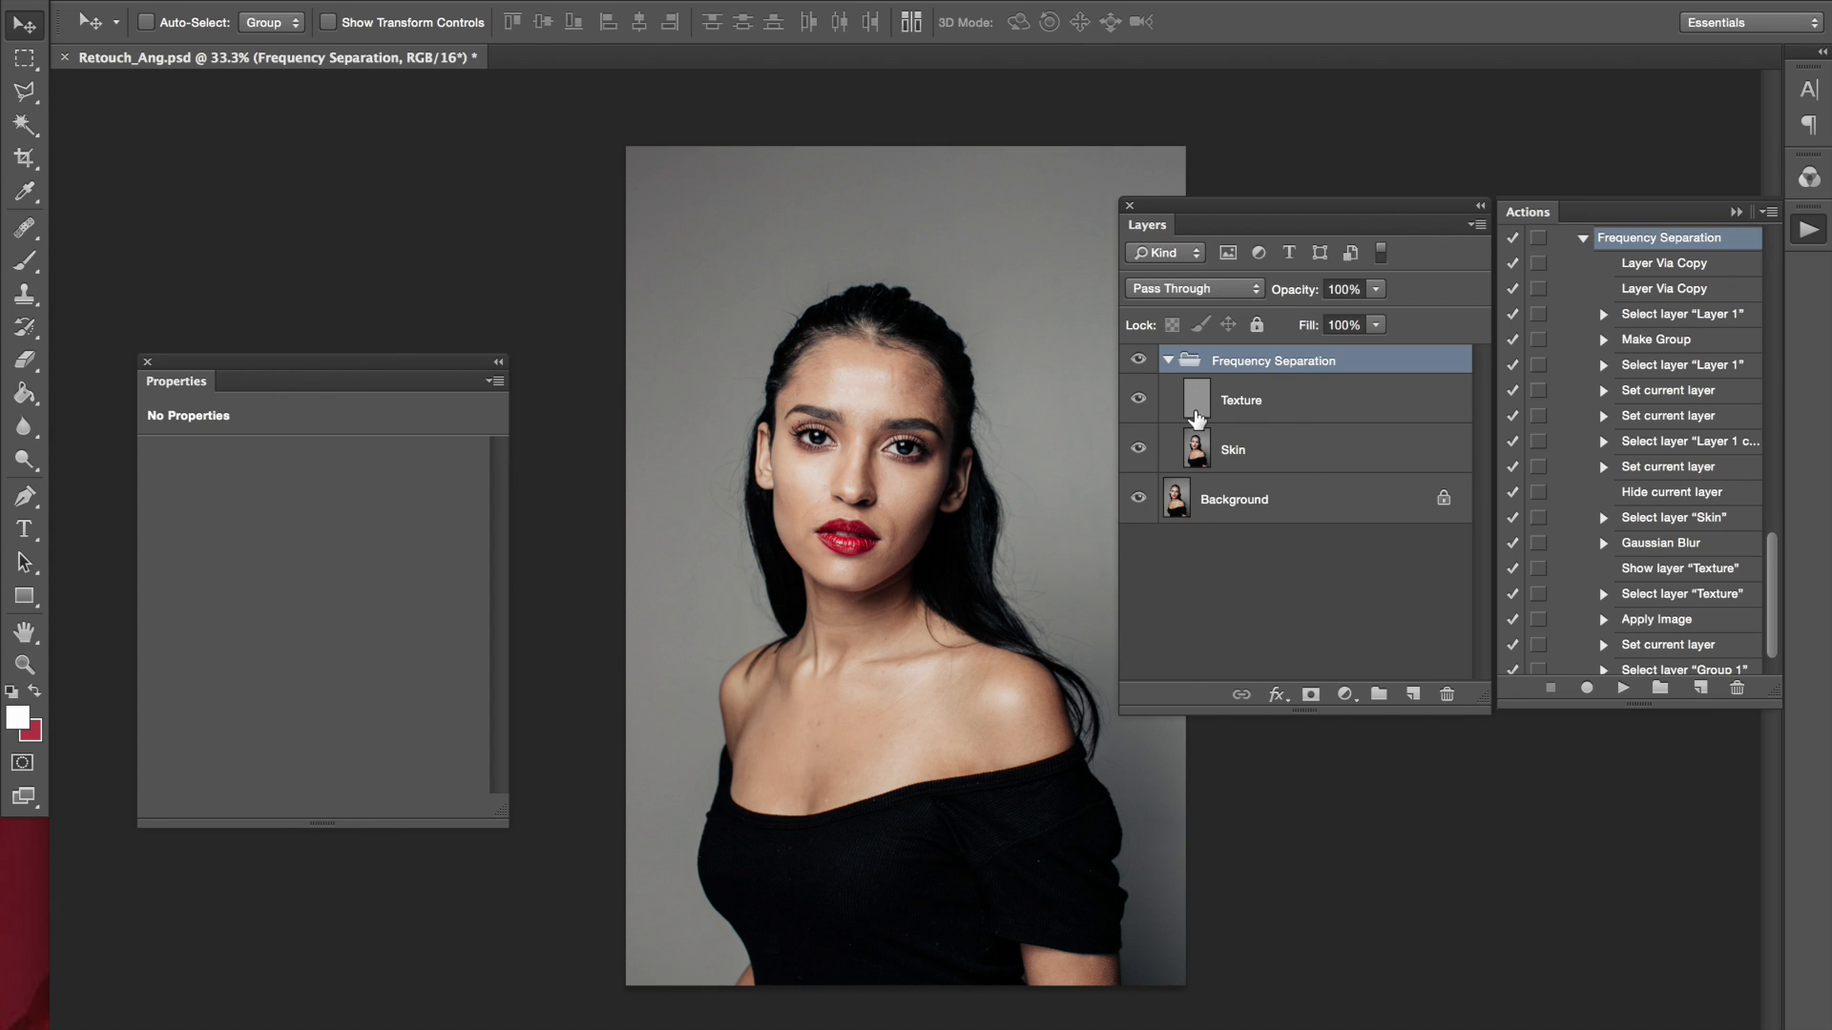
left_click(1284, 399)
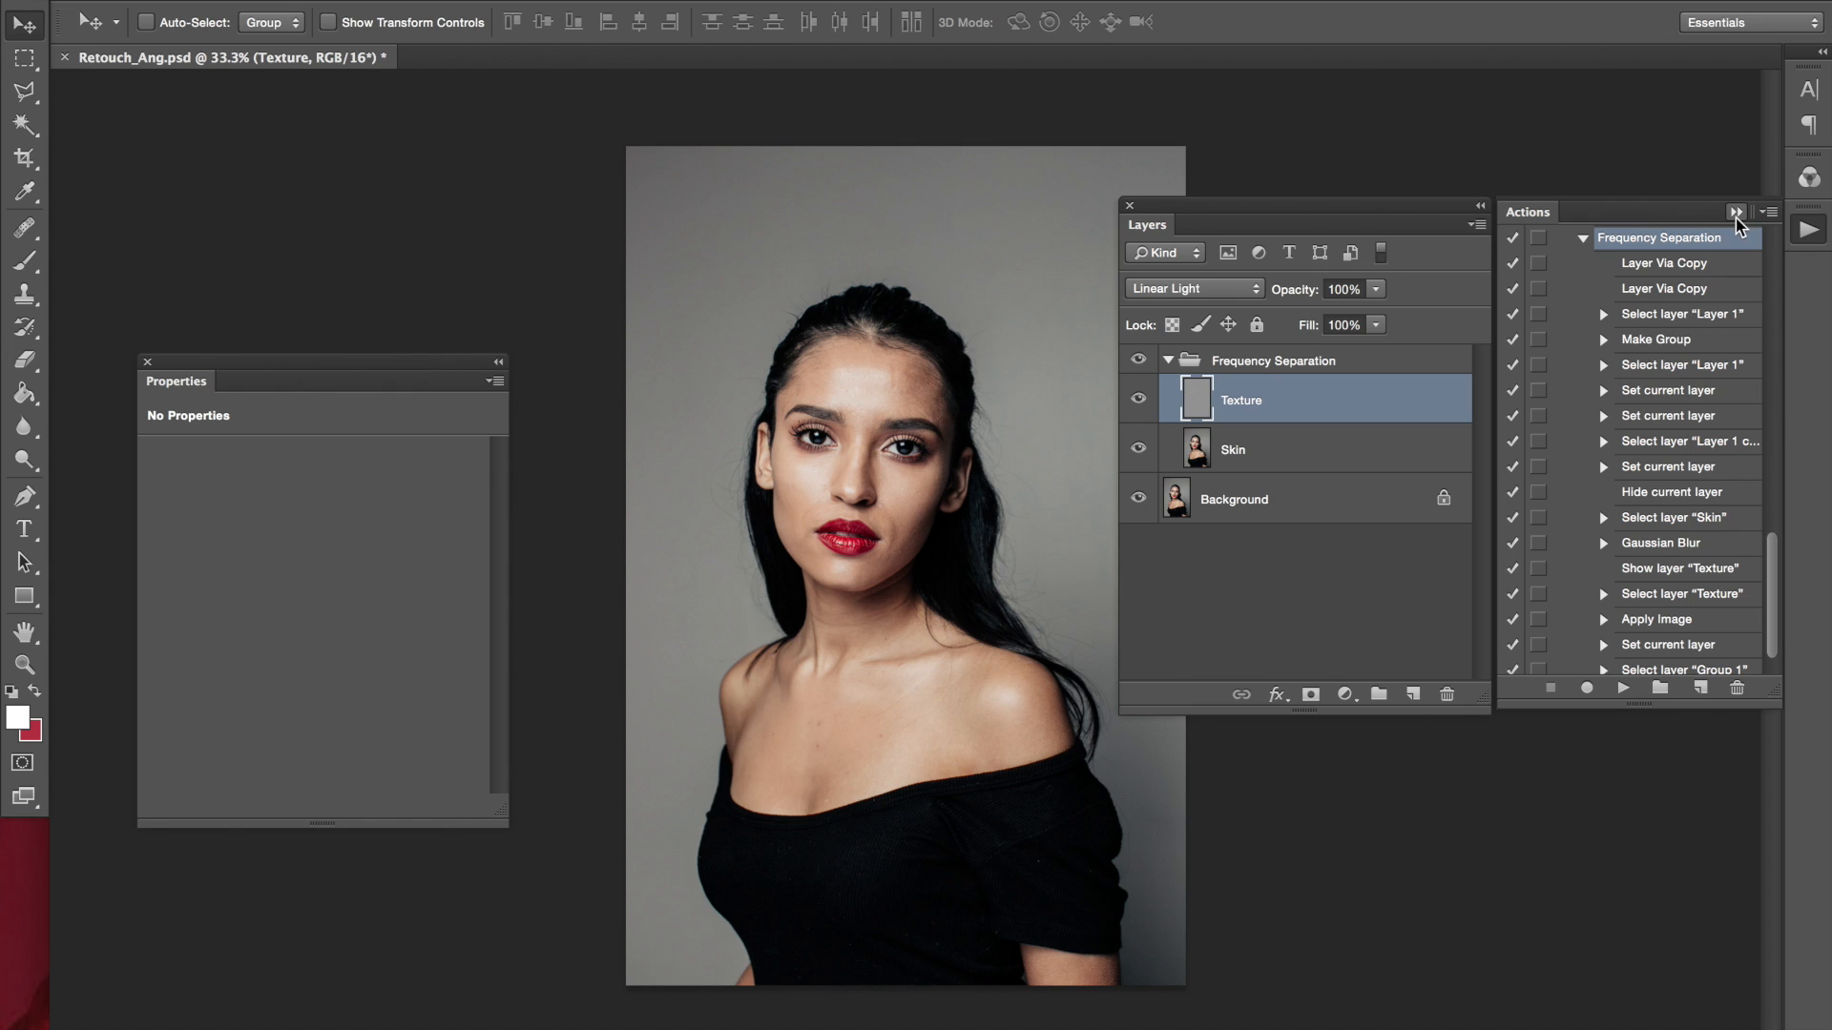
Collapse the Actions panel, hide the Texture layer and make Skin the active layer
left_click(1736, 212)
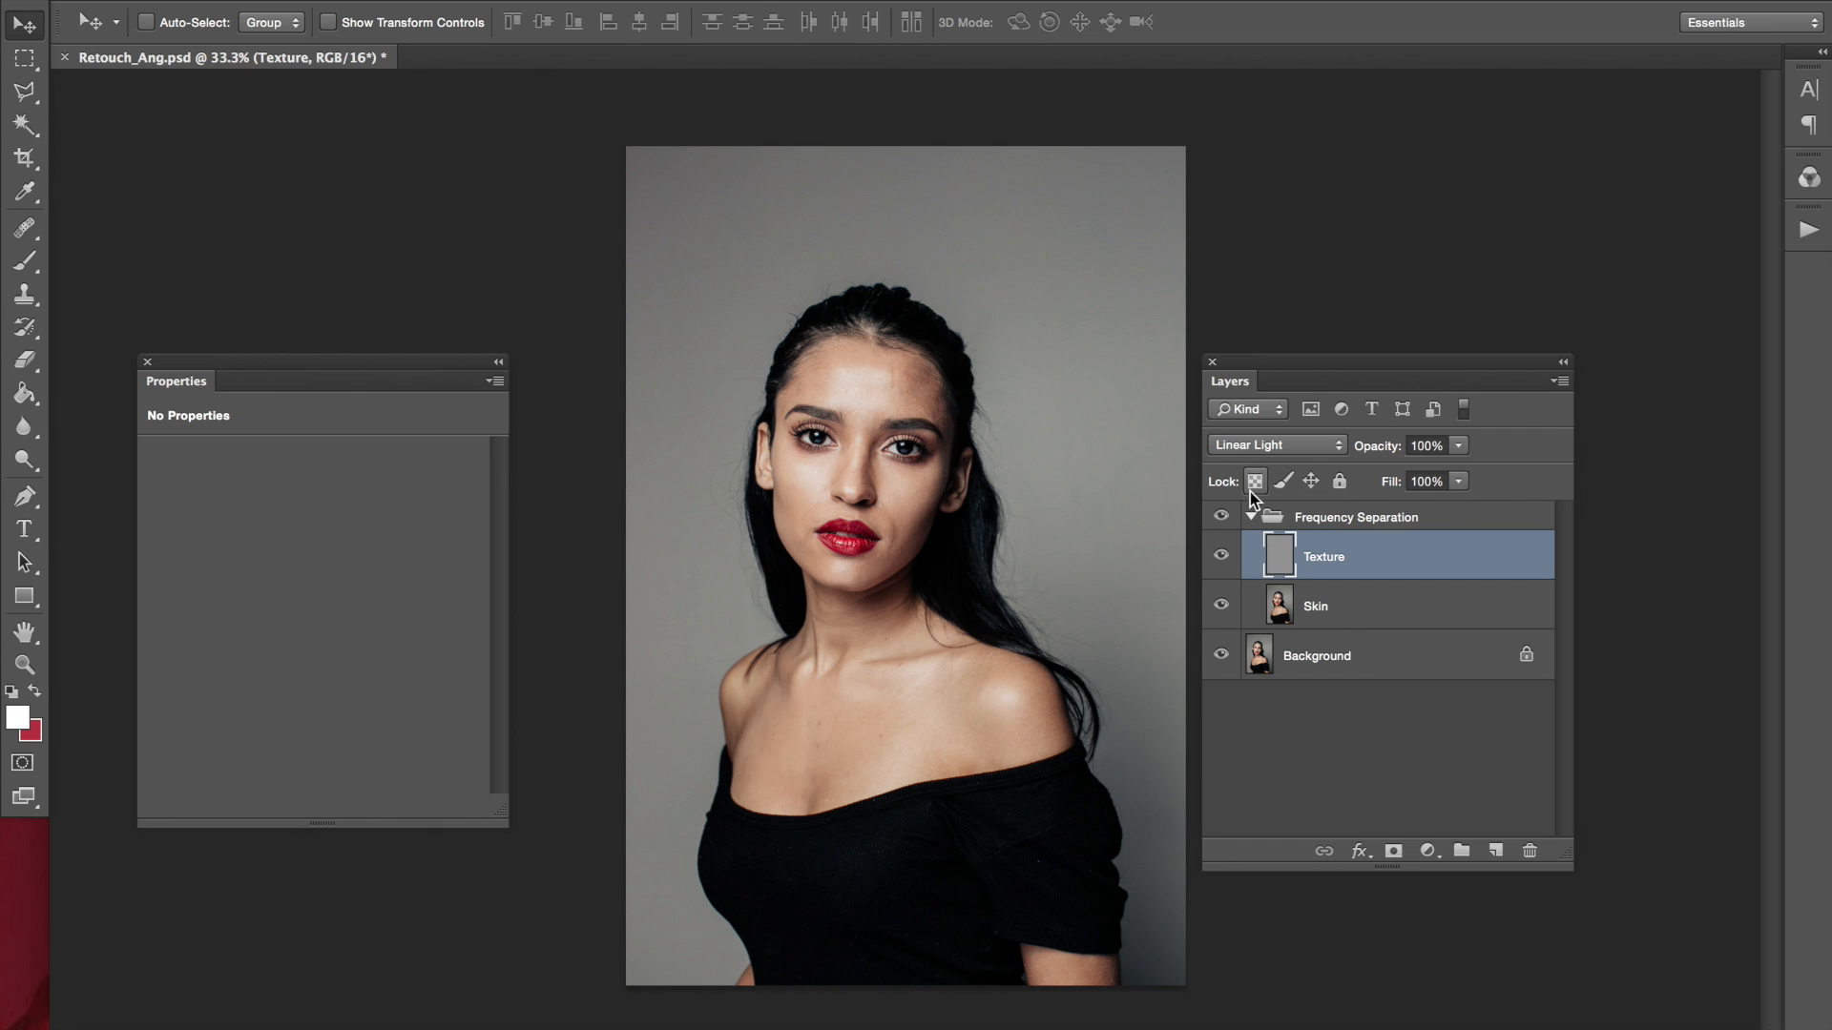
mouse_move(1326, 642)
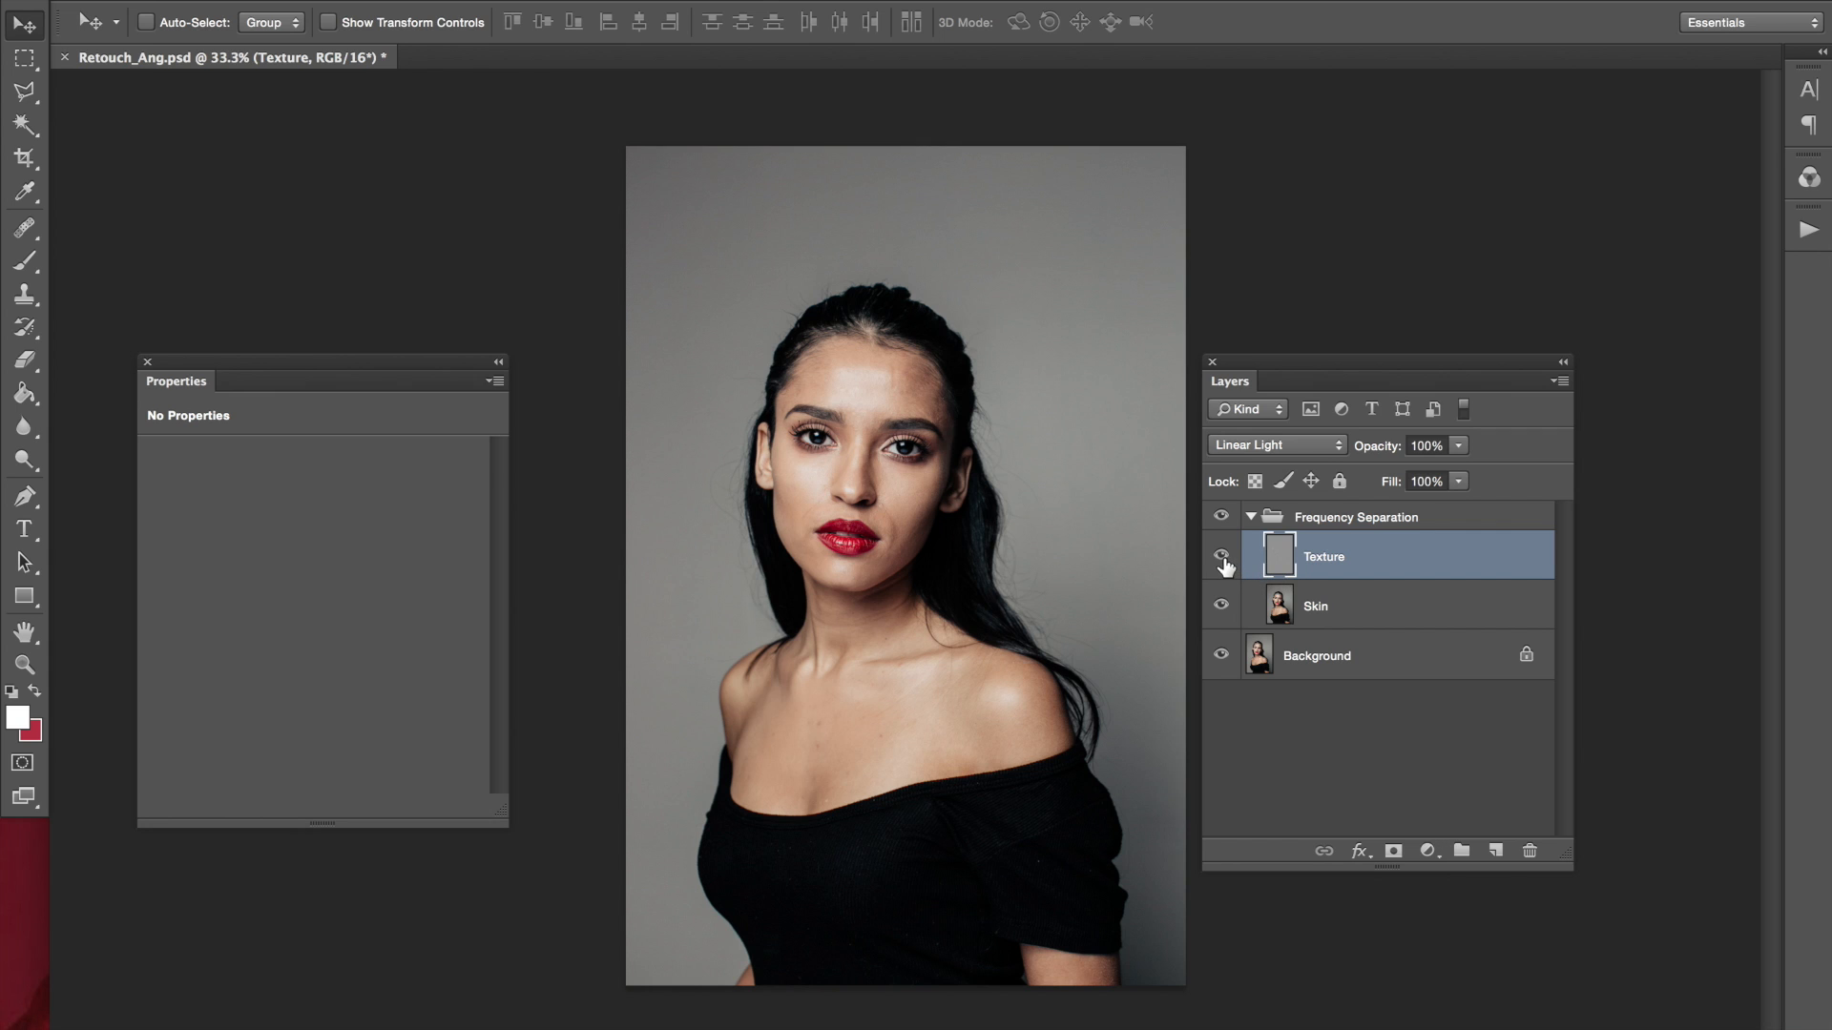
left_click(1221, 555)
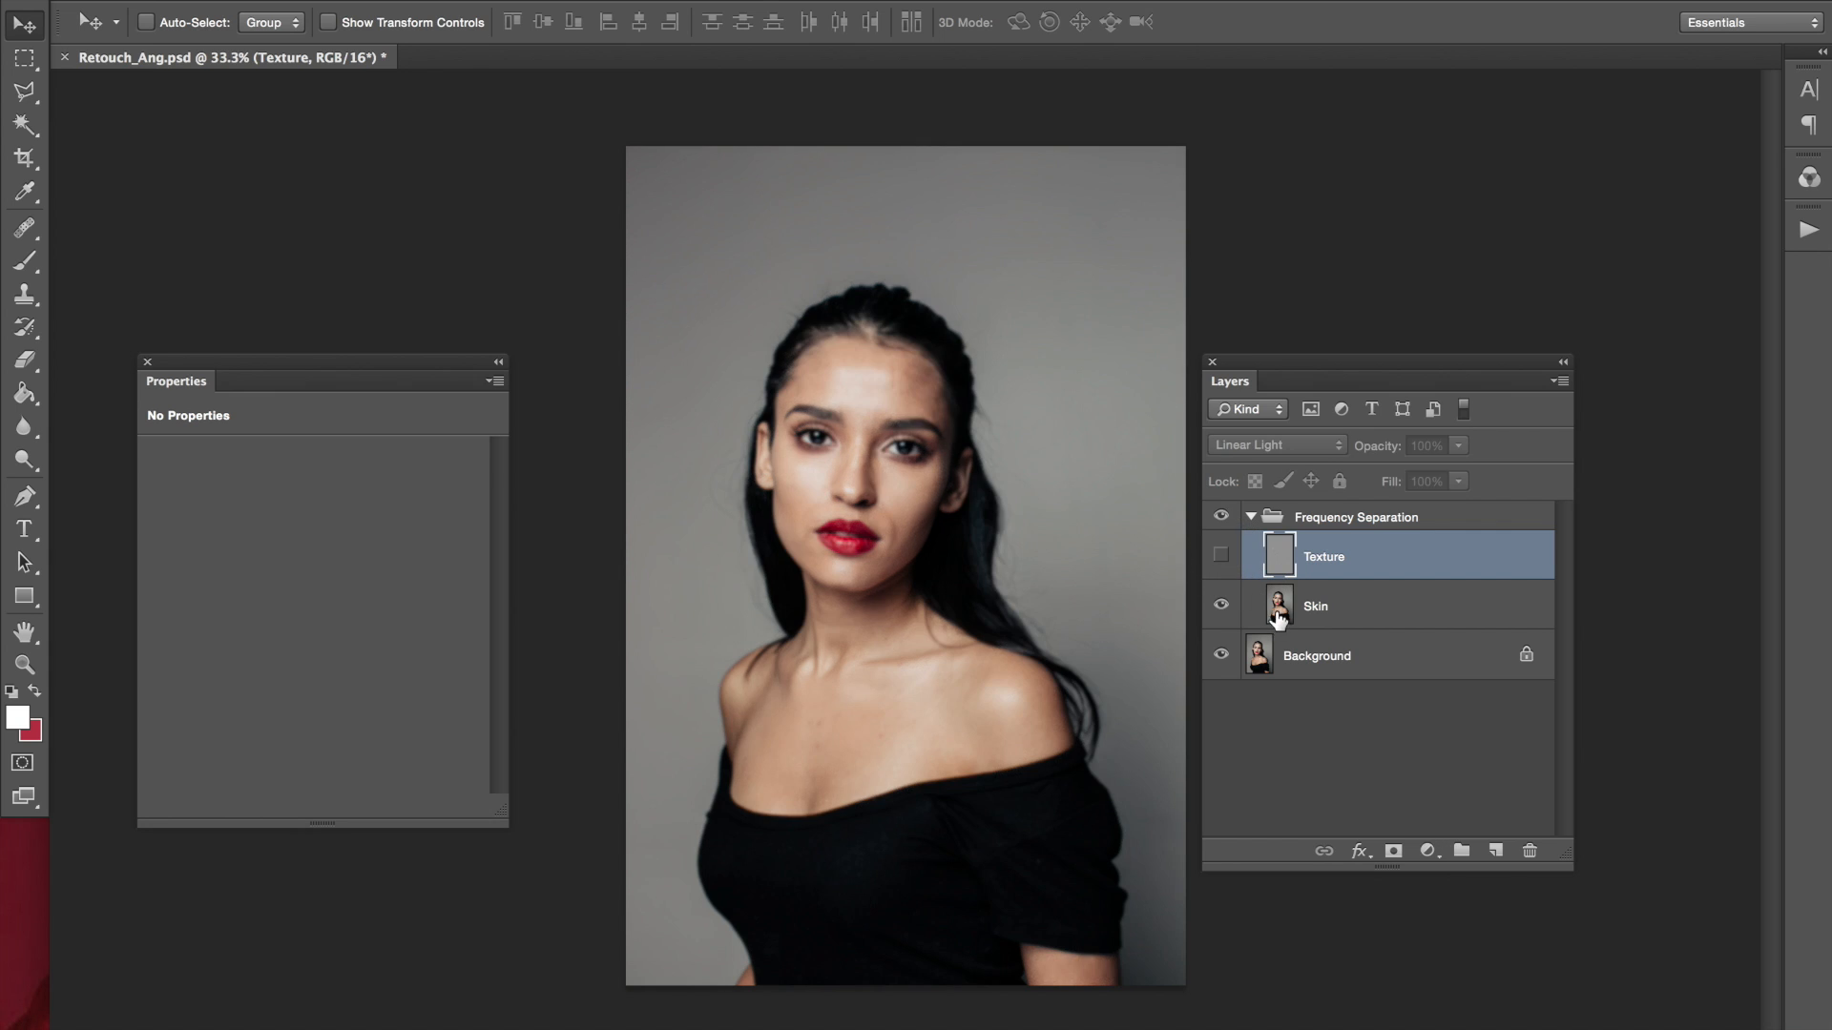
left_click(1315, 605)
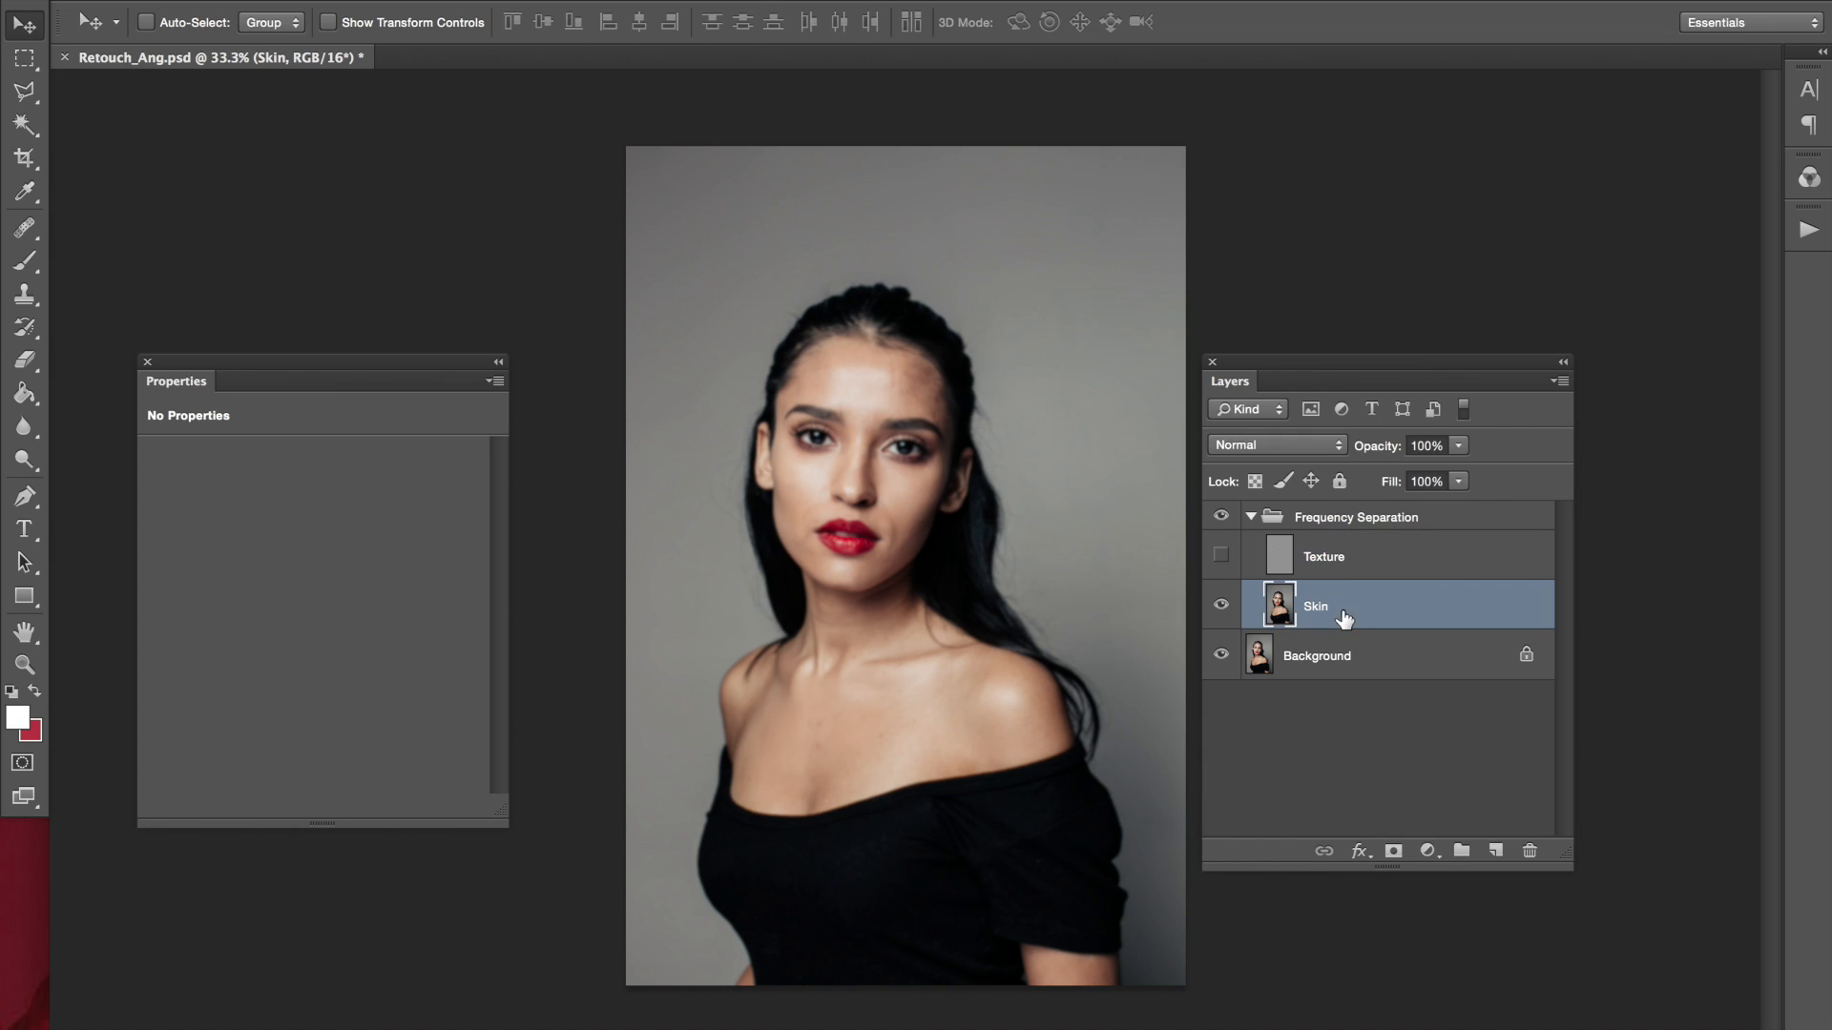
mouse_move(1349, 632)
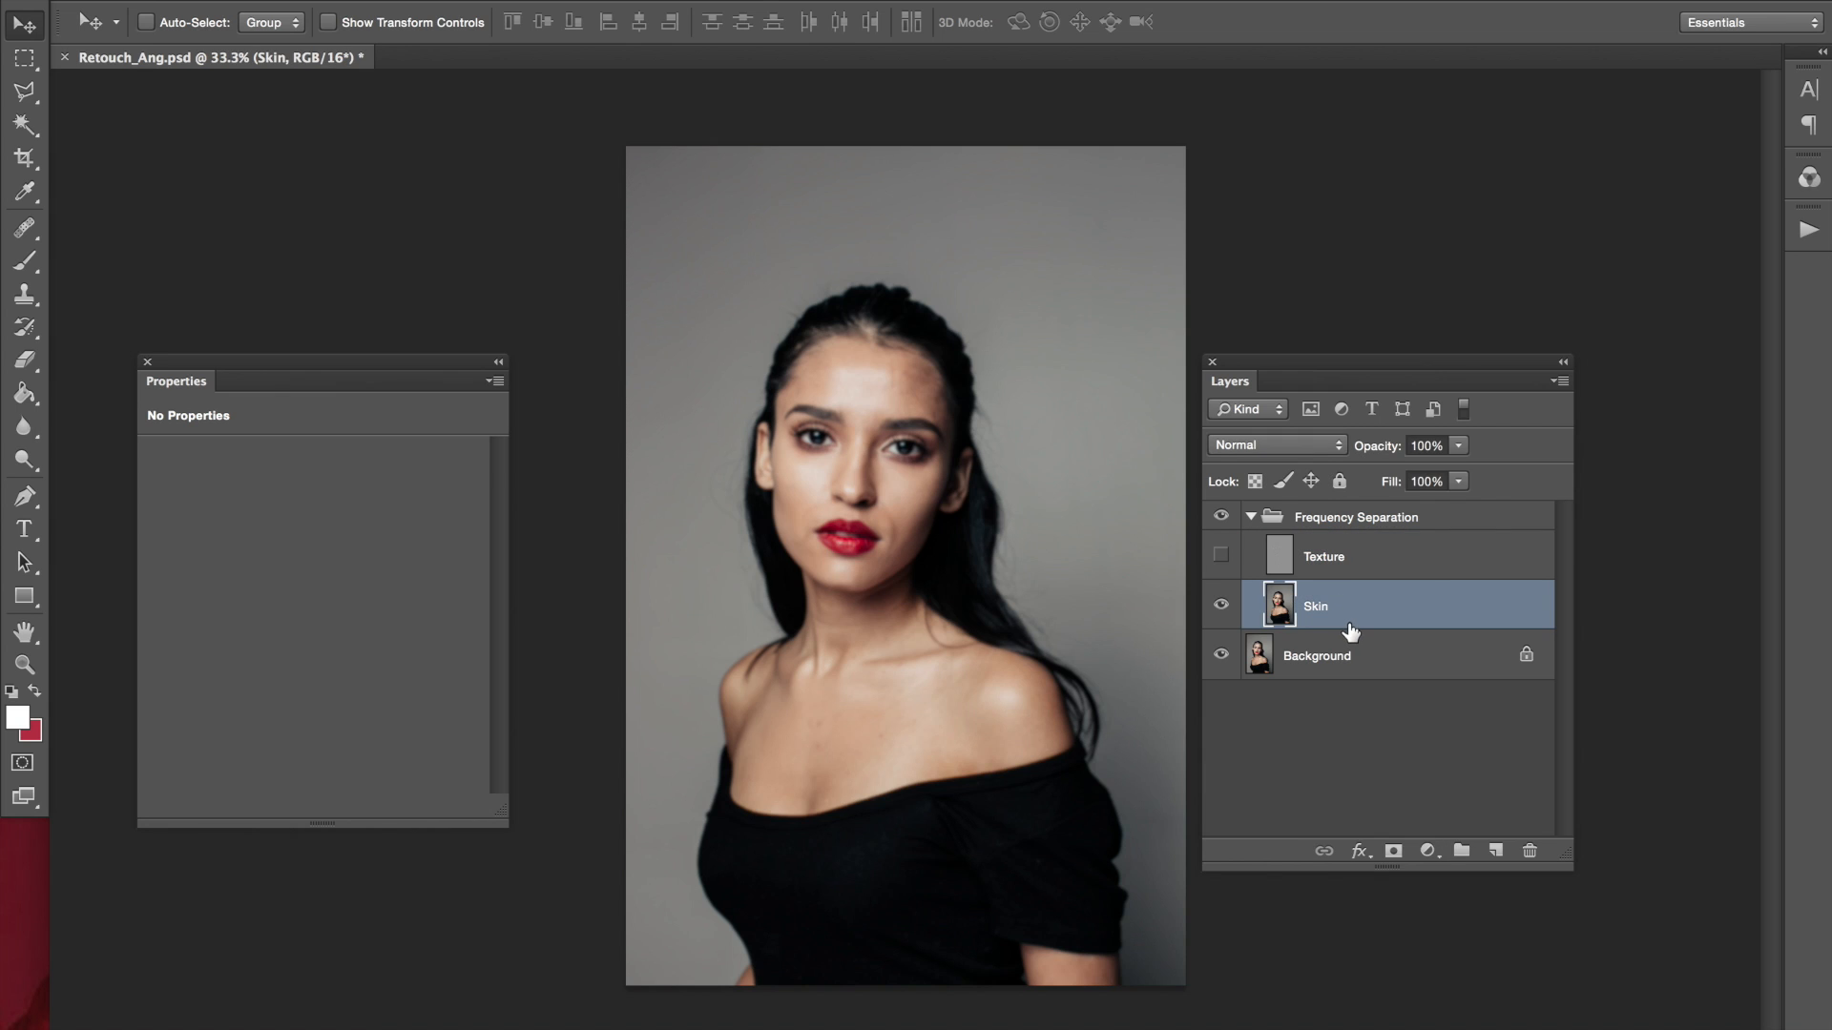
mouse_move(1359, 643)
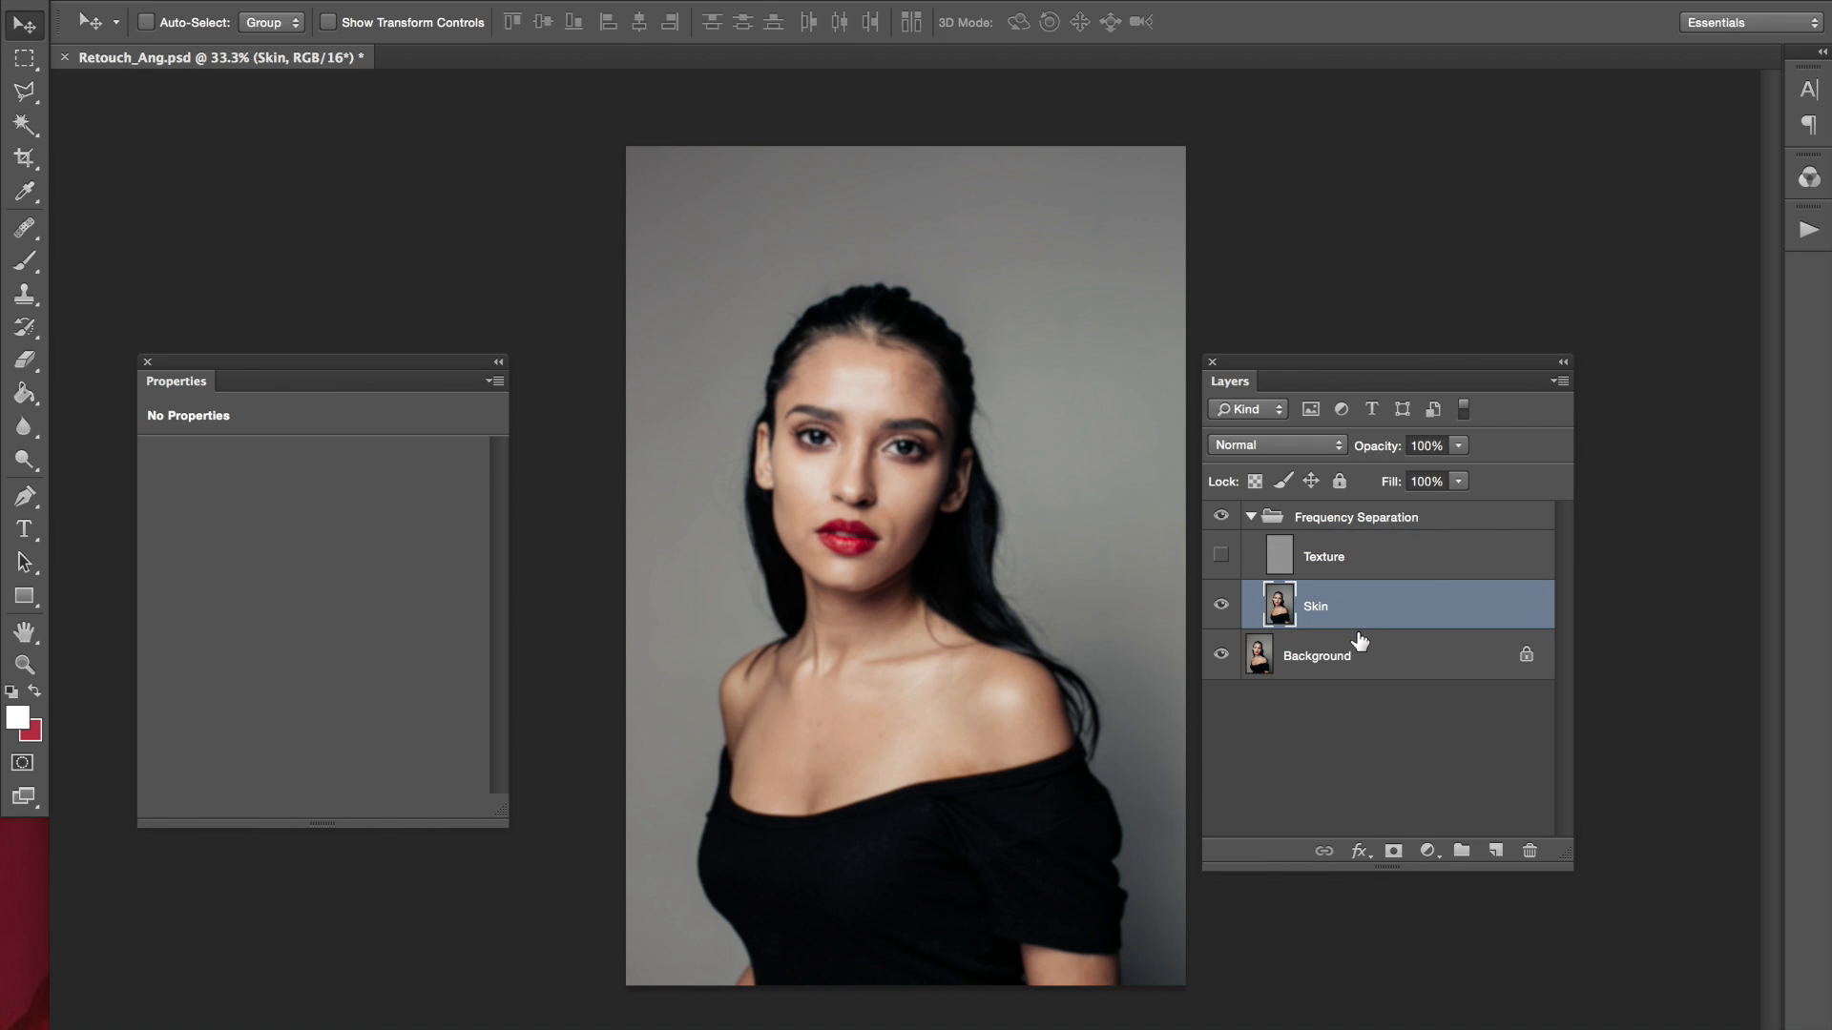
mouse_move(1351, 634)
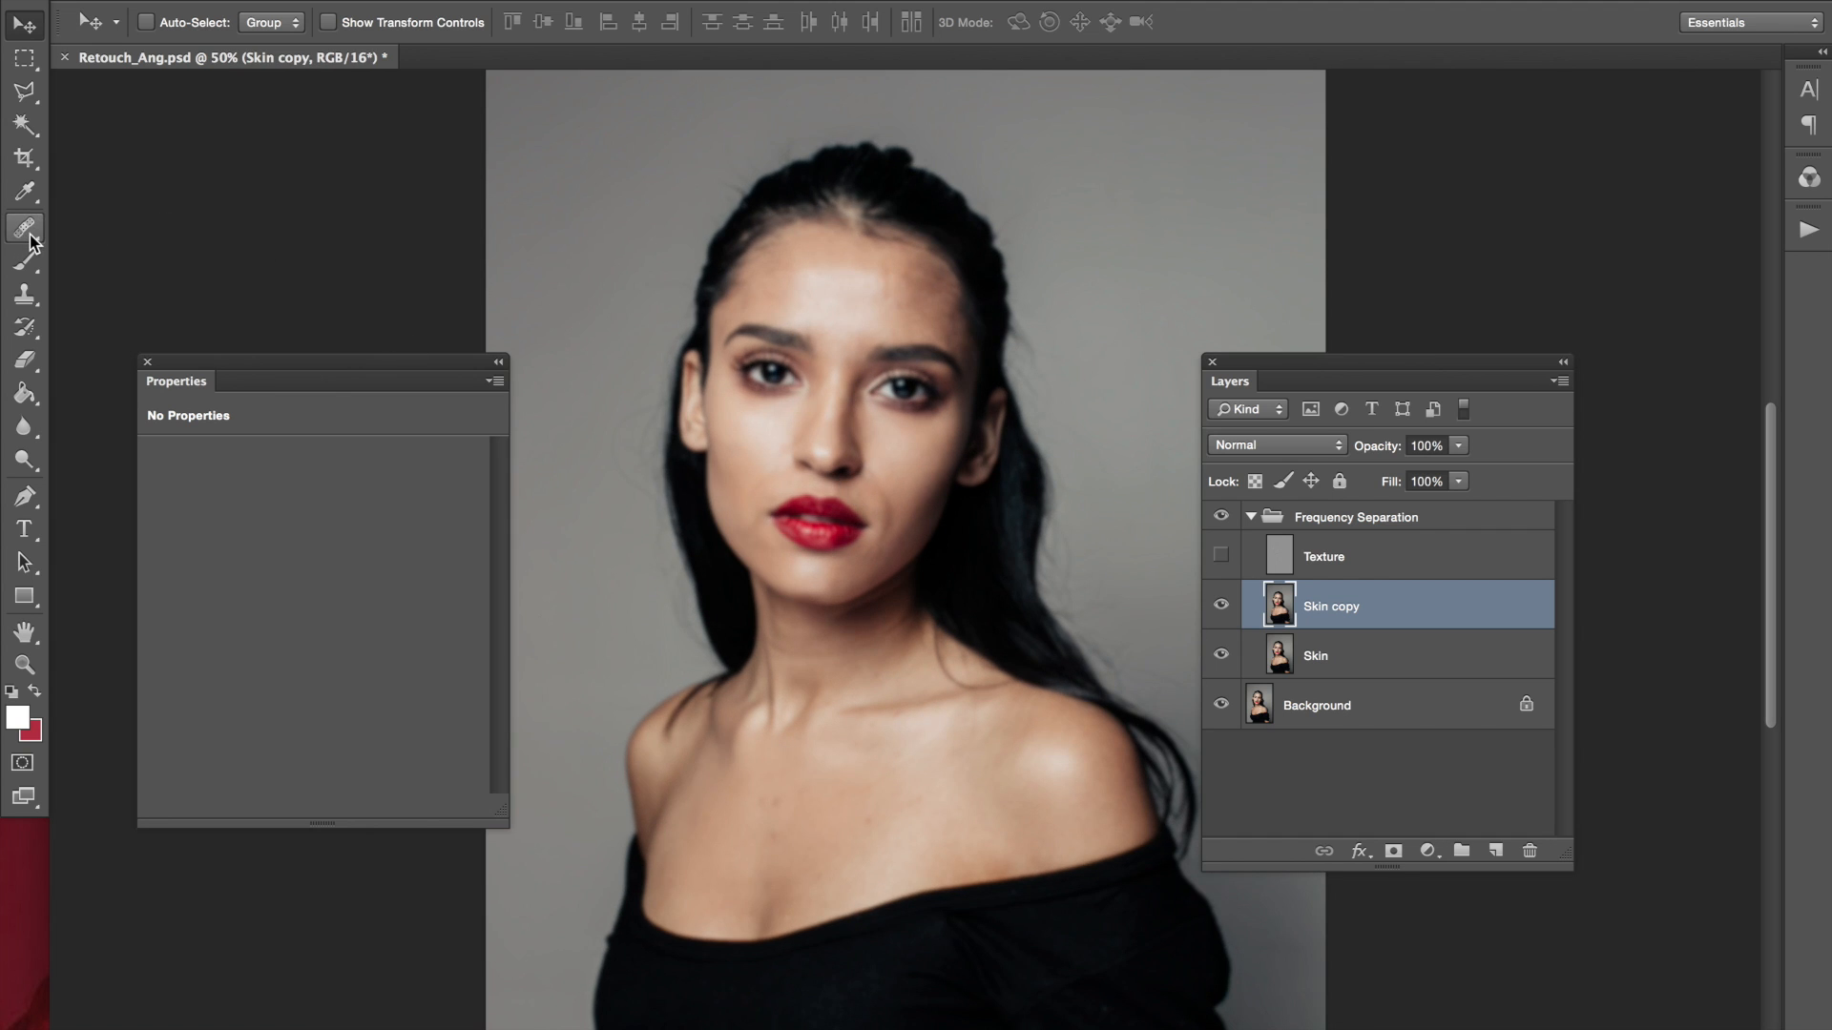
Switch to the Healing Brush to heal uneven cheek tones from sampled skin
left_click(25, 227)
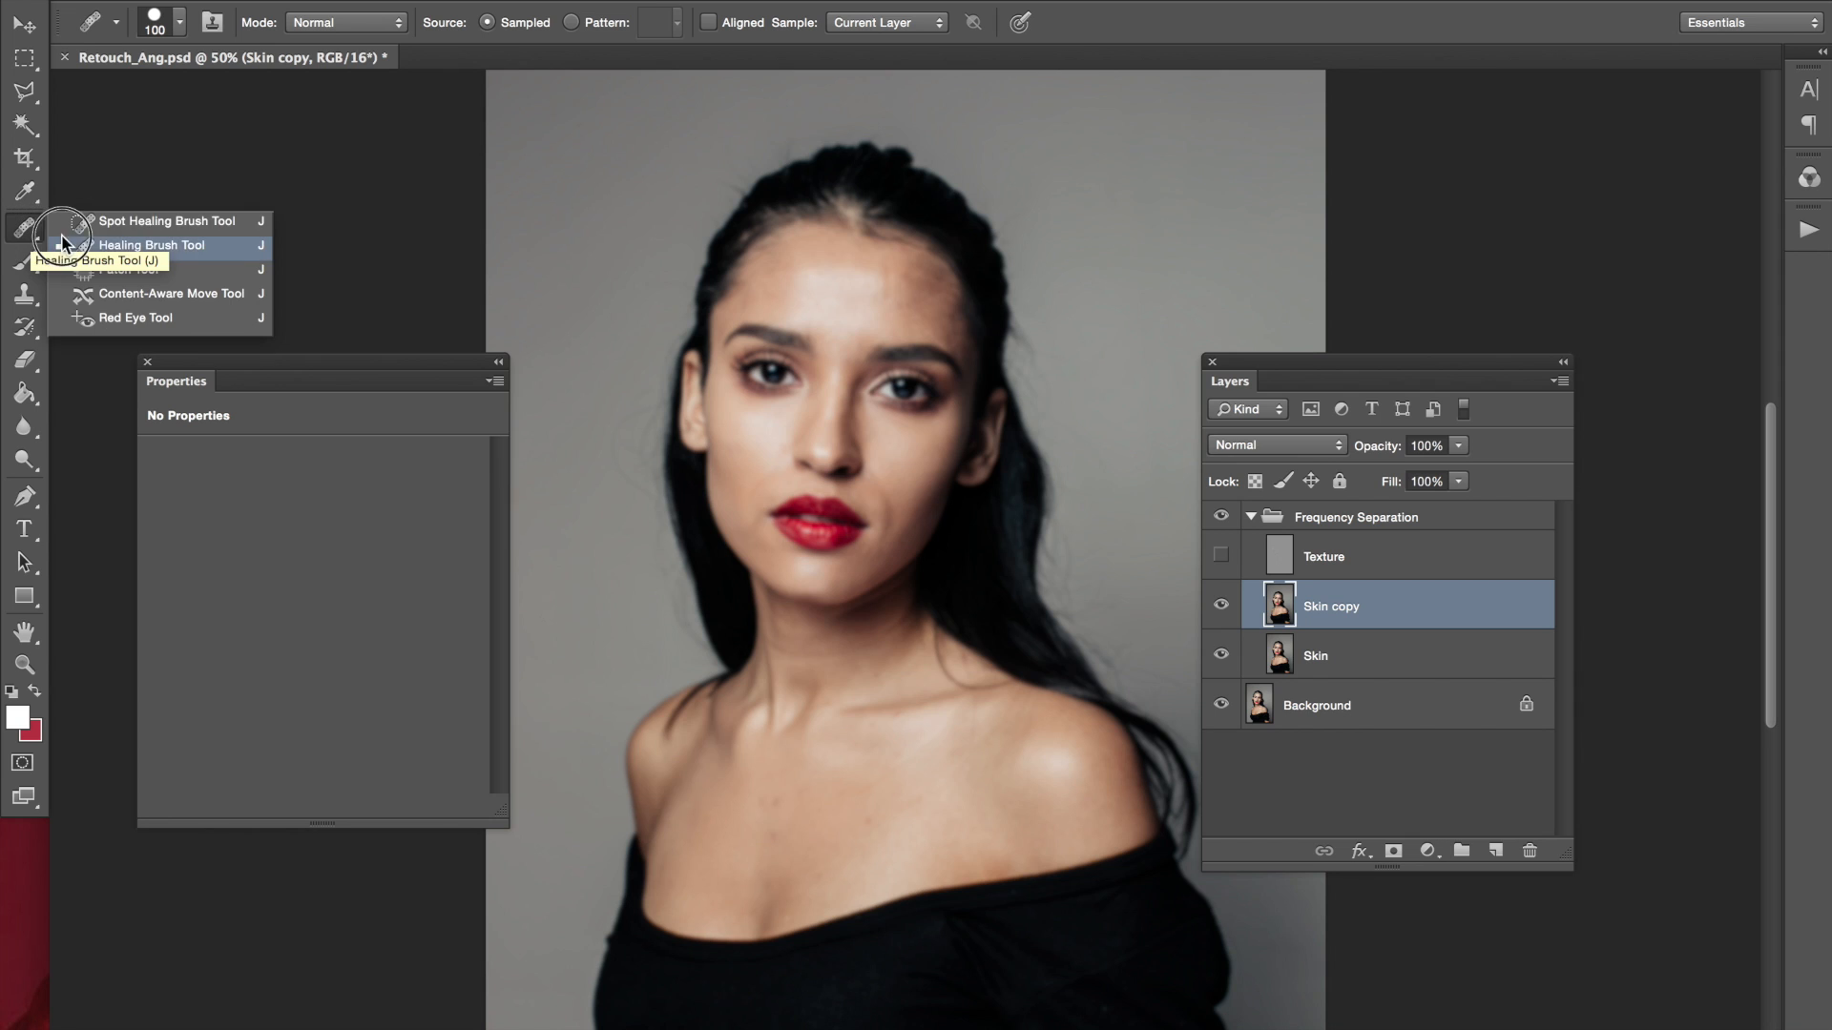
mouse_move(174, 260)
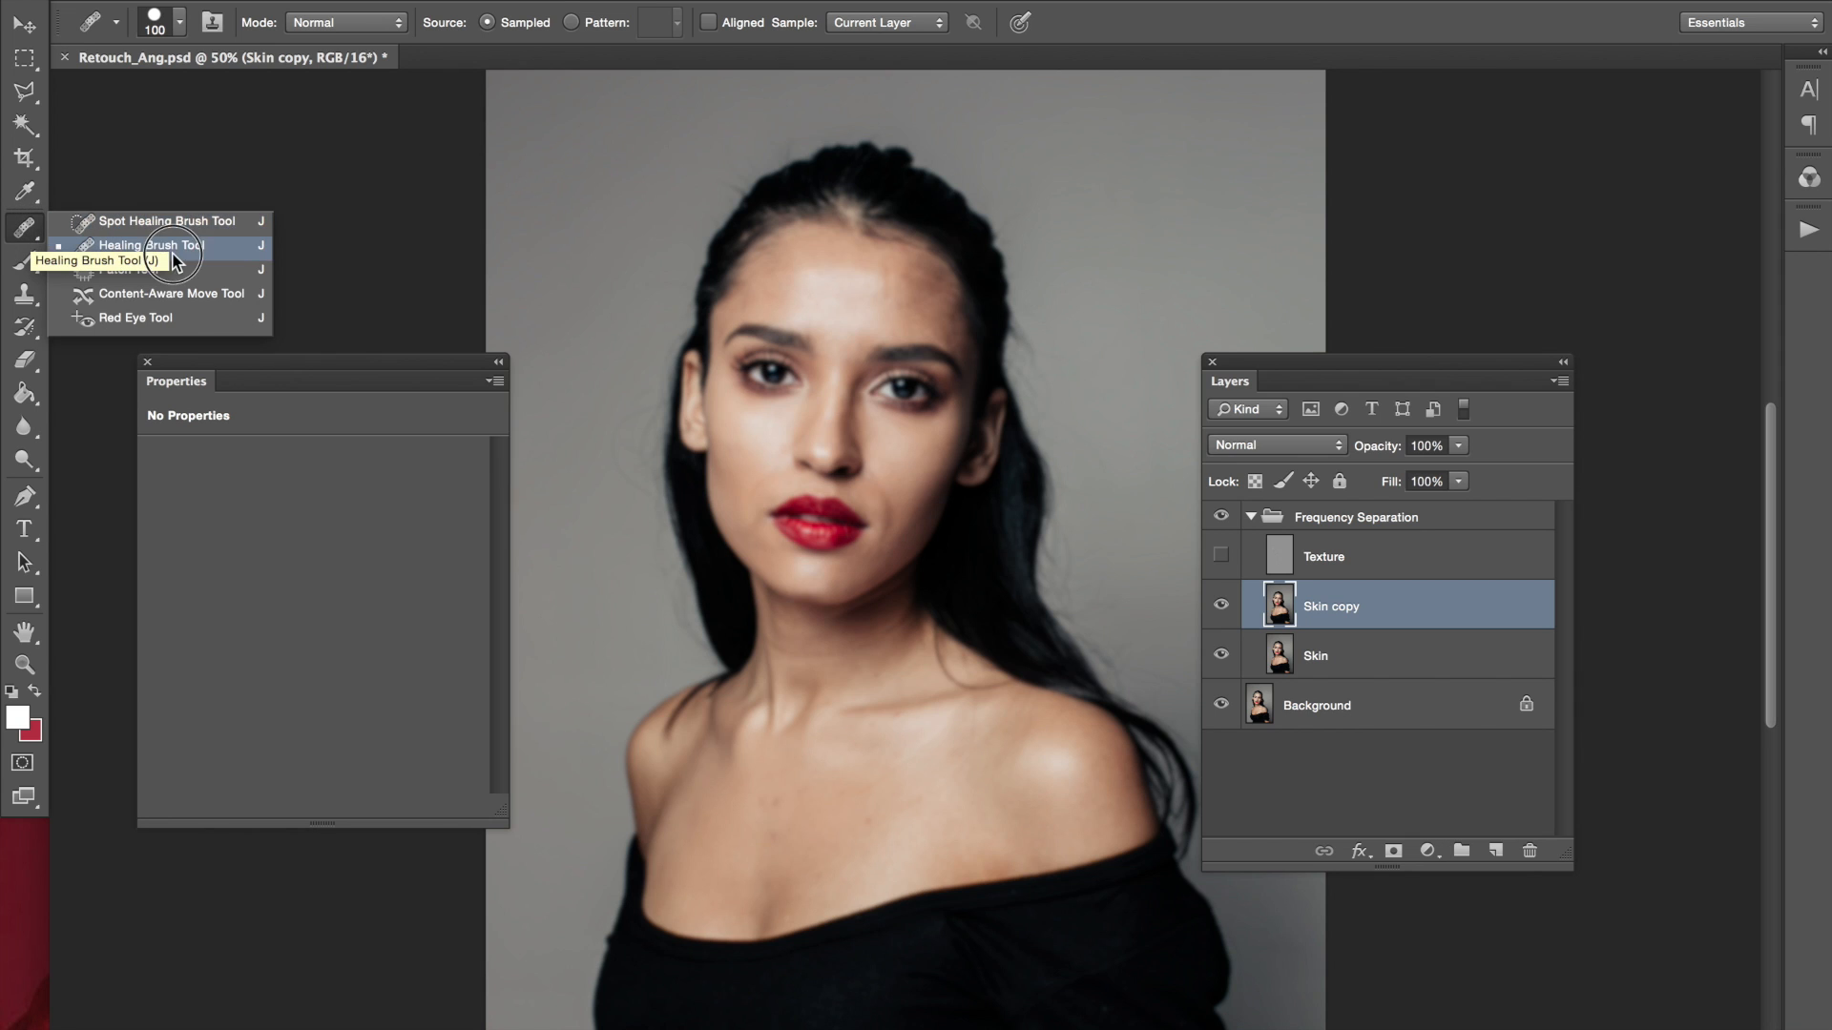
left_click(149, 244)
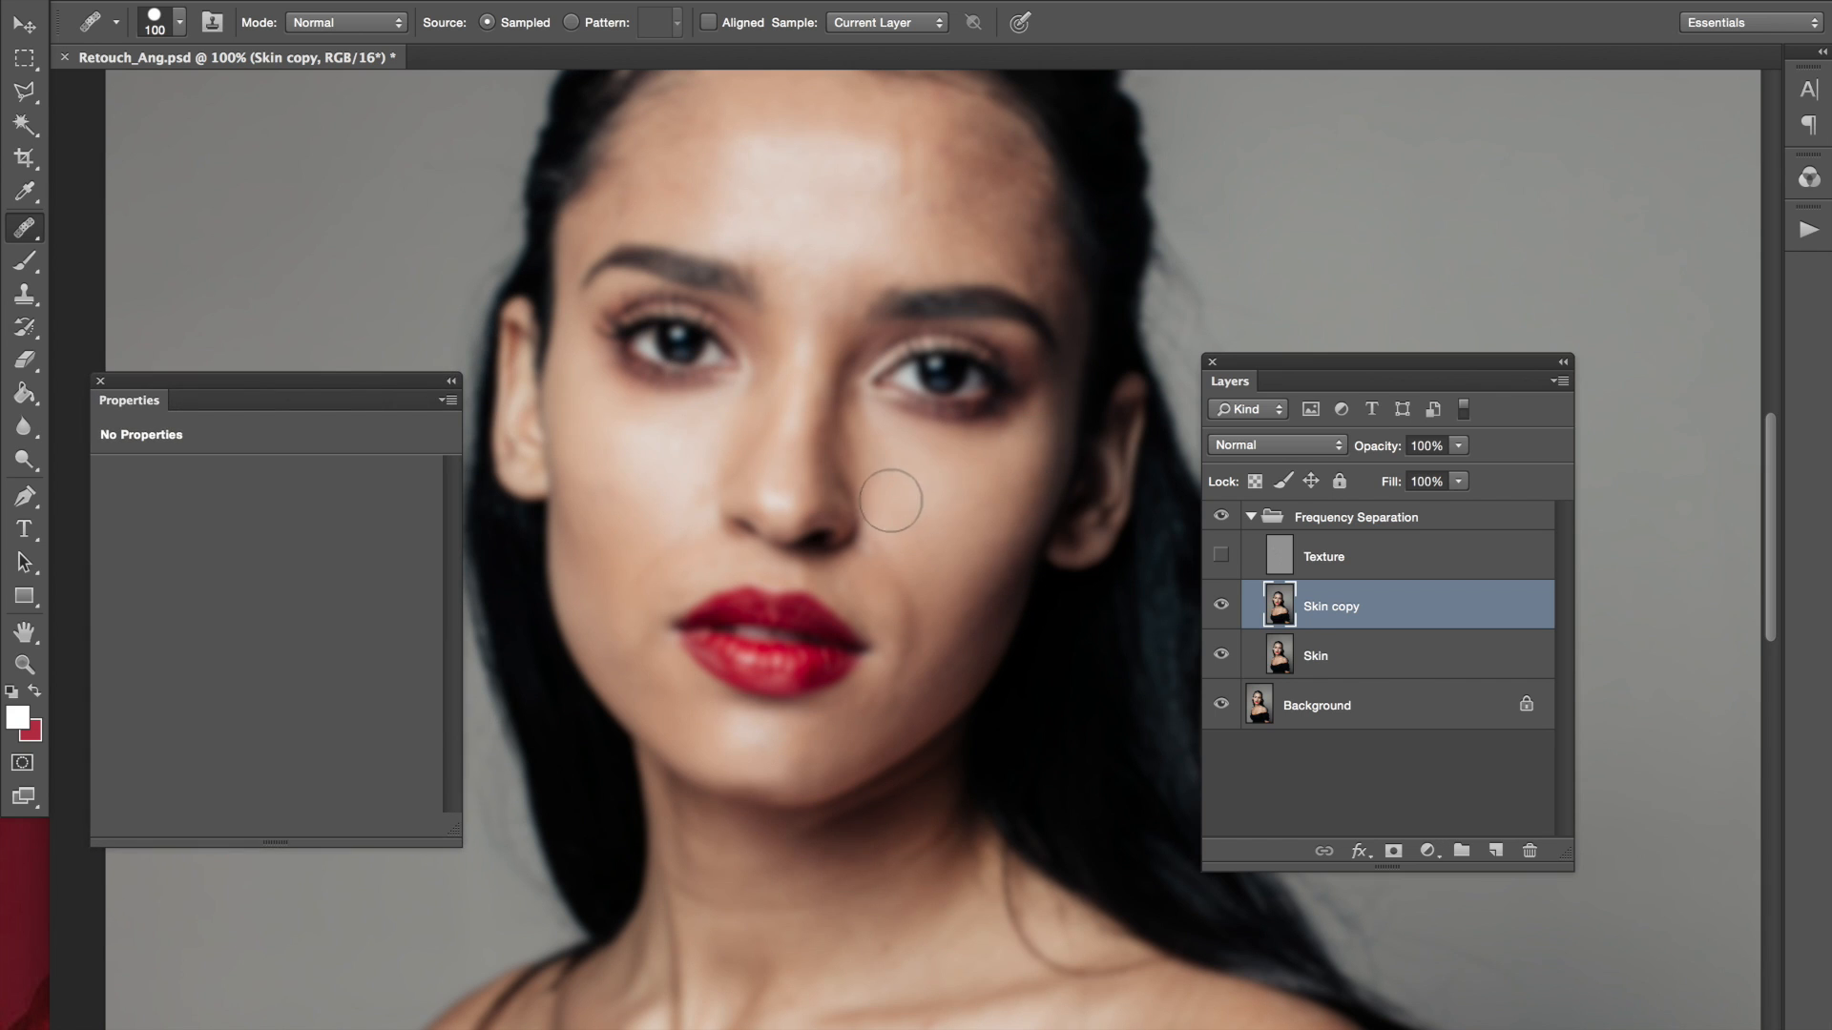
mouse_move(914, 514)
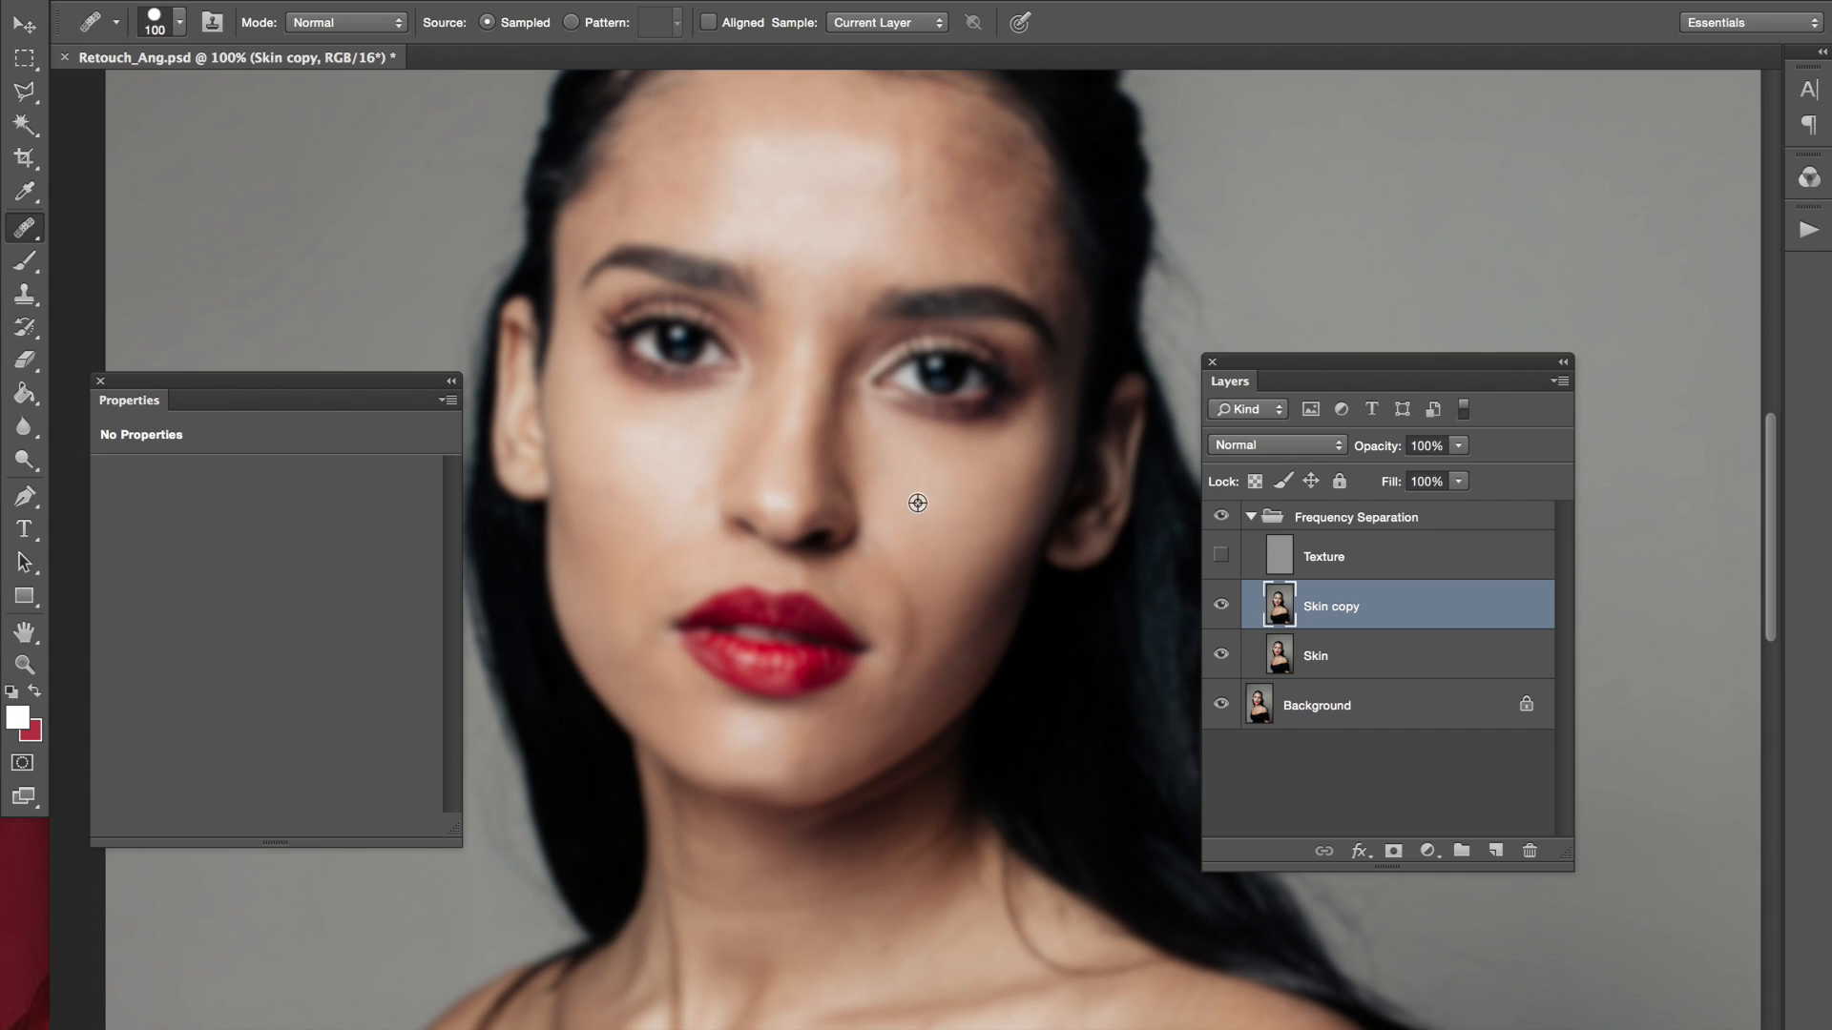
mouse_move(927, 500)
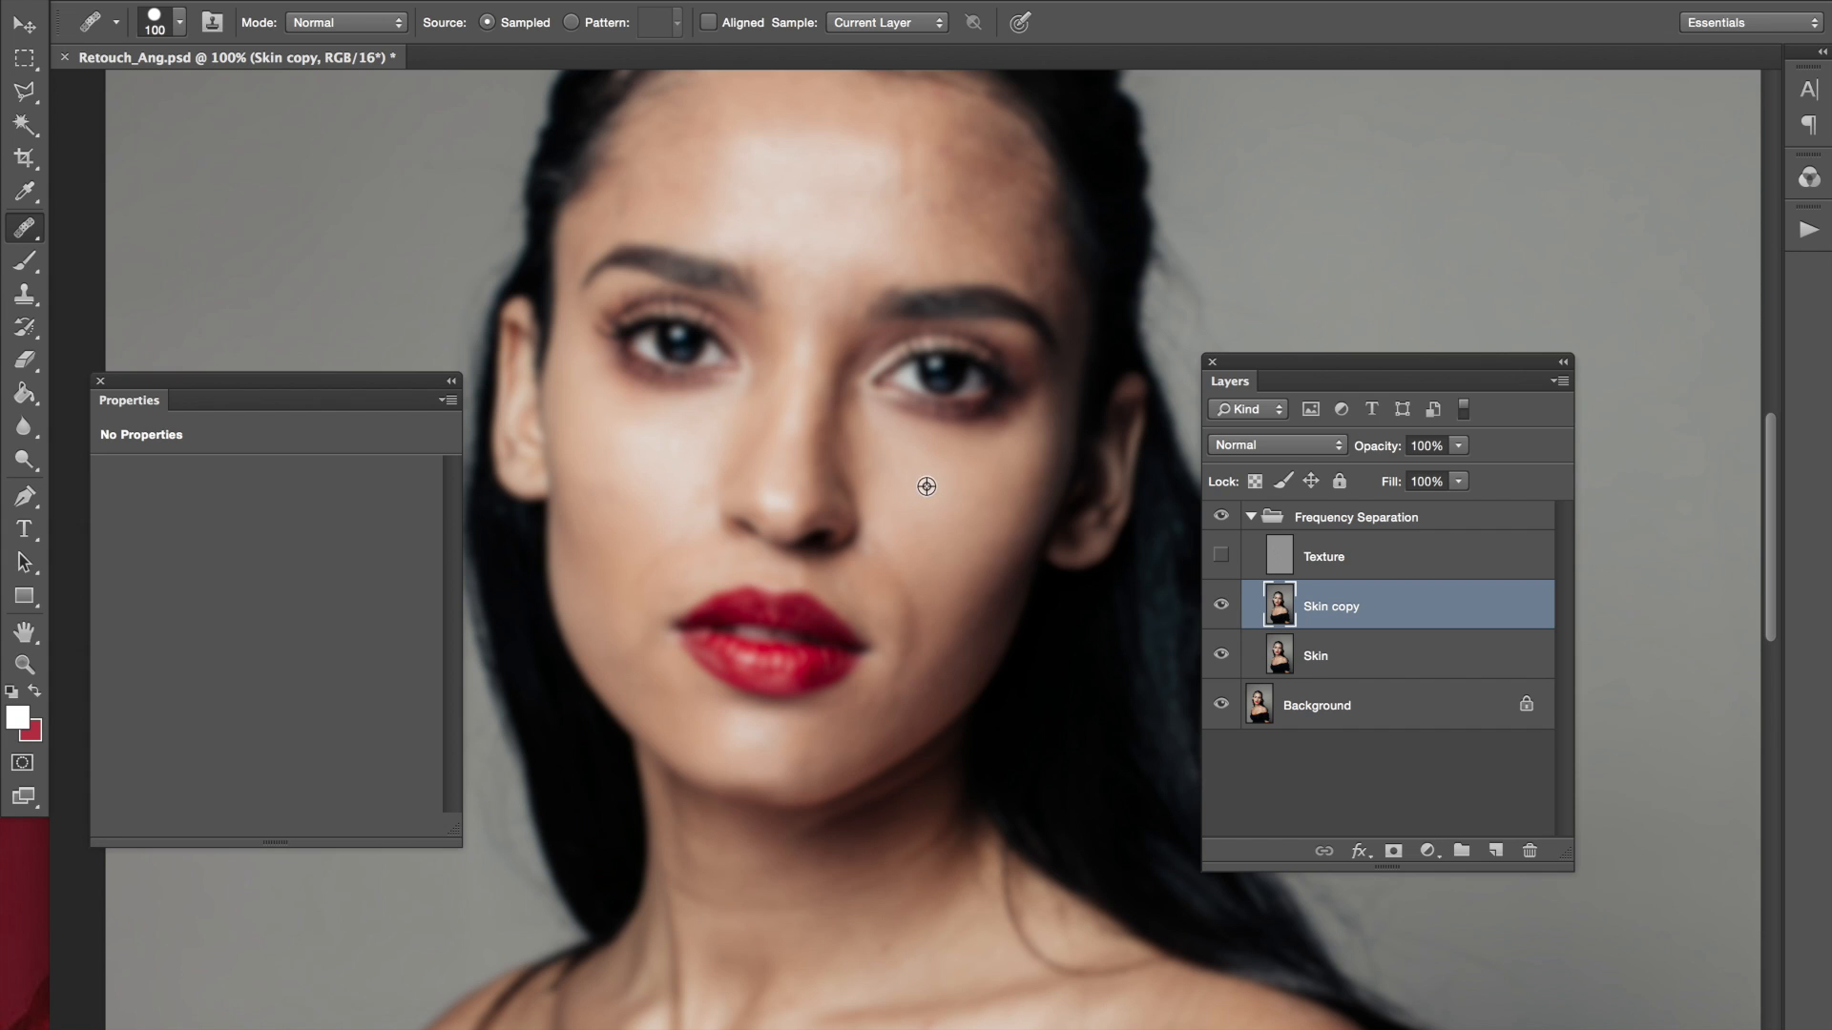
mouse_move(897, 458)
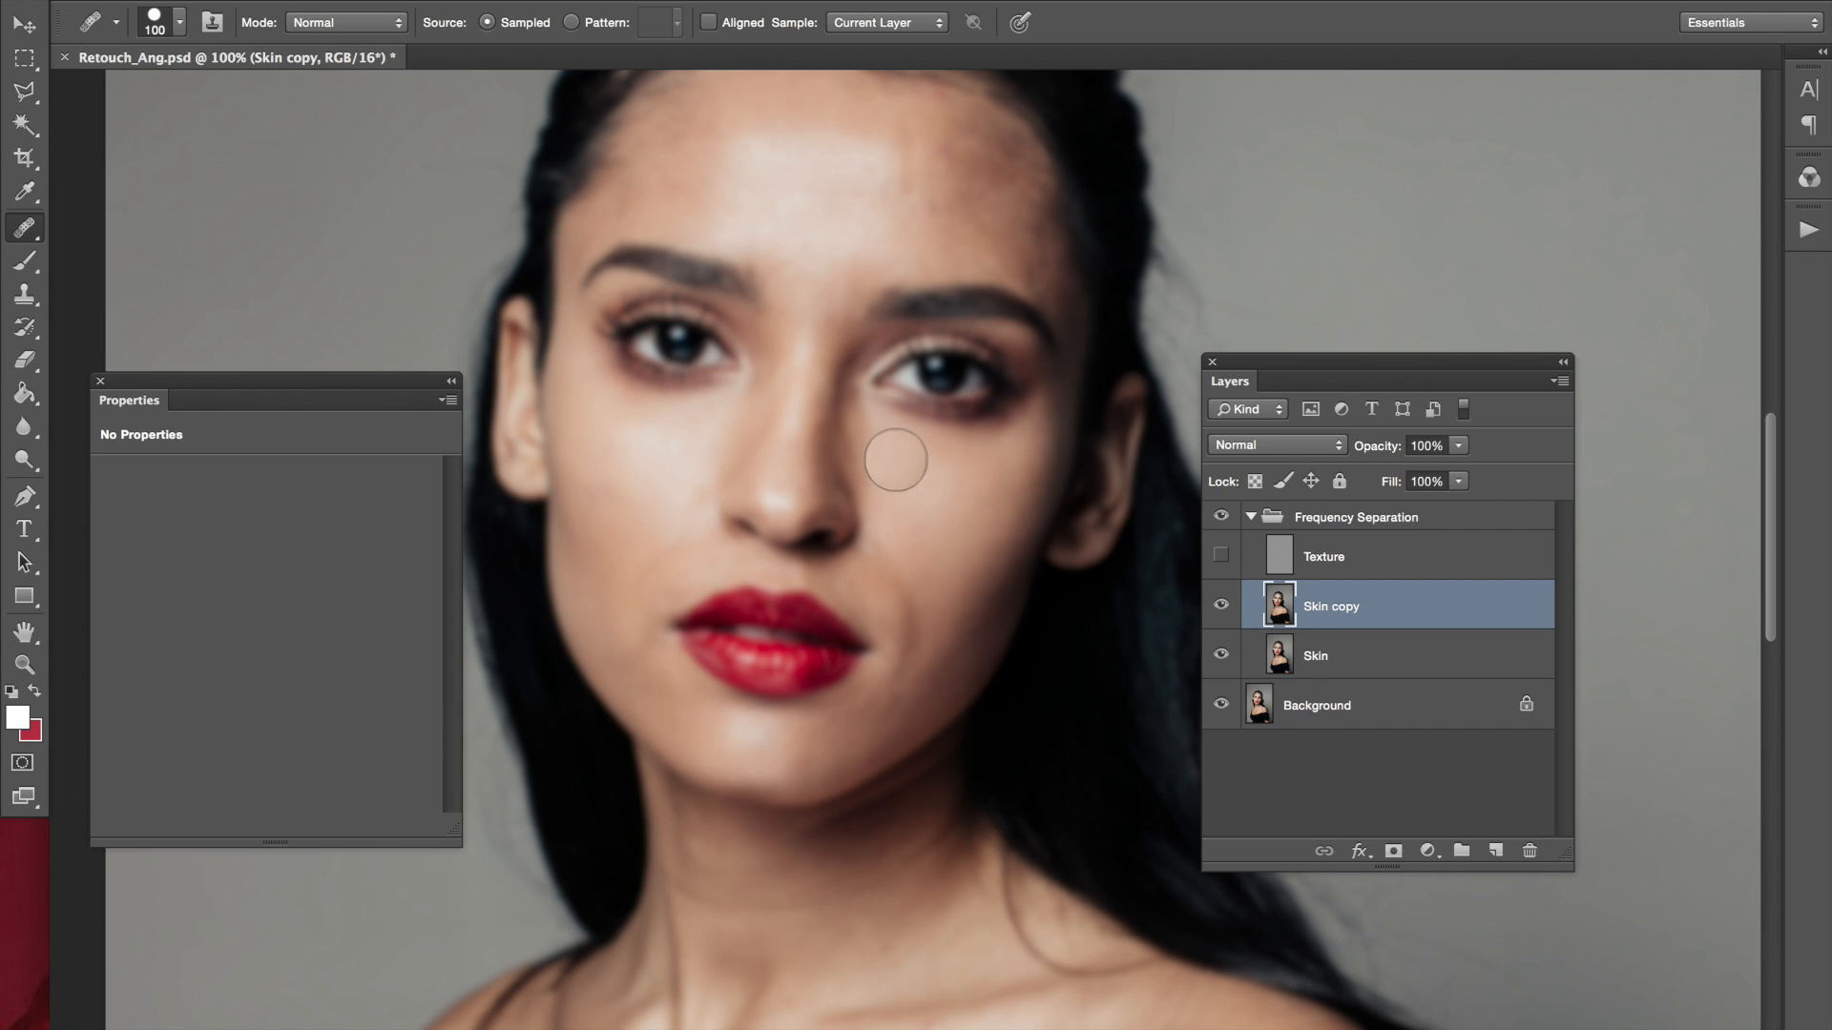
mouse_move(966, 542)
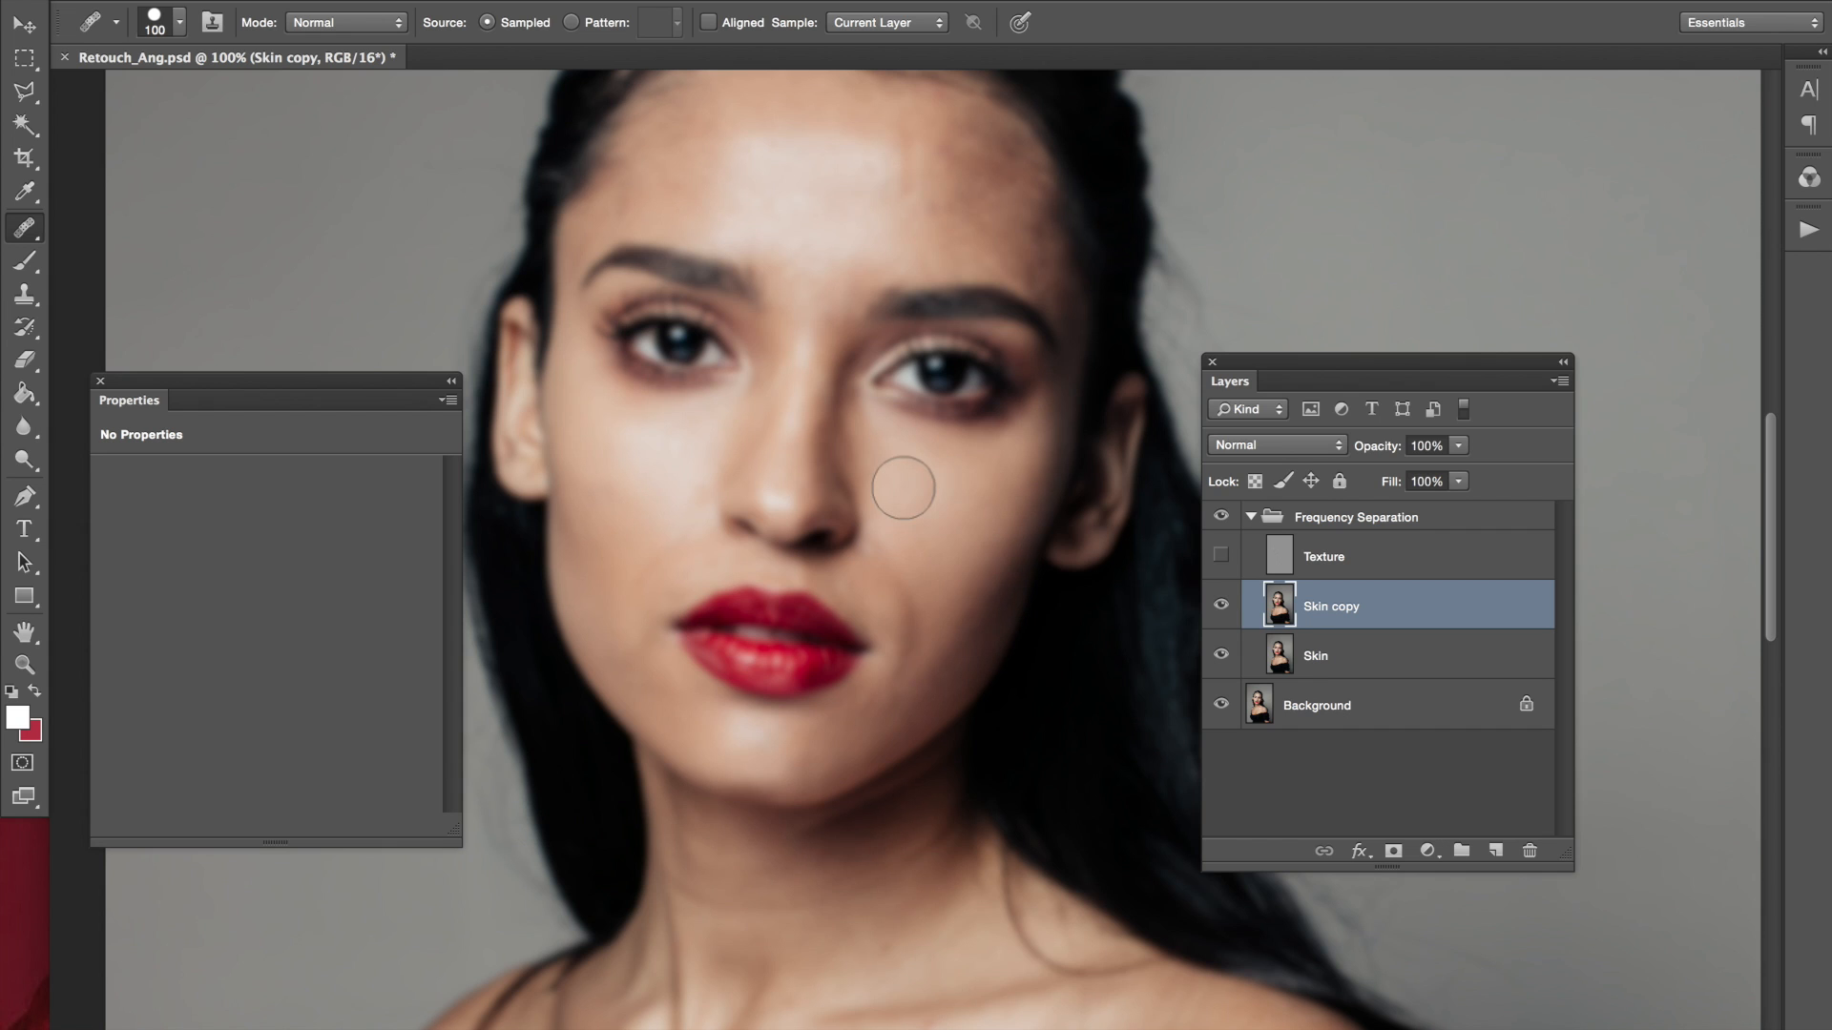
mouse_move(1131, 340)
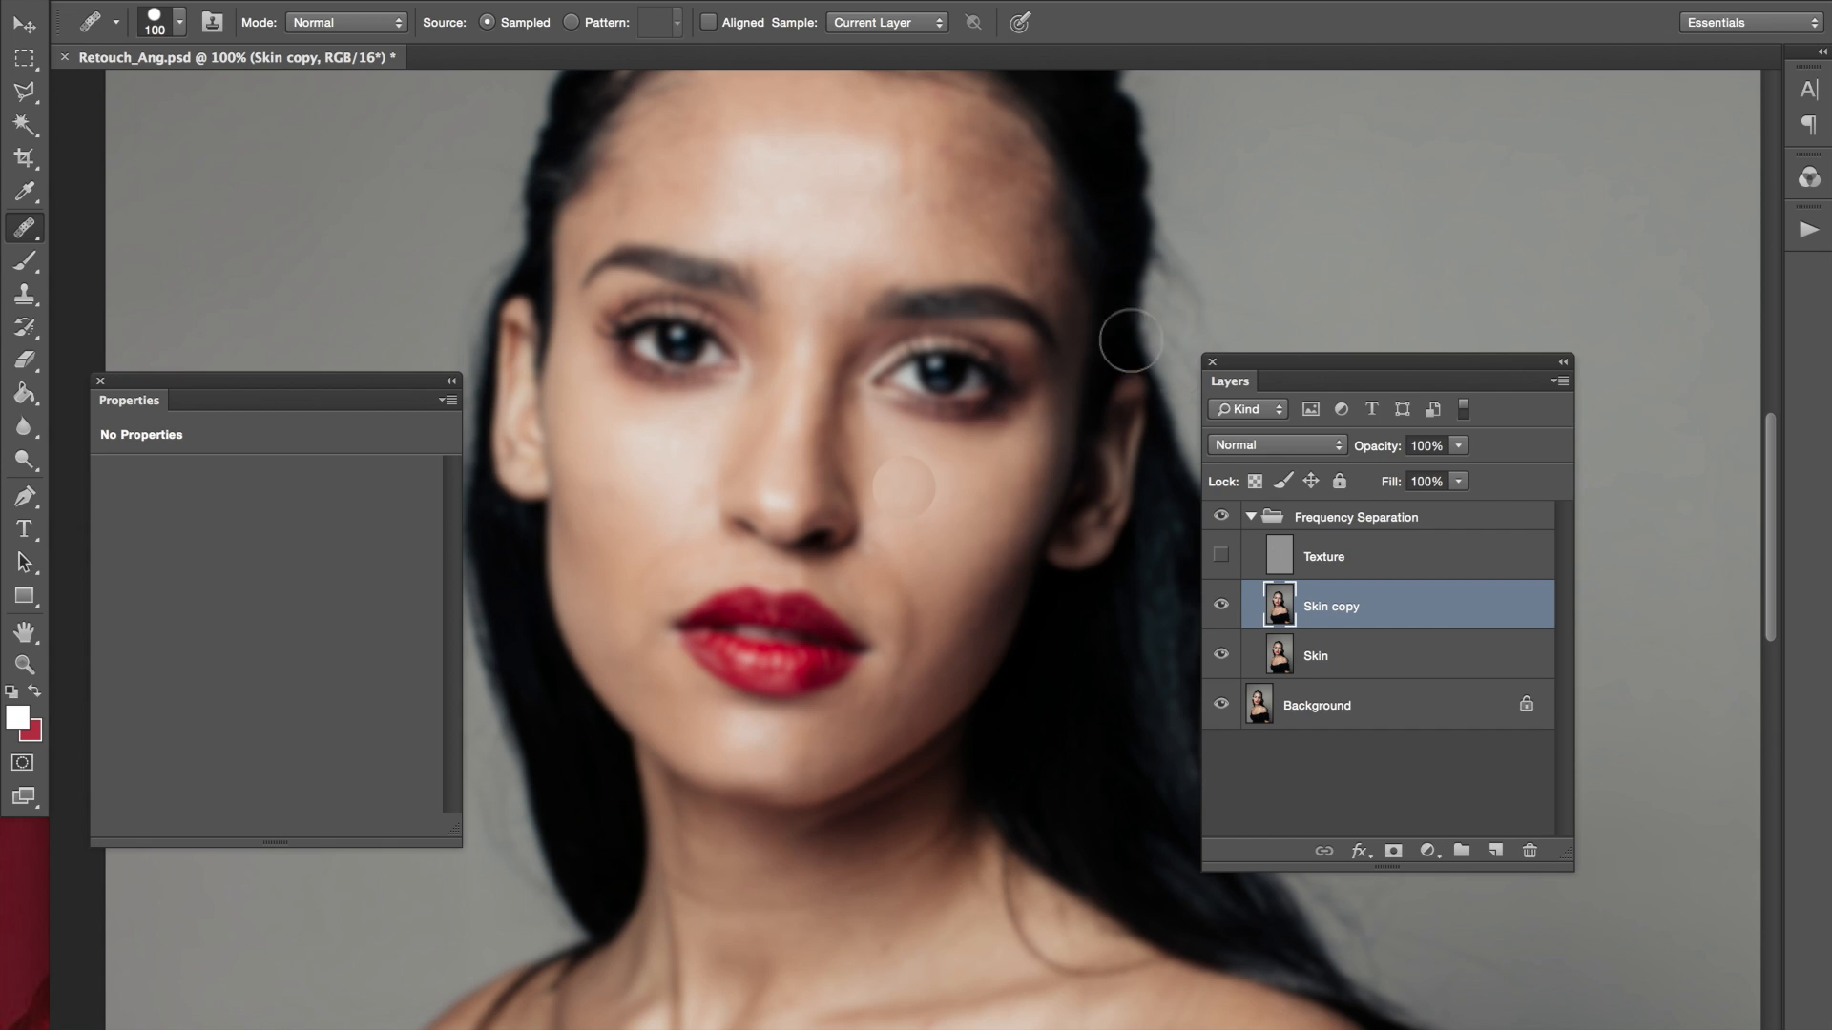
mouse_move(923, 535)
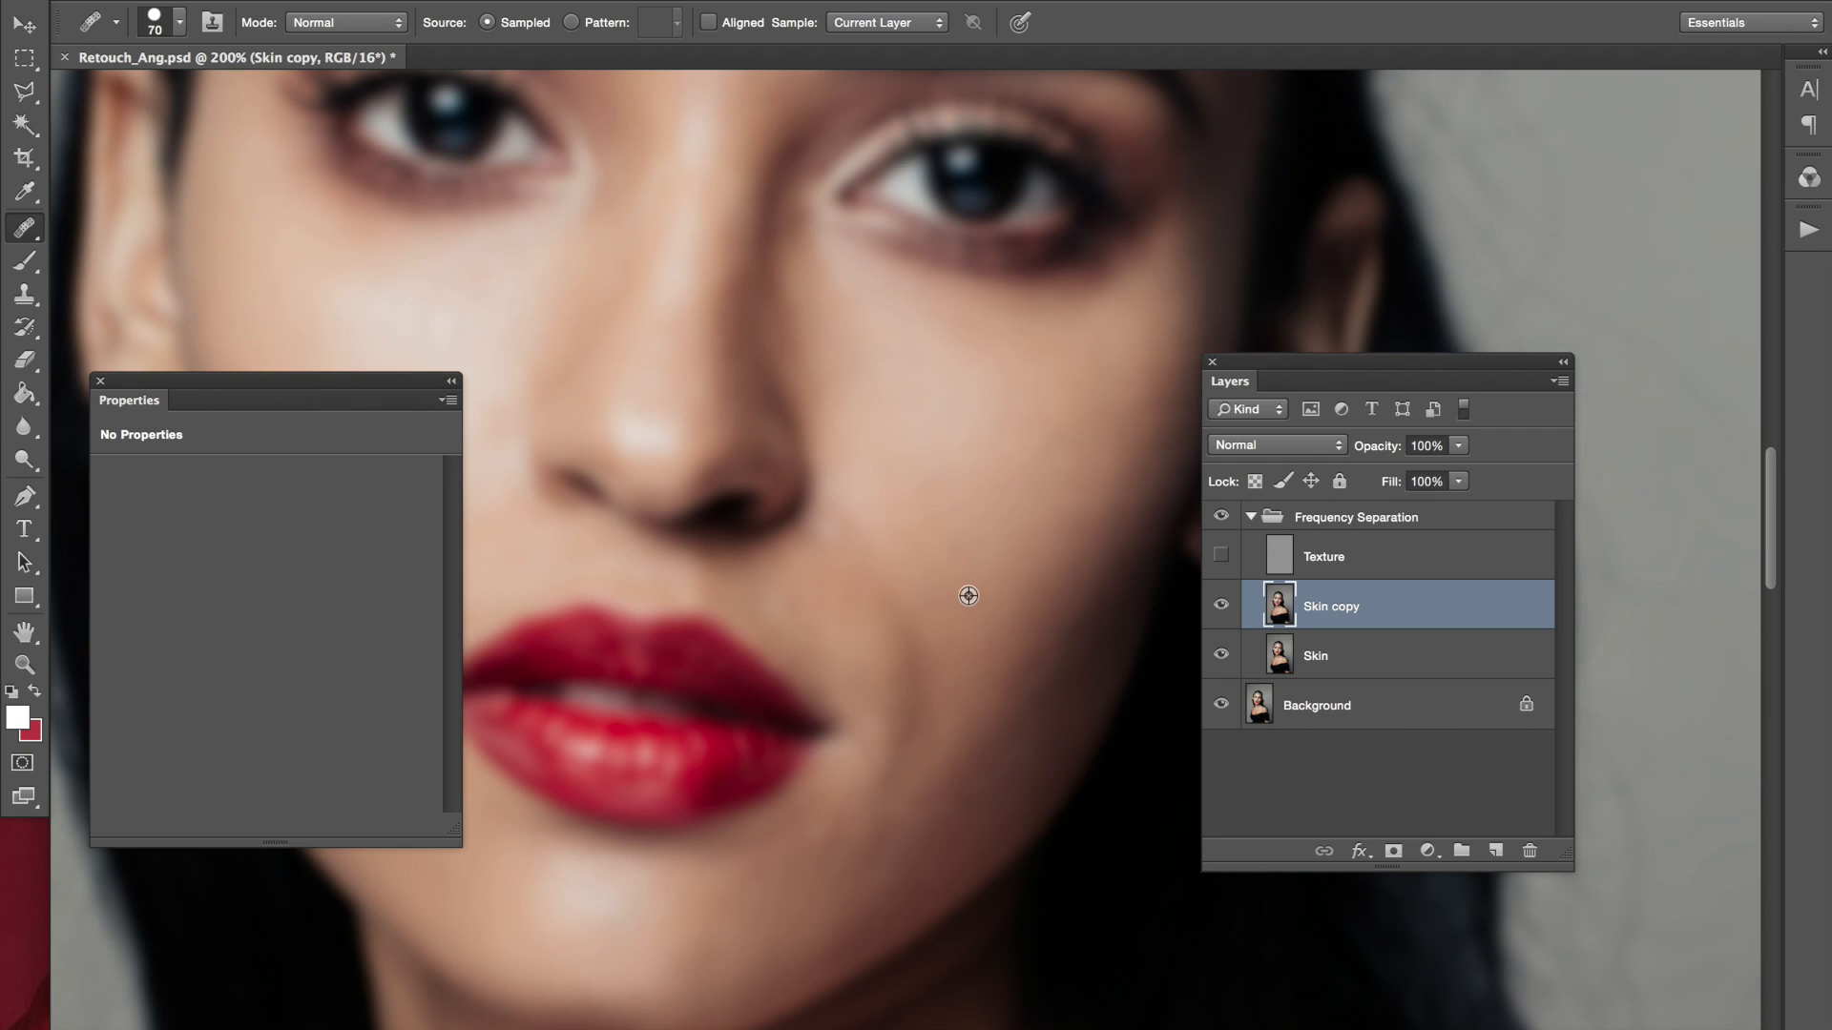
mouse_move(975, 582)
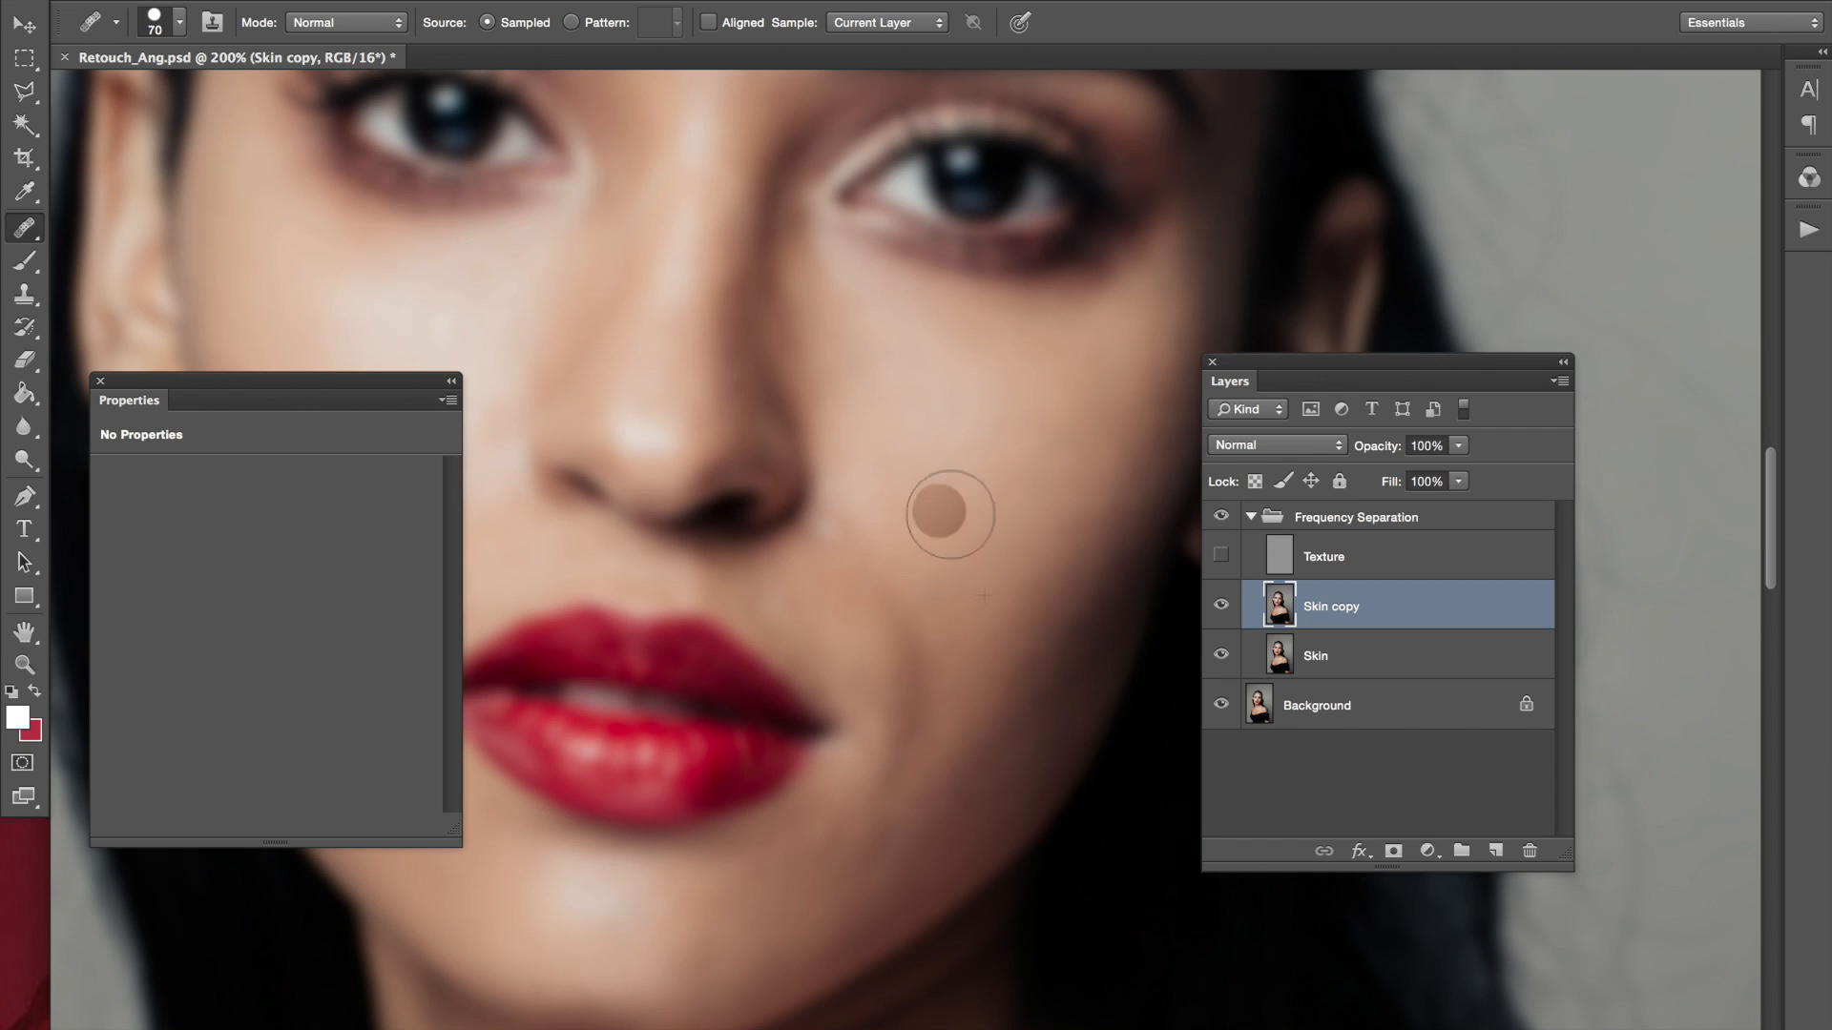
mouse_move(882, 413)
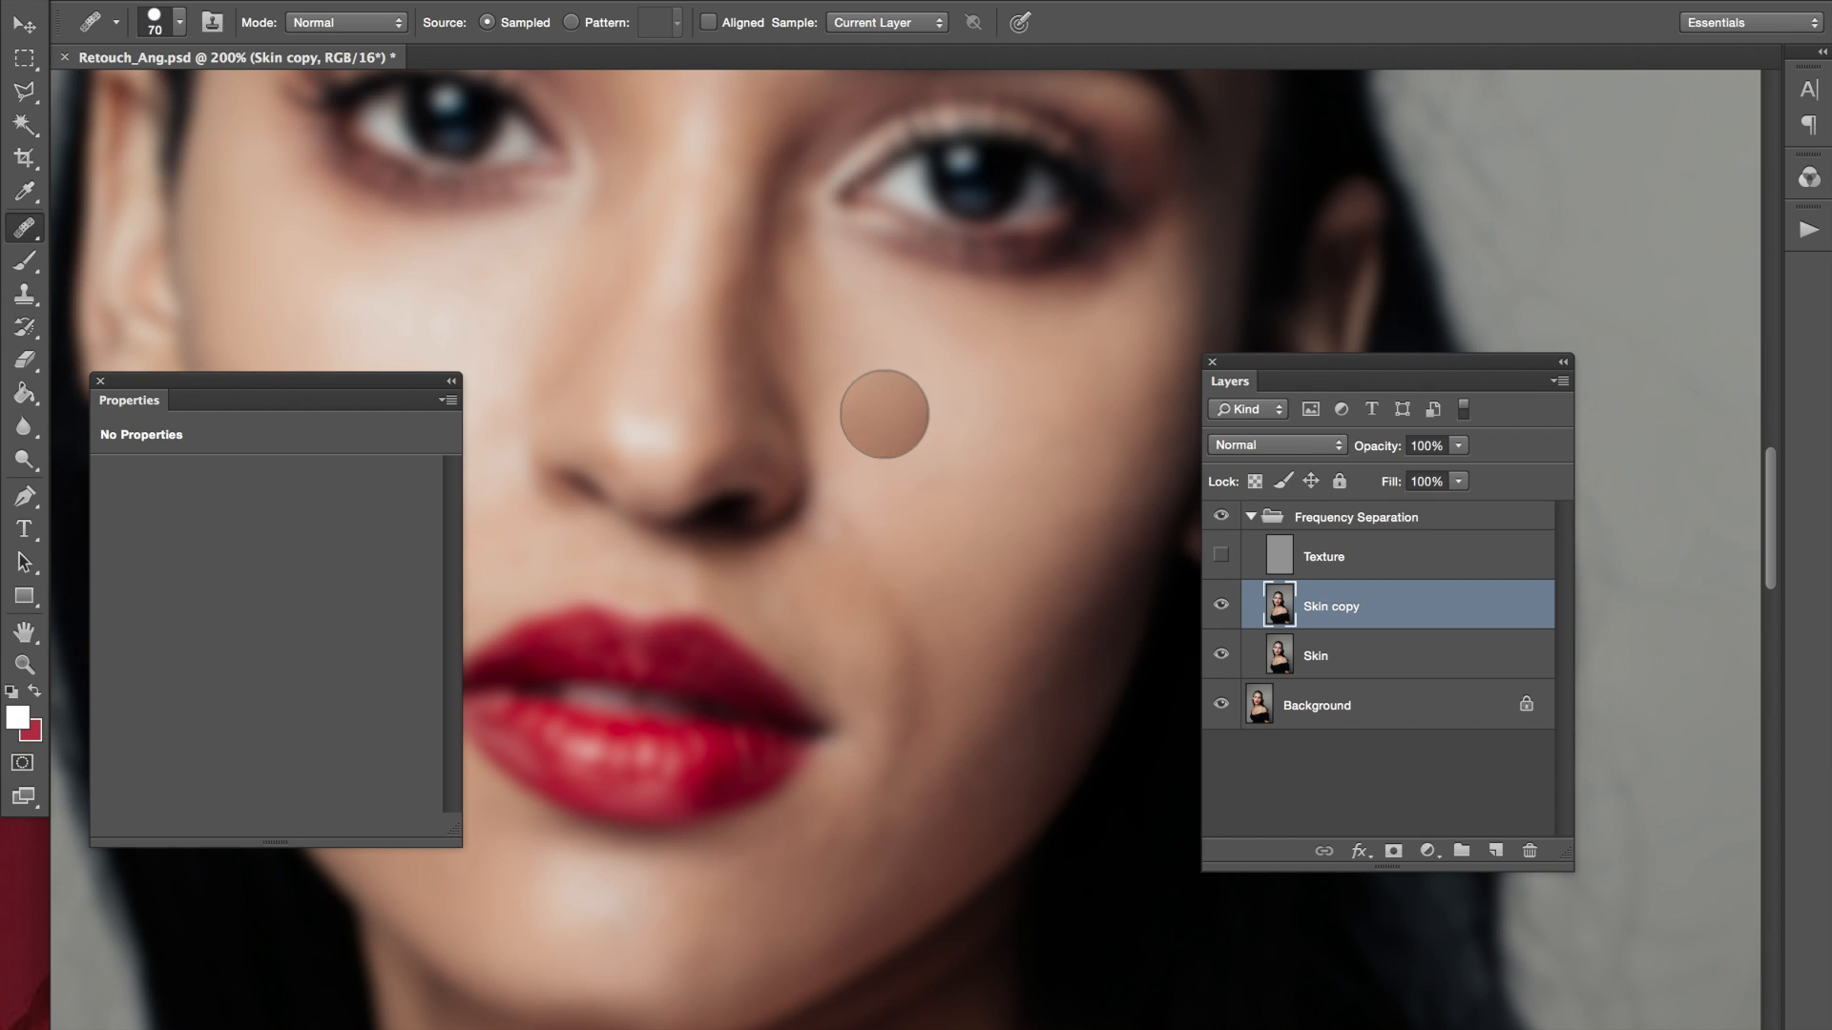
mouse_move(956, 490)
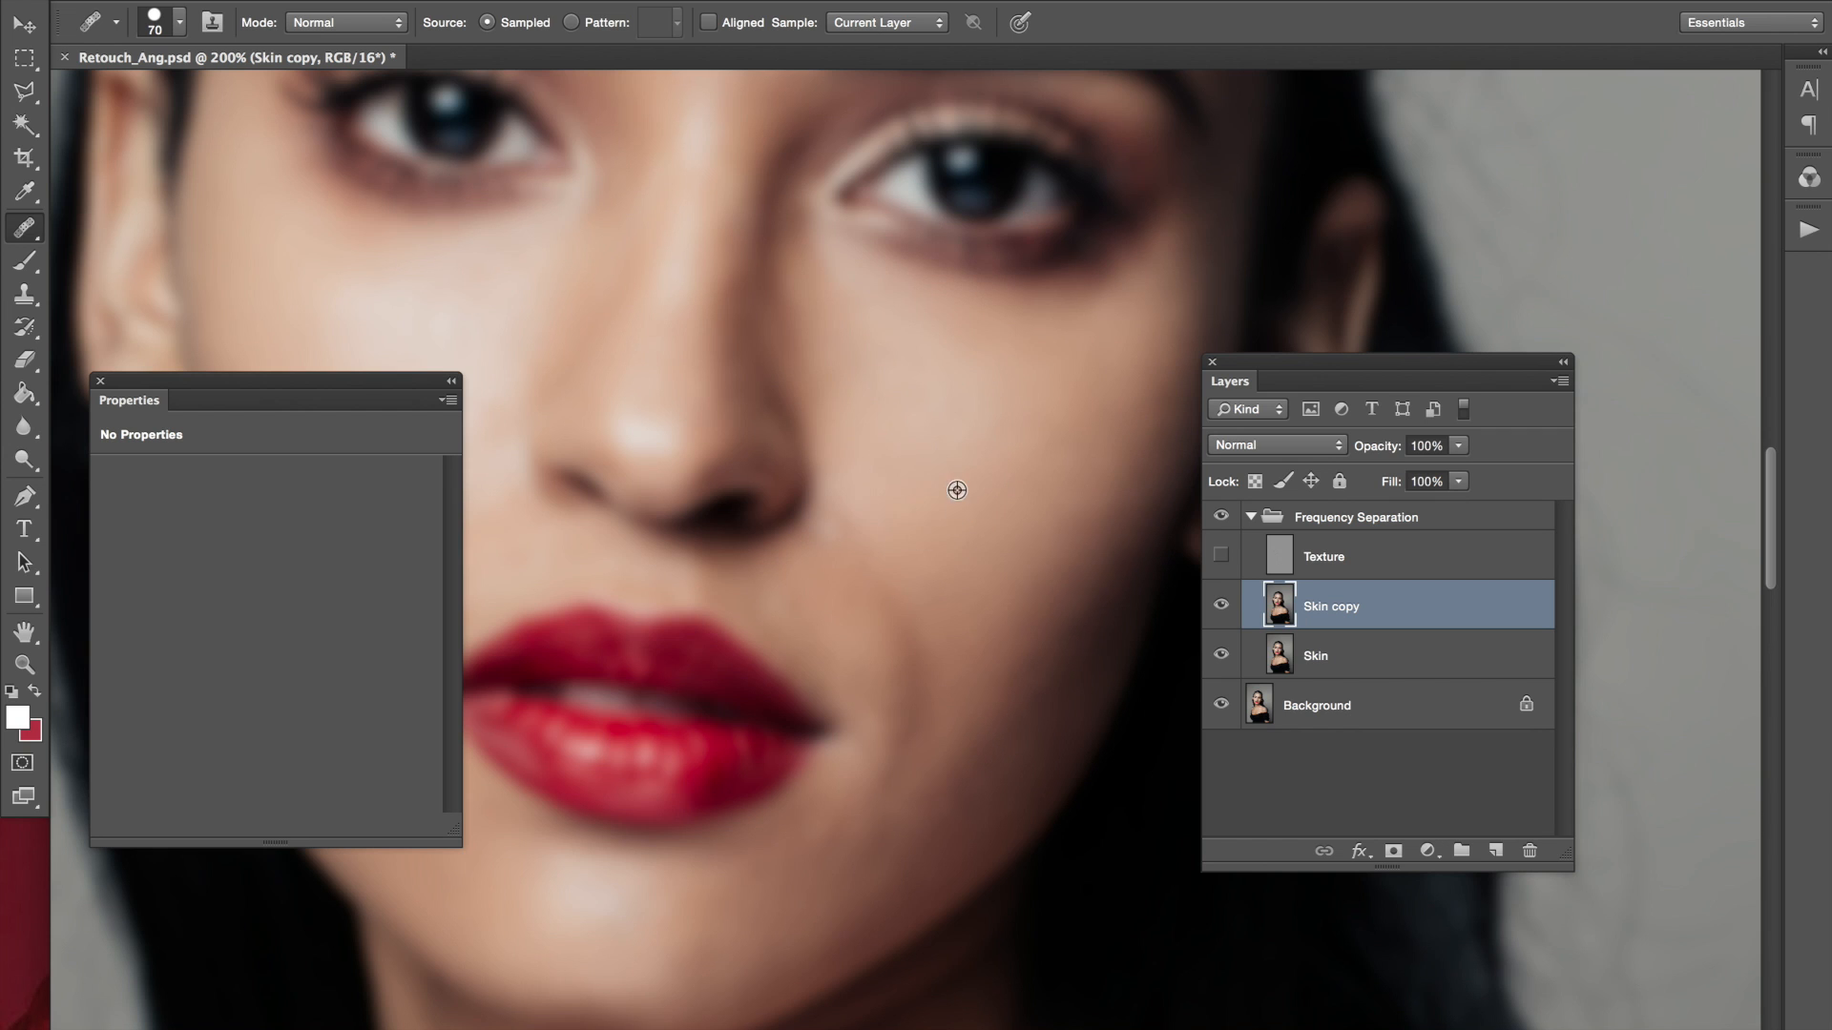
mouse_move(1032, 447)
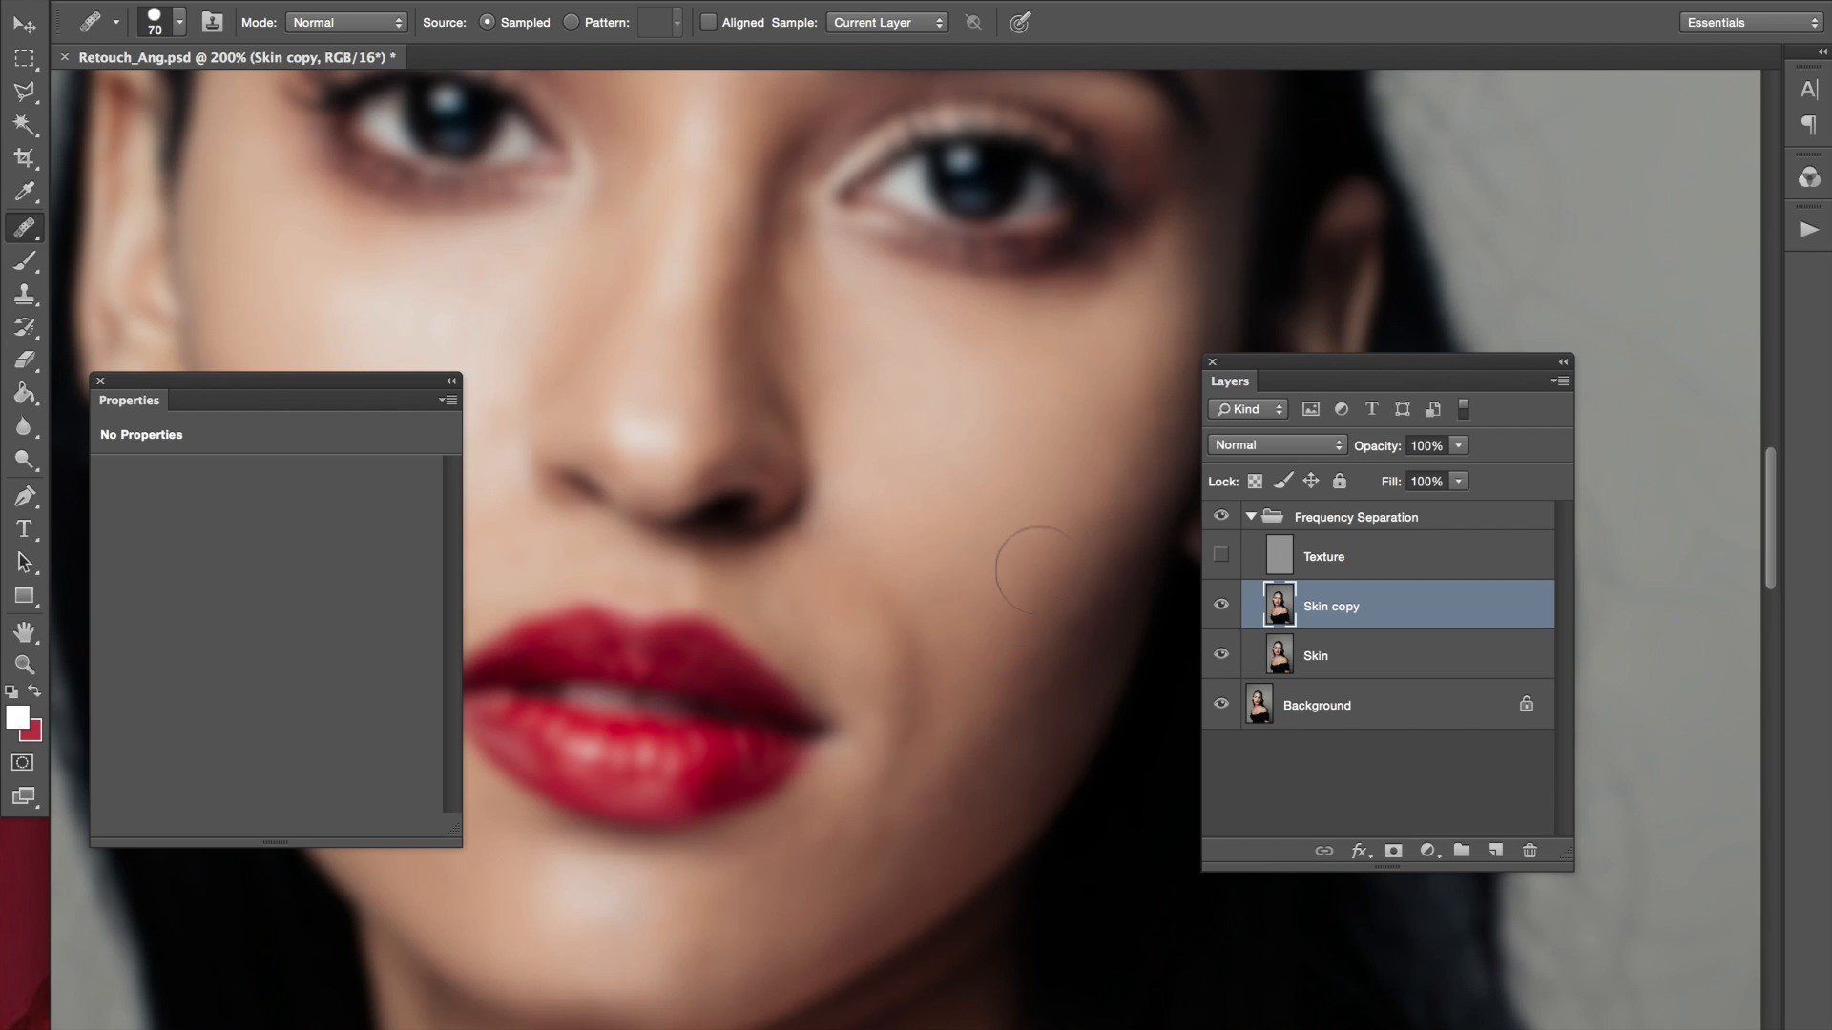
mouse_move(1061, 189)
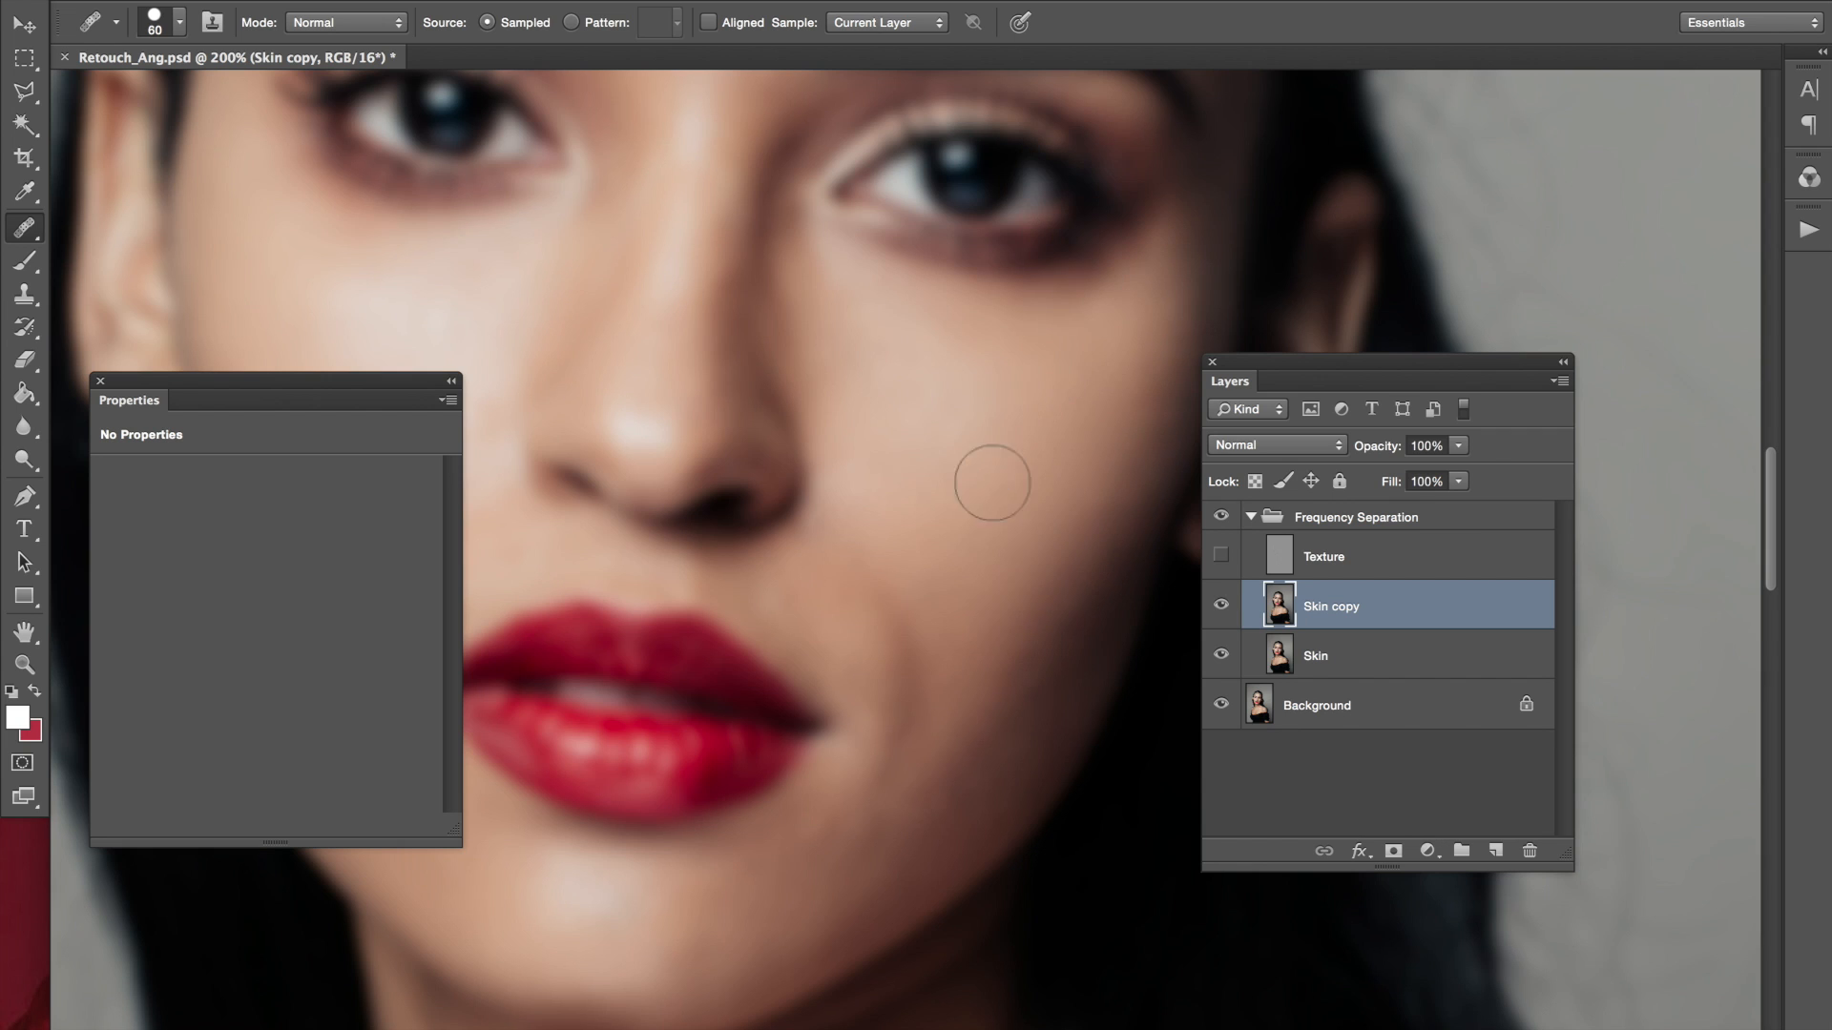
mouse_move(937, 391)
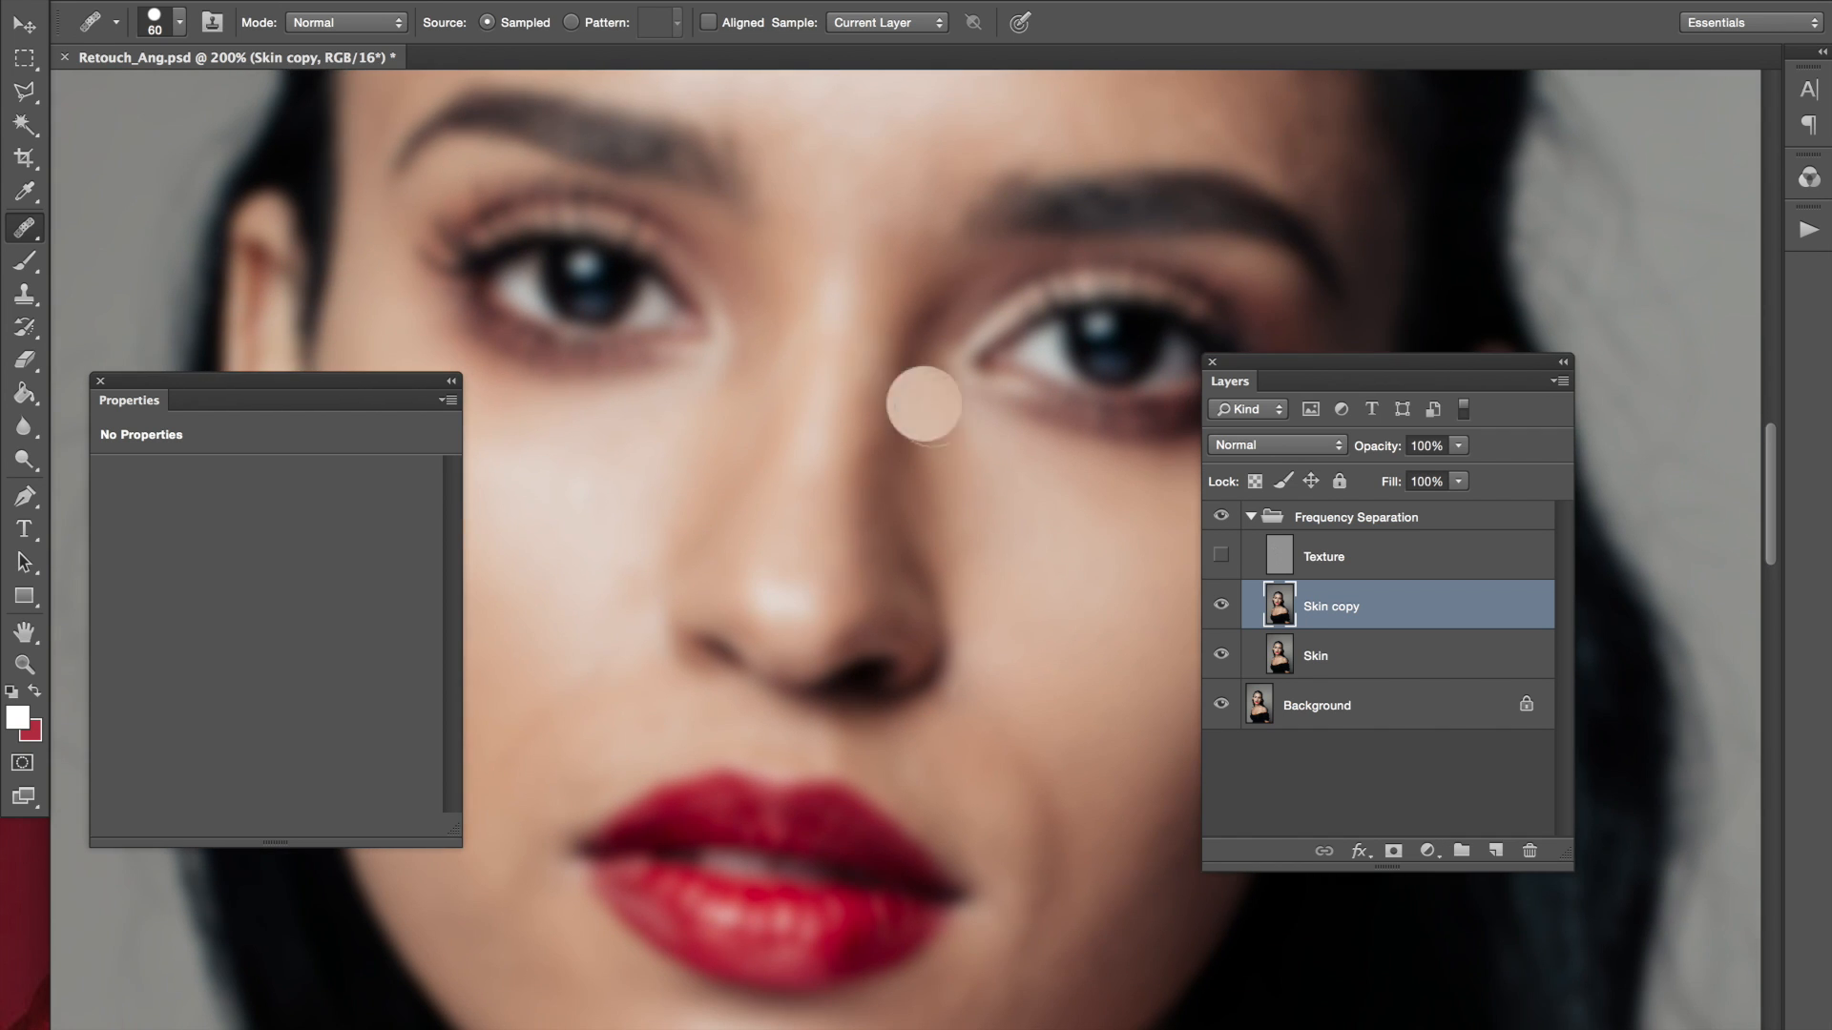
mouse_move(899, 576)
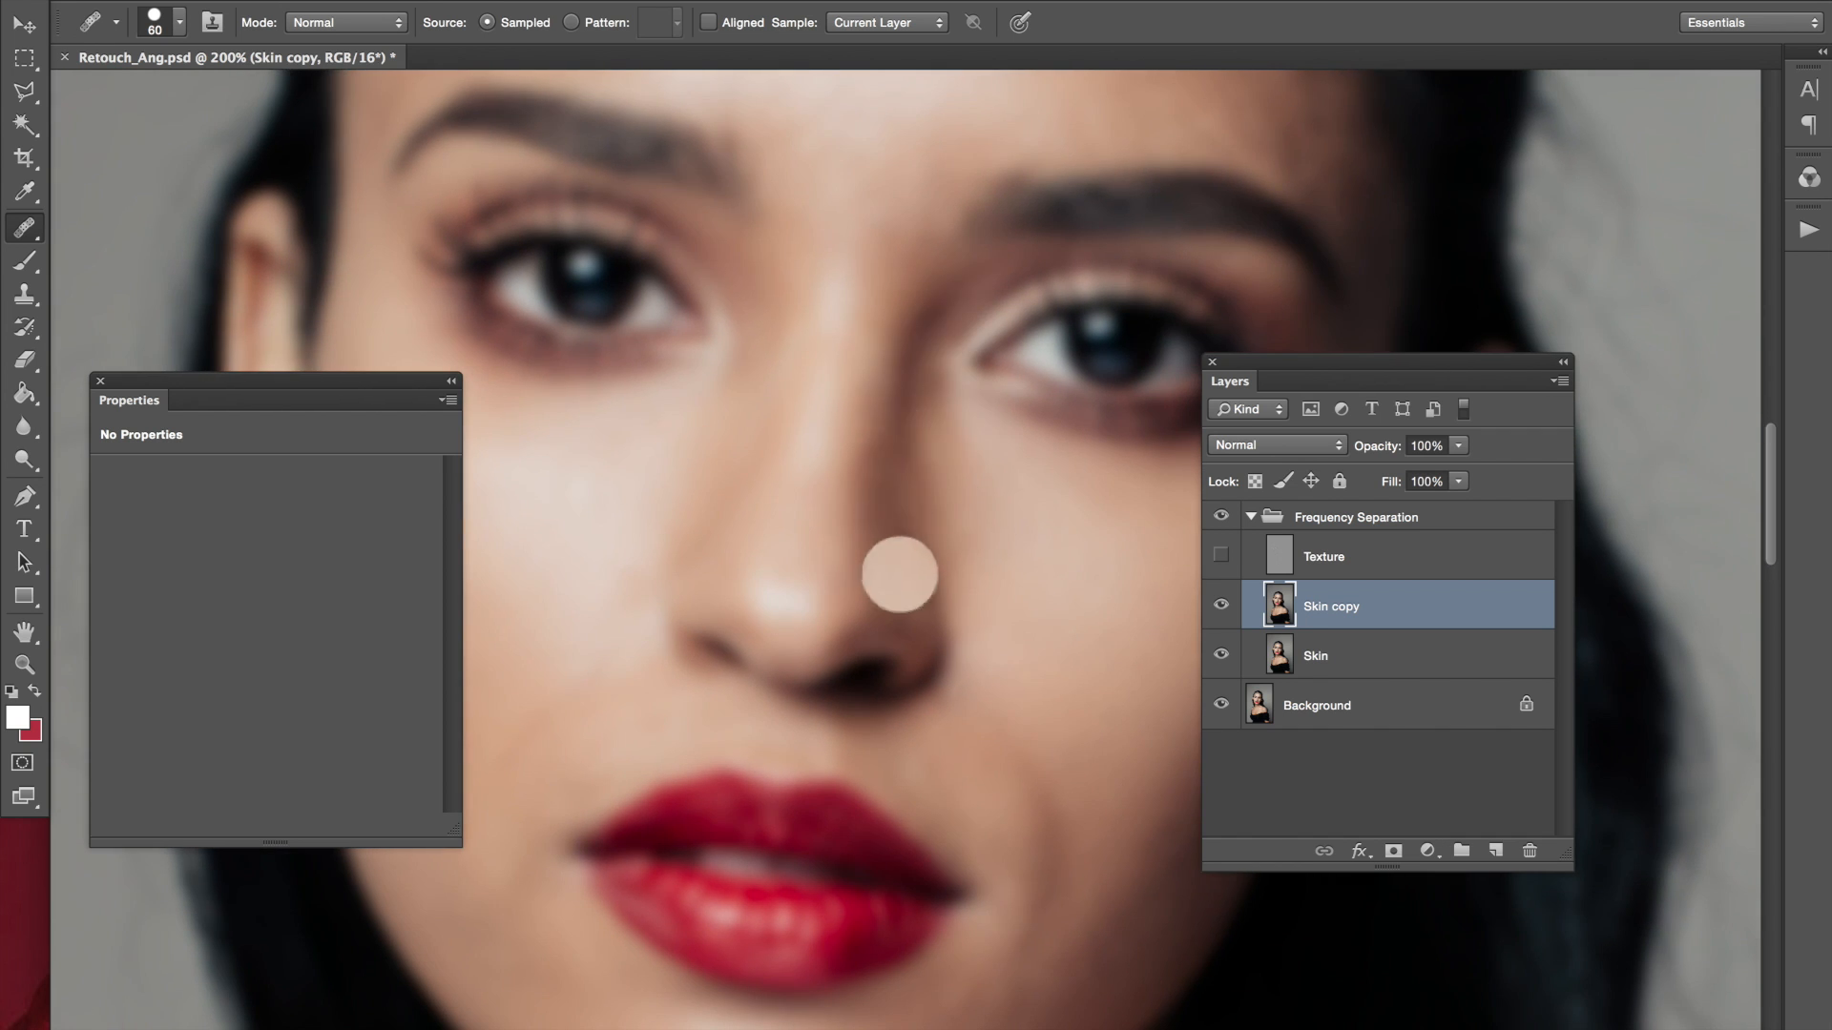
mouse_move(951, 456)
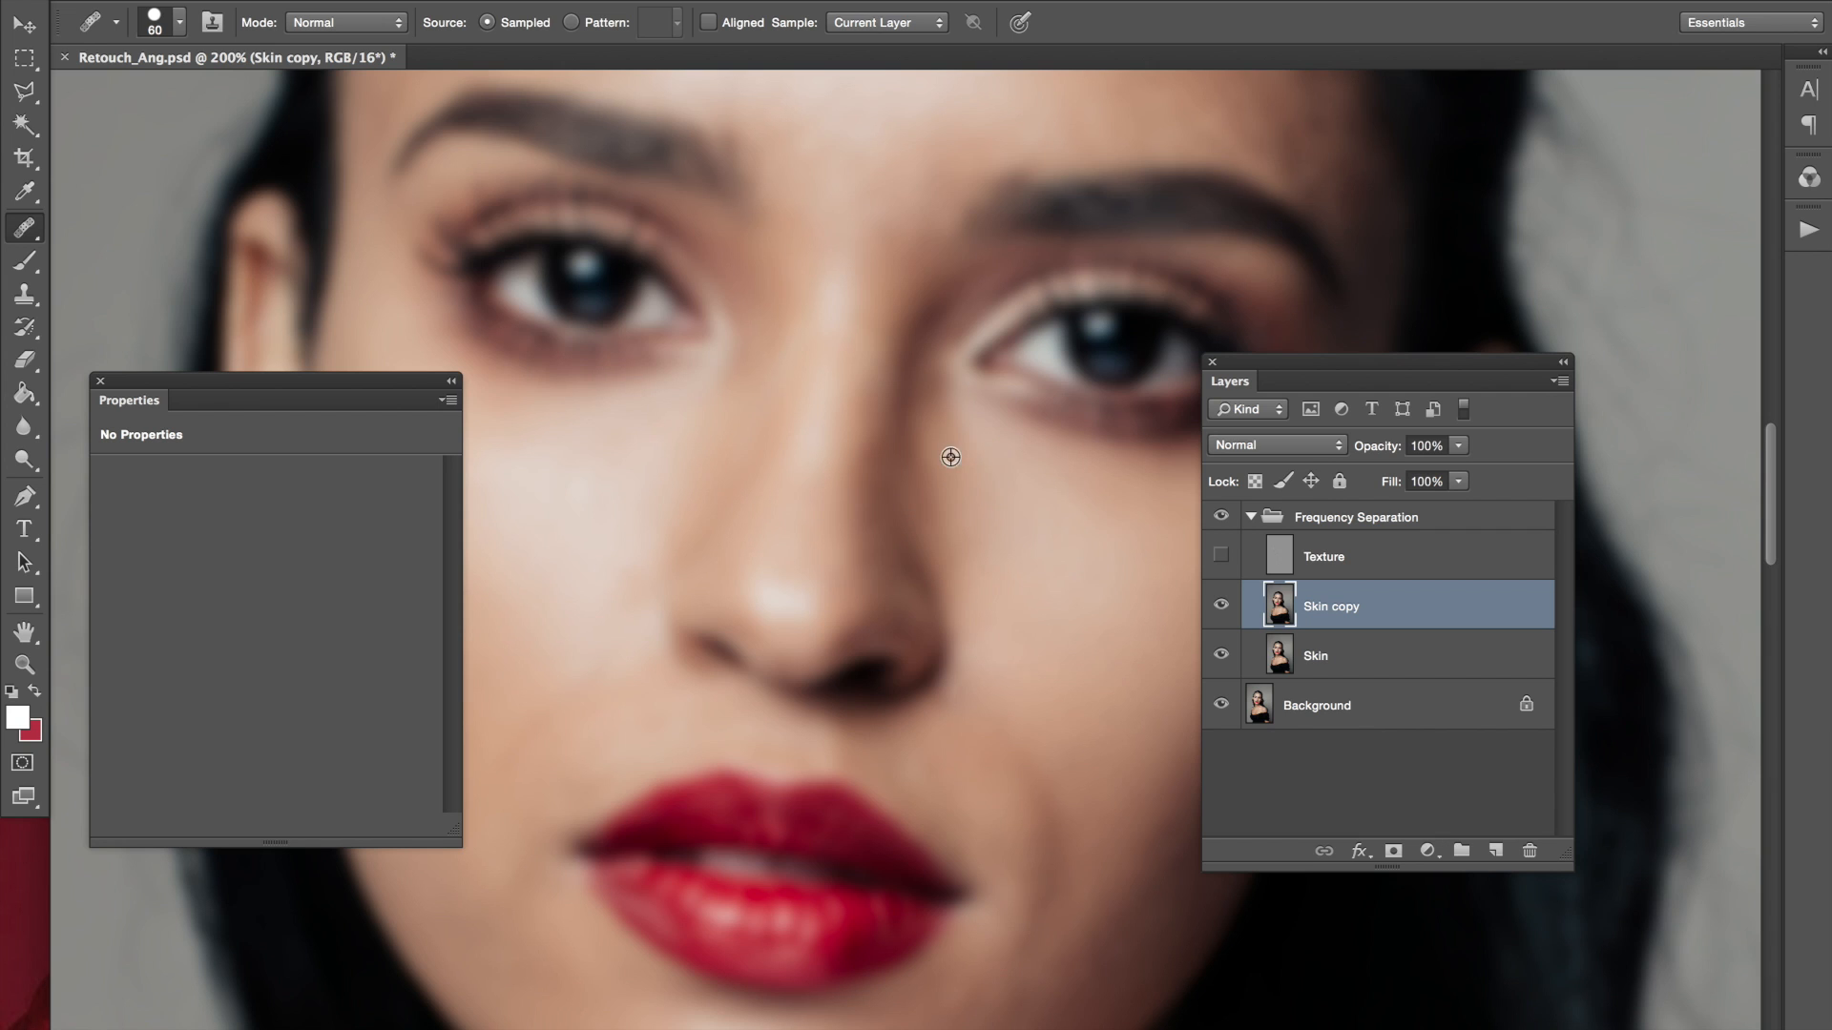
mouse_move(968, 487)
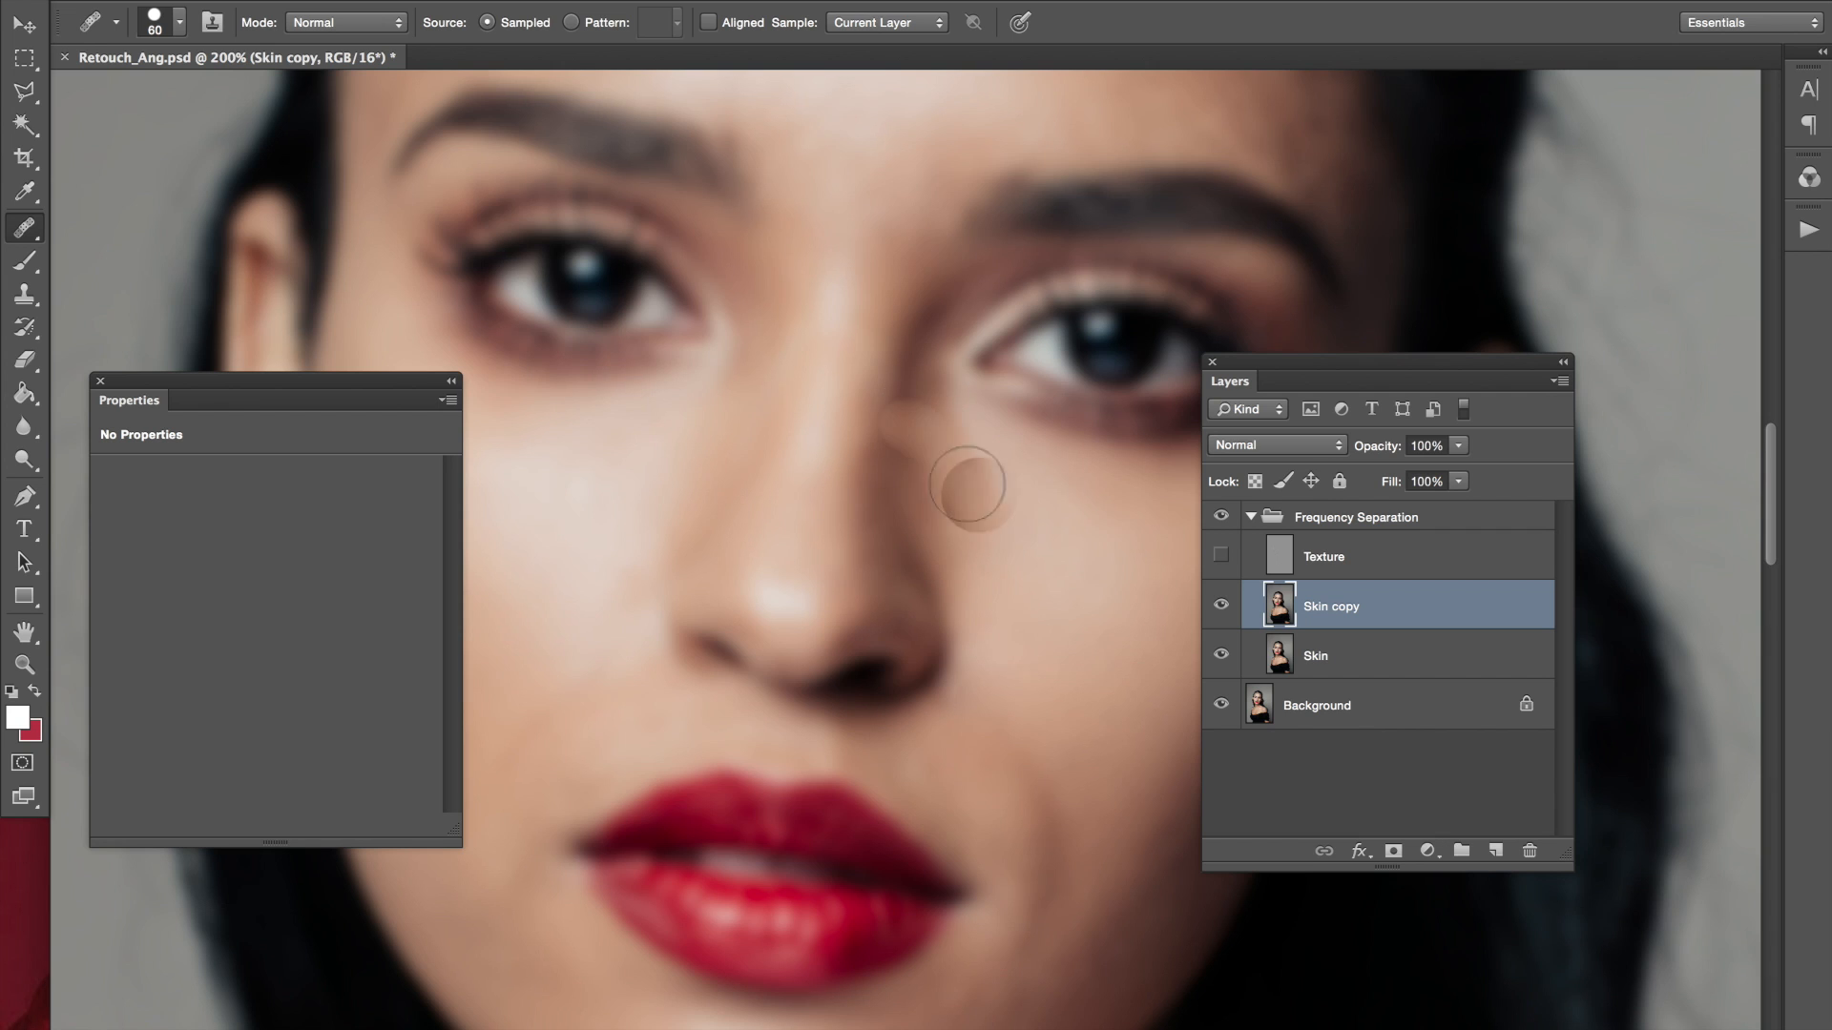
mouse_move(989, 500)
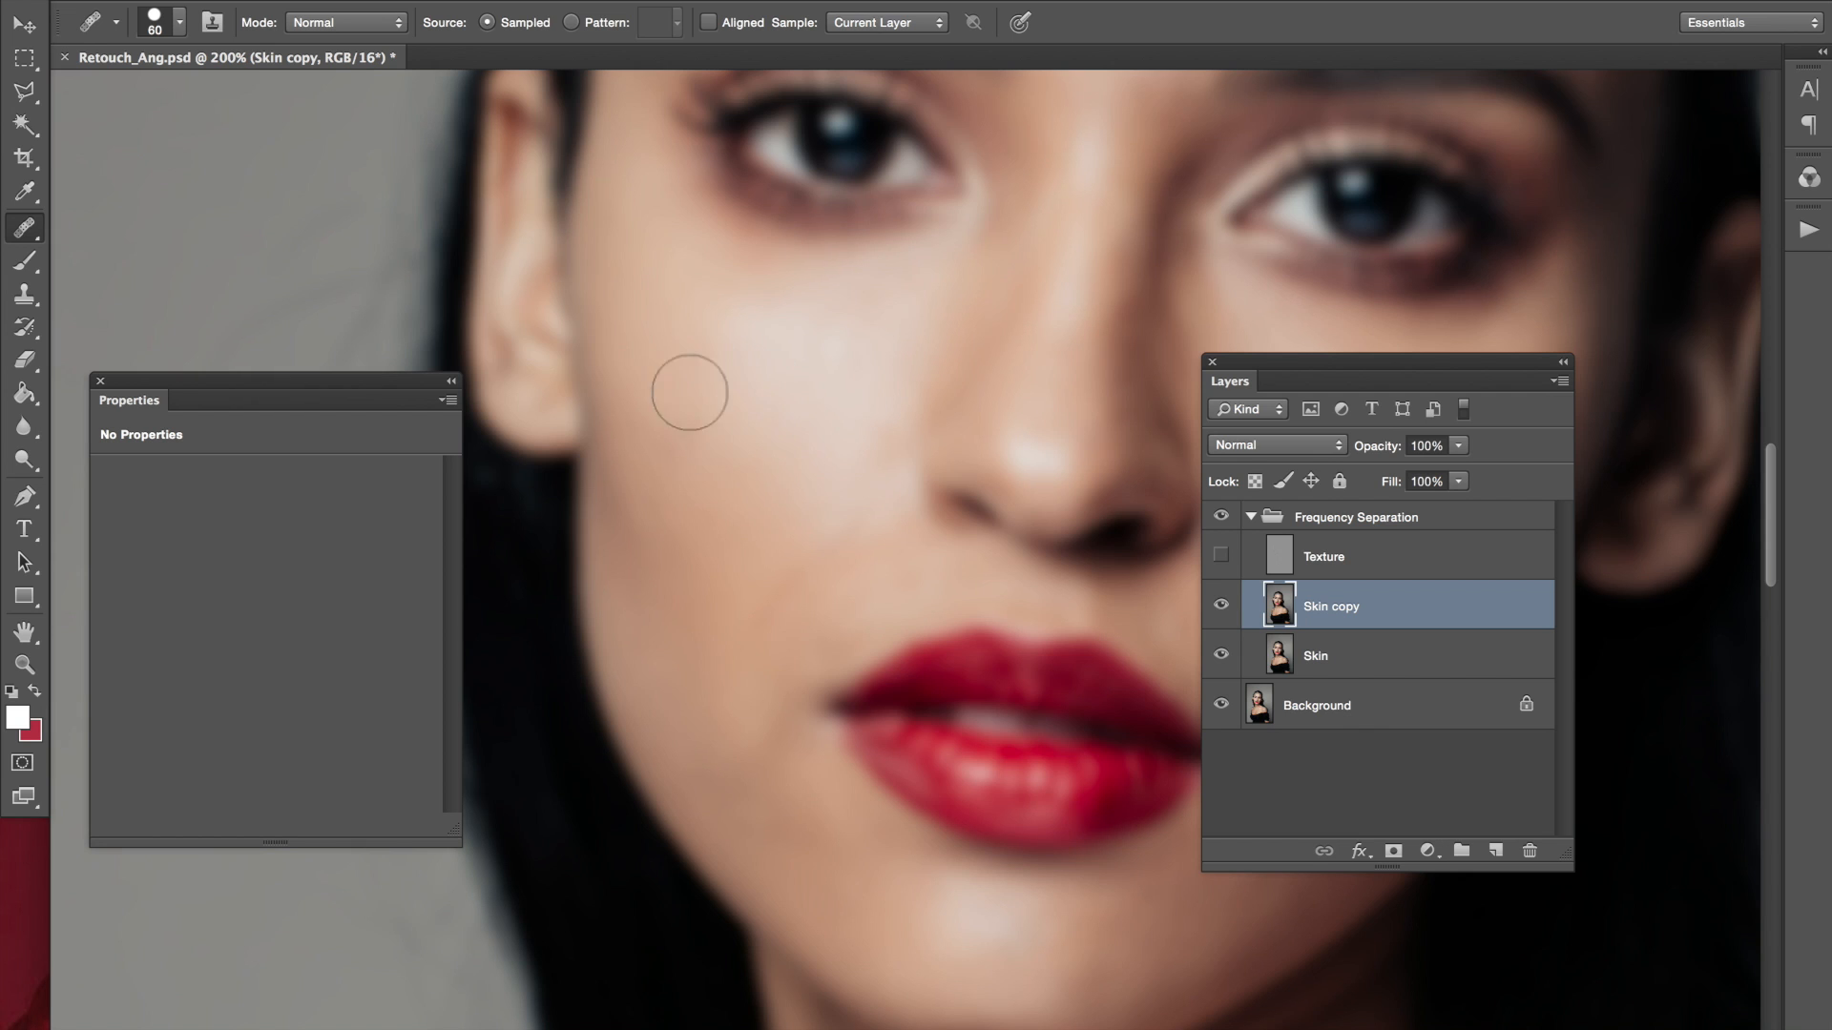
mouse_move(719, 451)
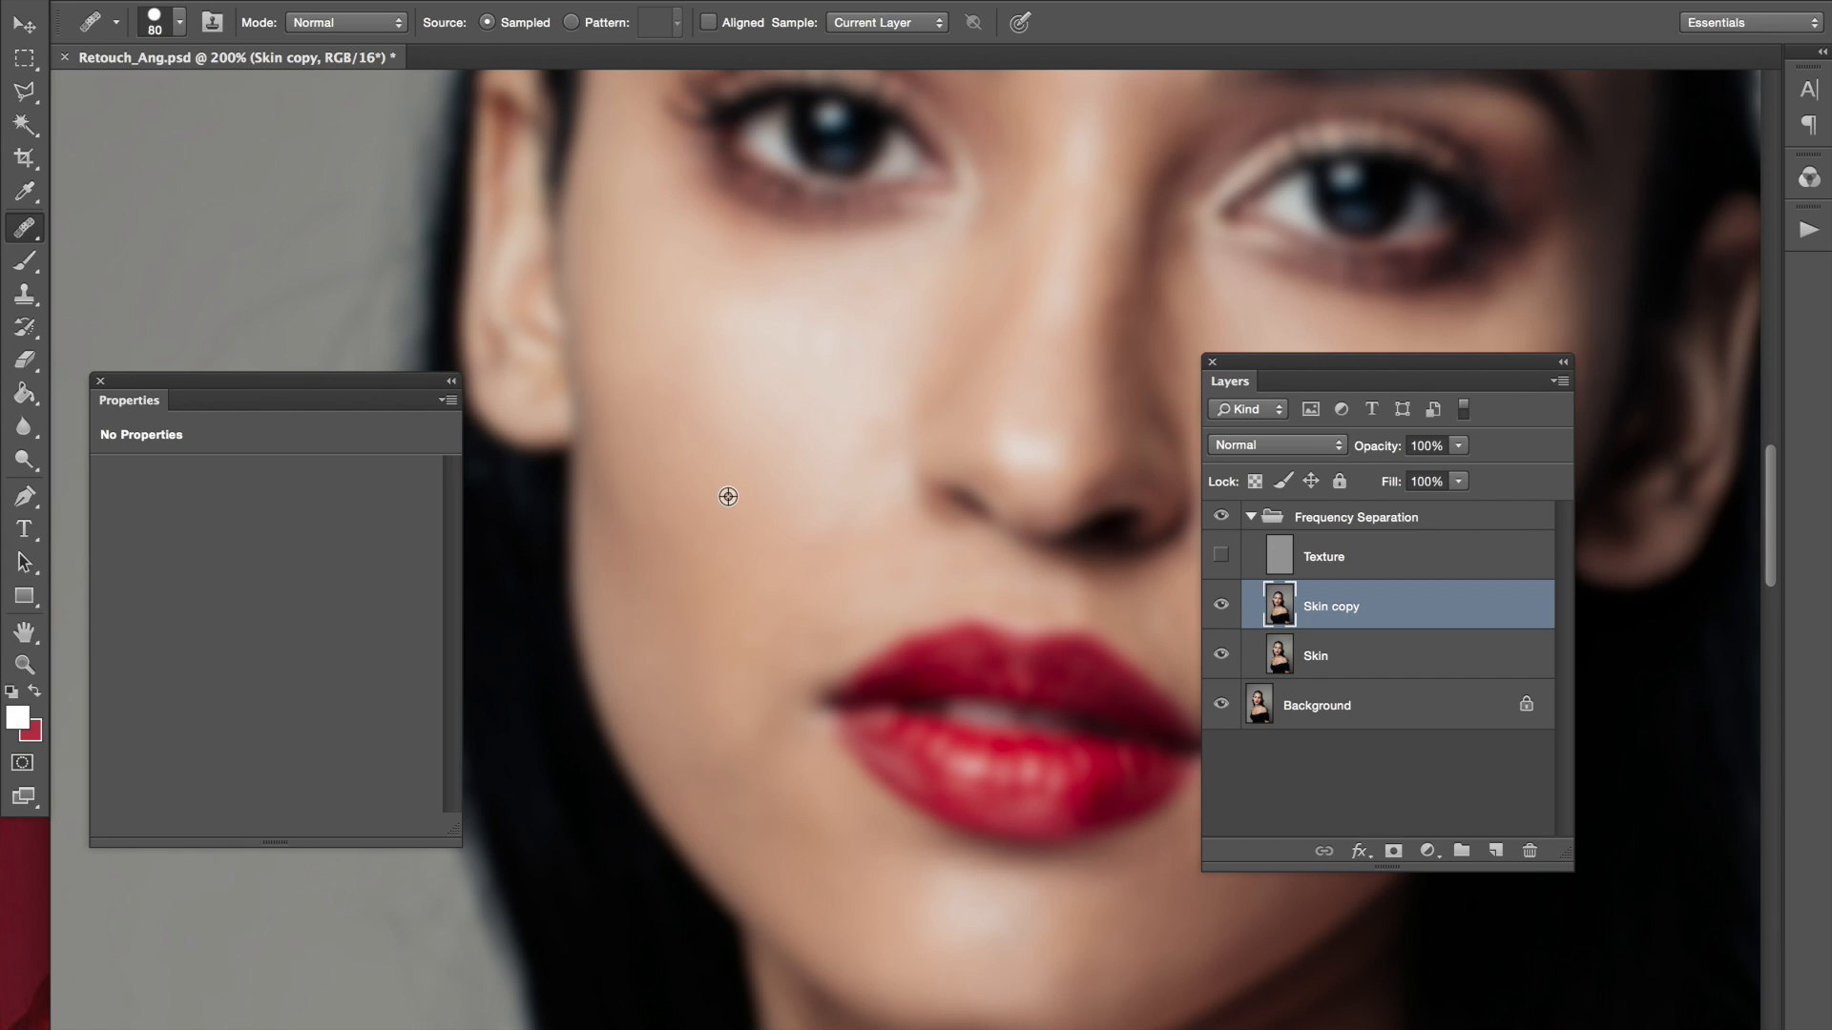
mouse_move(803, 532)
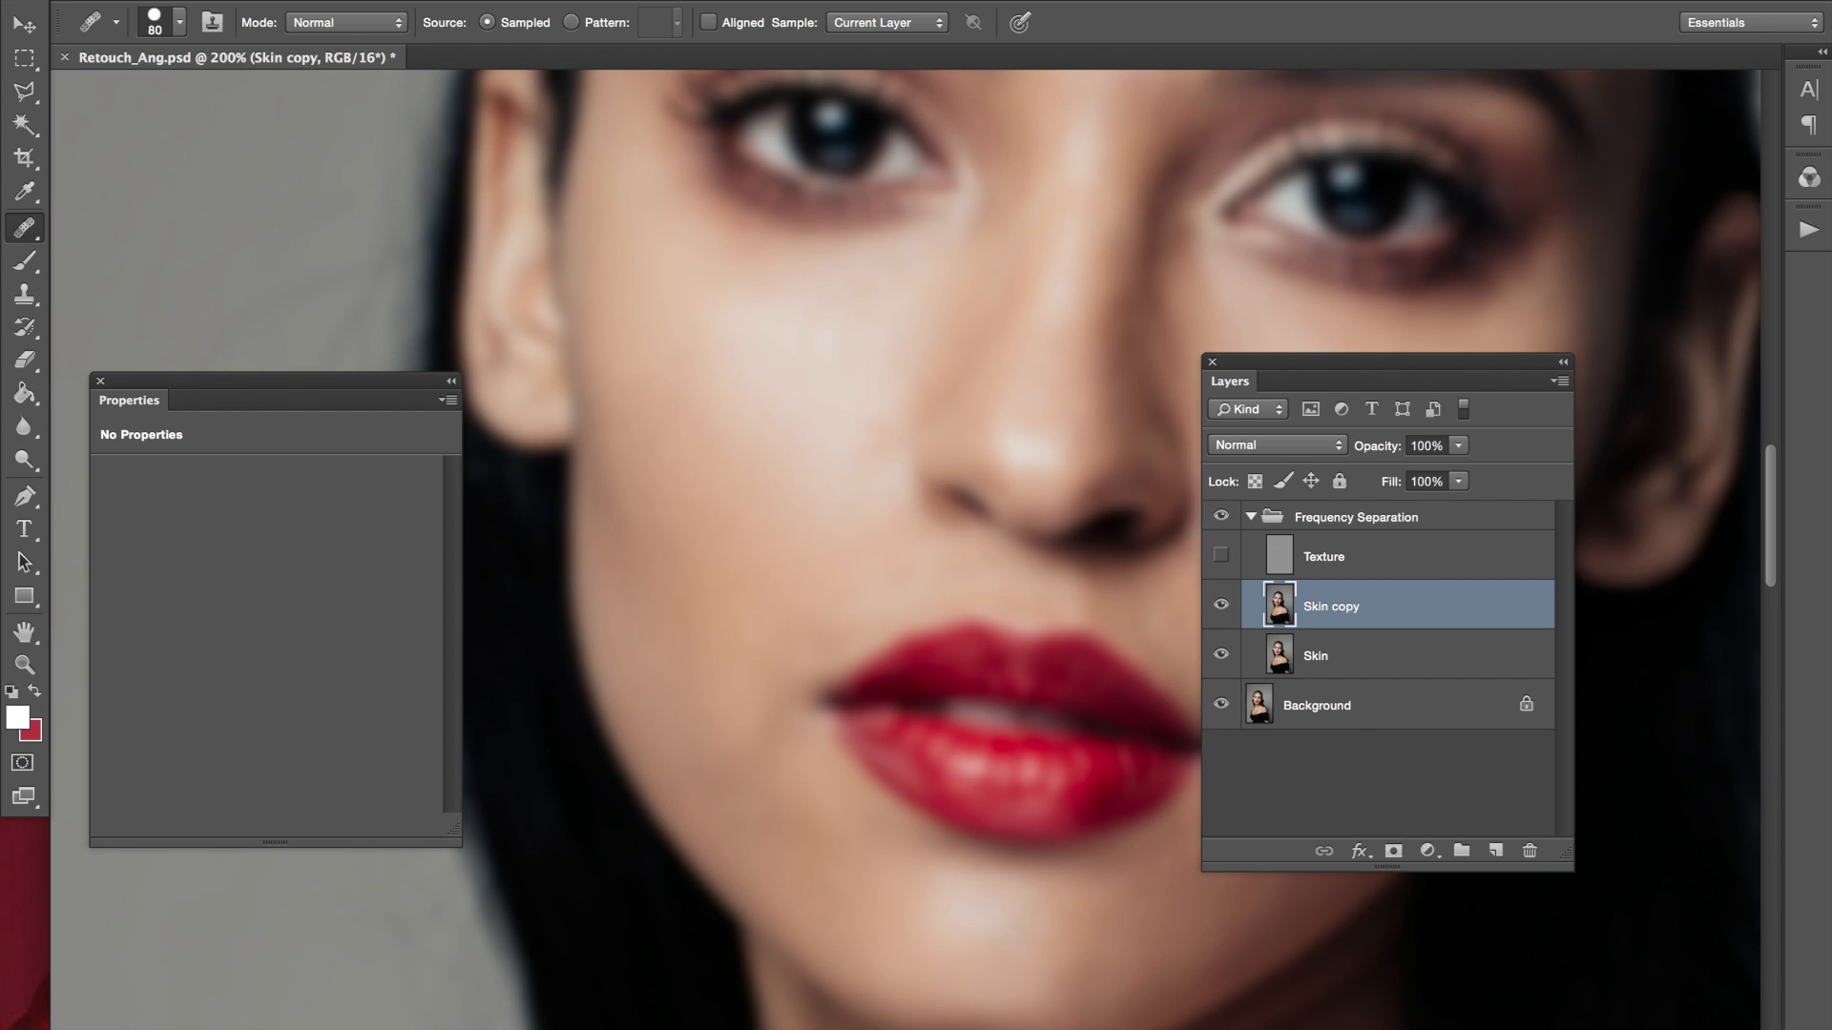
Heal blotches on the left cheek, around the lips and along the chin
left_click(815, 576)
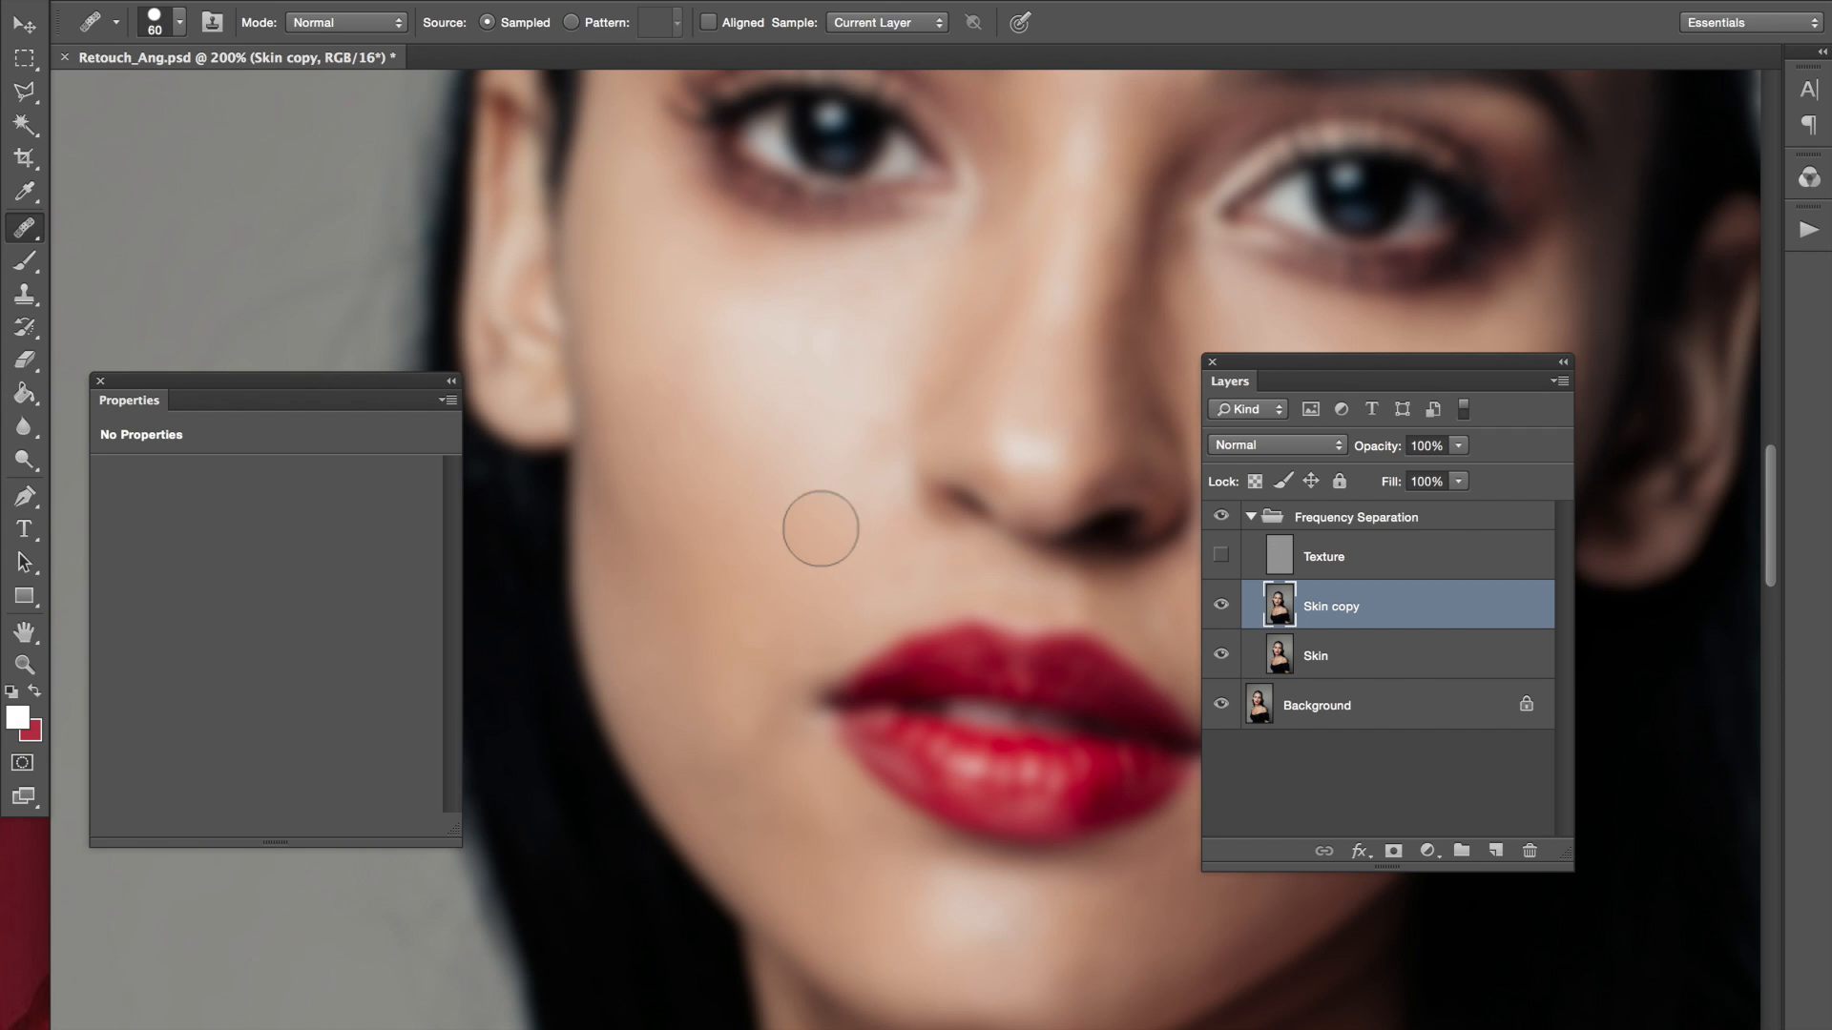
mouse_move(775, 473)
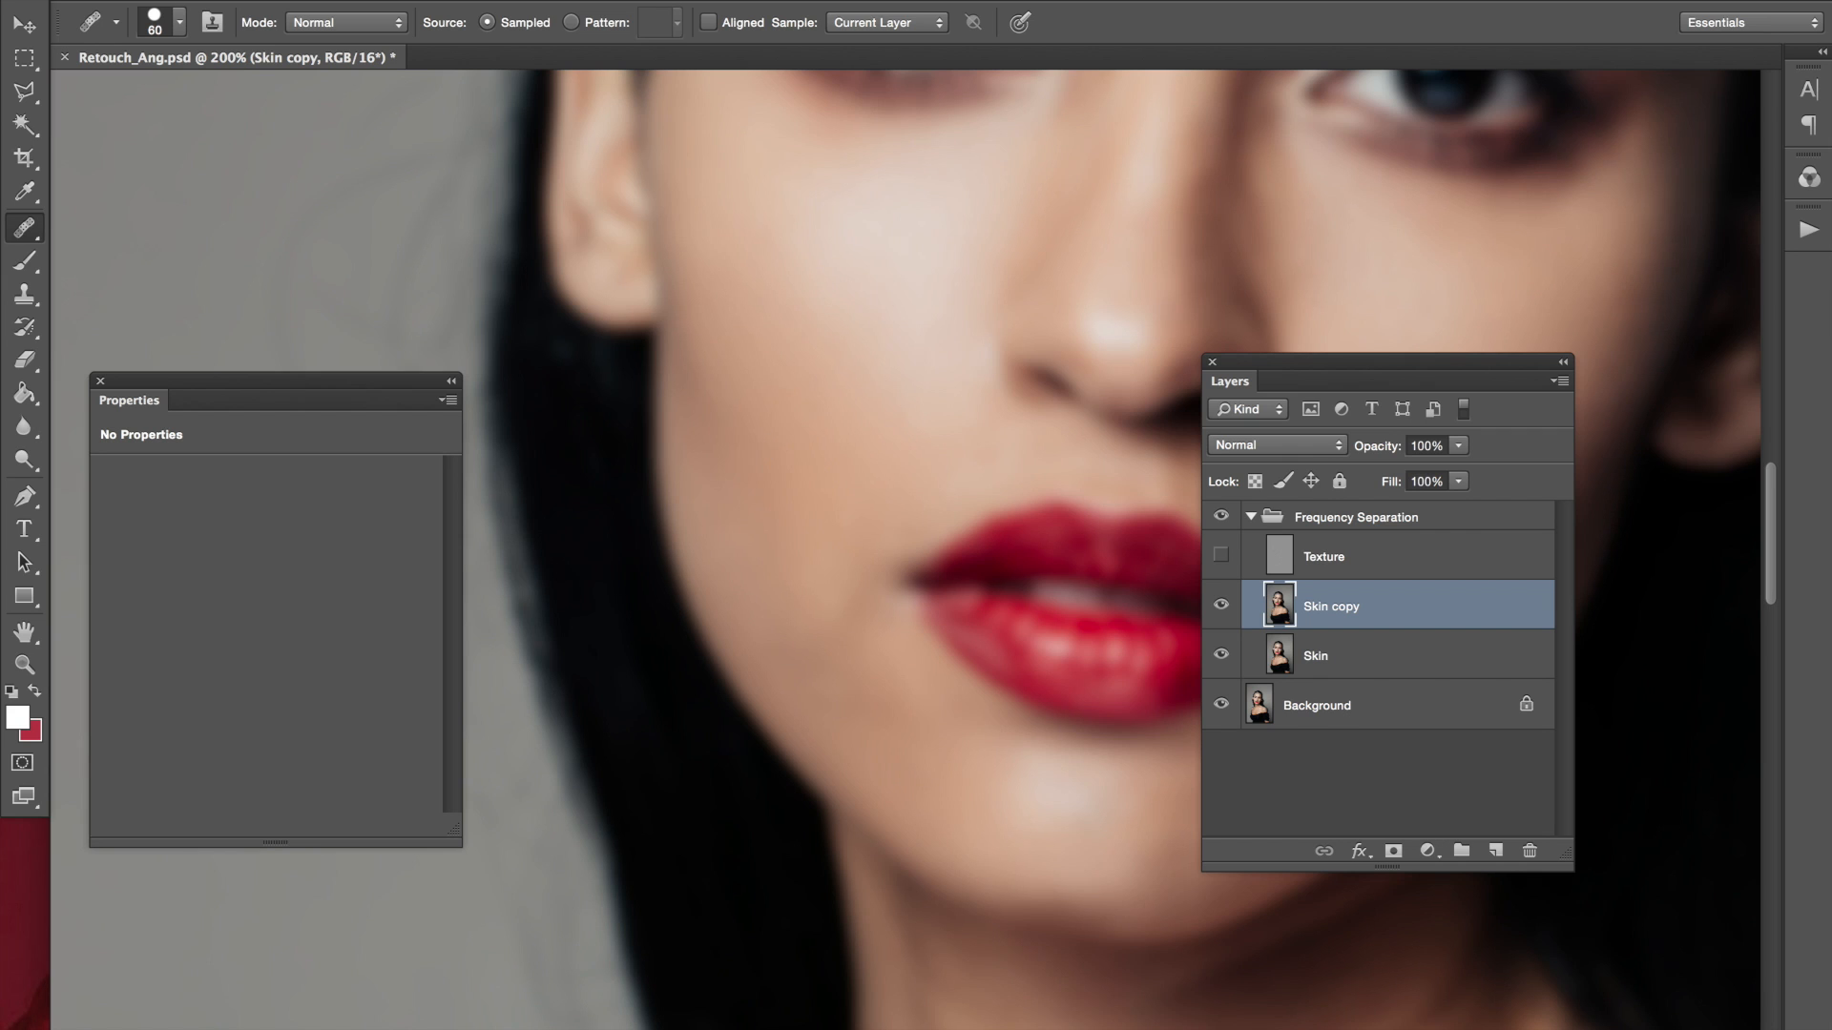
mouse_move(844, 544)
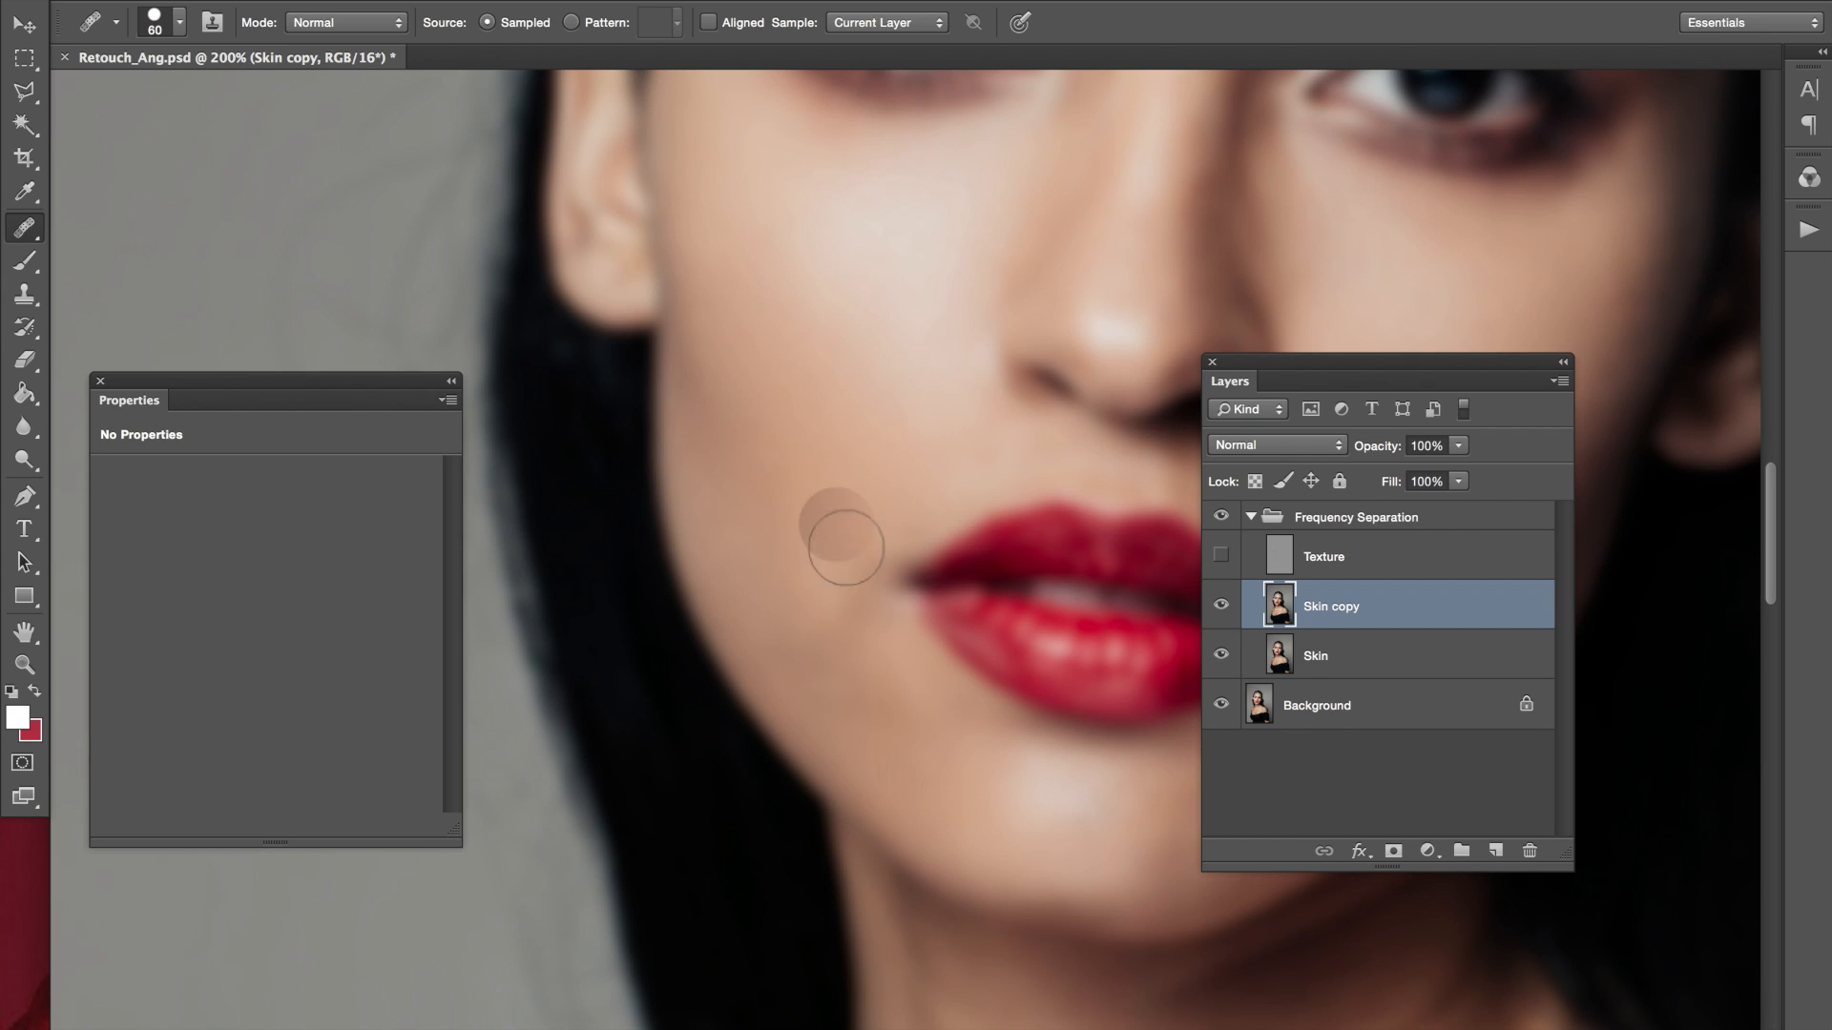
mouse_move(836, 597)
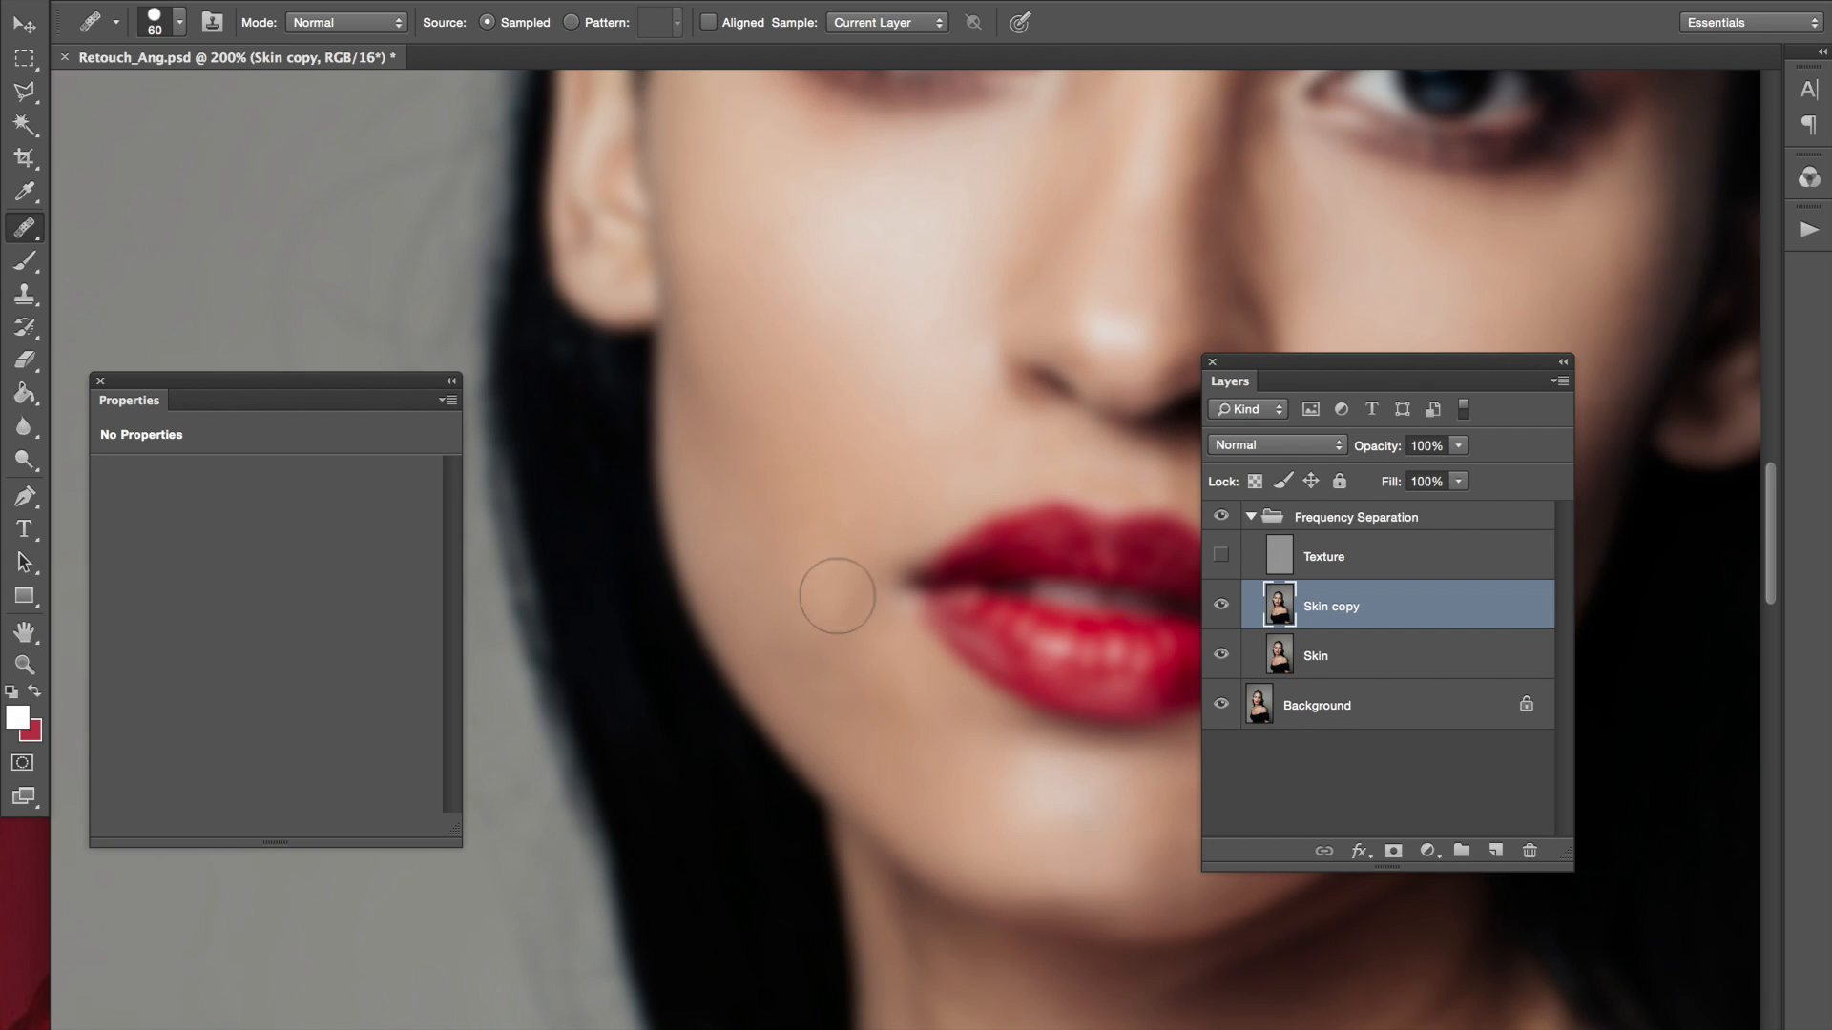
mouse_move(908, 710)
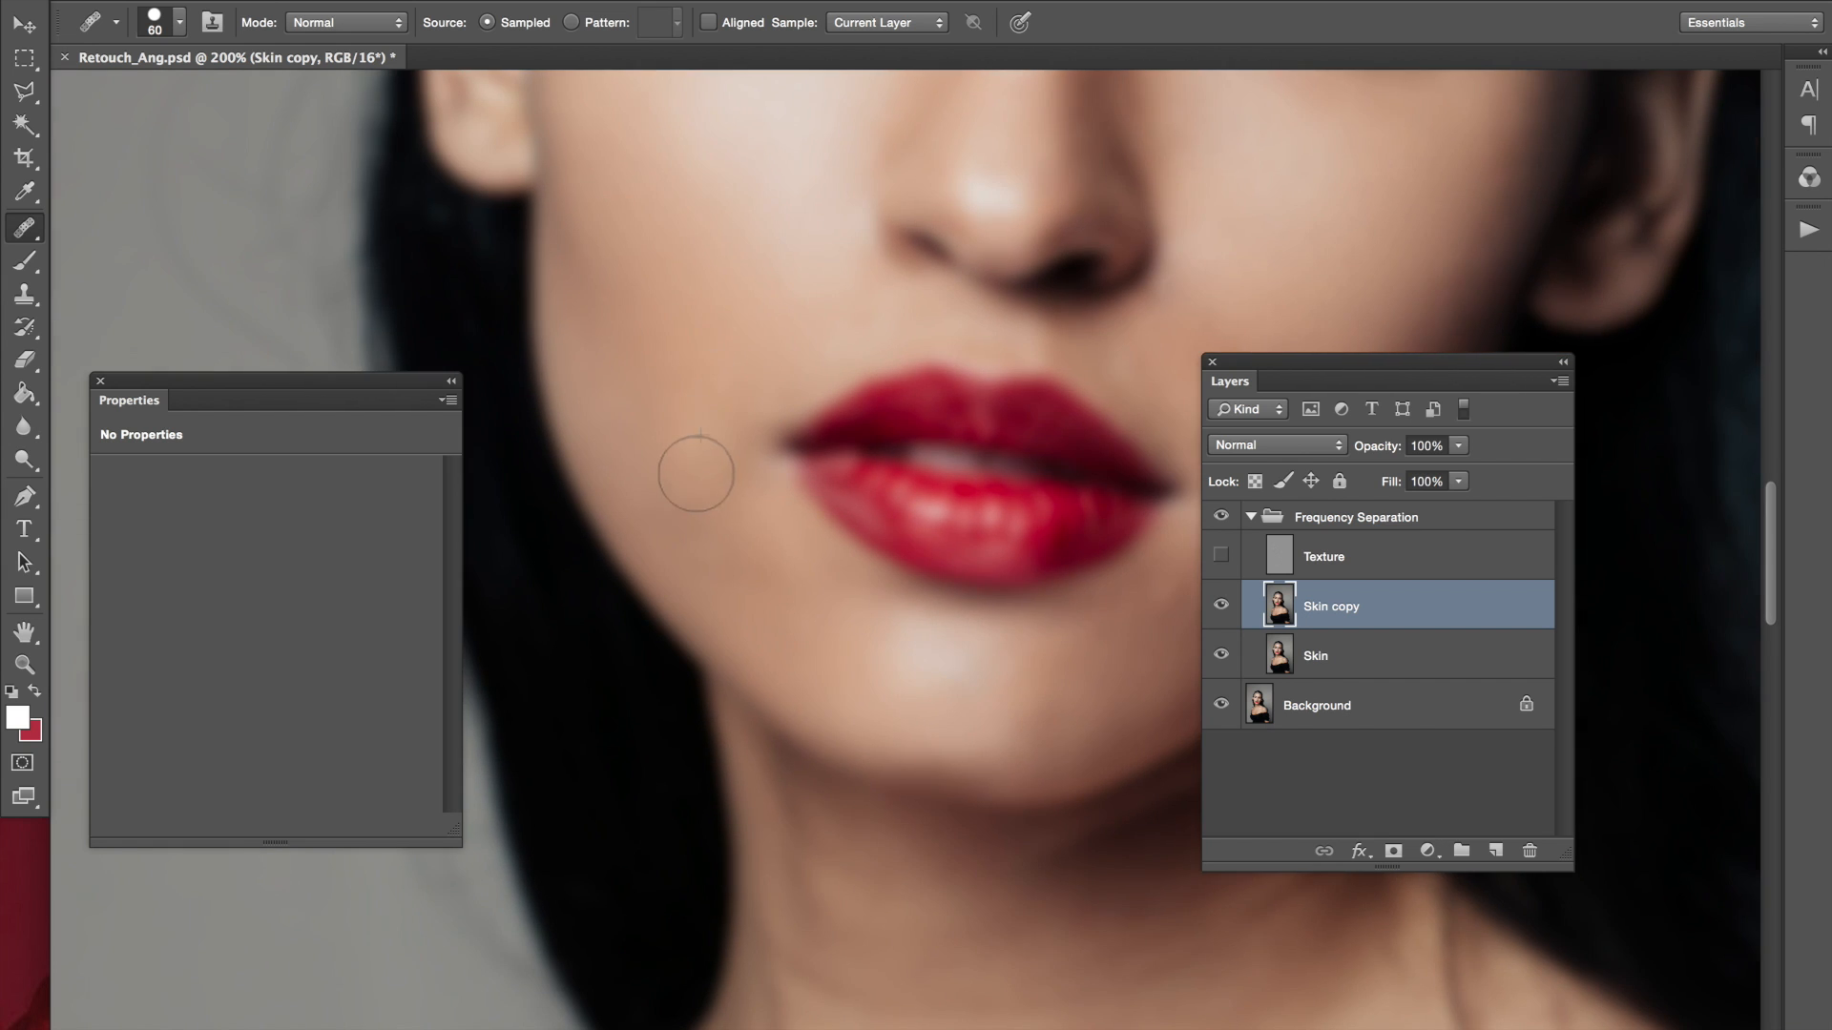
mouse_move(870, 622)
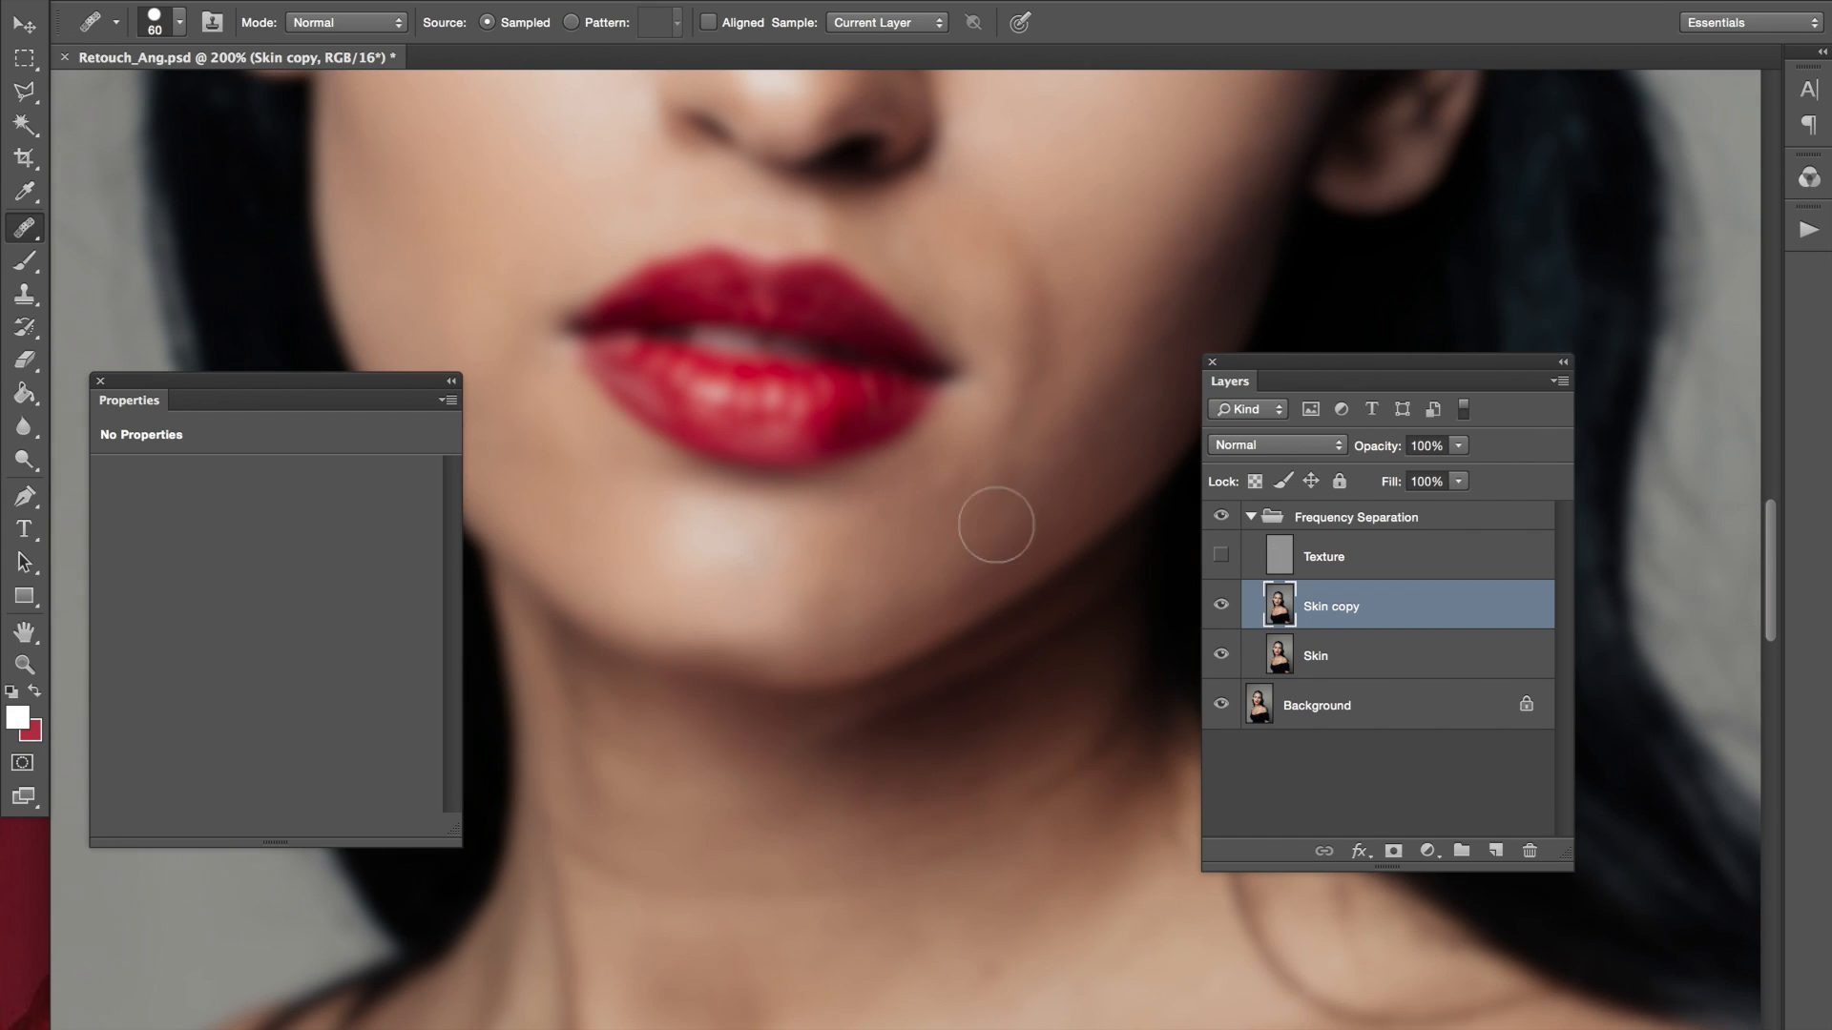
mouse_move(883, 509)
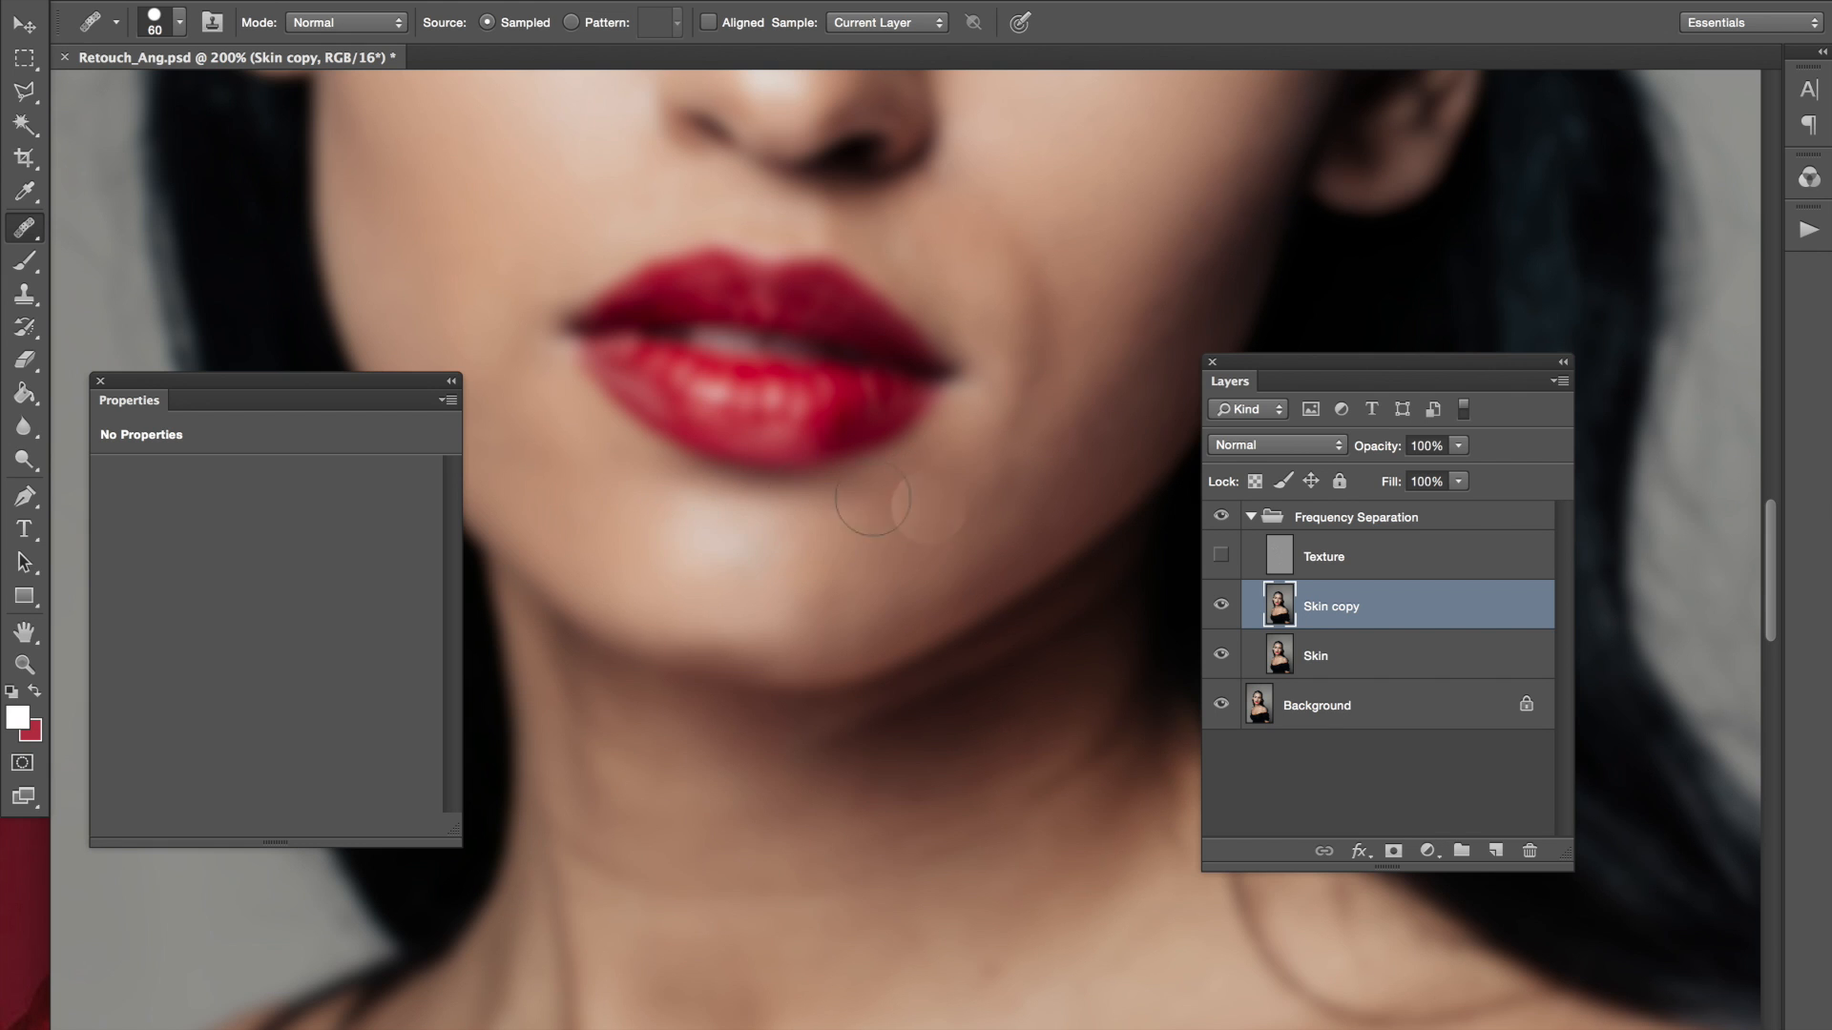
scroll("down", 3)
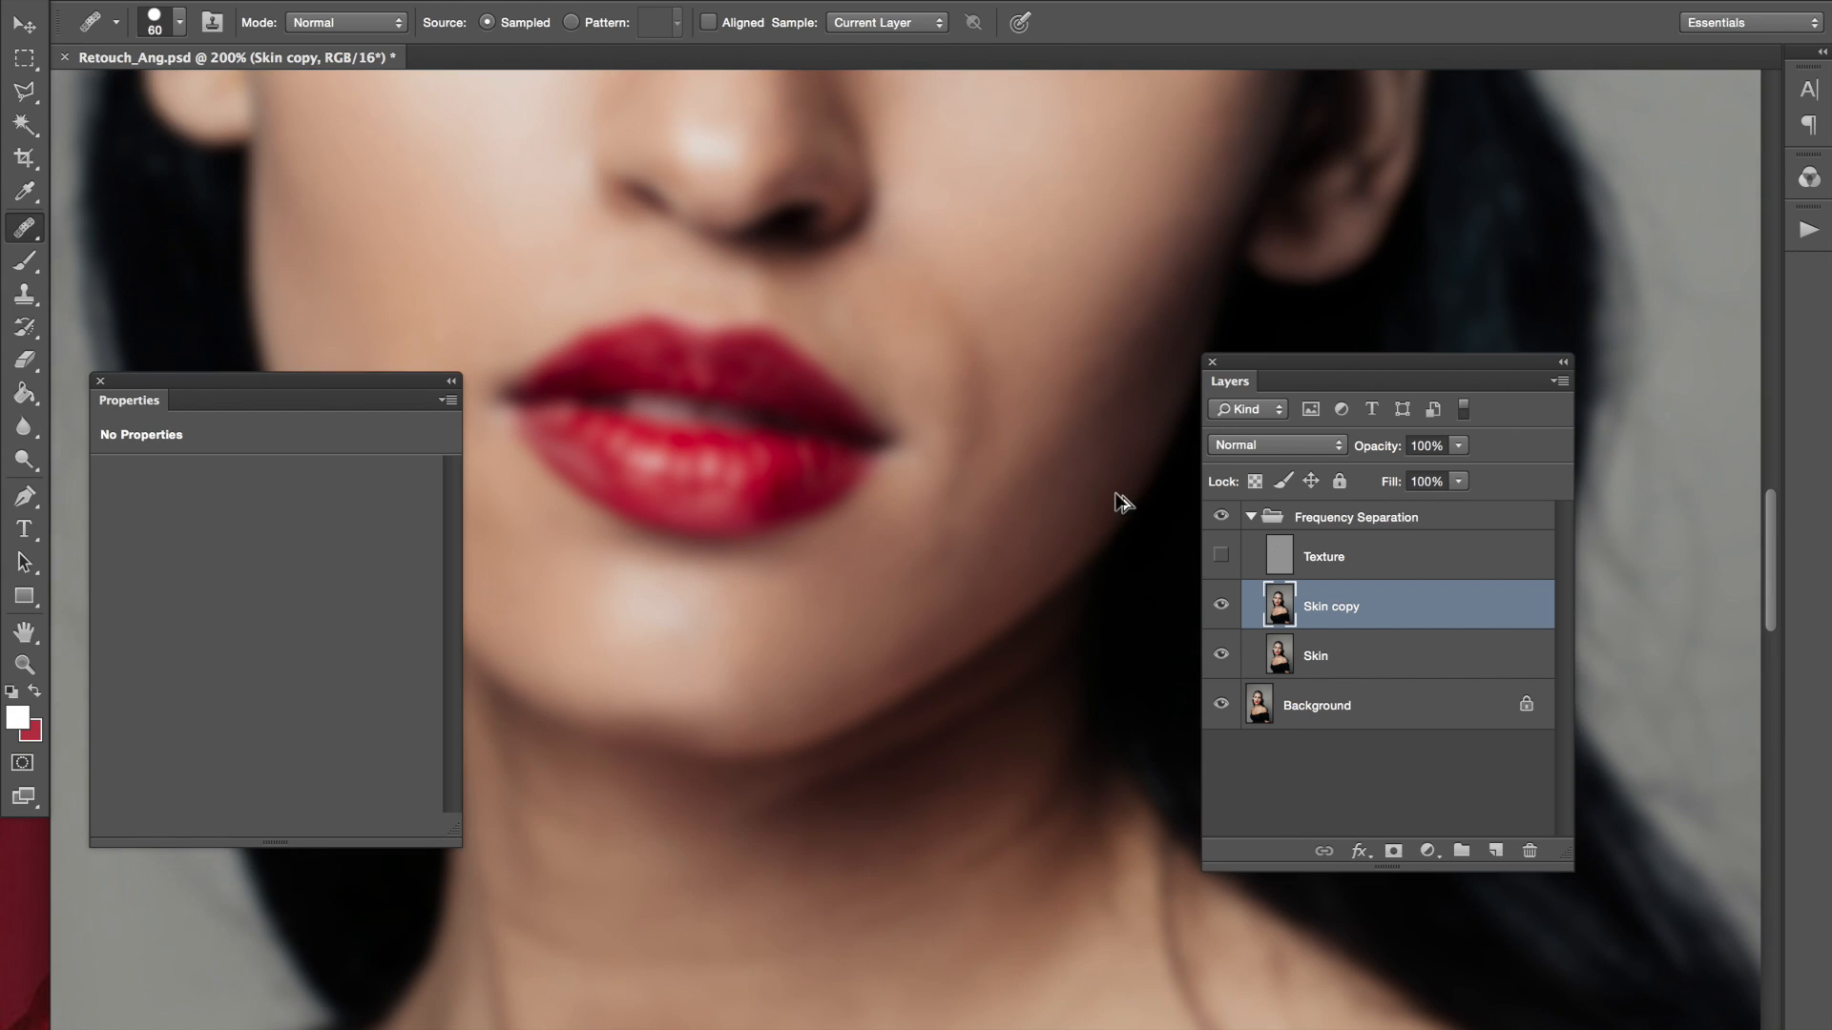
mouse_move(1061, 550)
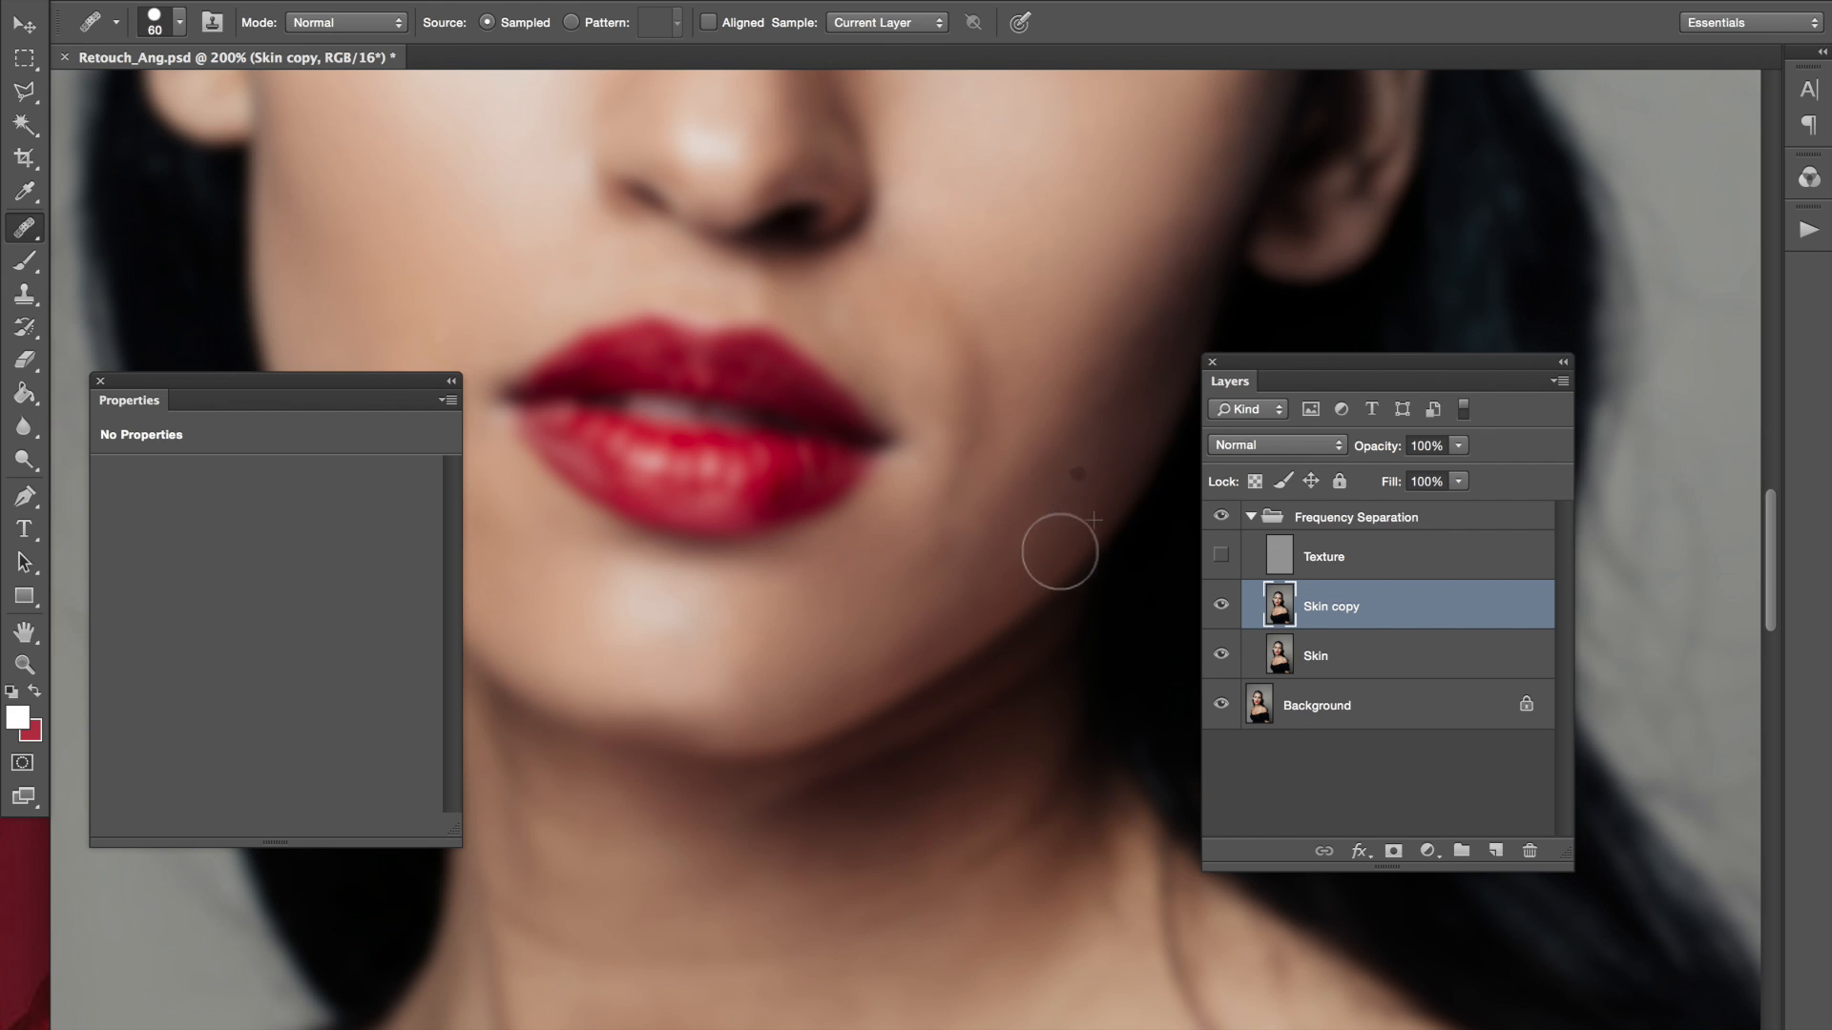
mouse_move(1063, 380)
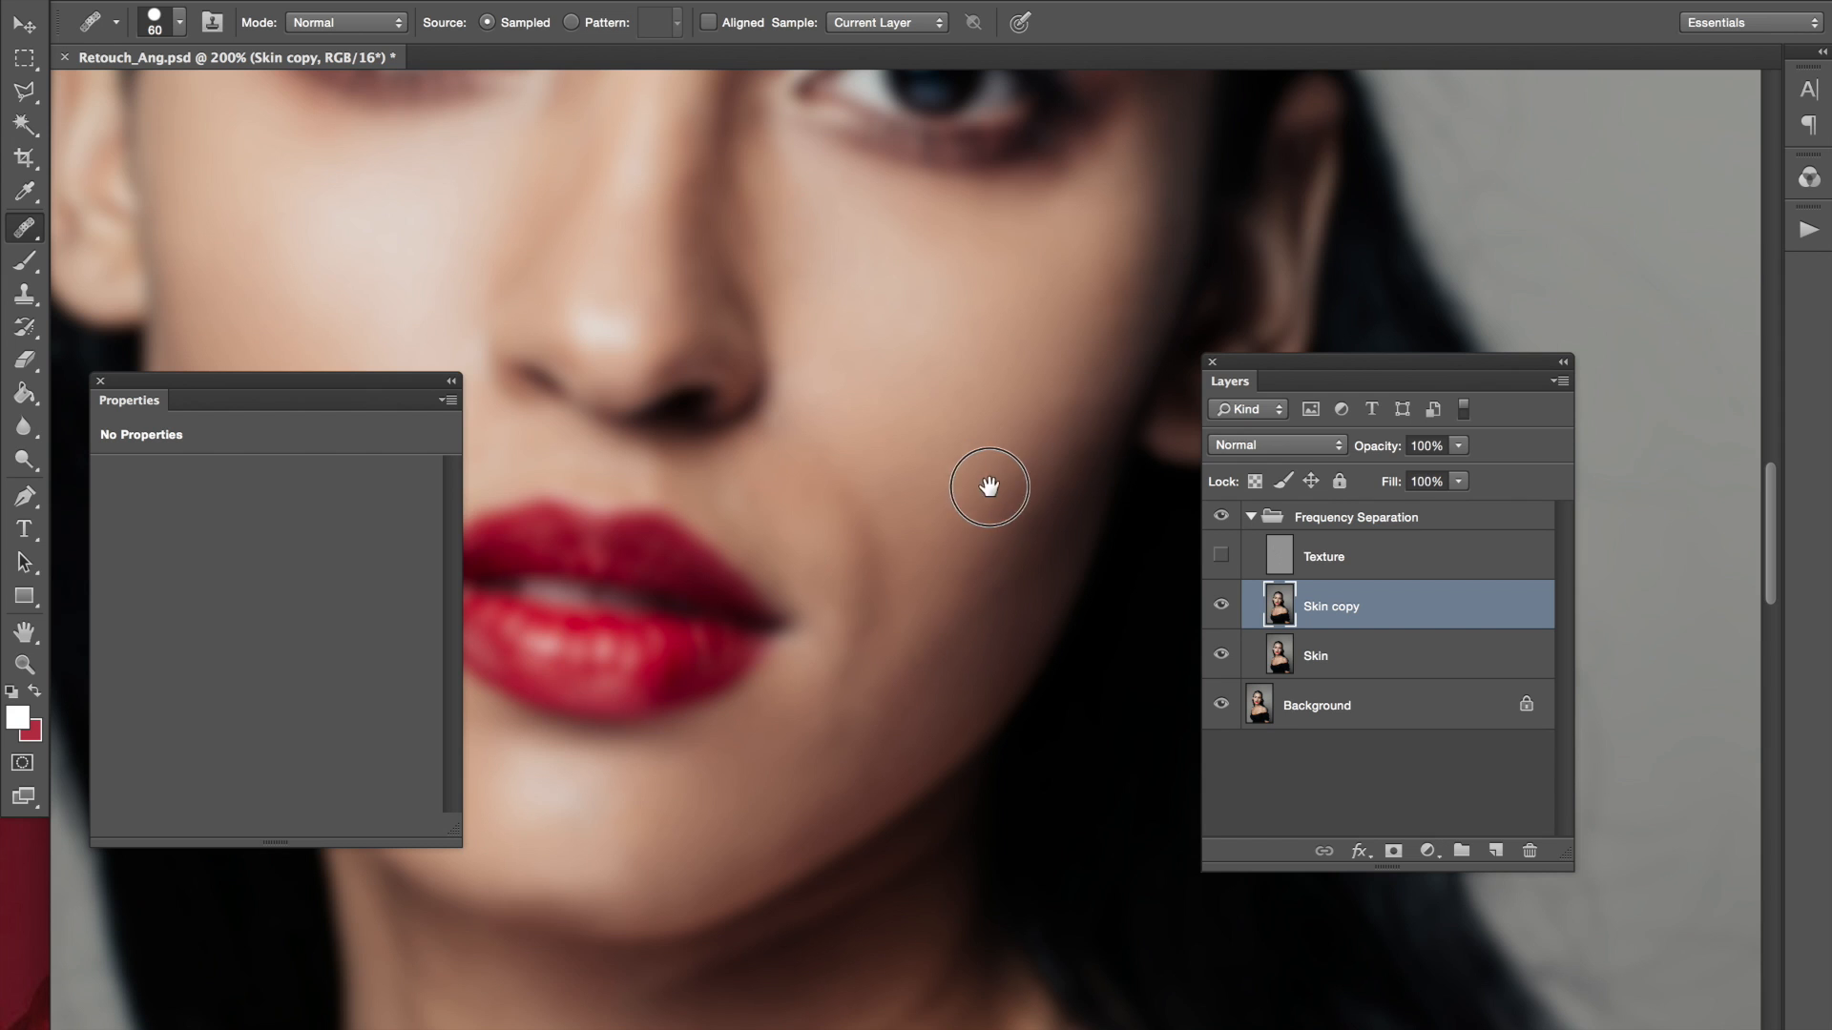
mouse_move(1007, 485)
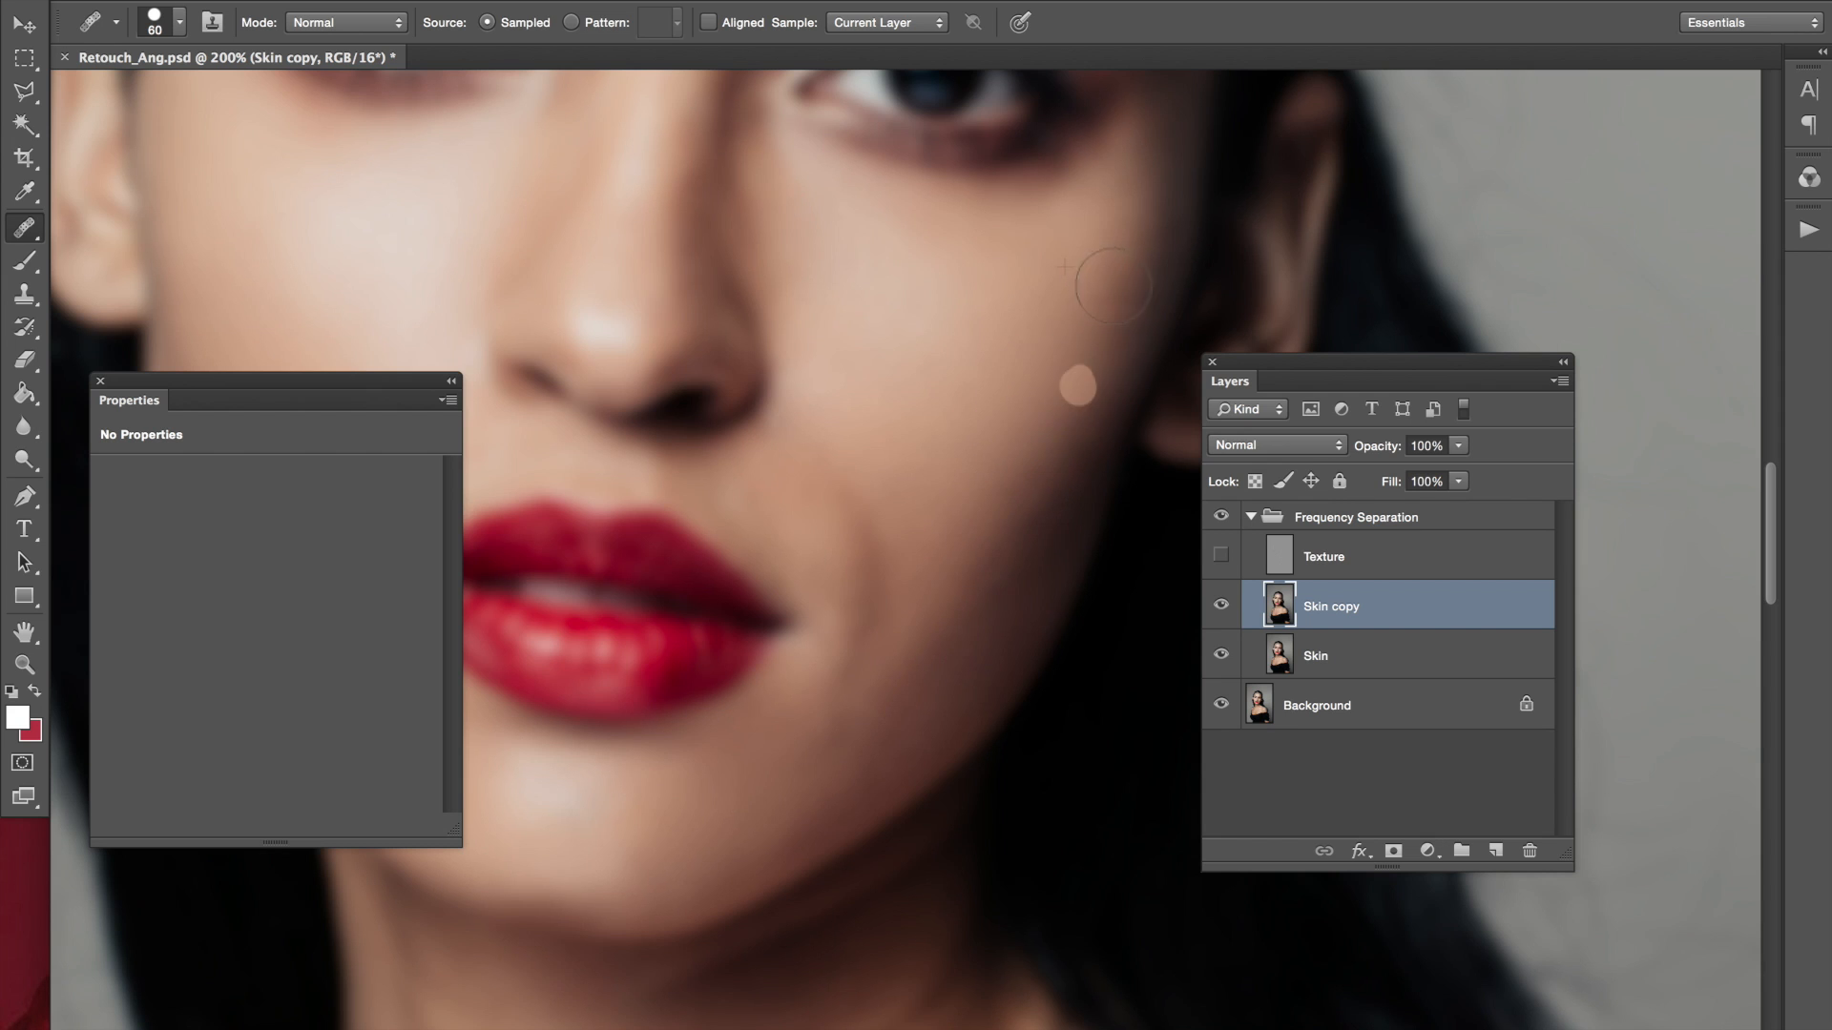
mouse_move(956, 445)
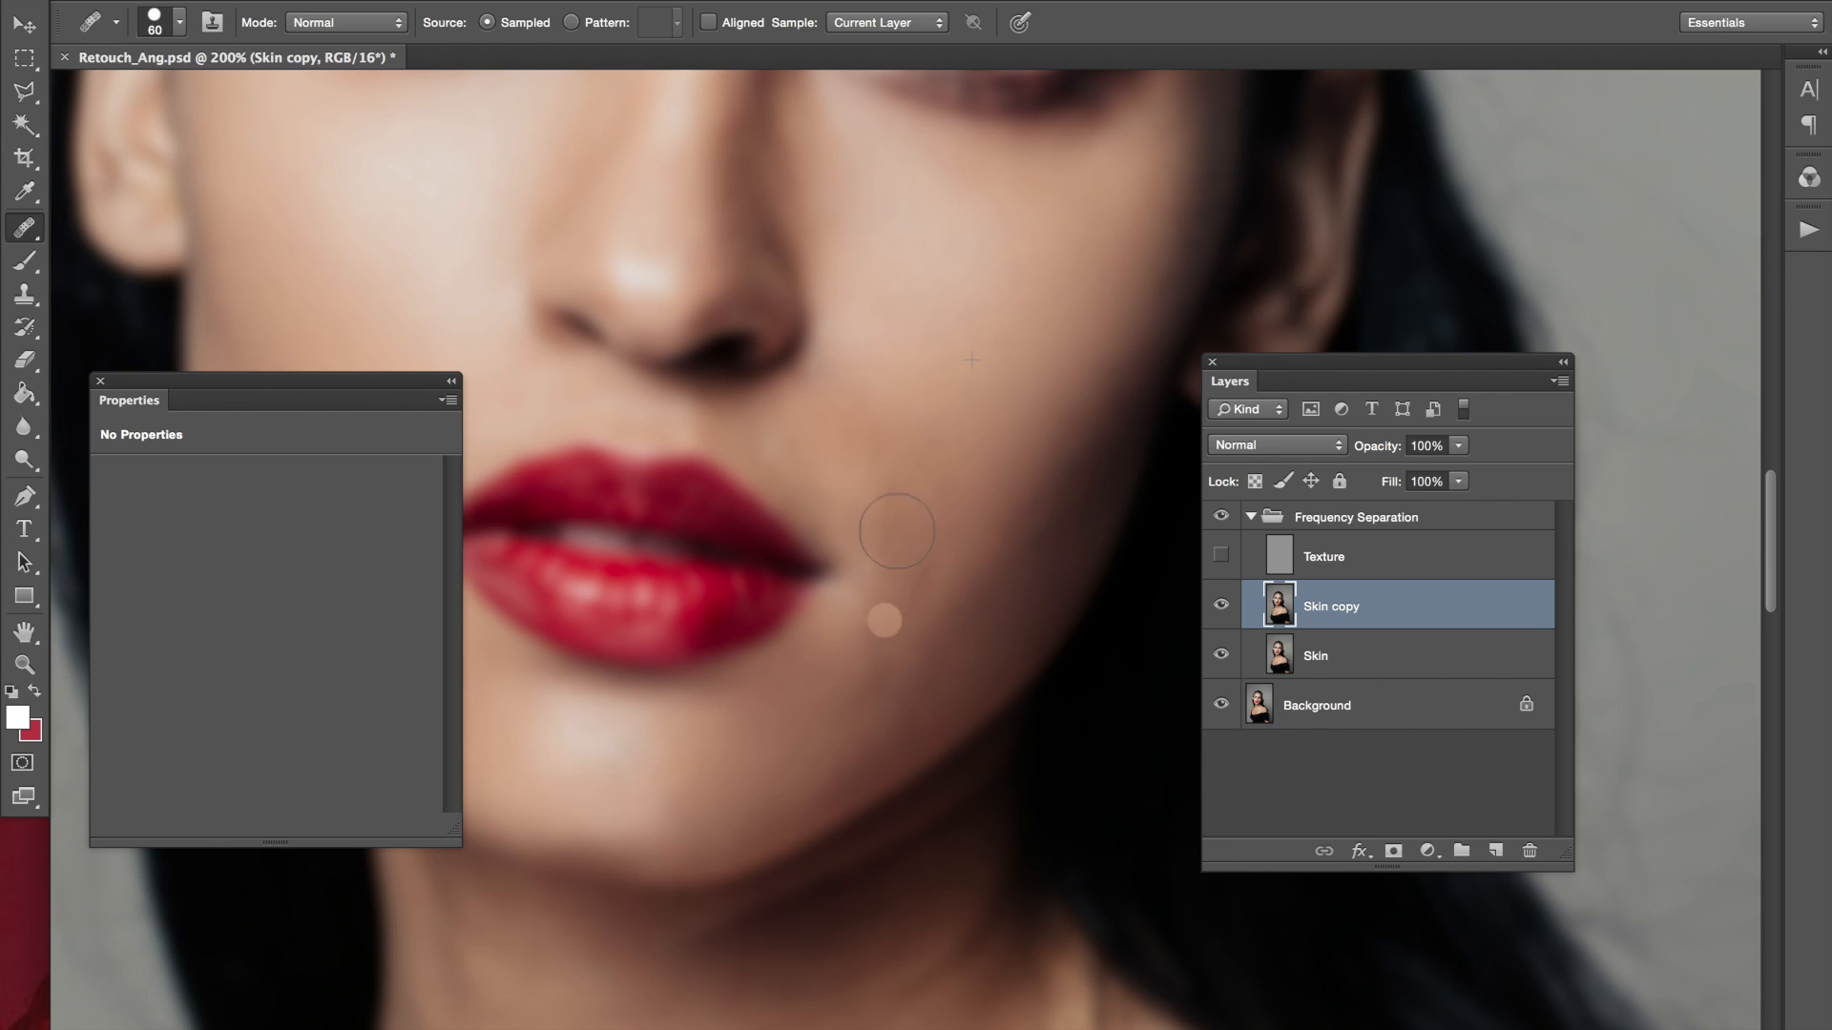
mouse_move(914, 557)
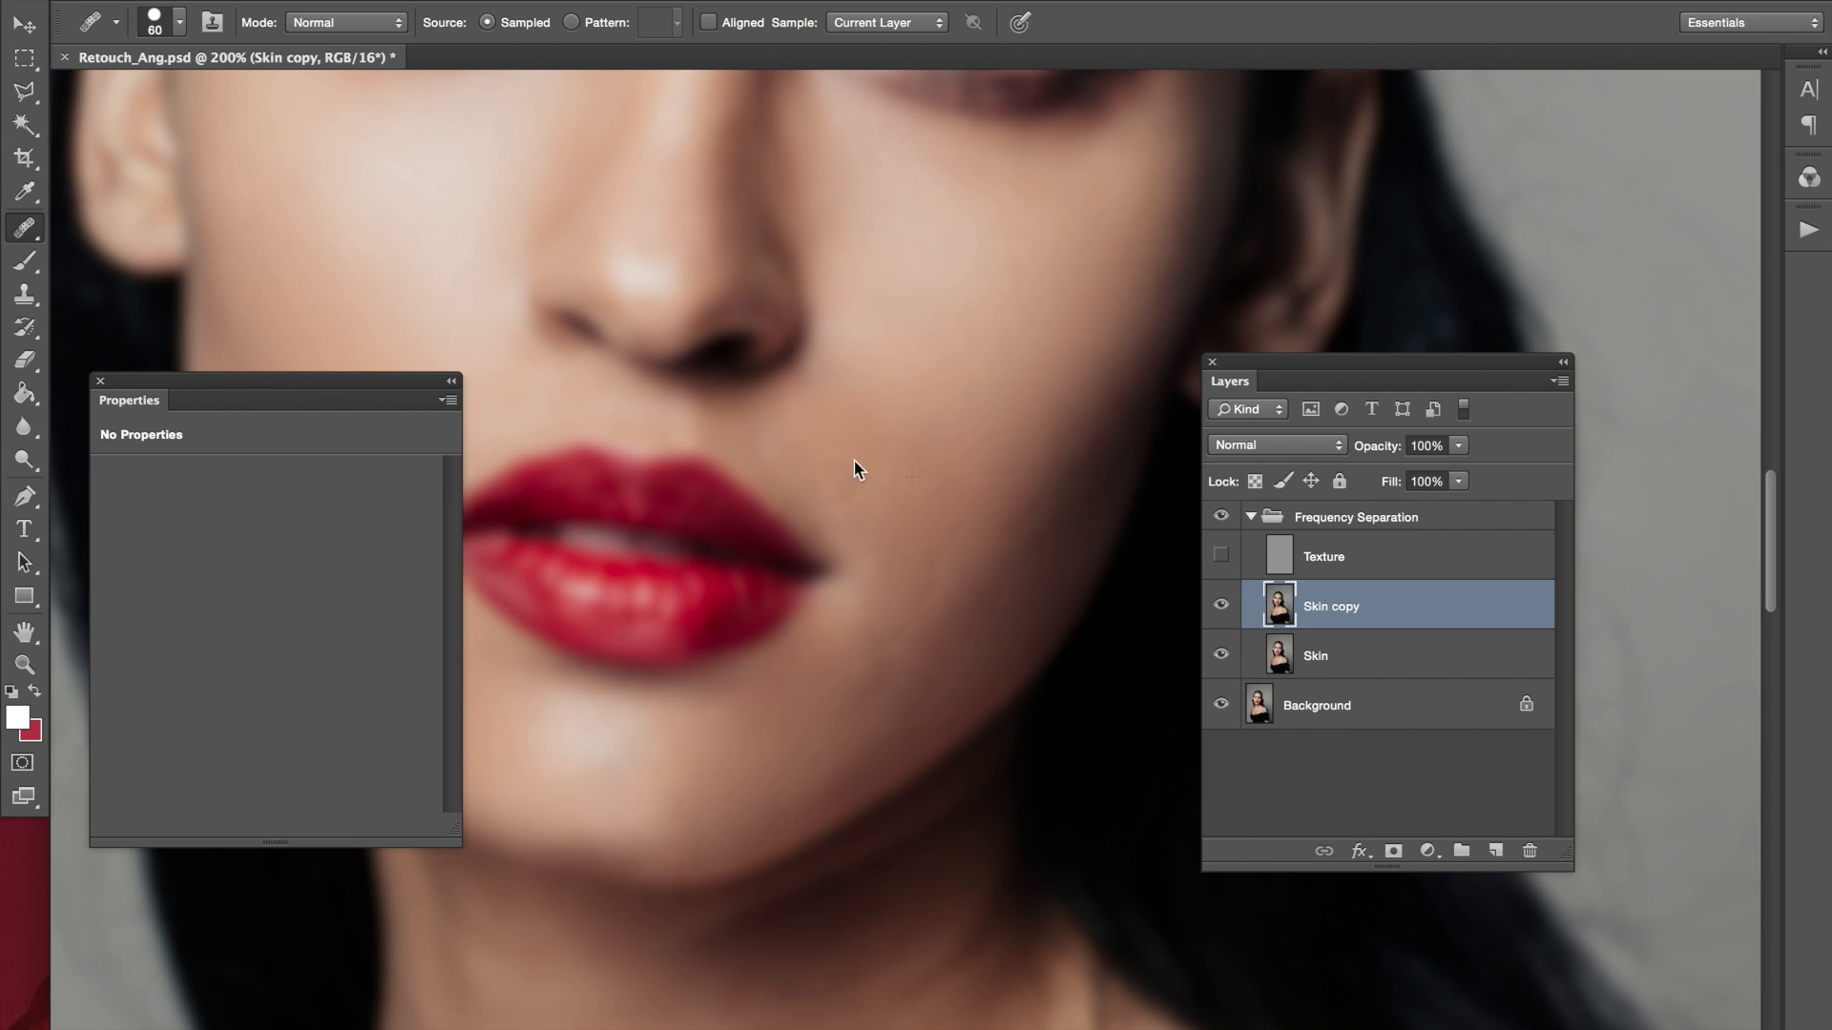
mouse_move(821, 429)
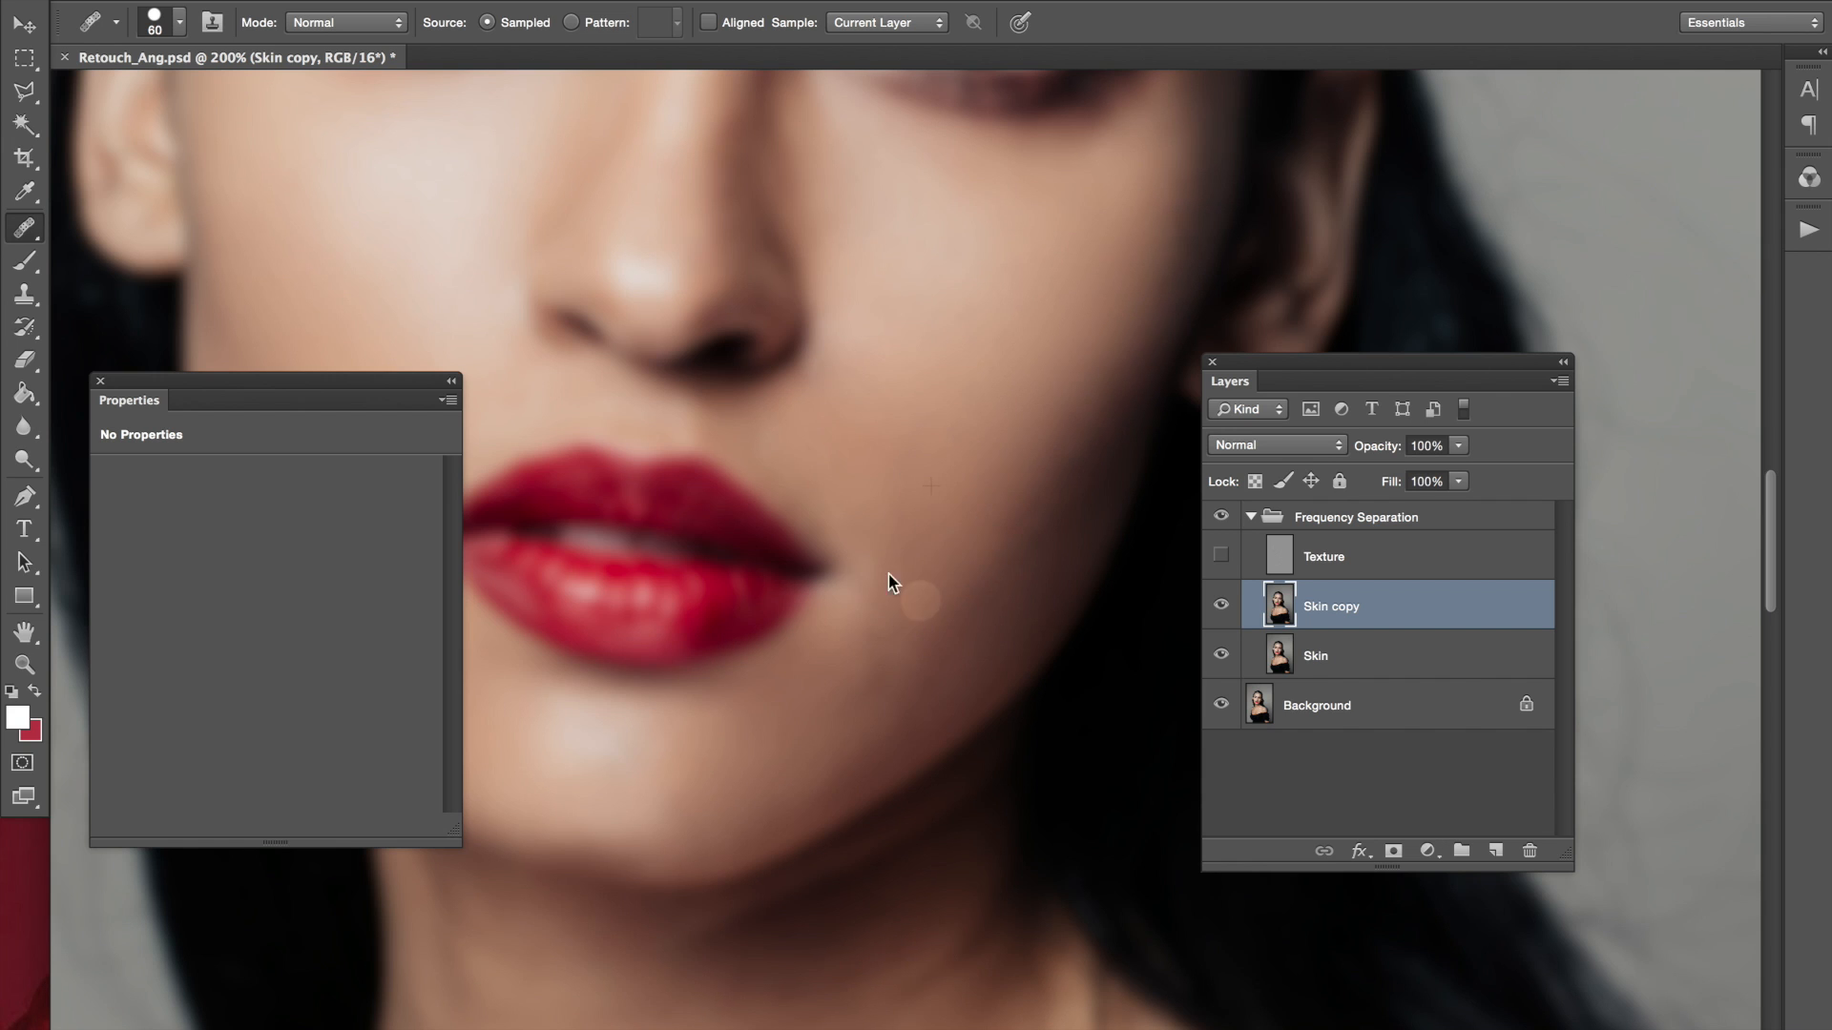
mouse_move(1006, 500)
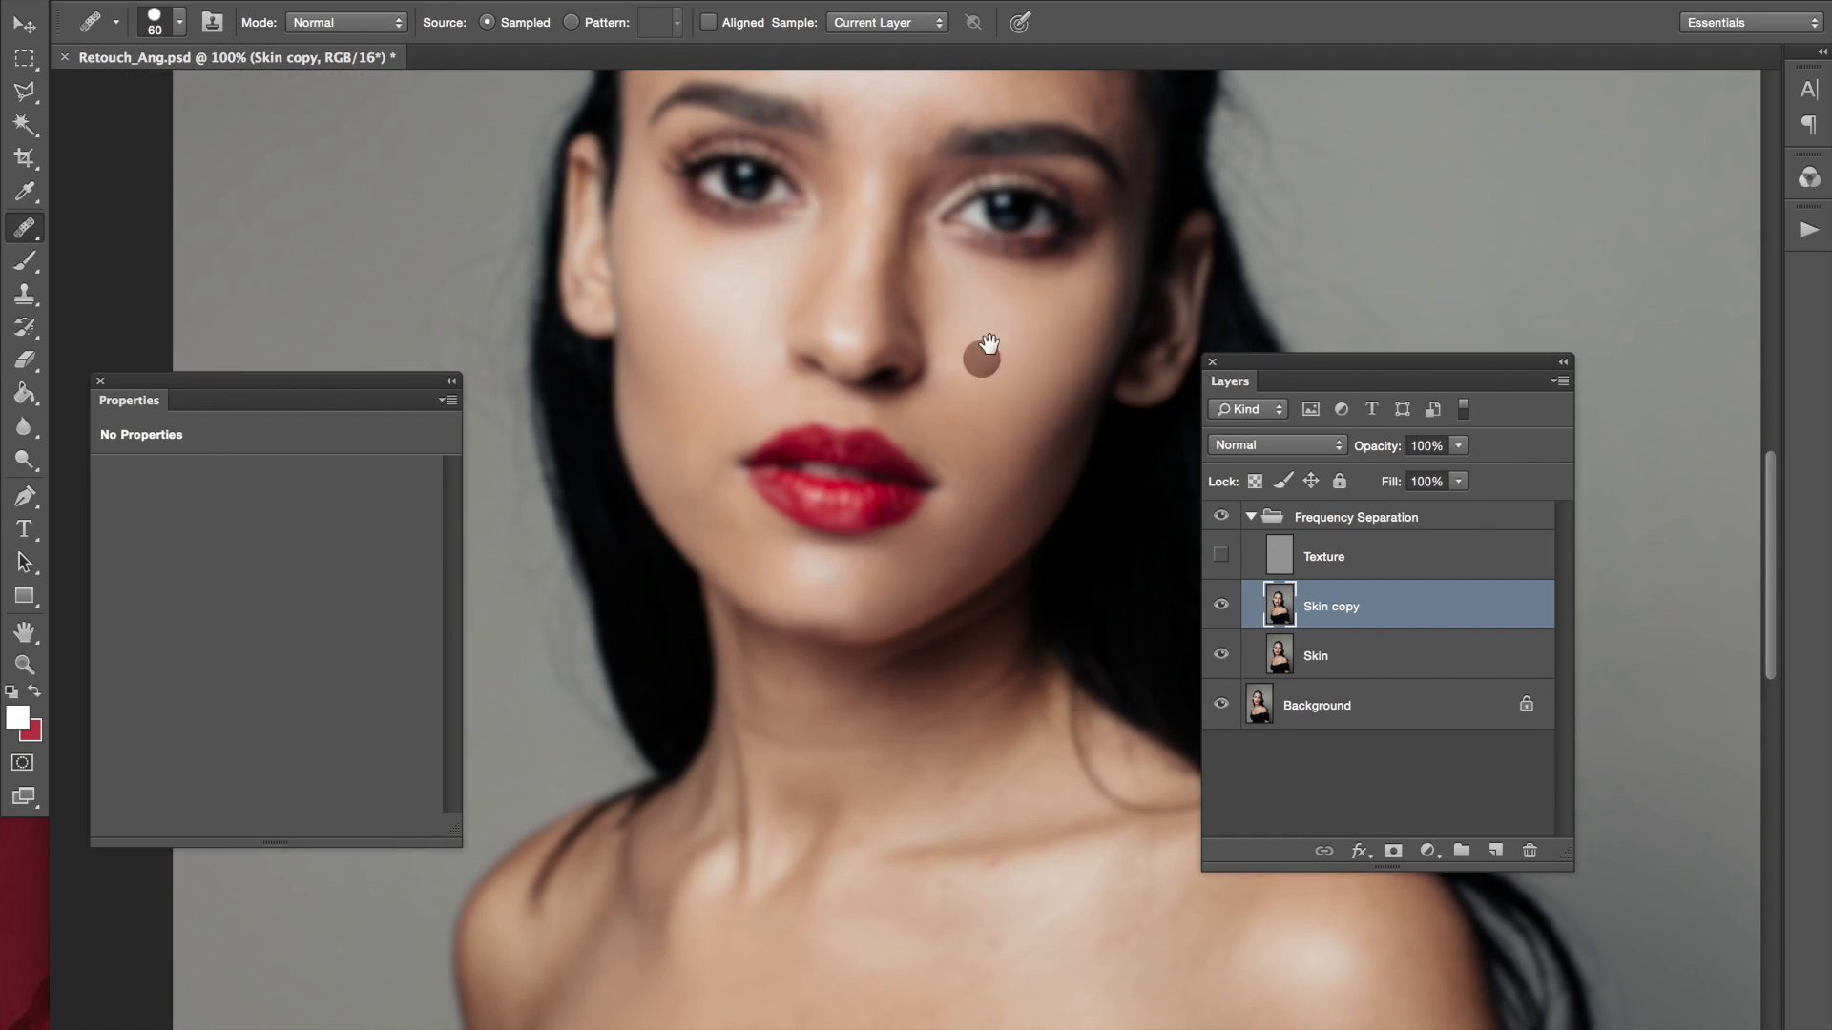
Spot-heal a blemish on the cheek at 200% zoom
left_click(1221, 605)
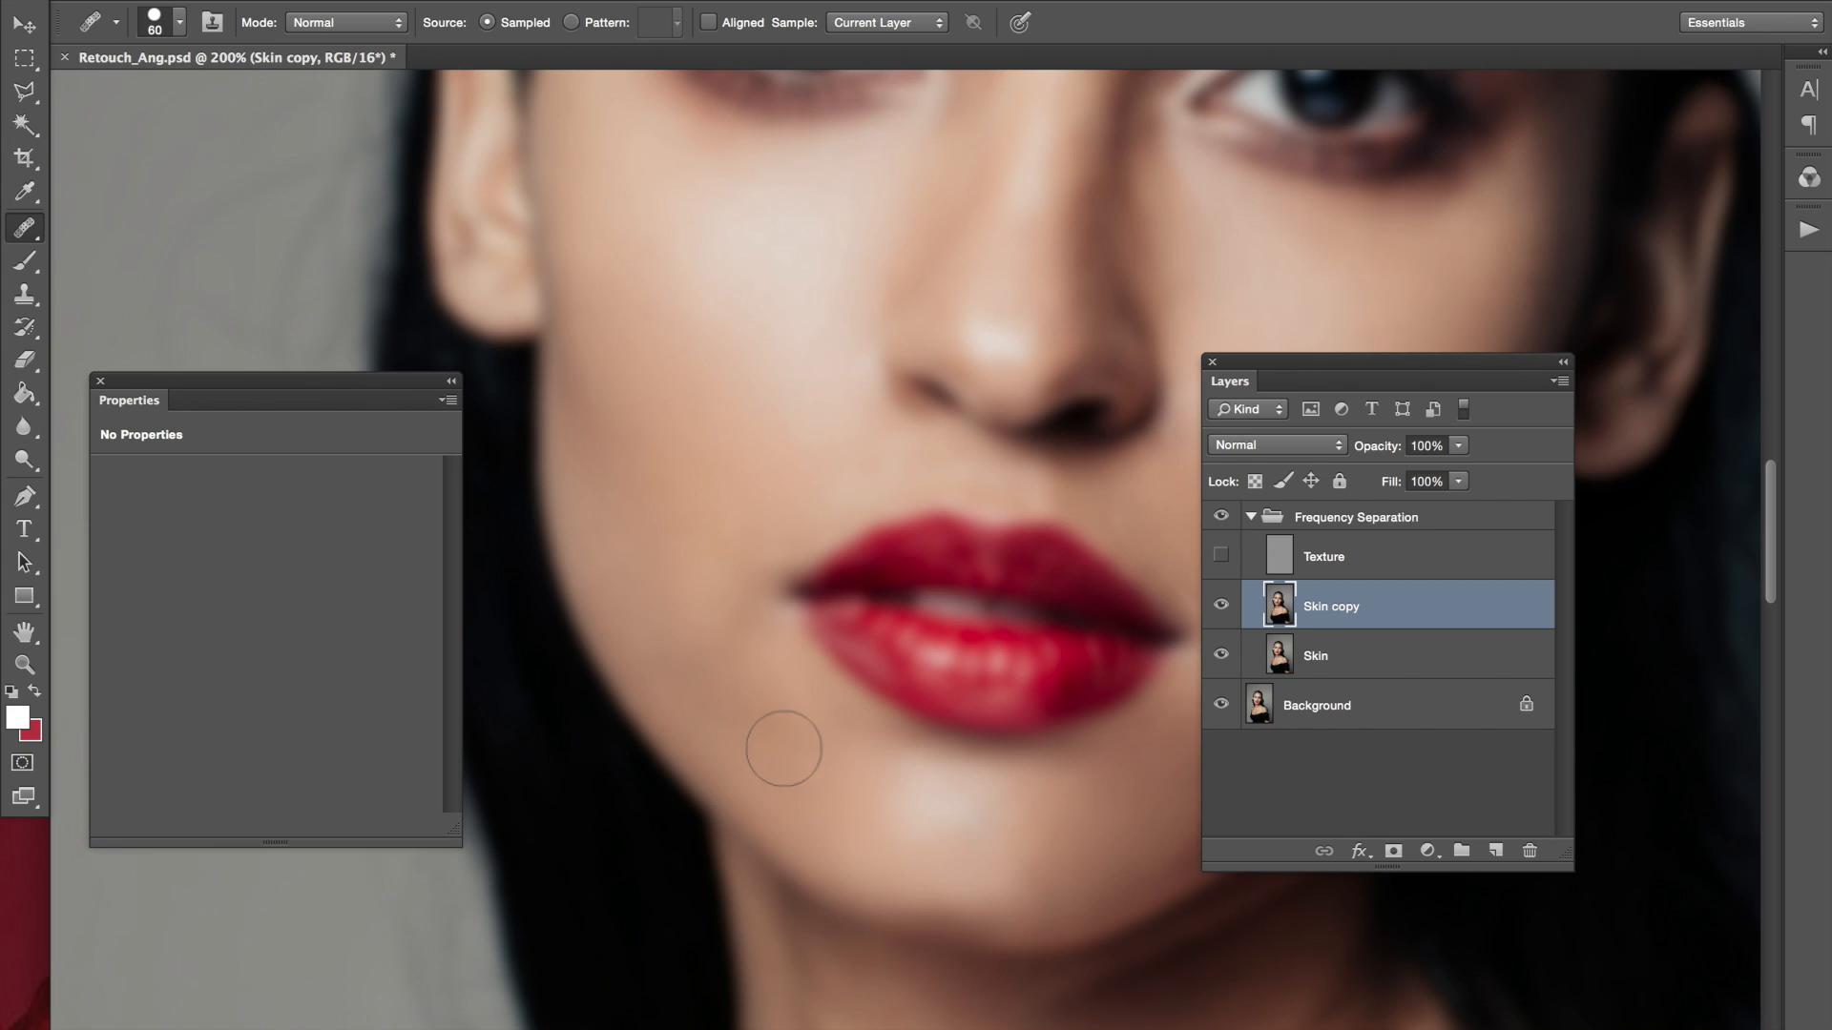
mouse_move(678, 683)
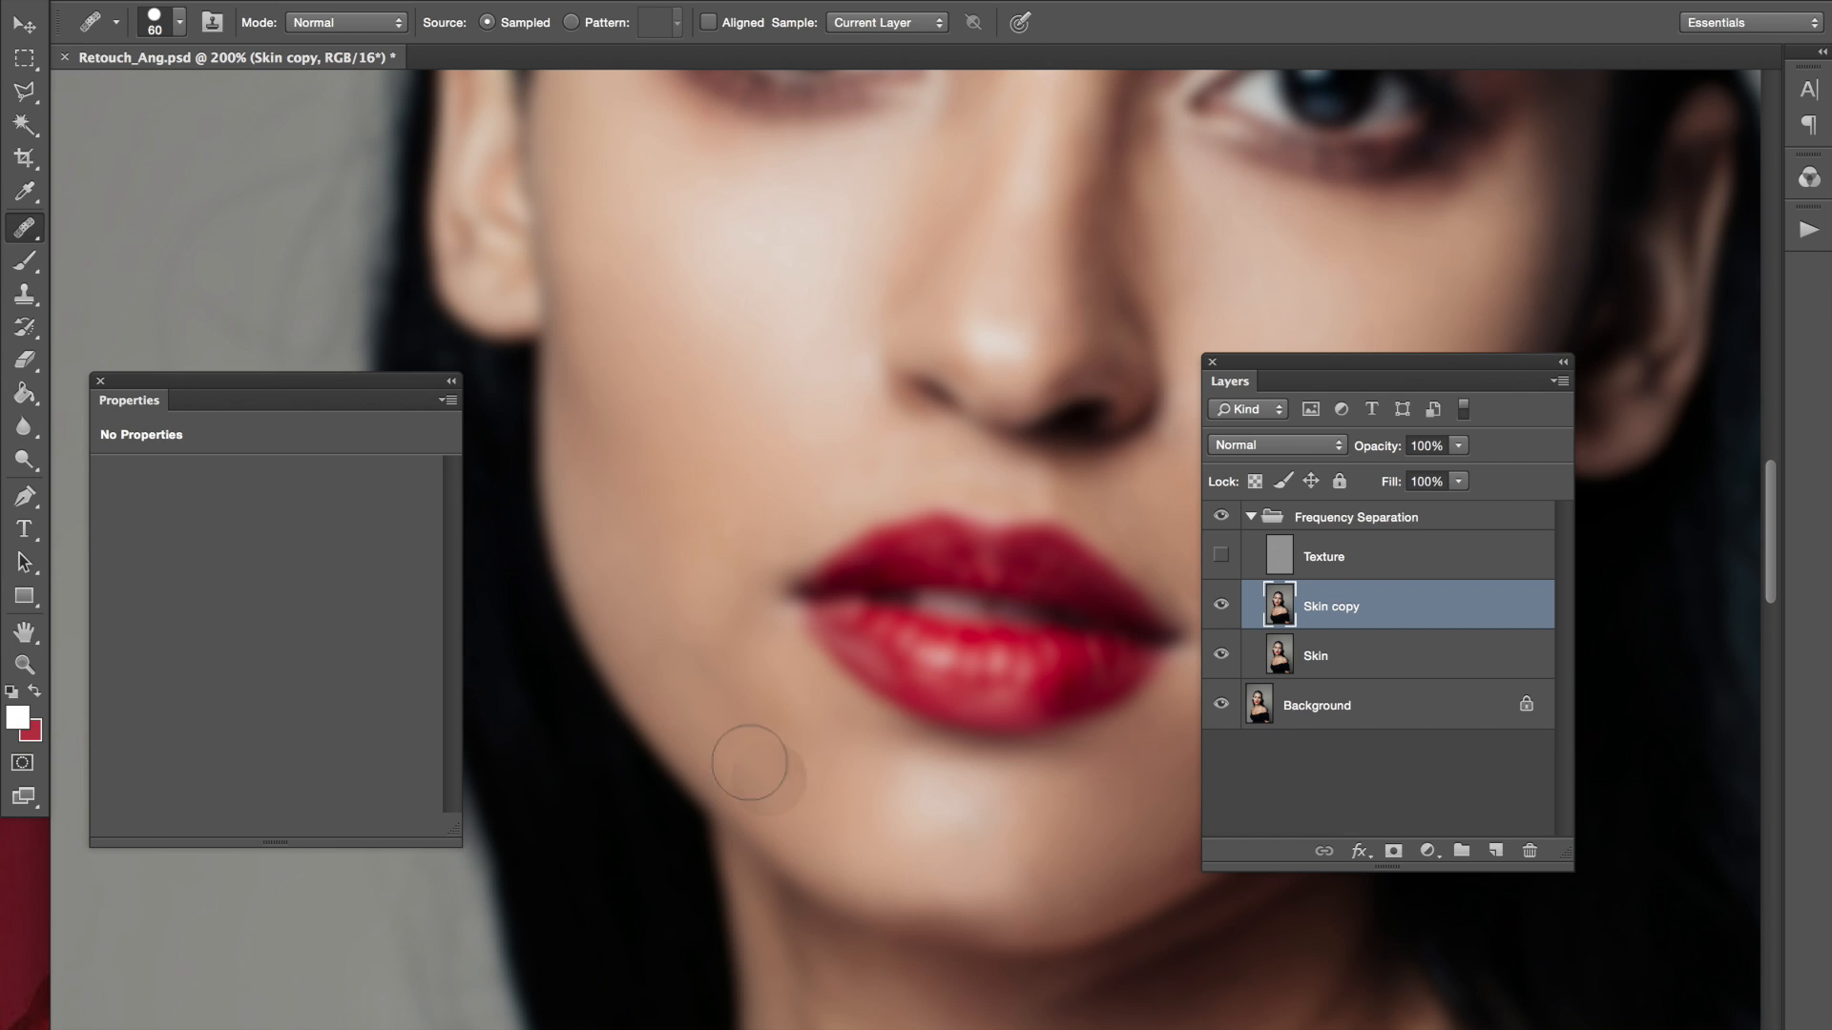
mouse_move(785, 725)
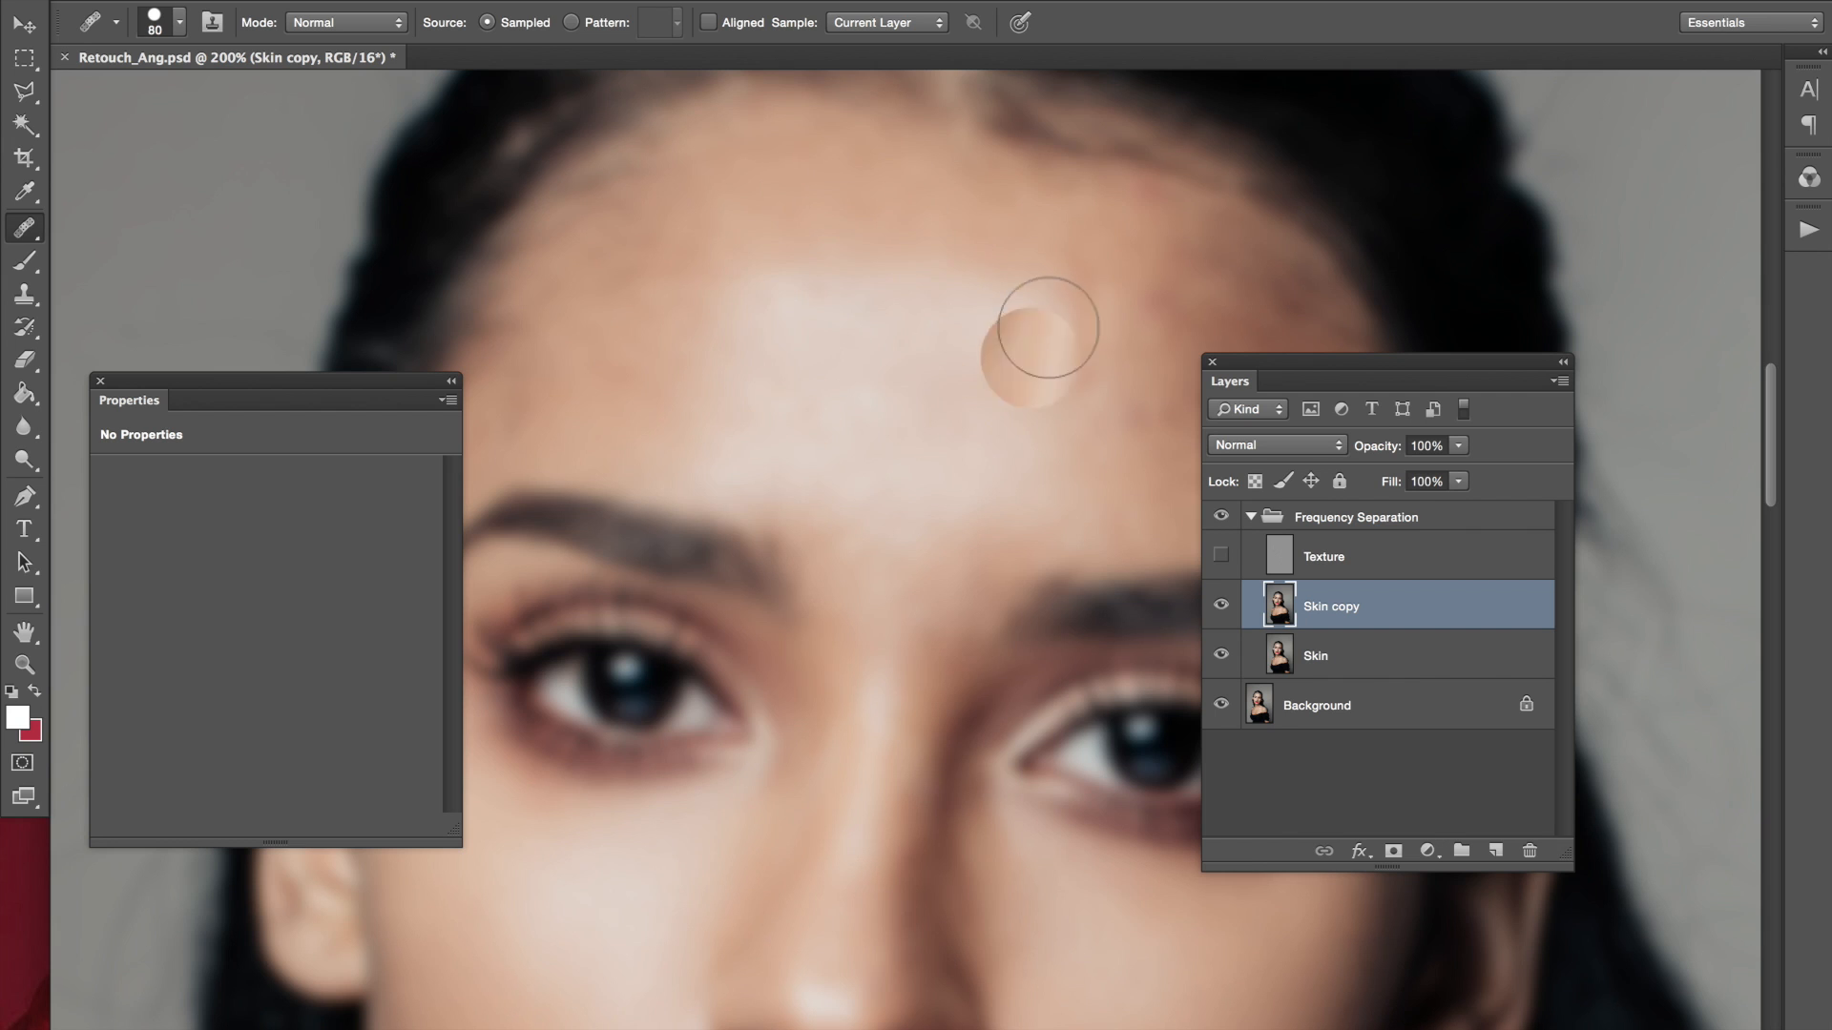
mouse_move(722, 221)
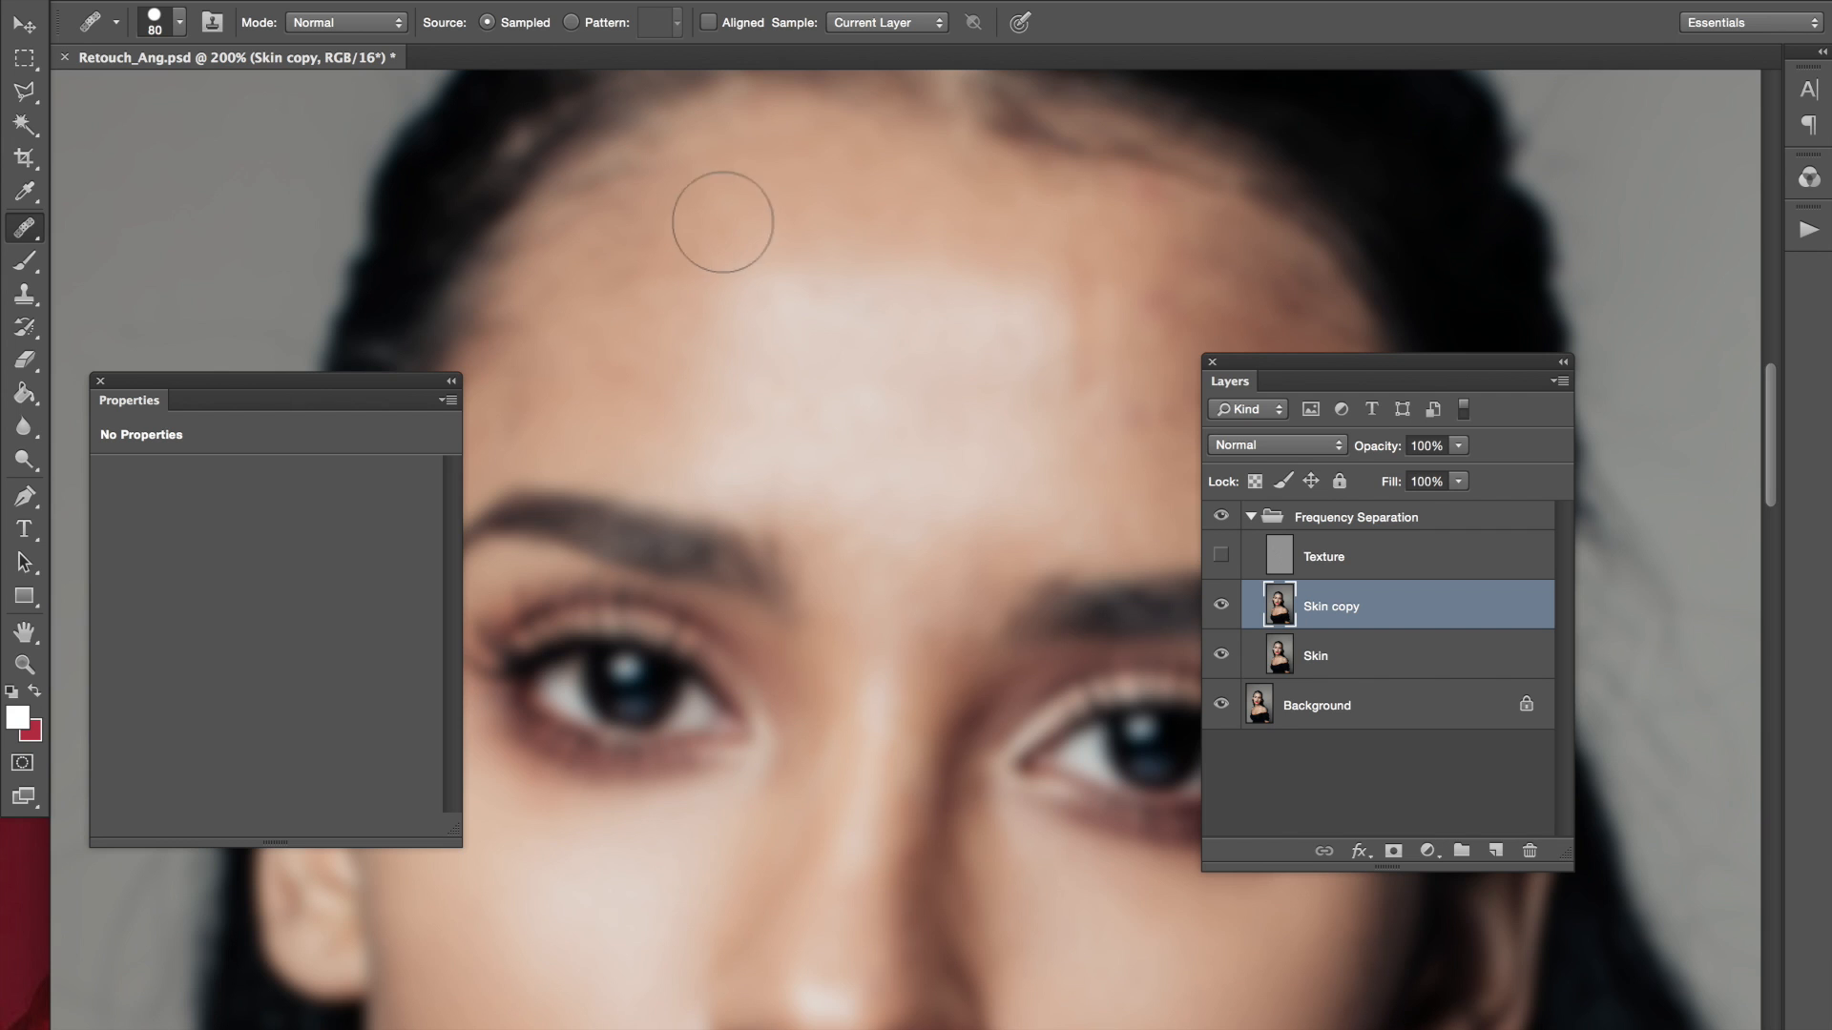
mouse_move(778, 256)
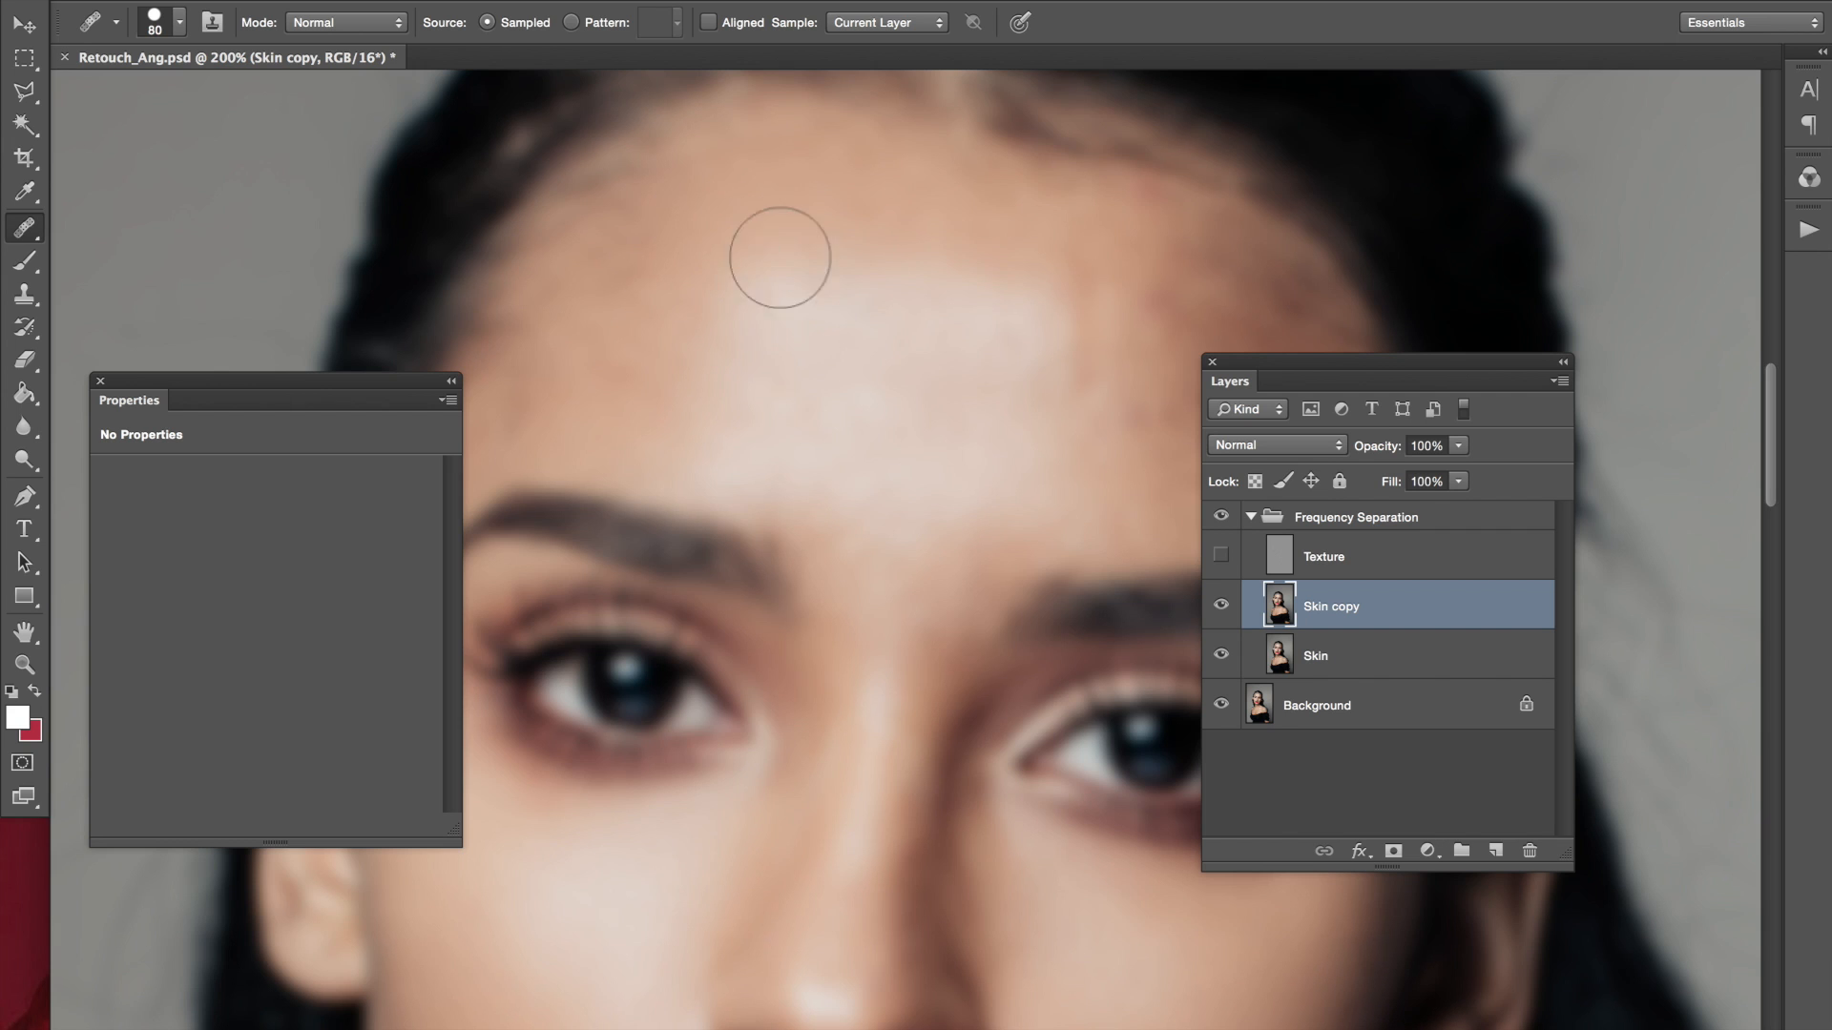
mouse_move(819, 237)
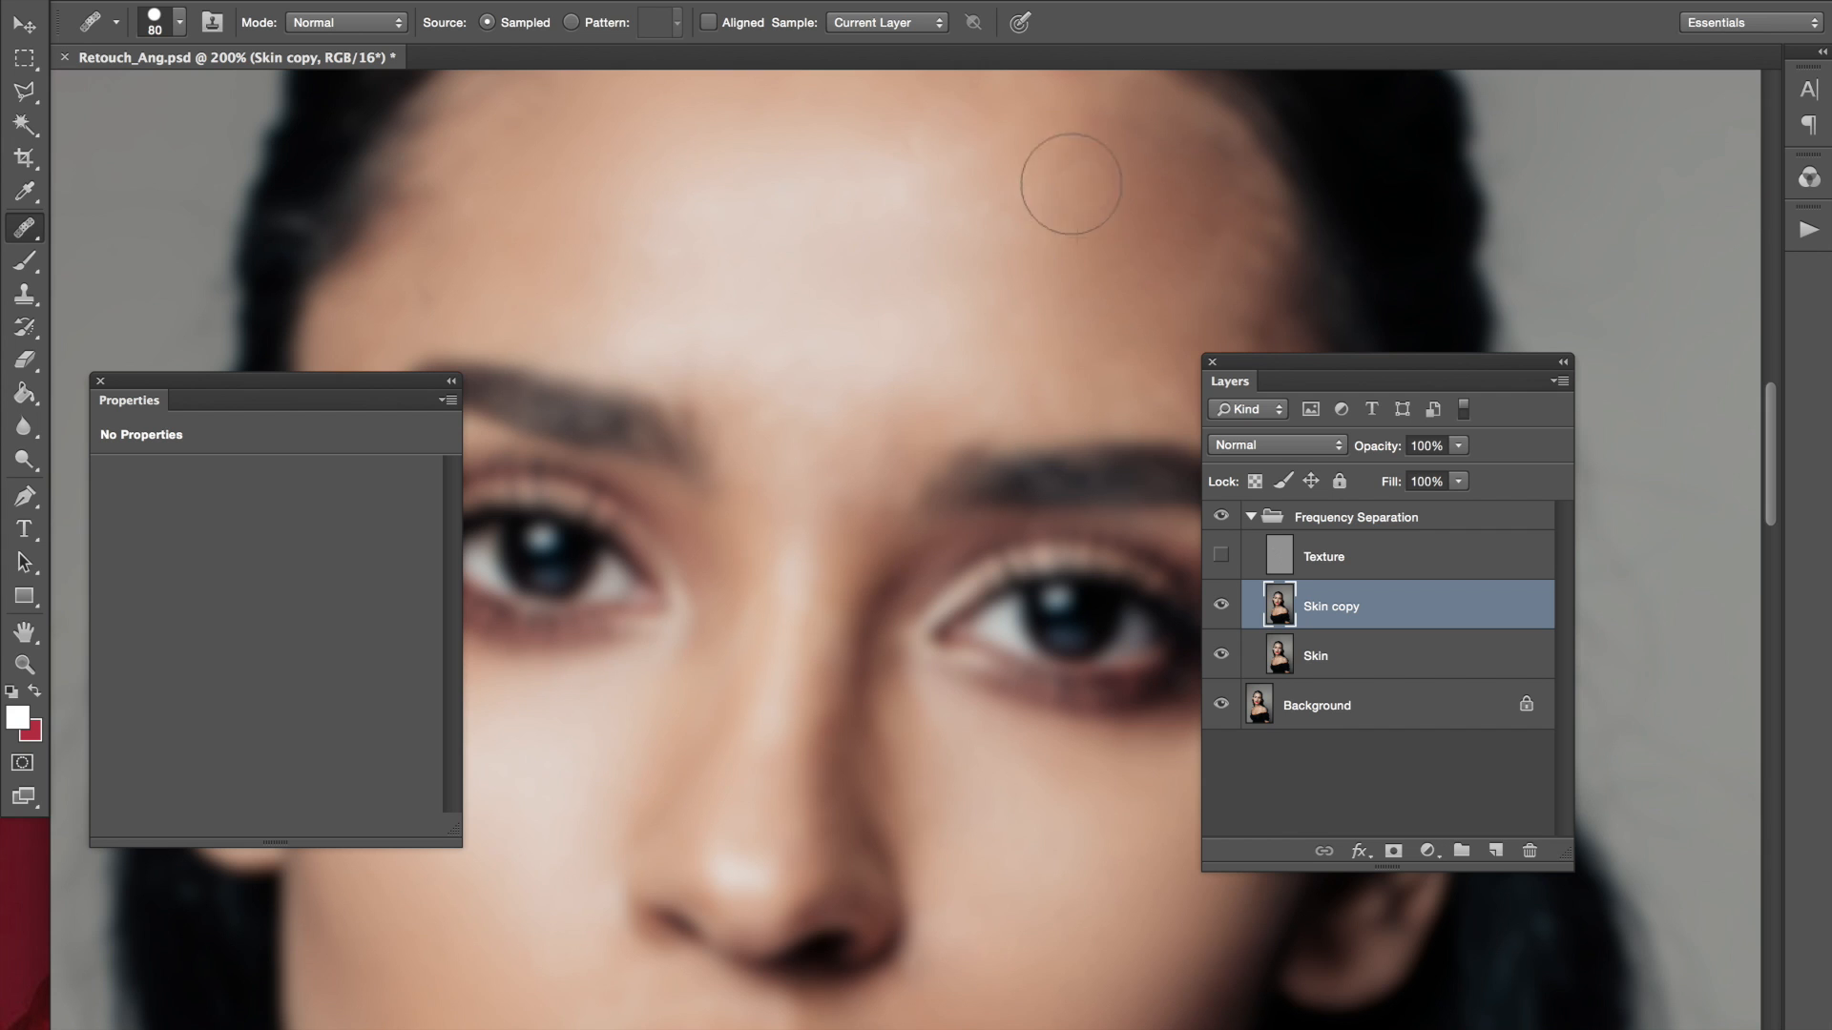
mouse_move(1007, 216)
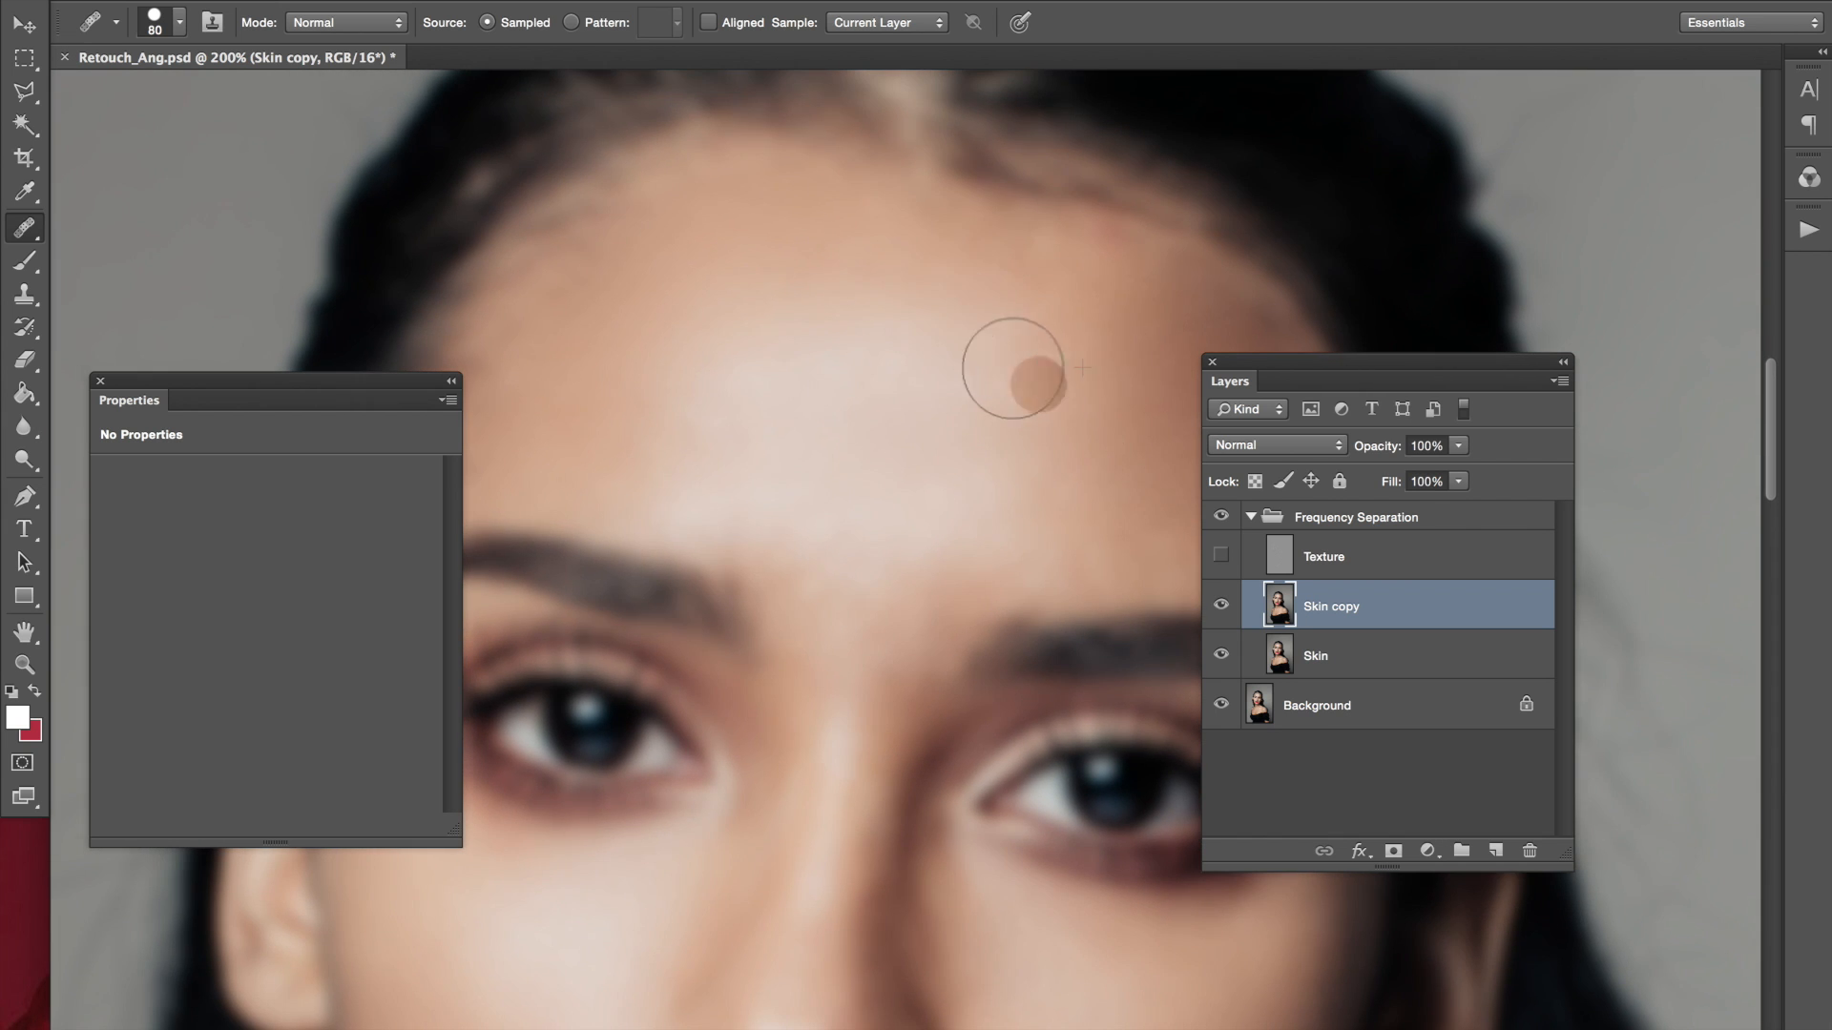
mouse_move(1116, 518)
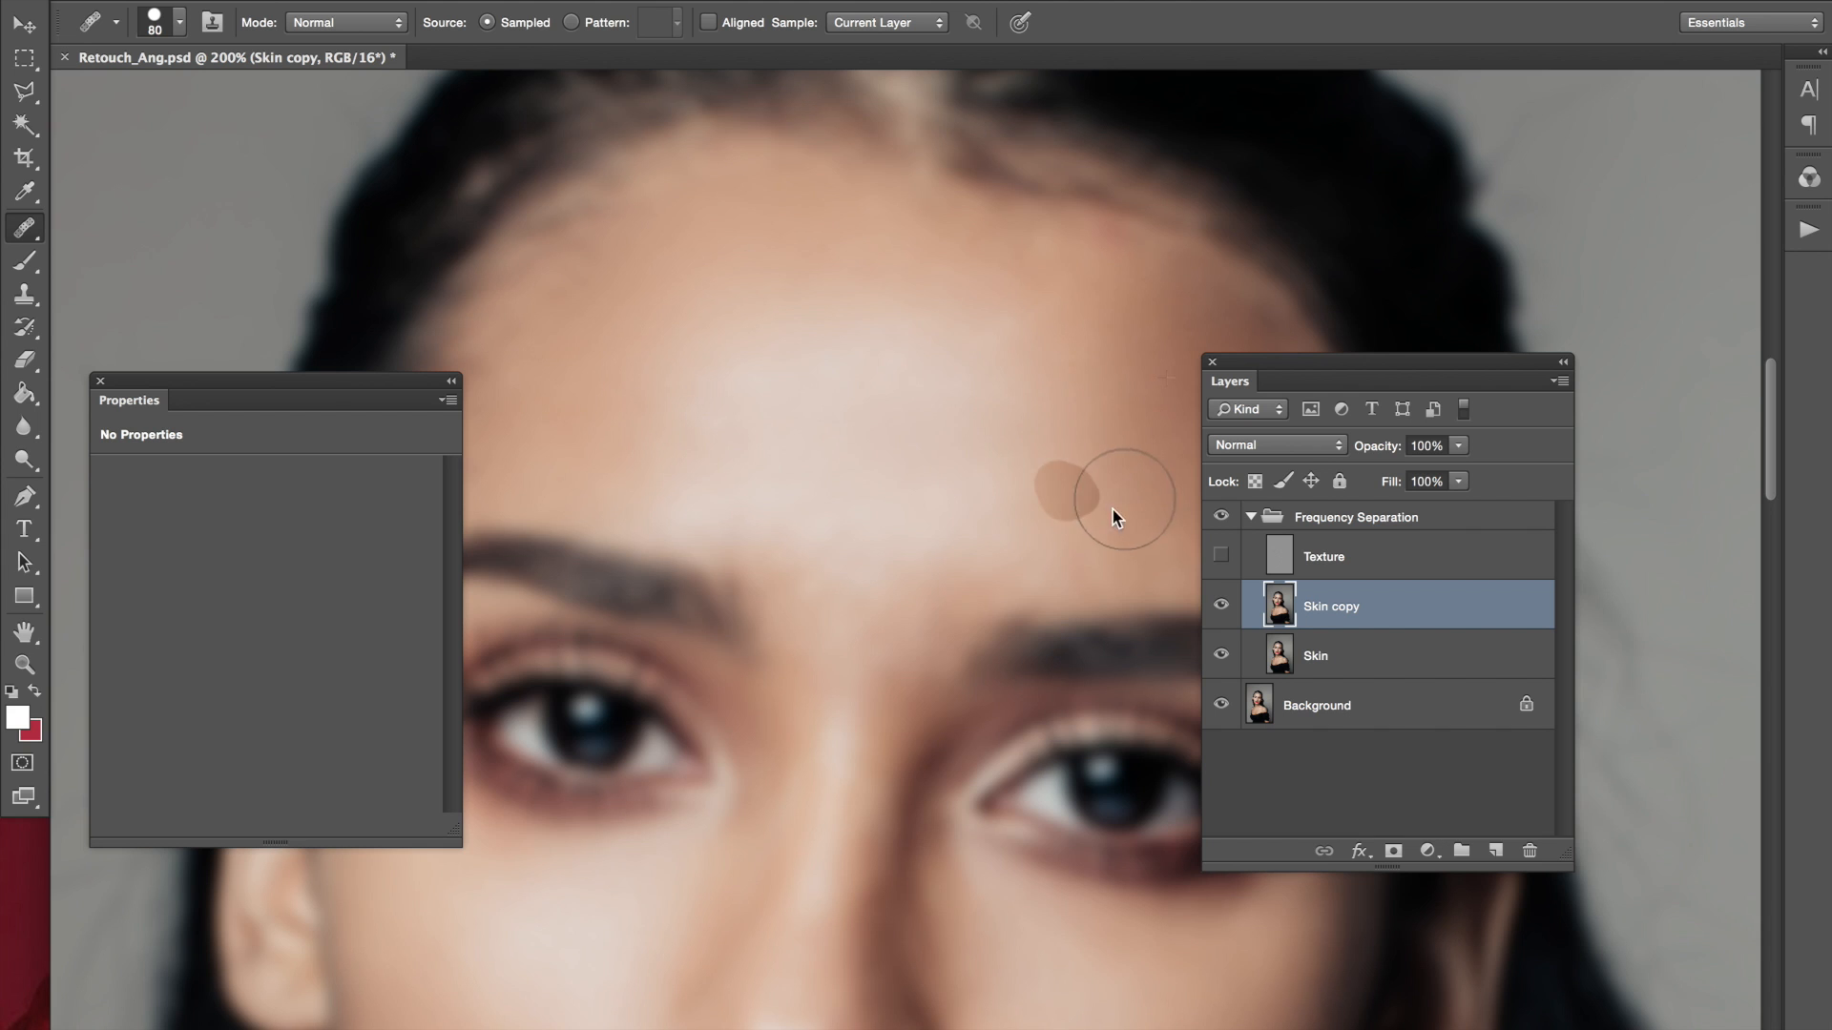
mouse_move(1074, 352)
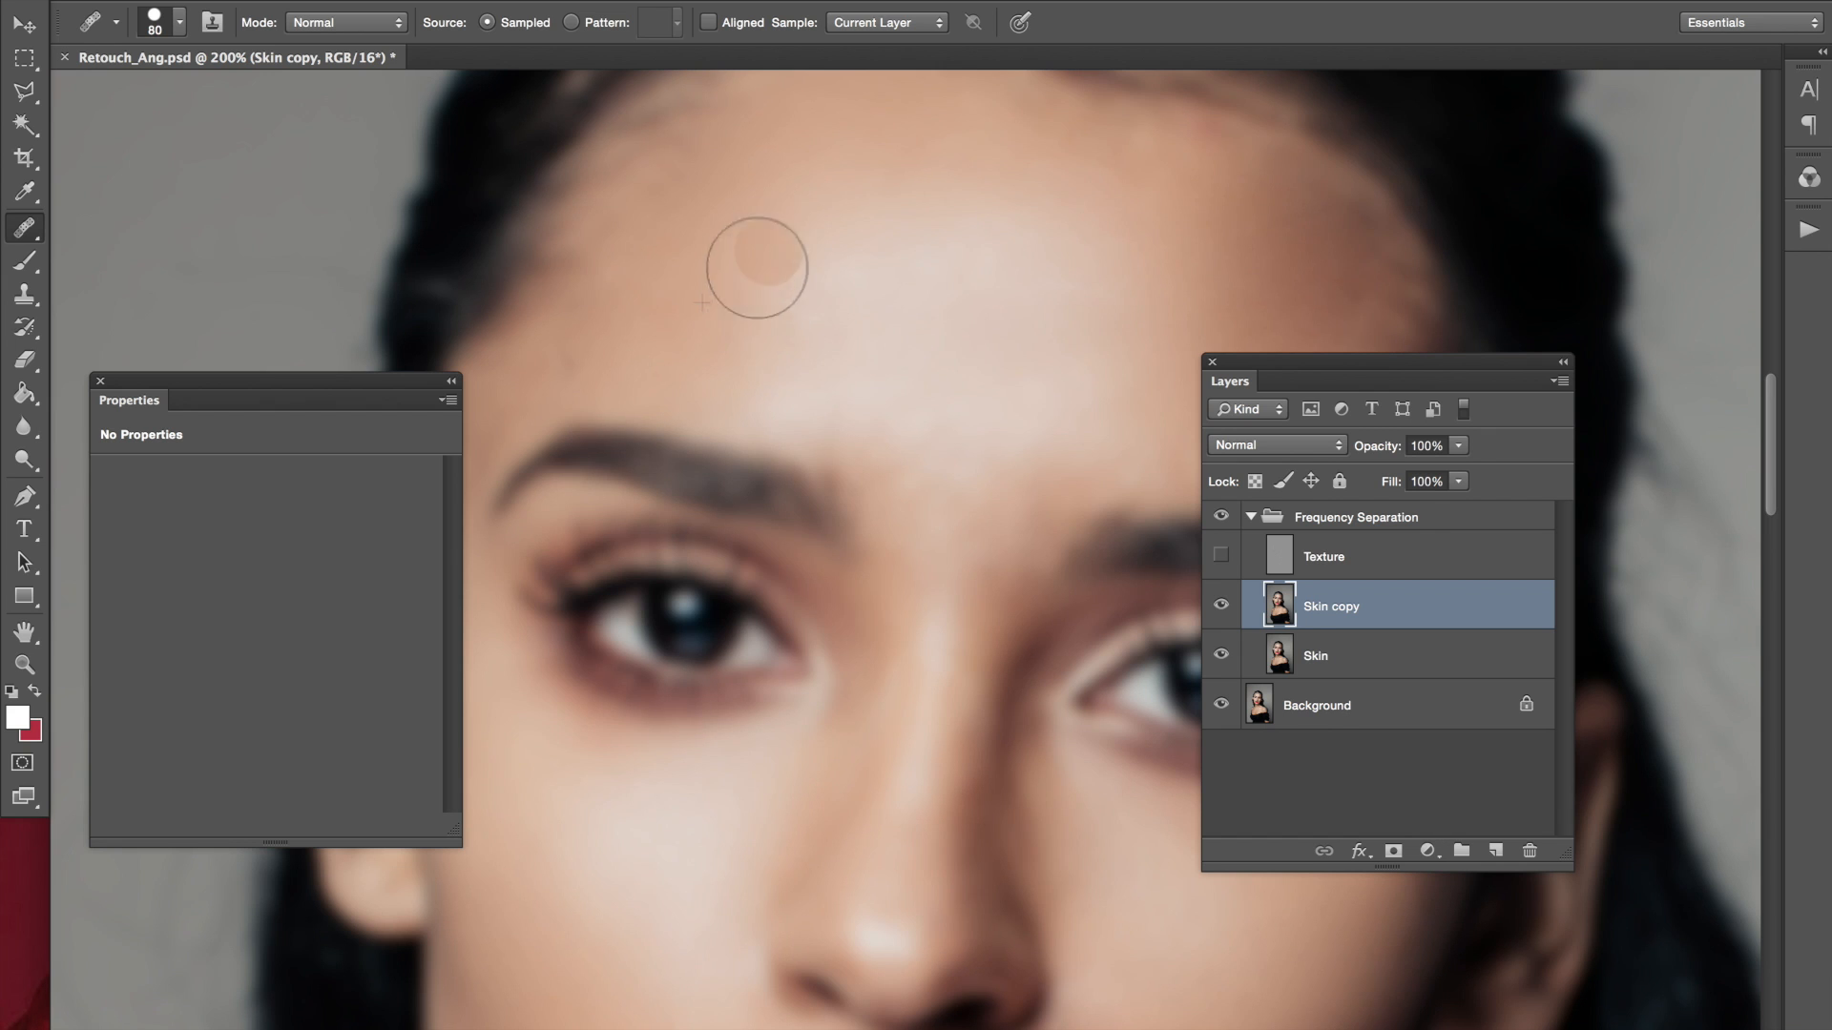
Heal a blotchy forehead spot with the size-80 Spot Healing Brush
left_click(754, 269)
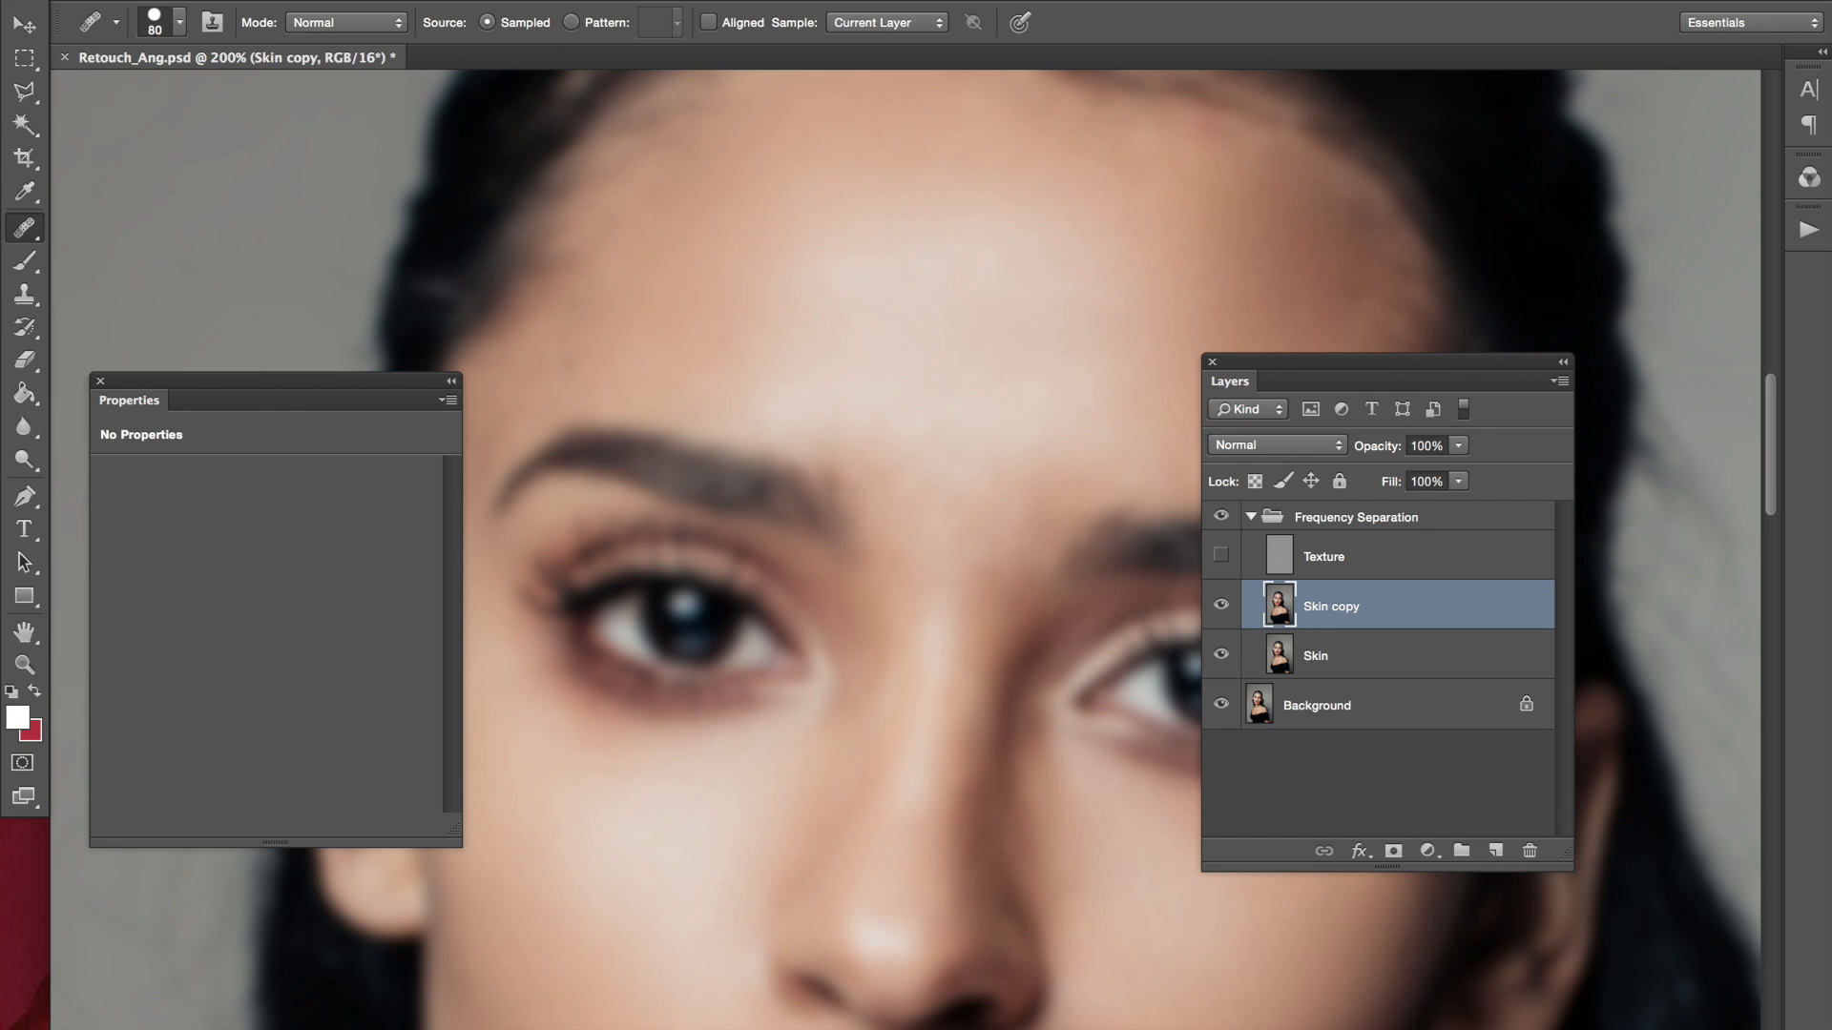
mouse_move(790, 370)
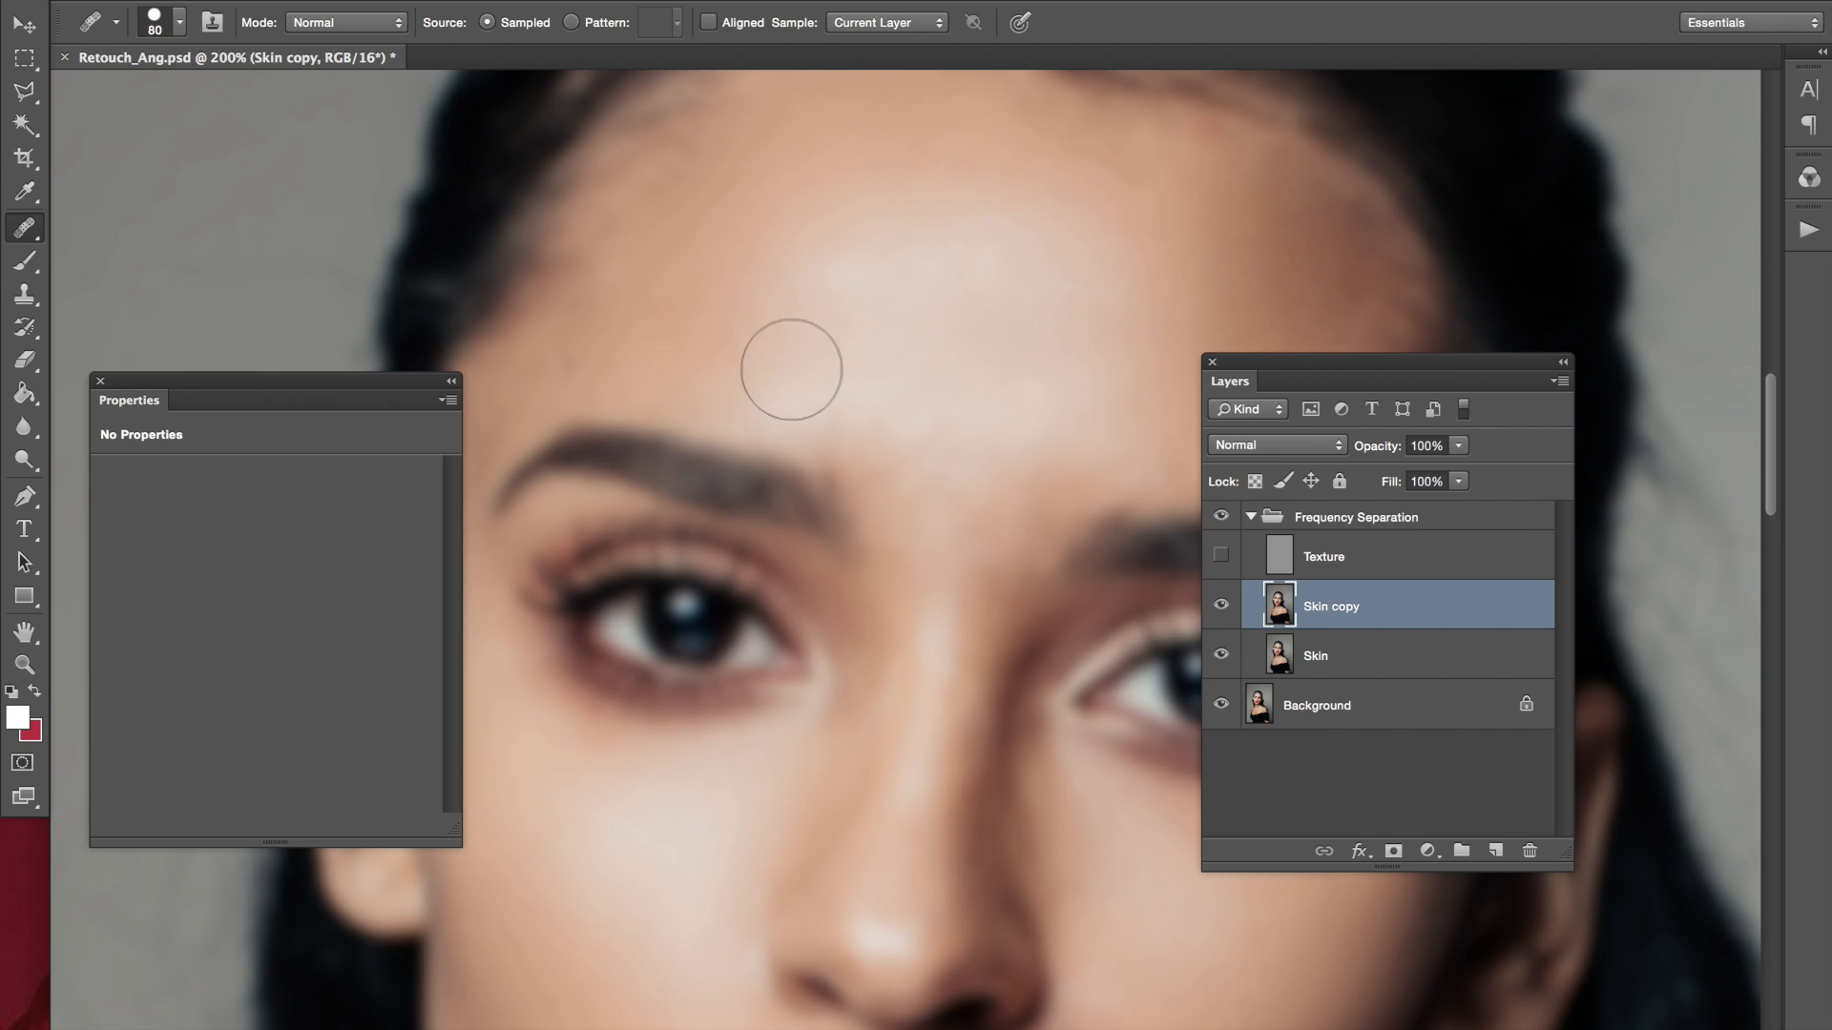
mouse_move(914, 456)
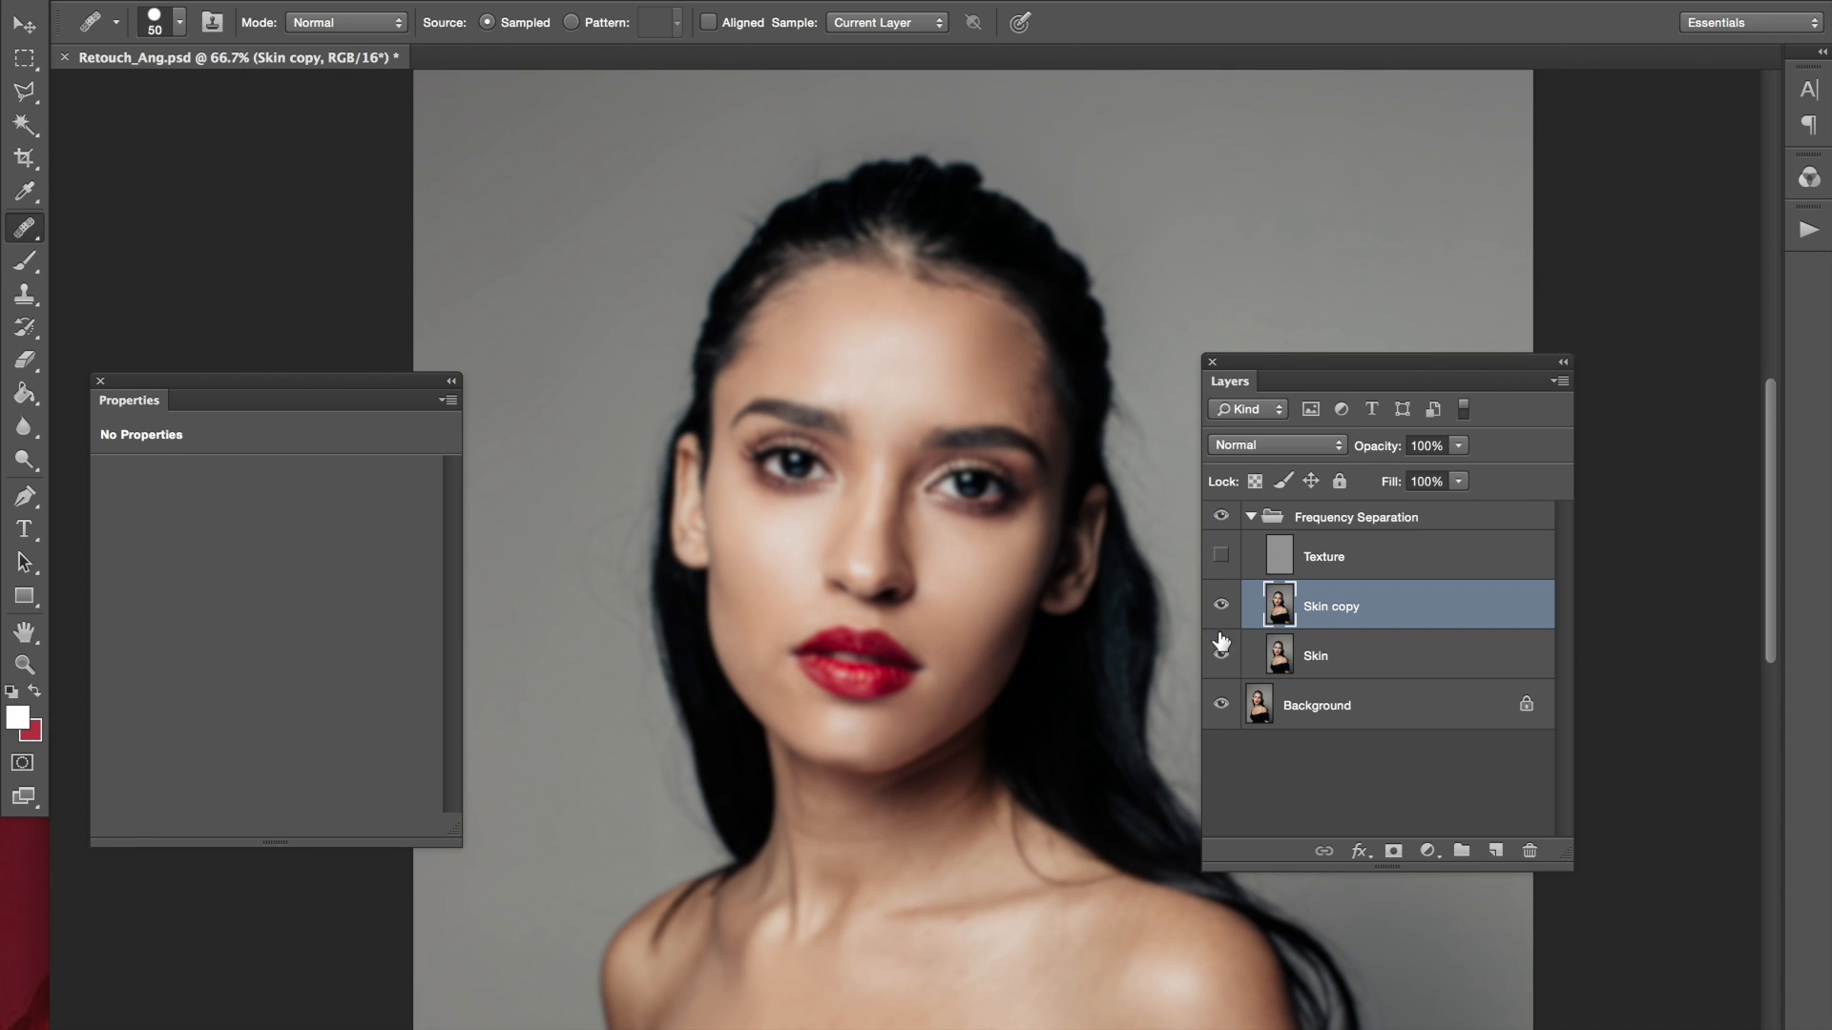
left_click(1220, 605)
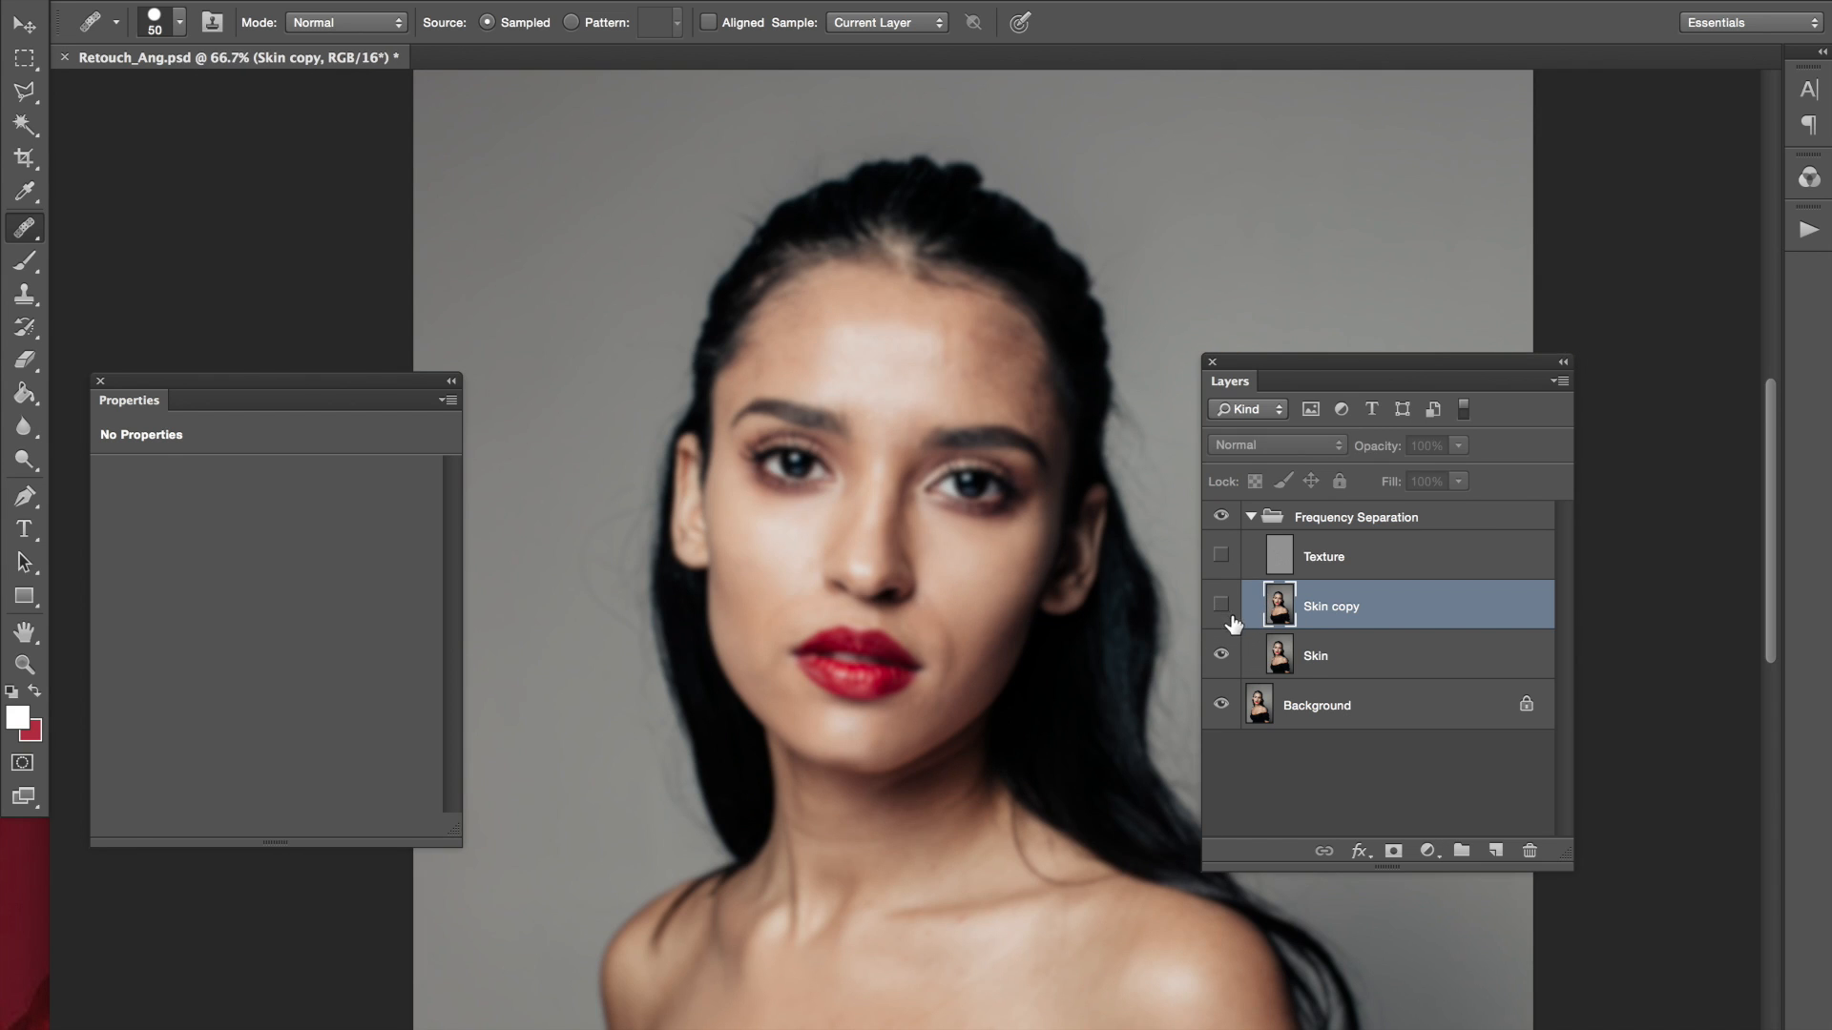
left_click(1221, 605)
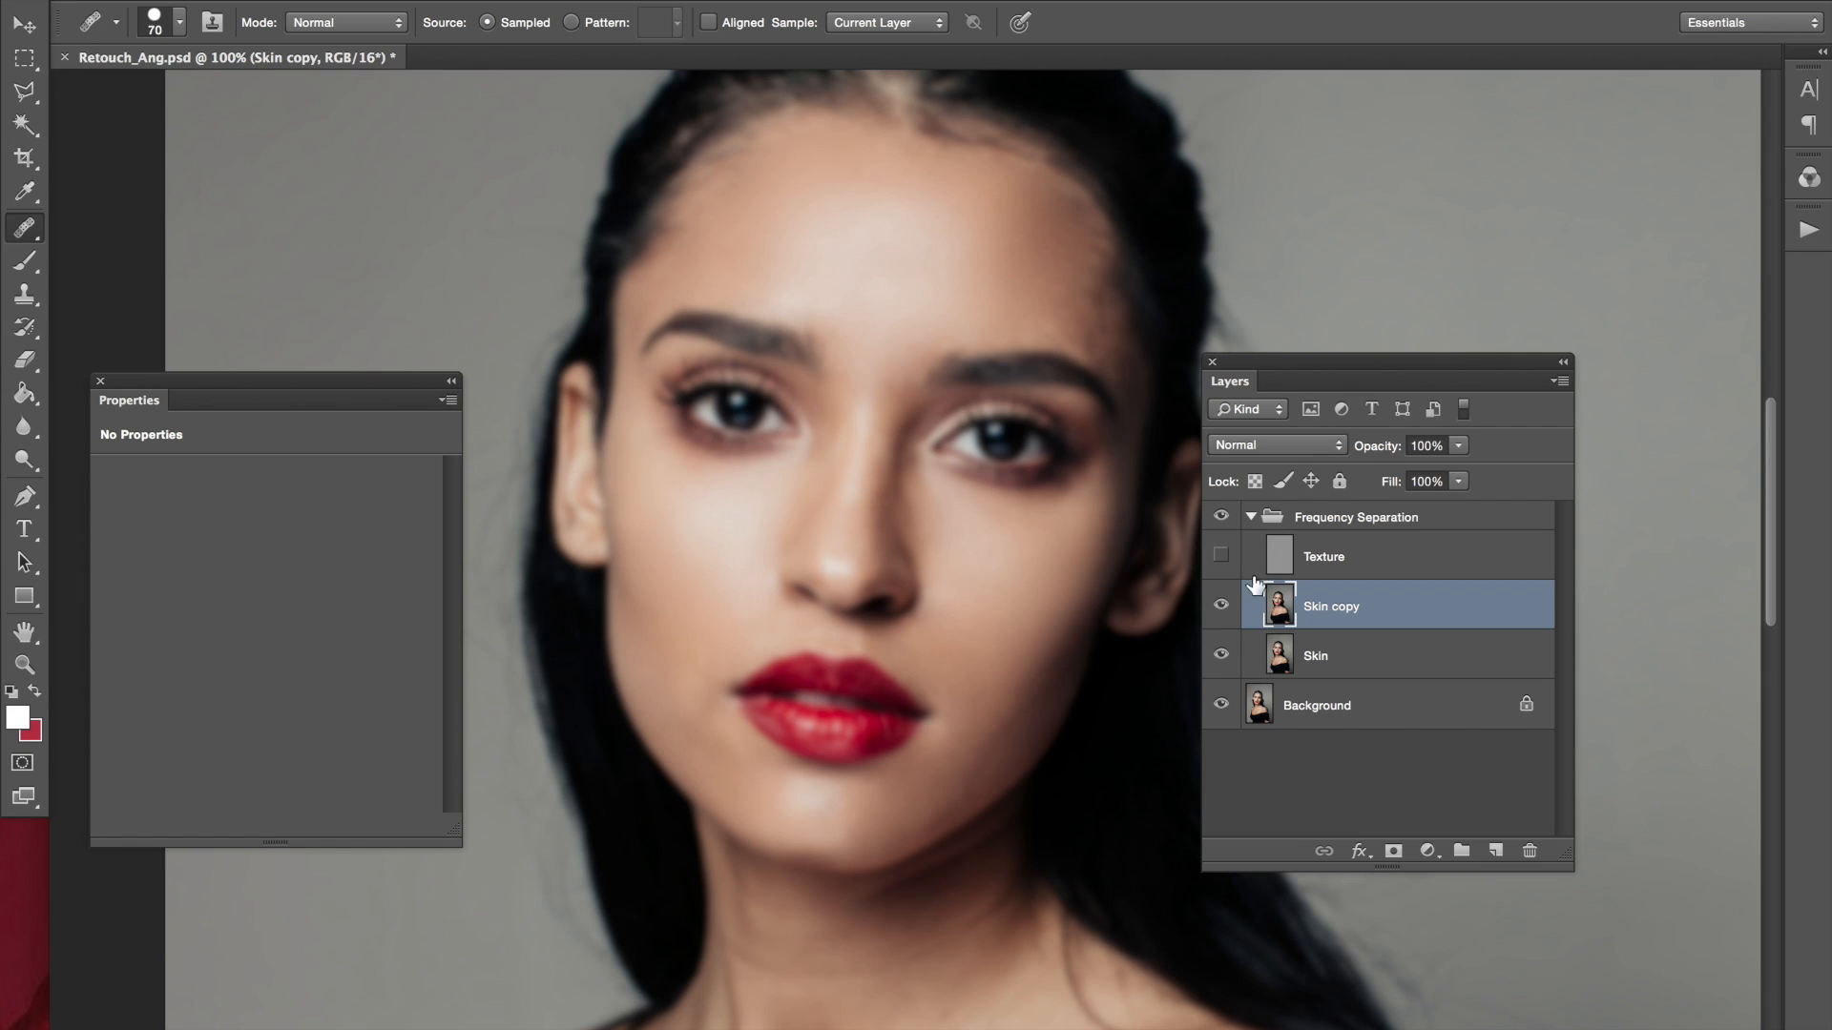
left_click(1222, 555)
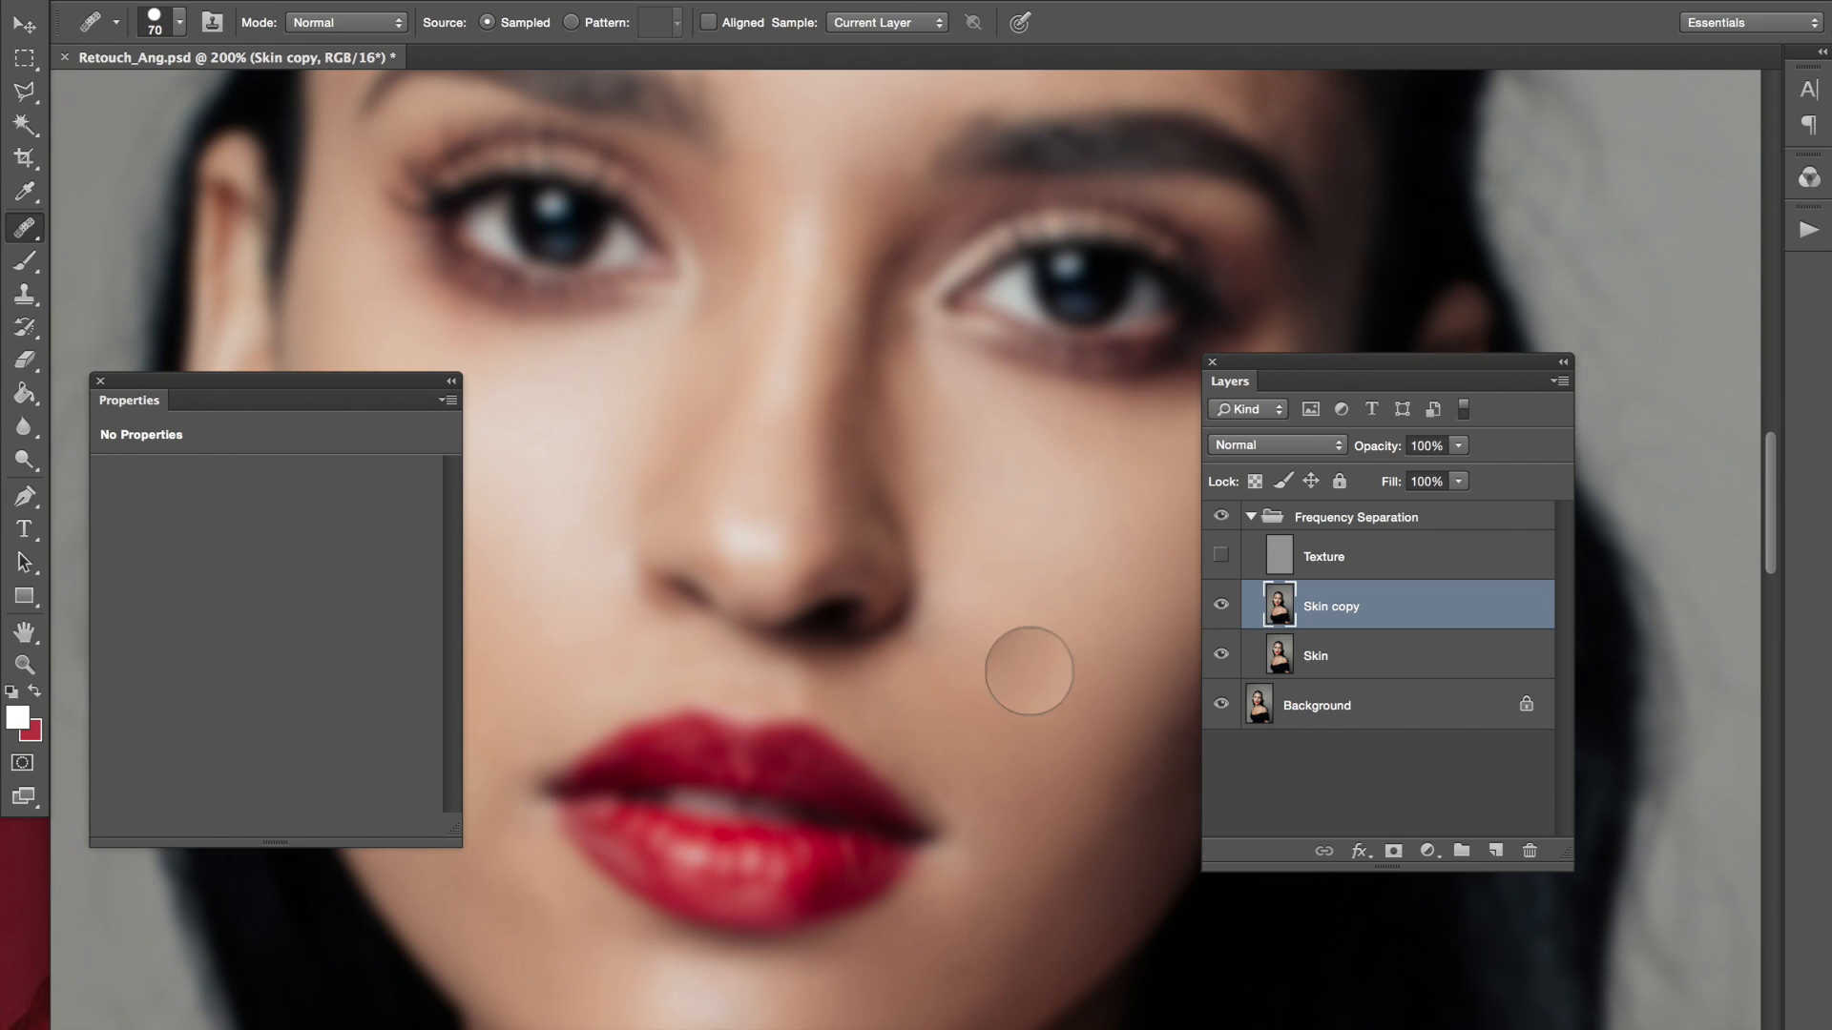
mouse_move(941, 643)
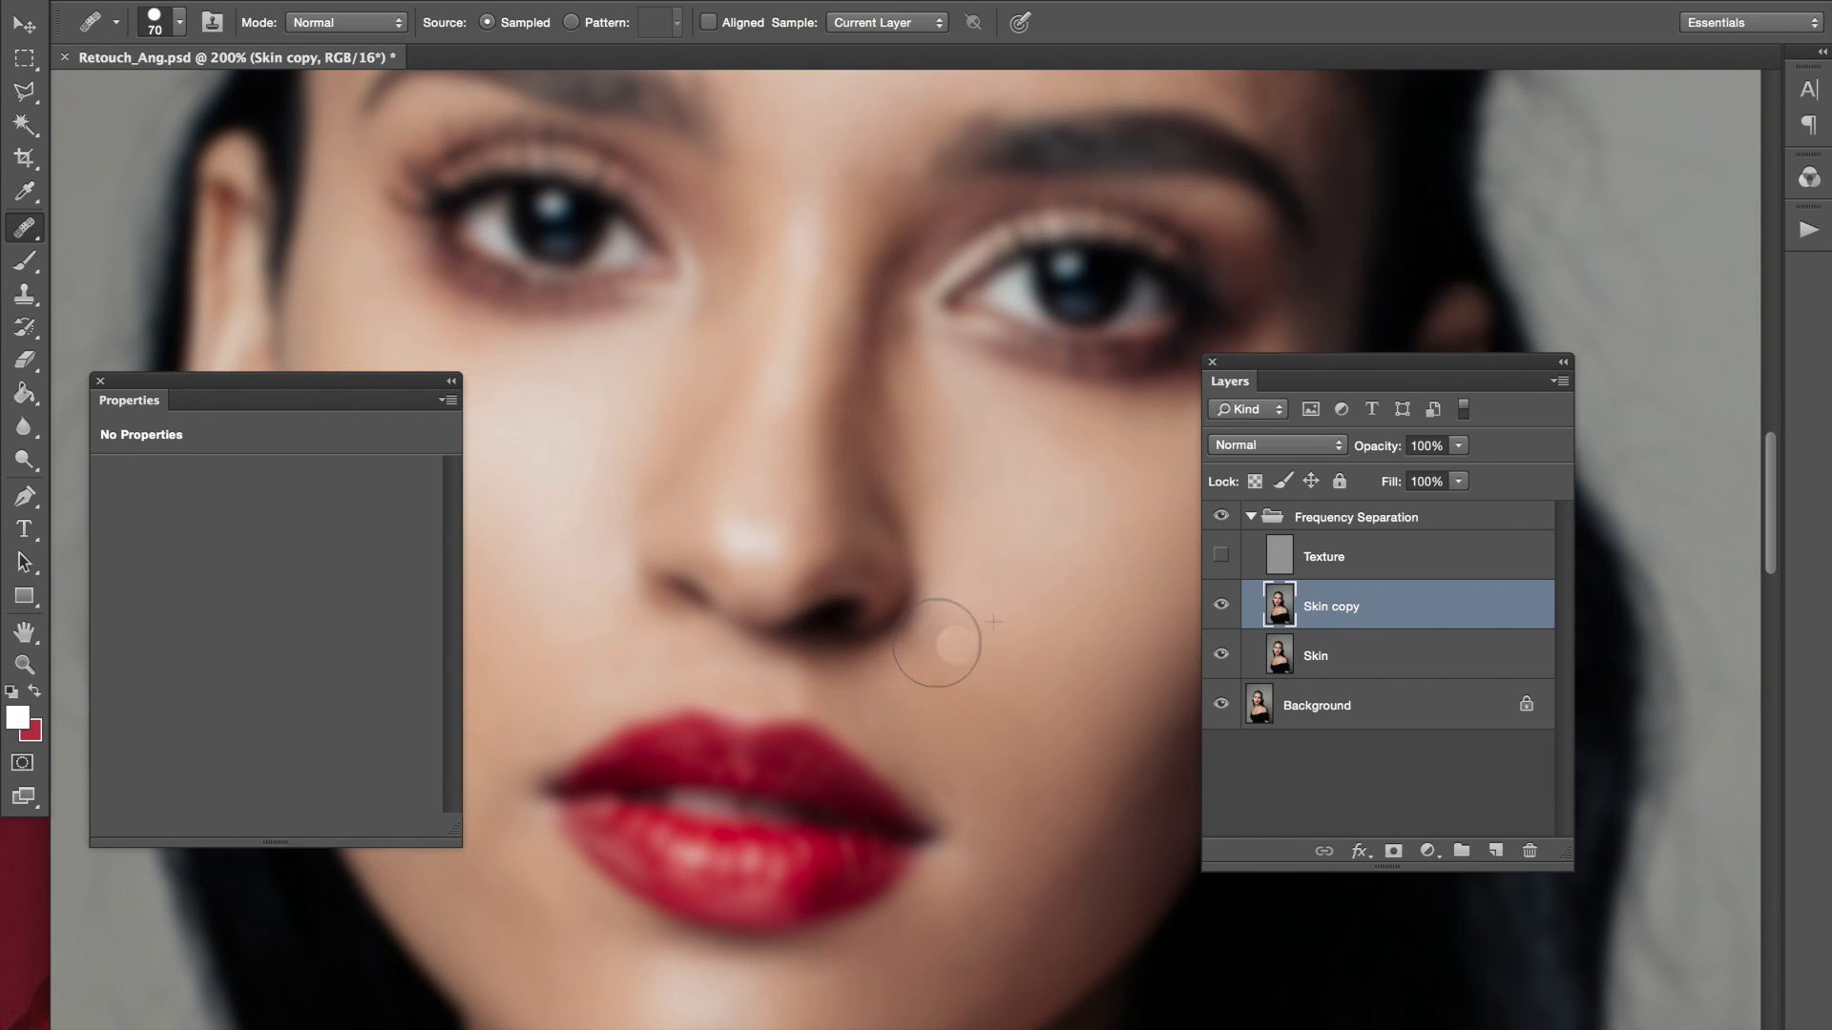
mouse_move(1063, 565)
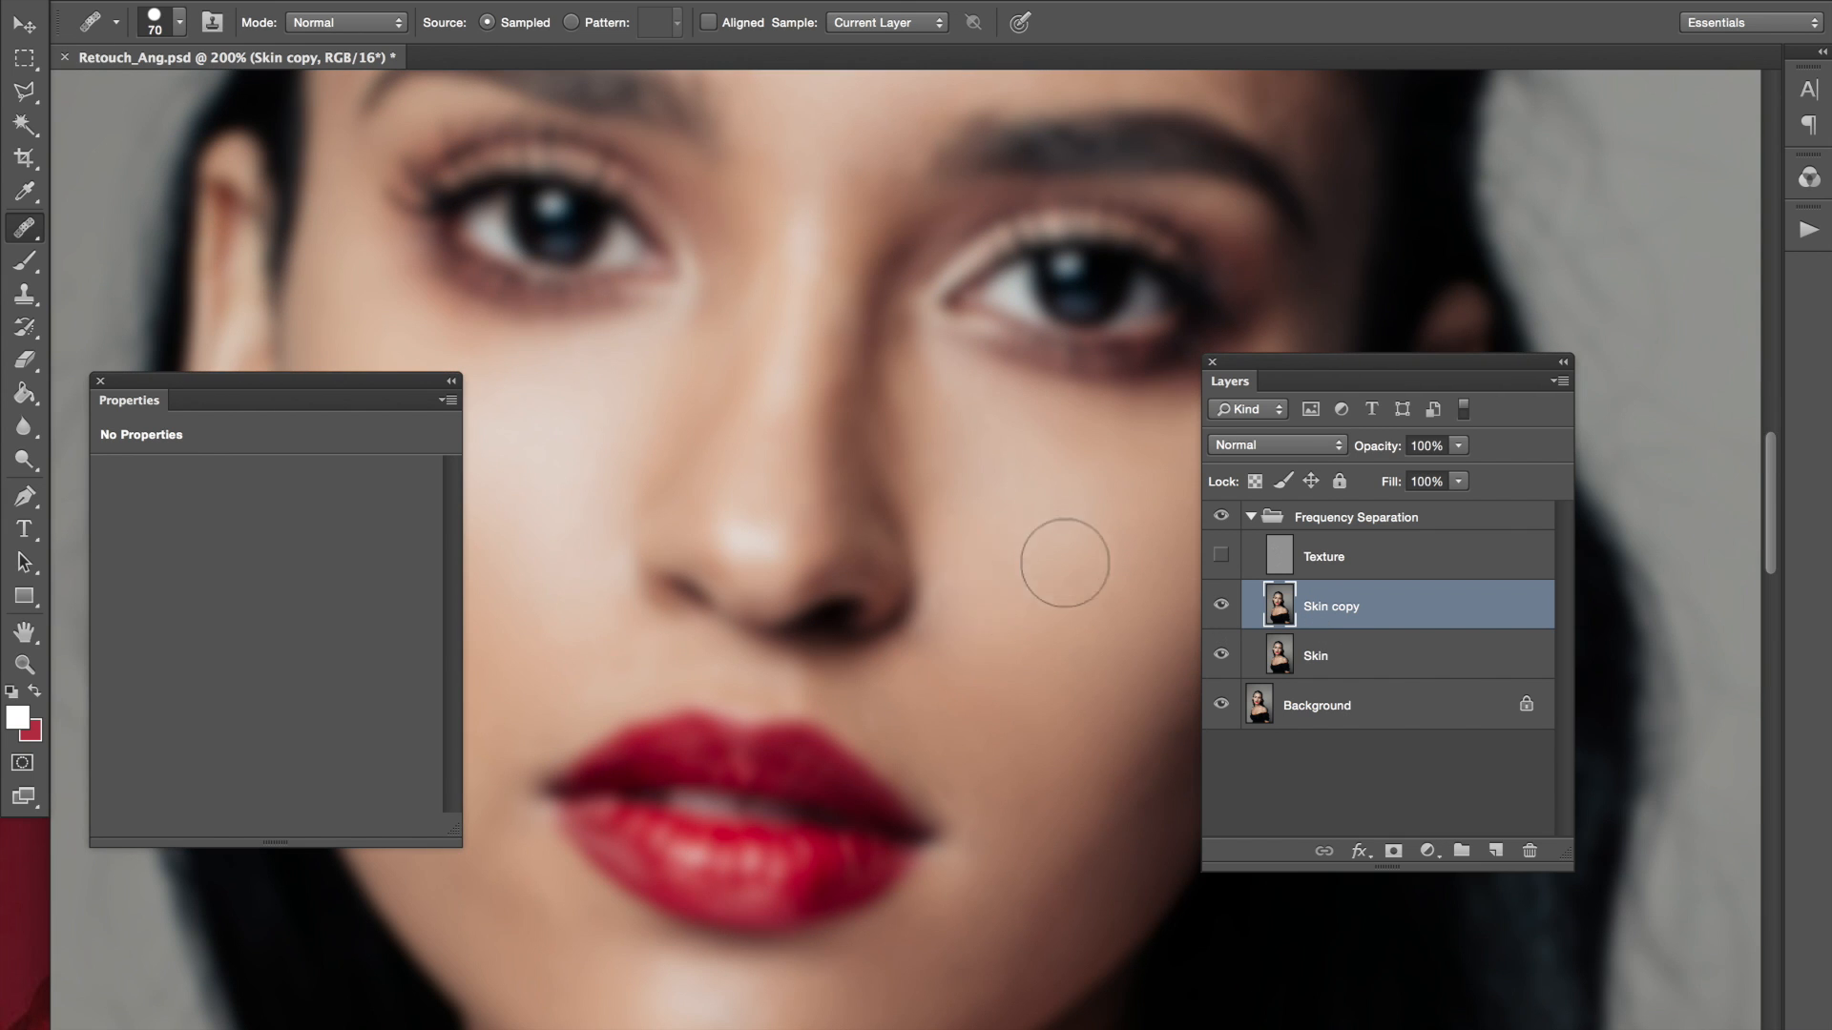
mouse_move(933, 687)
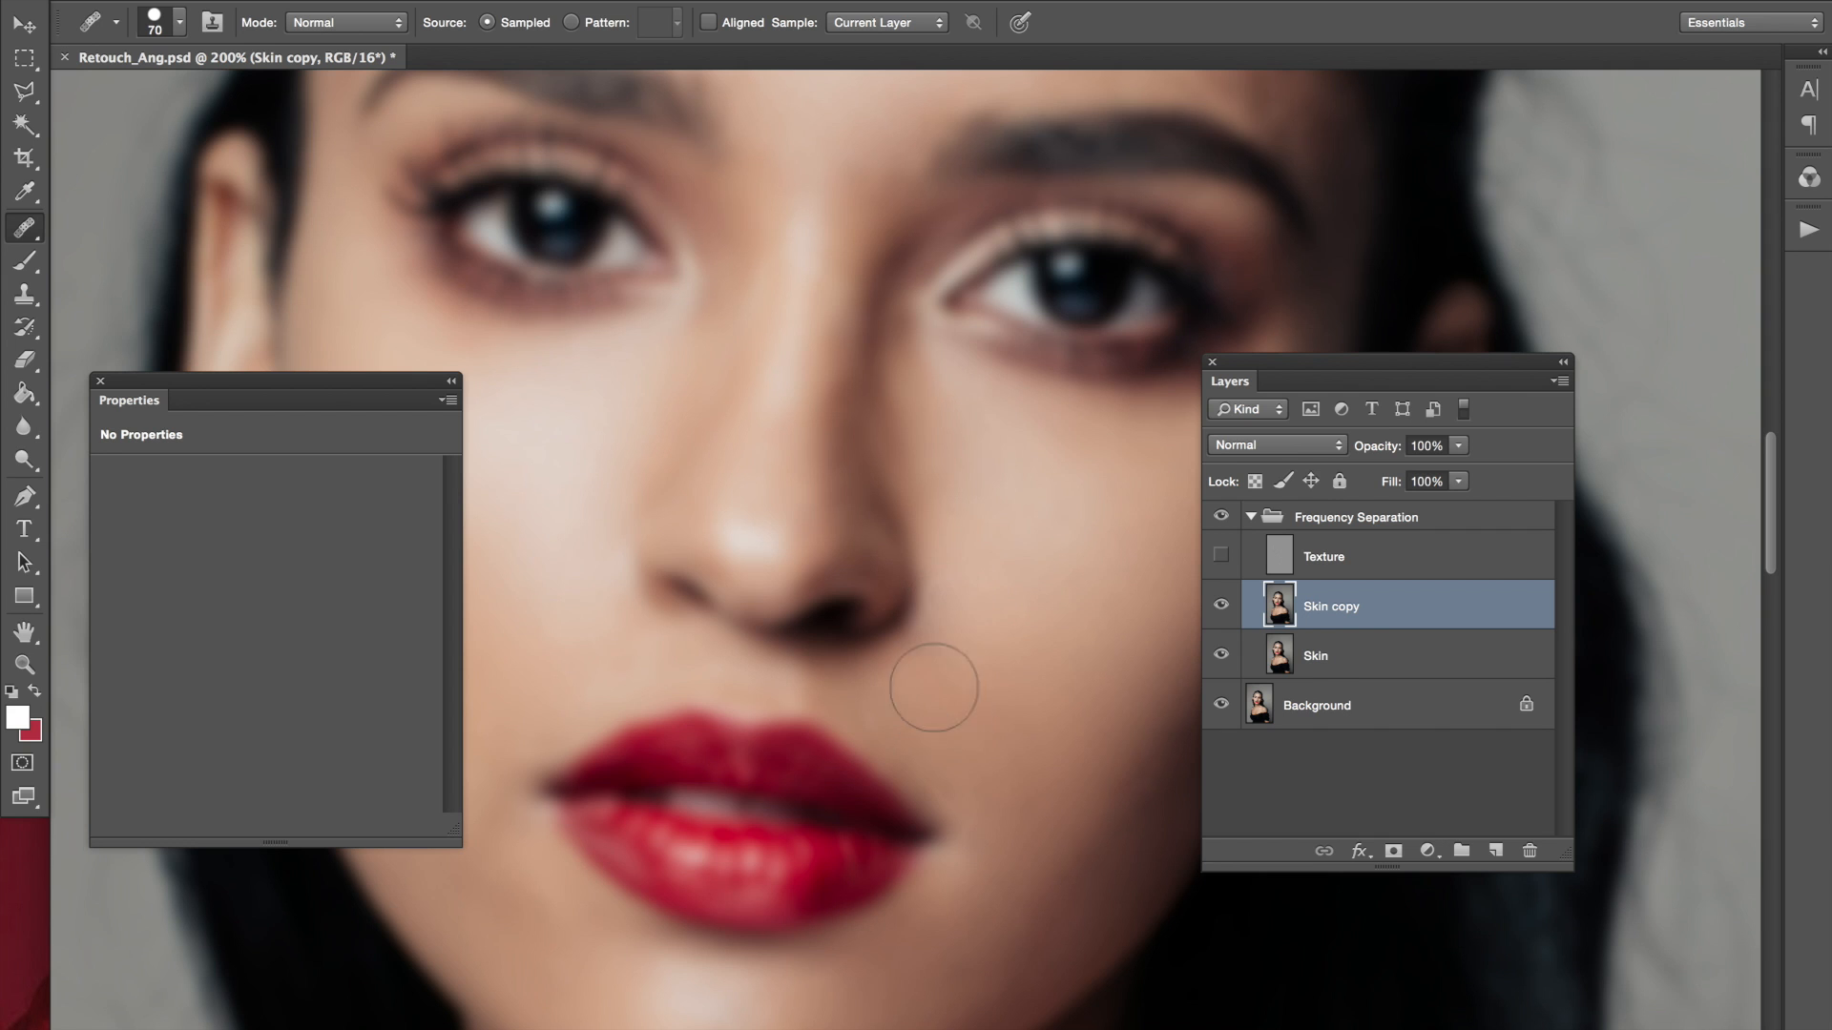
Heal spots beside the nose and on the cheek left of it
left_click(893, 669)
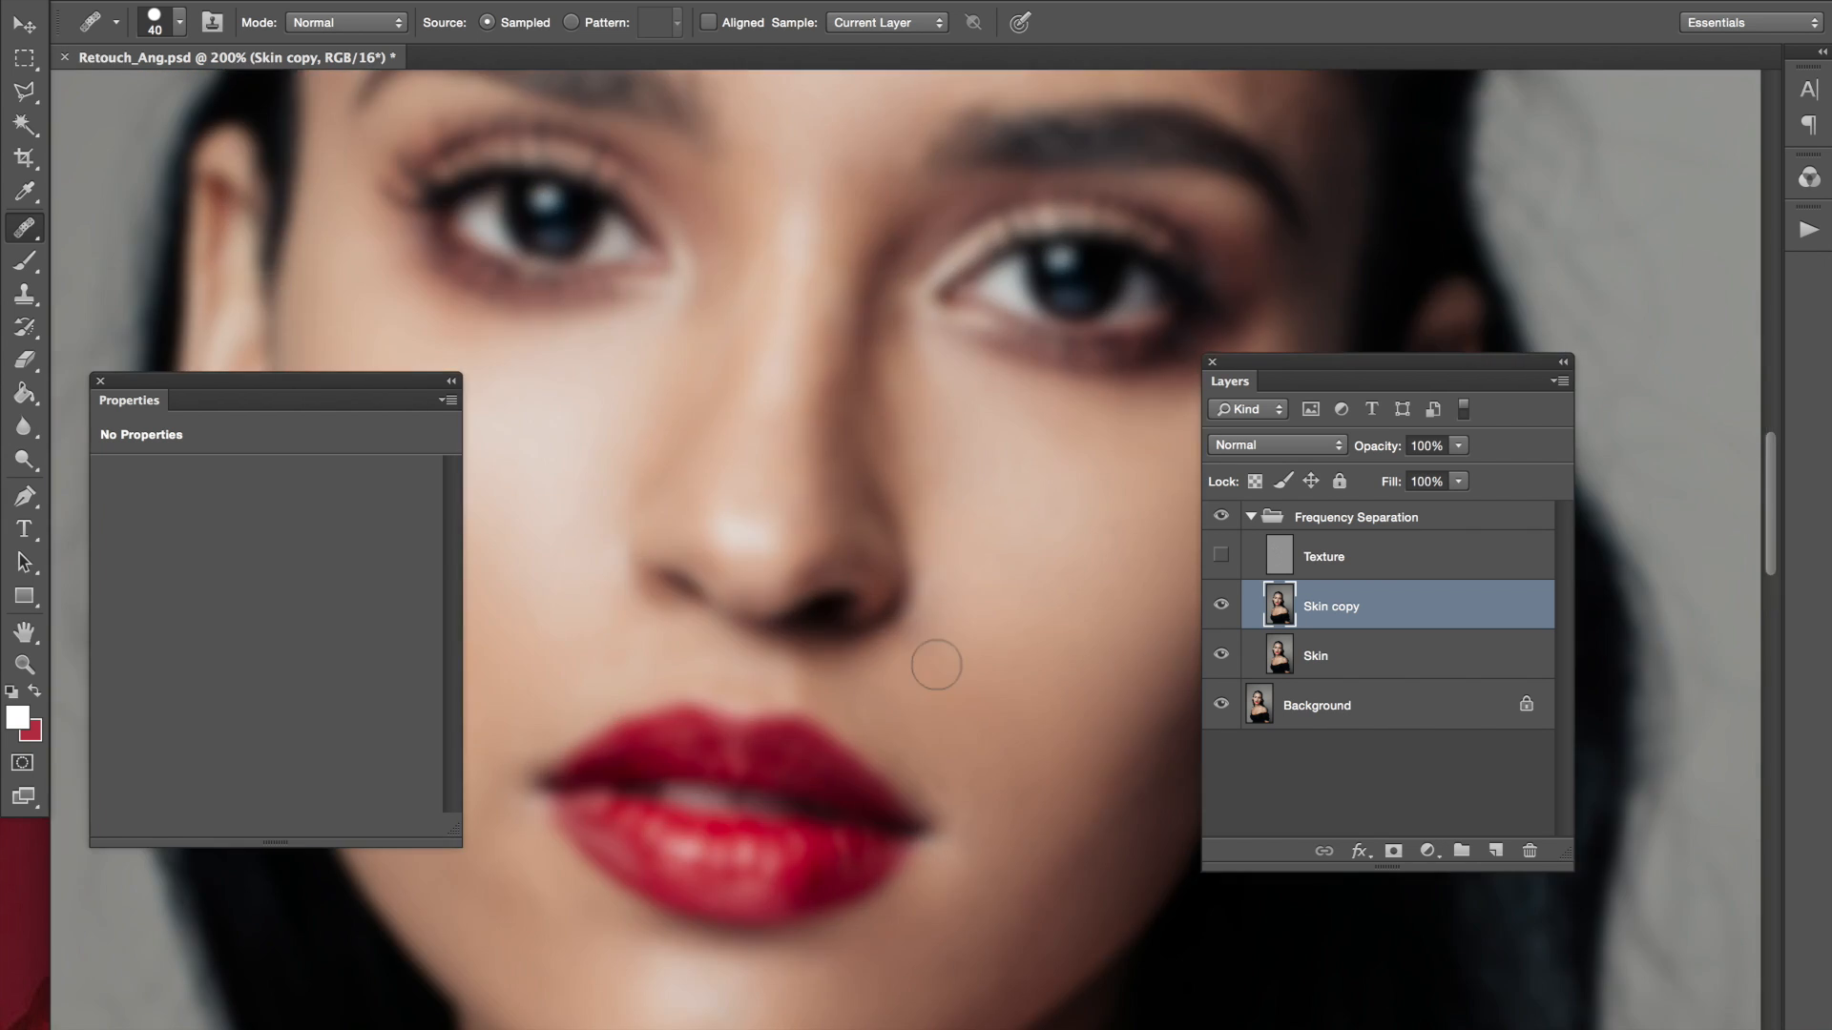
mouse_move(582, 561)
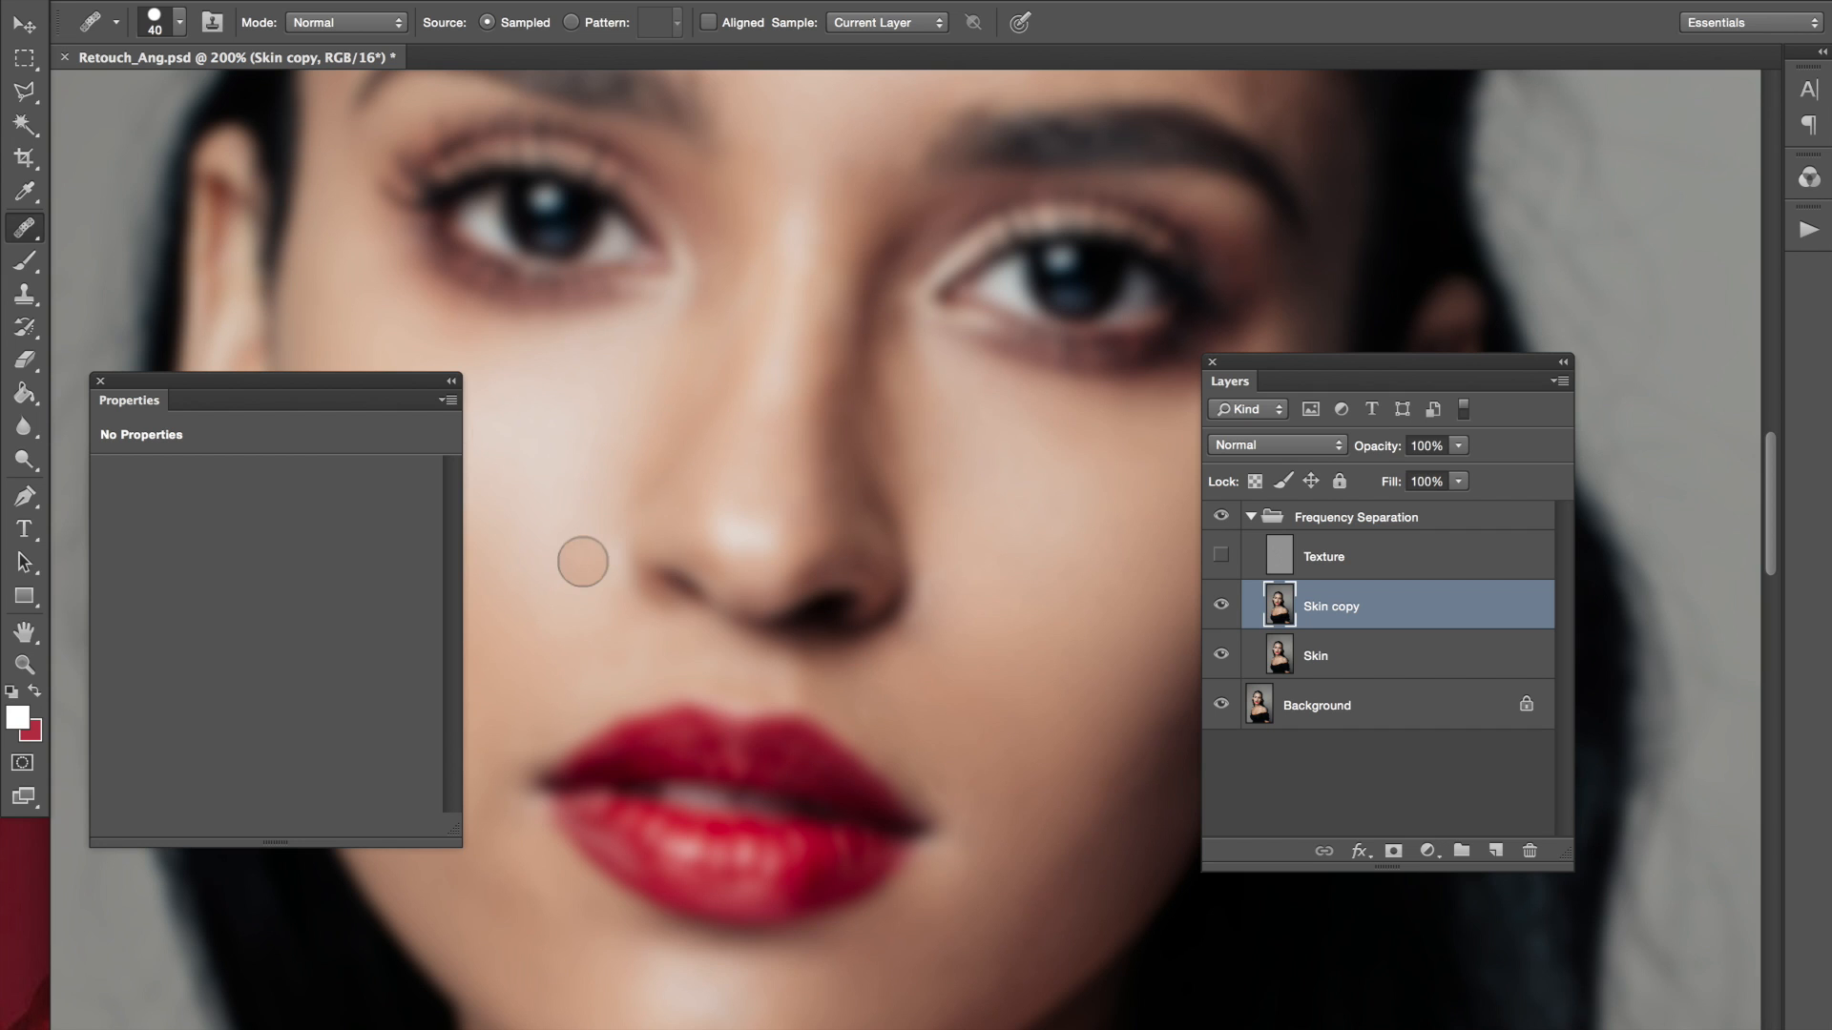
left_click(1494, 851)
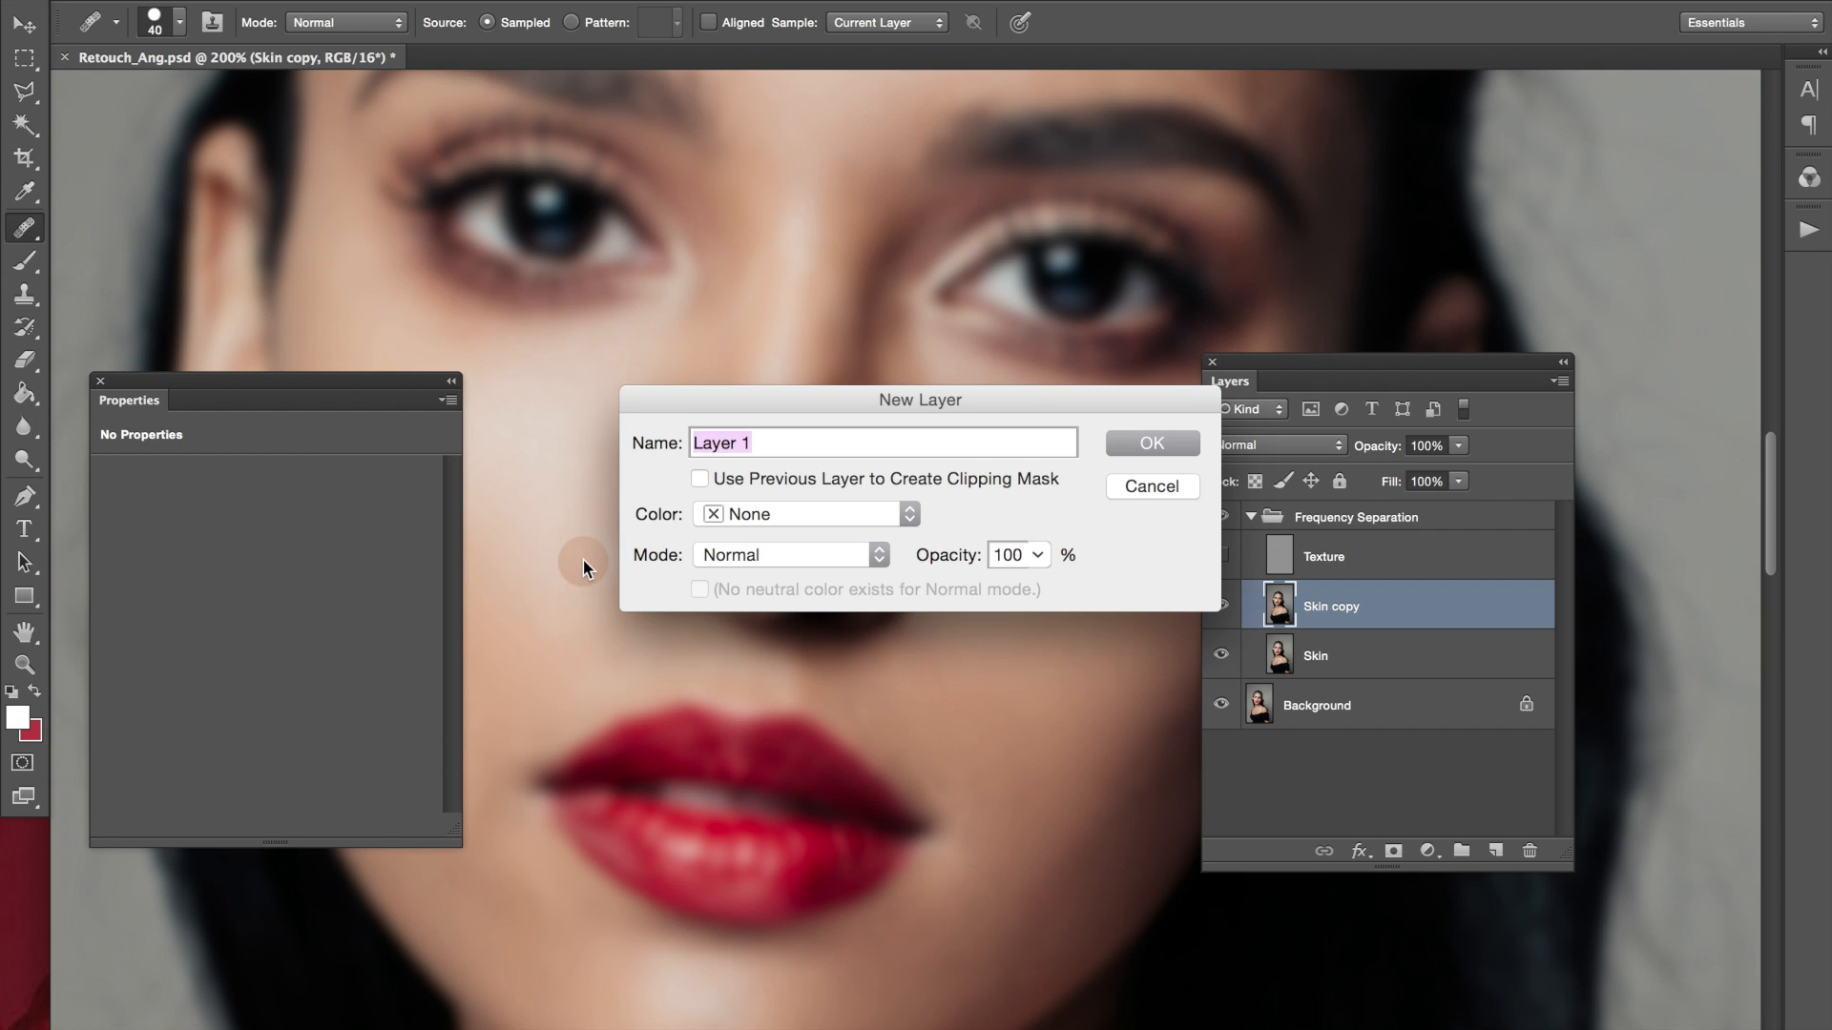
Create Layer 1, paint skin tone near the nose with an 11% opacity brush, then return to healing
left_click(1149, 443)
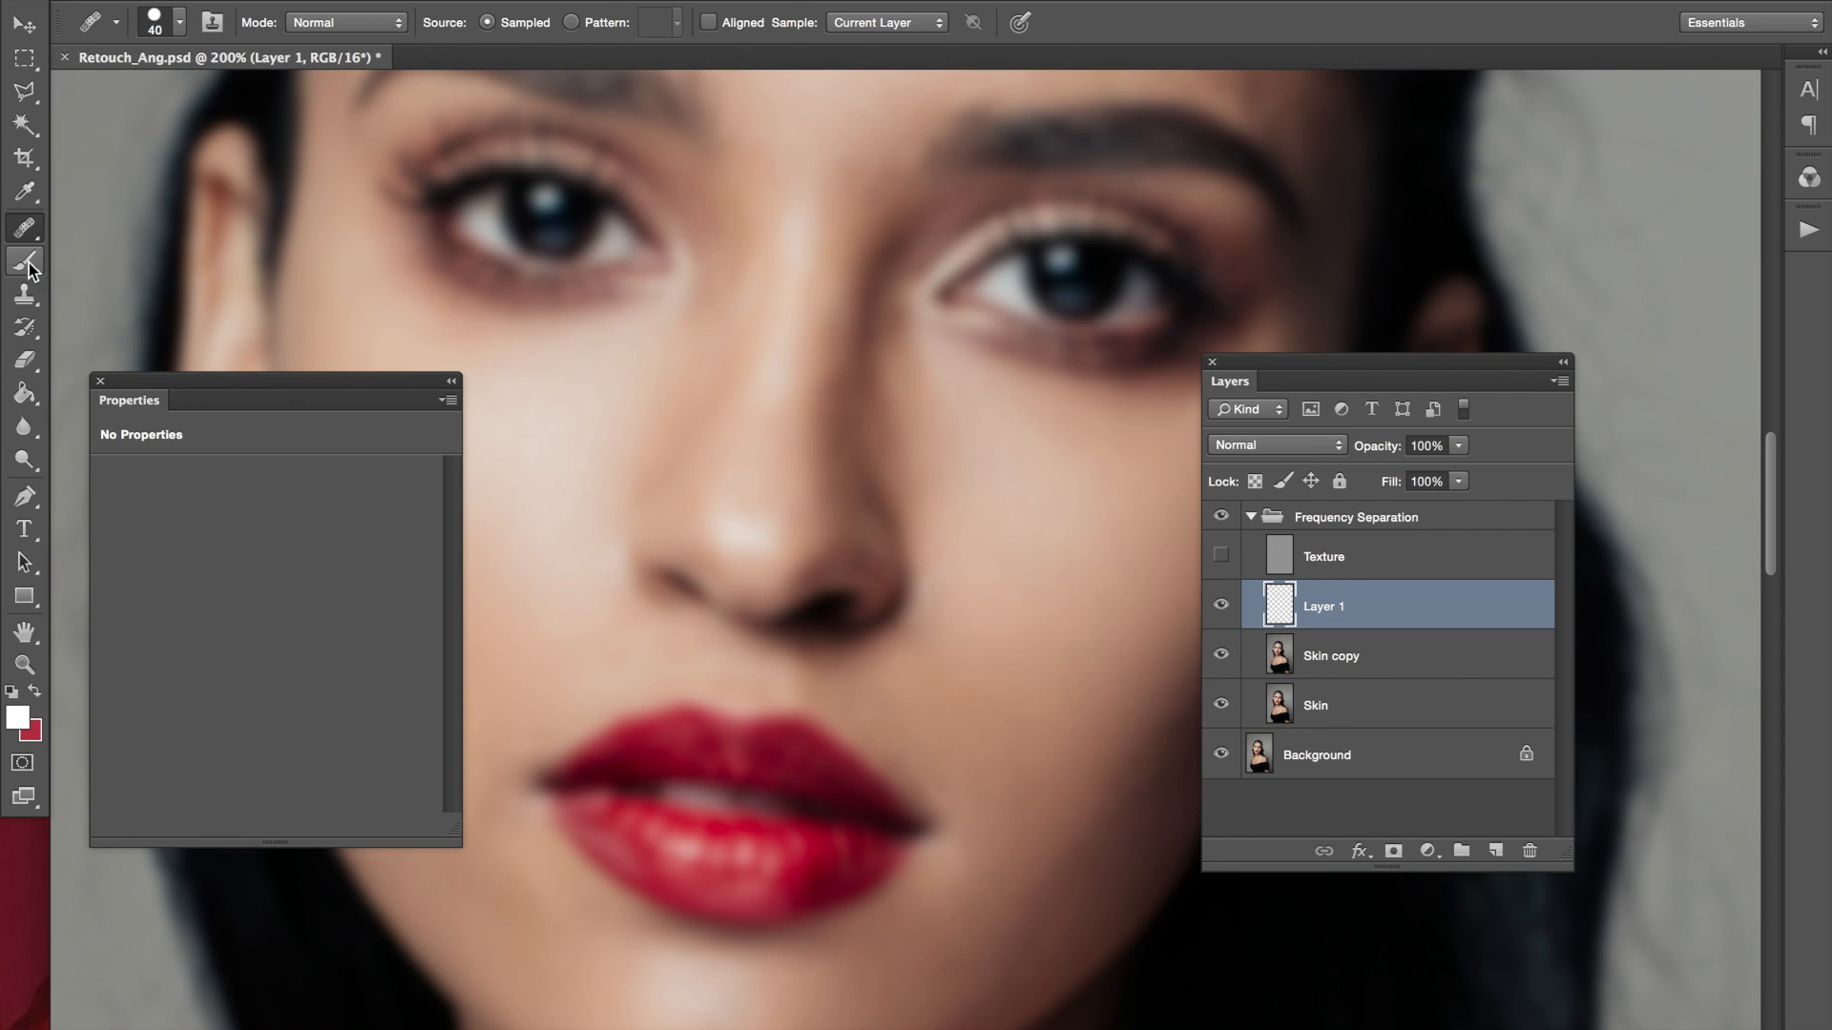
left_click(25, 261)
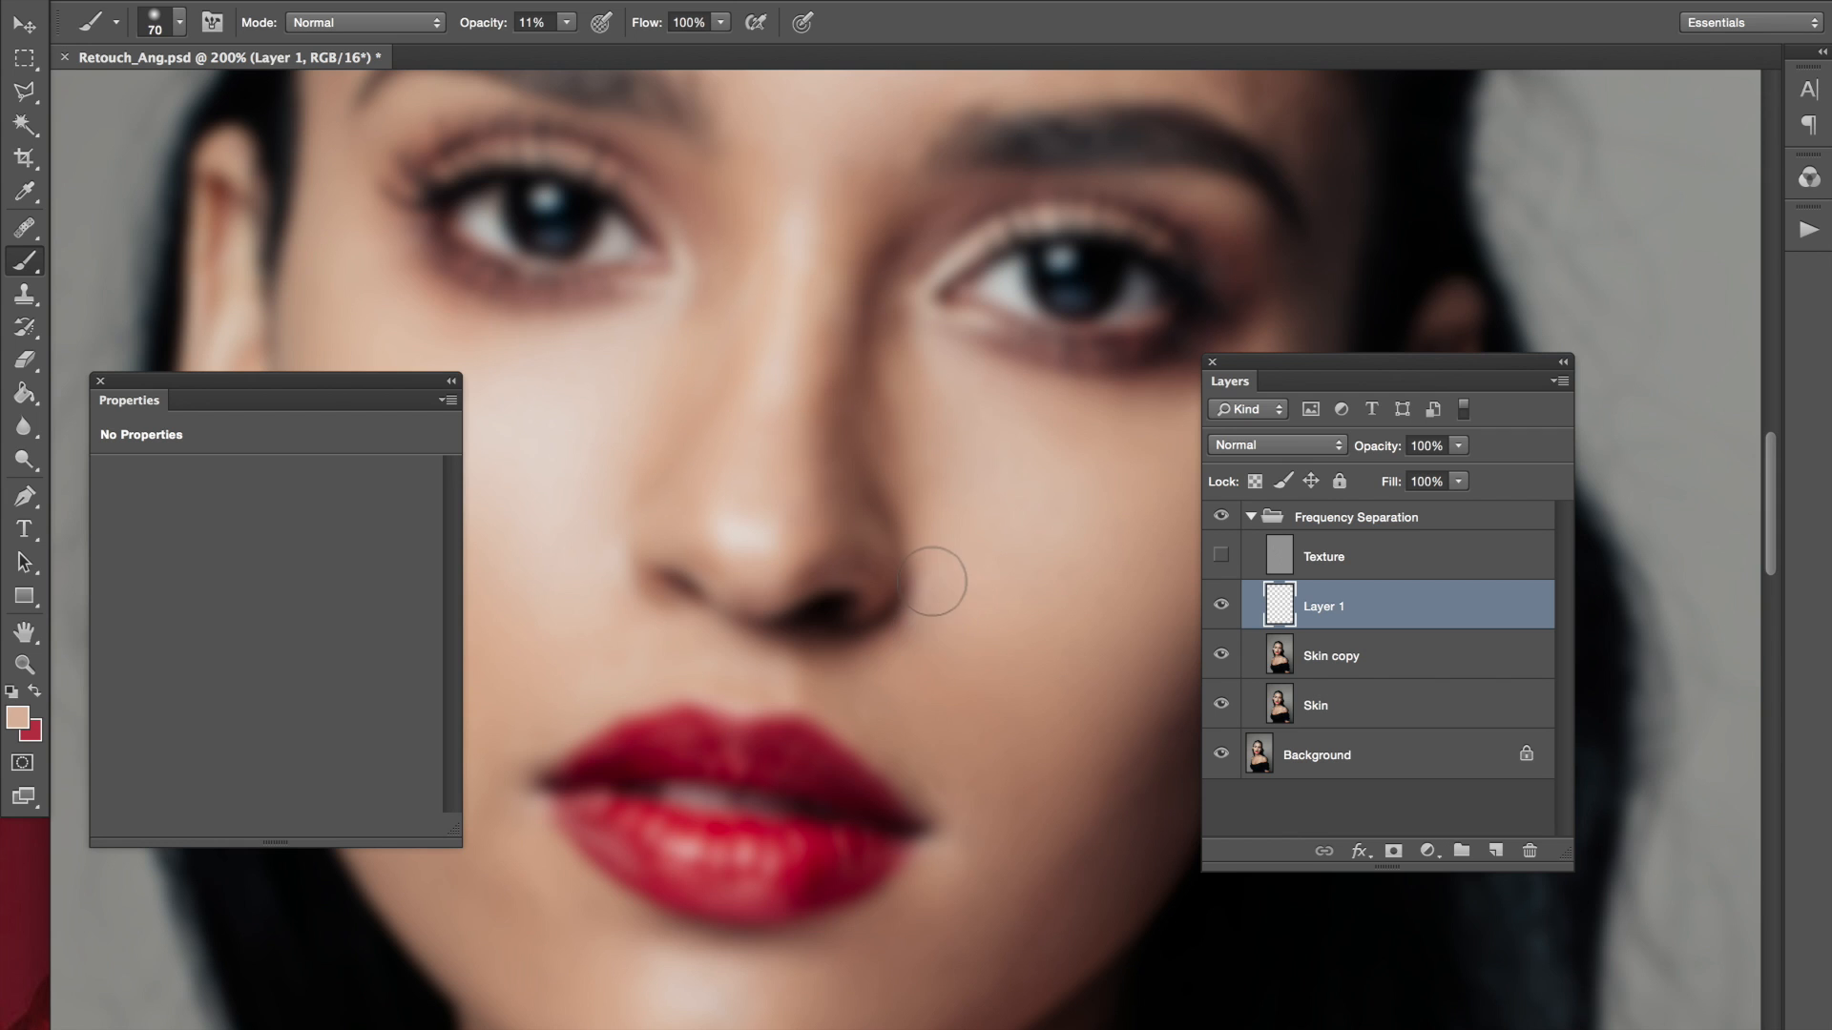
mouse_move(653, 884)
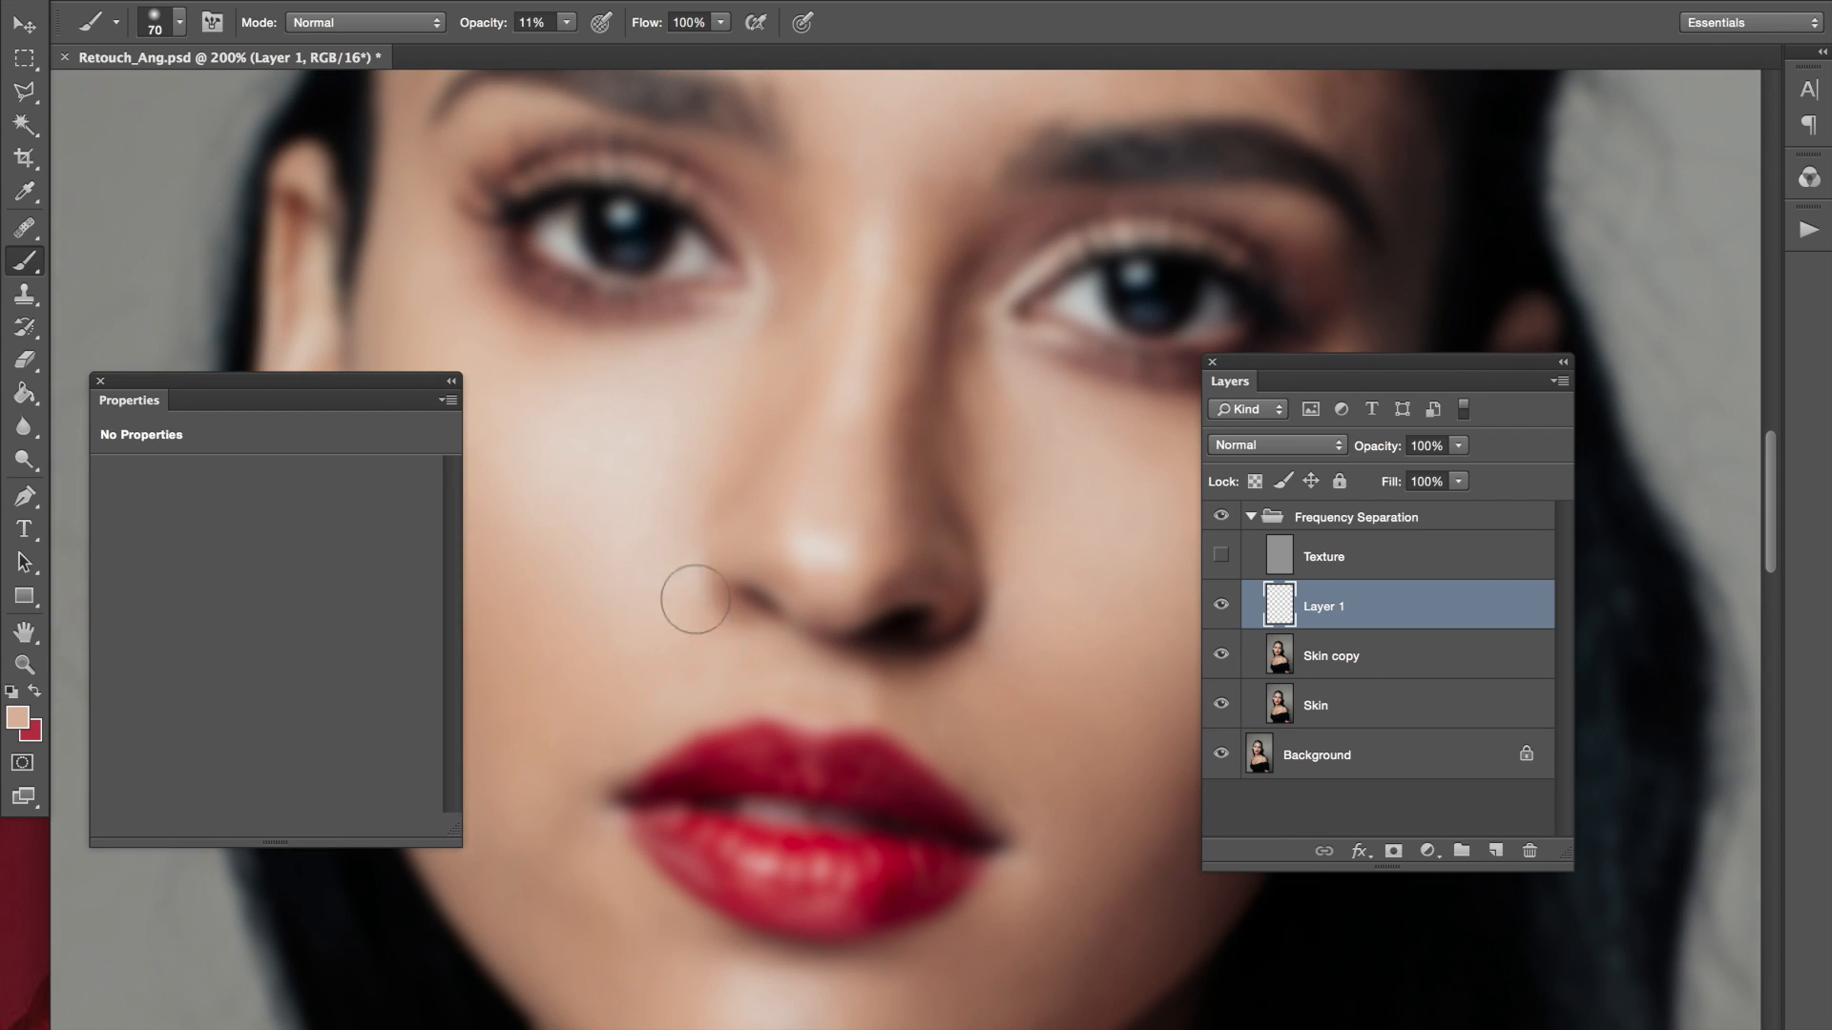
mouse_move(731, 679)
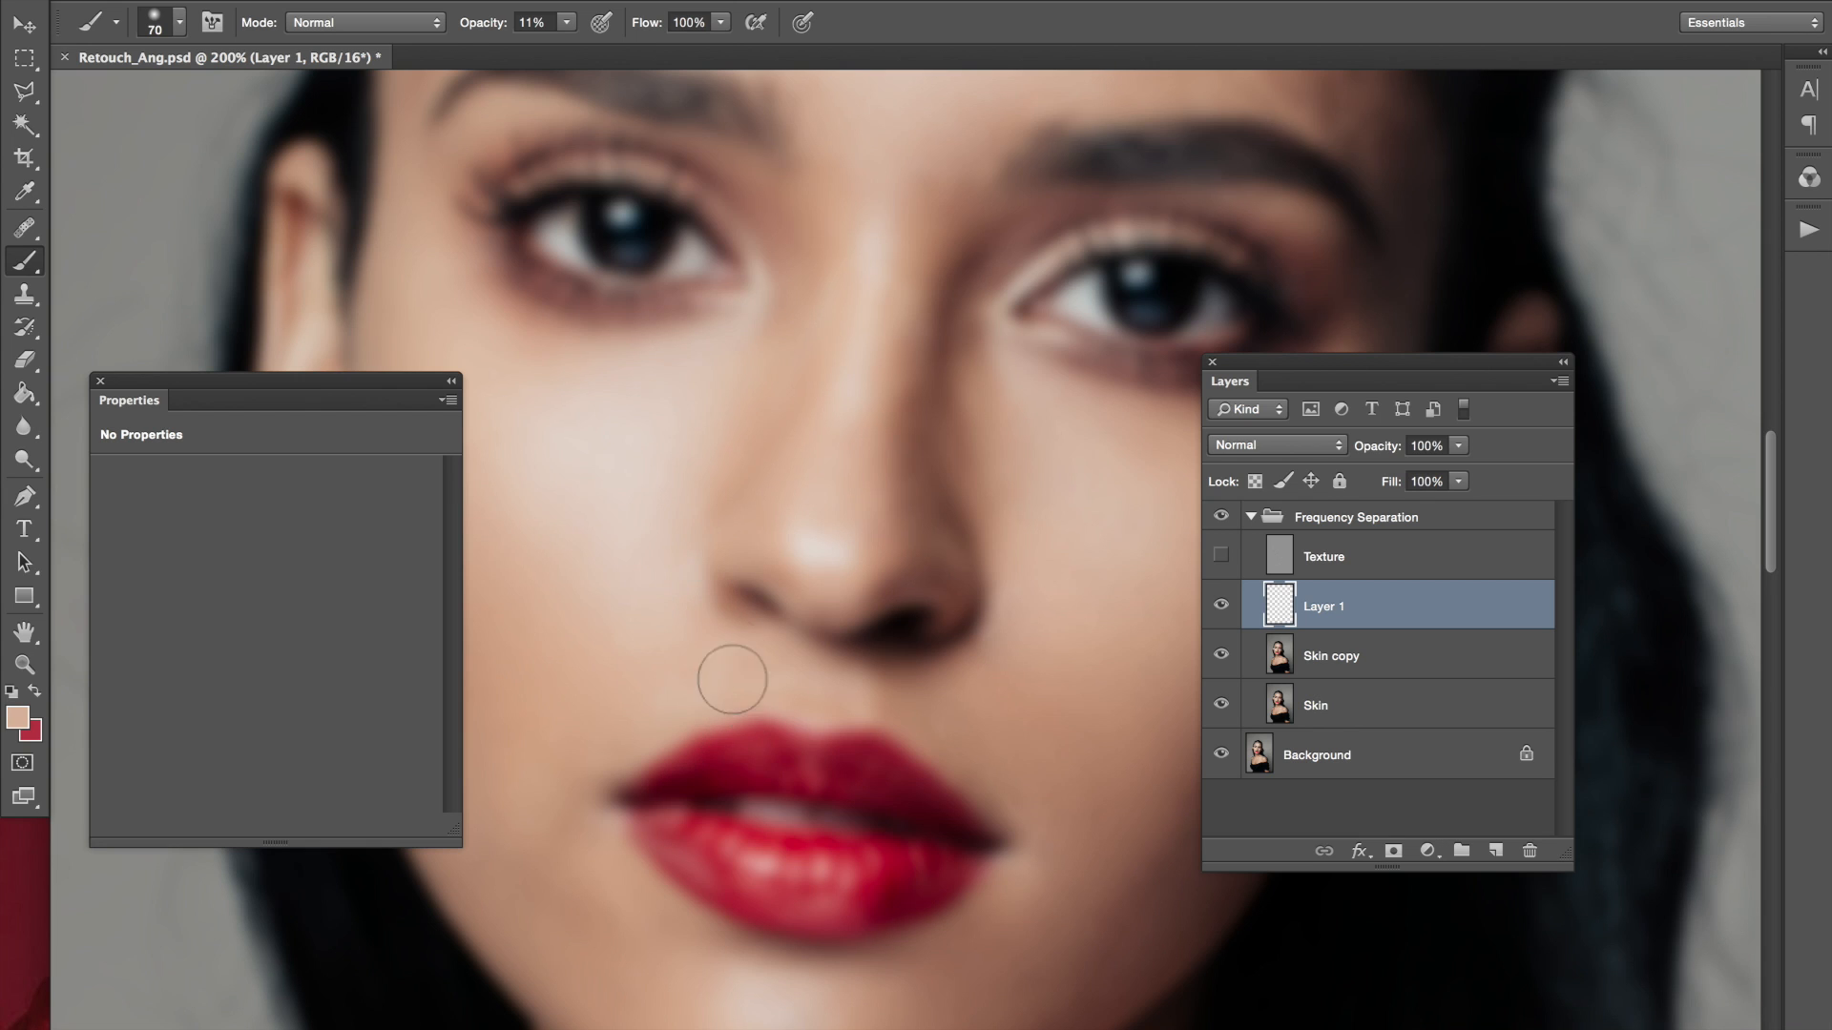
left_click(25, 227)
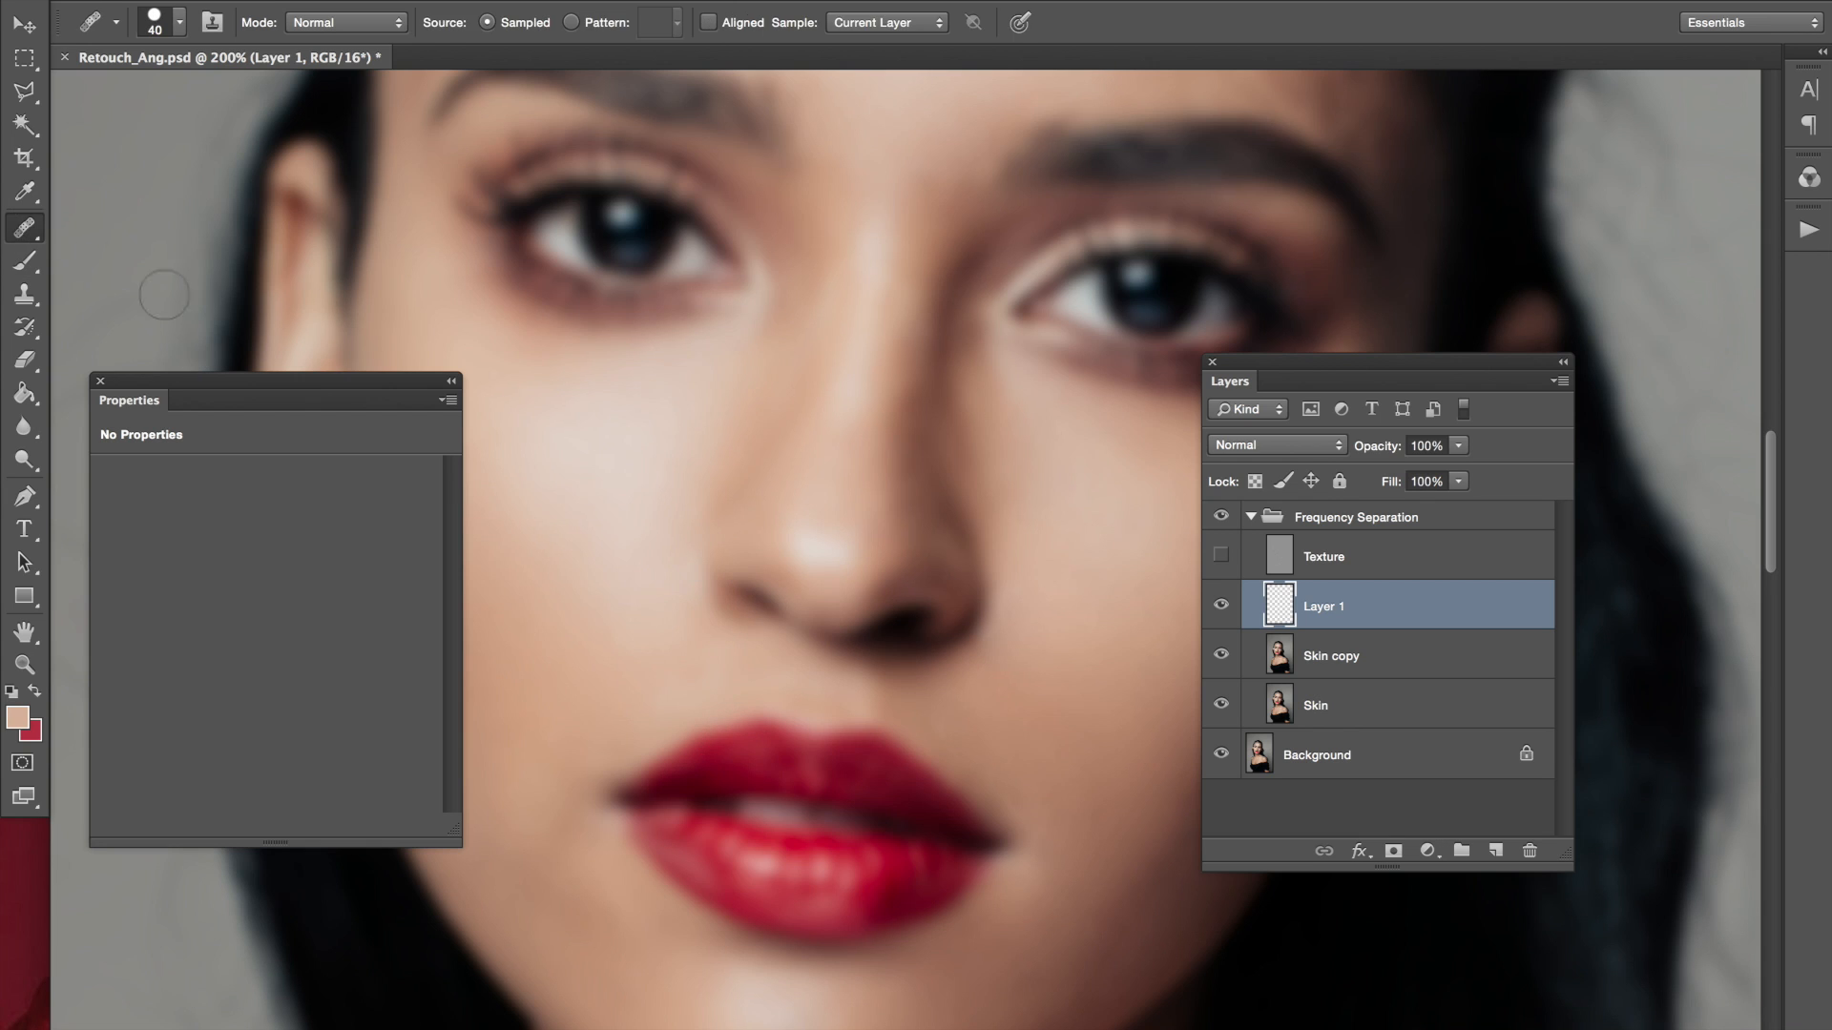
mouse_move(1284, 666)
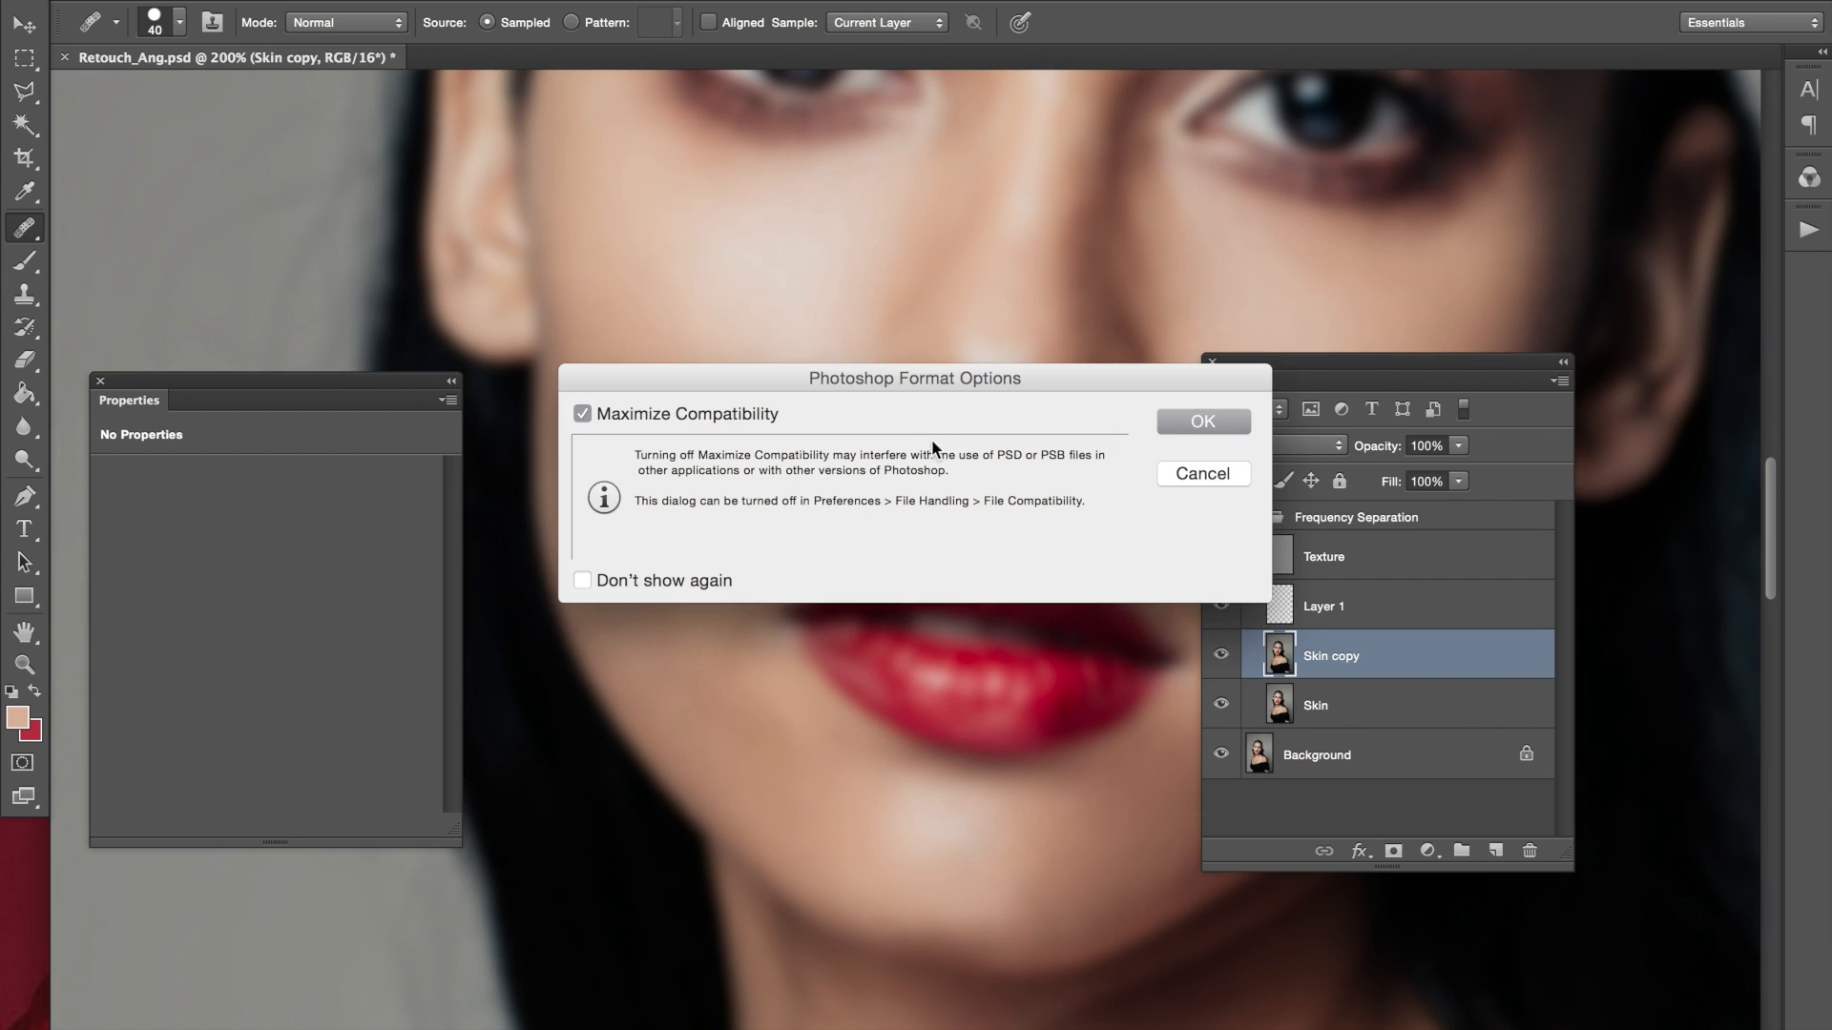
Confirm saving the file with maximized compatibility
left_click(1202, 420)
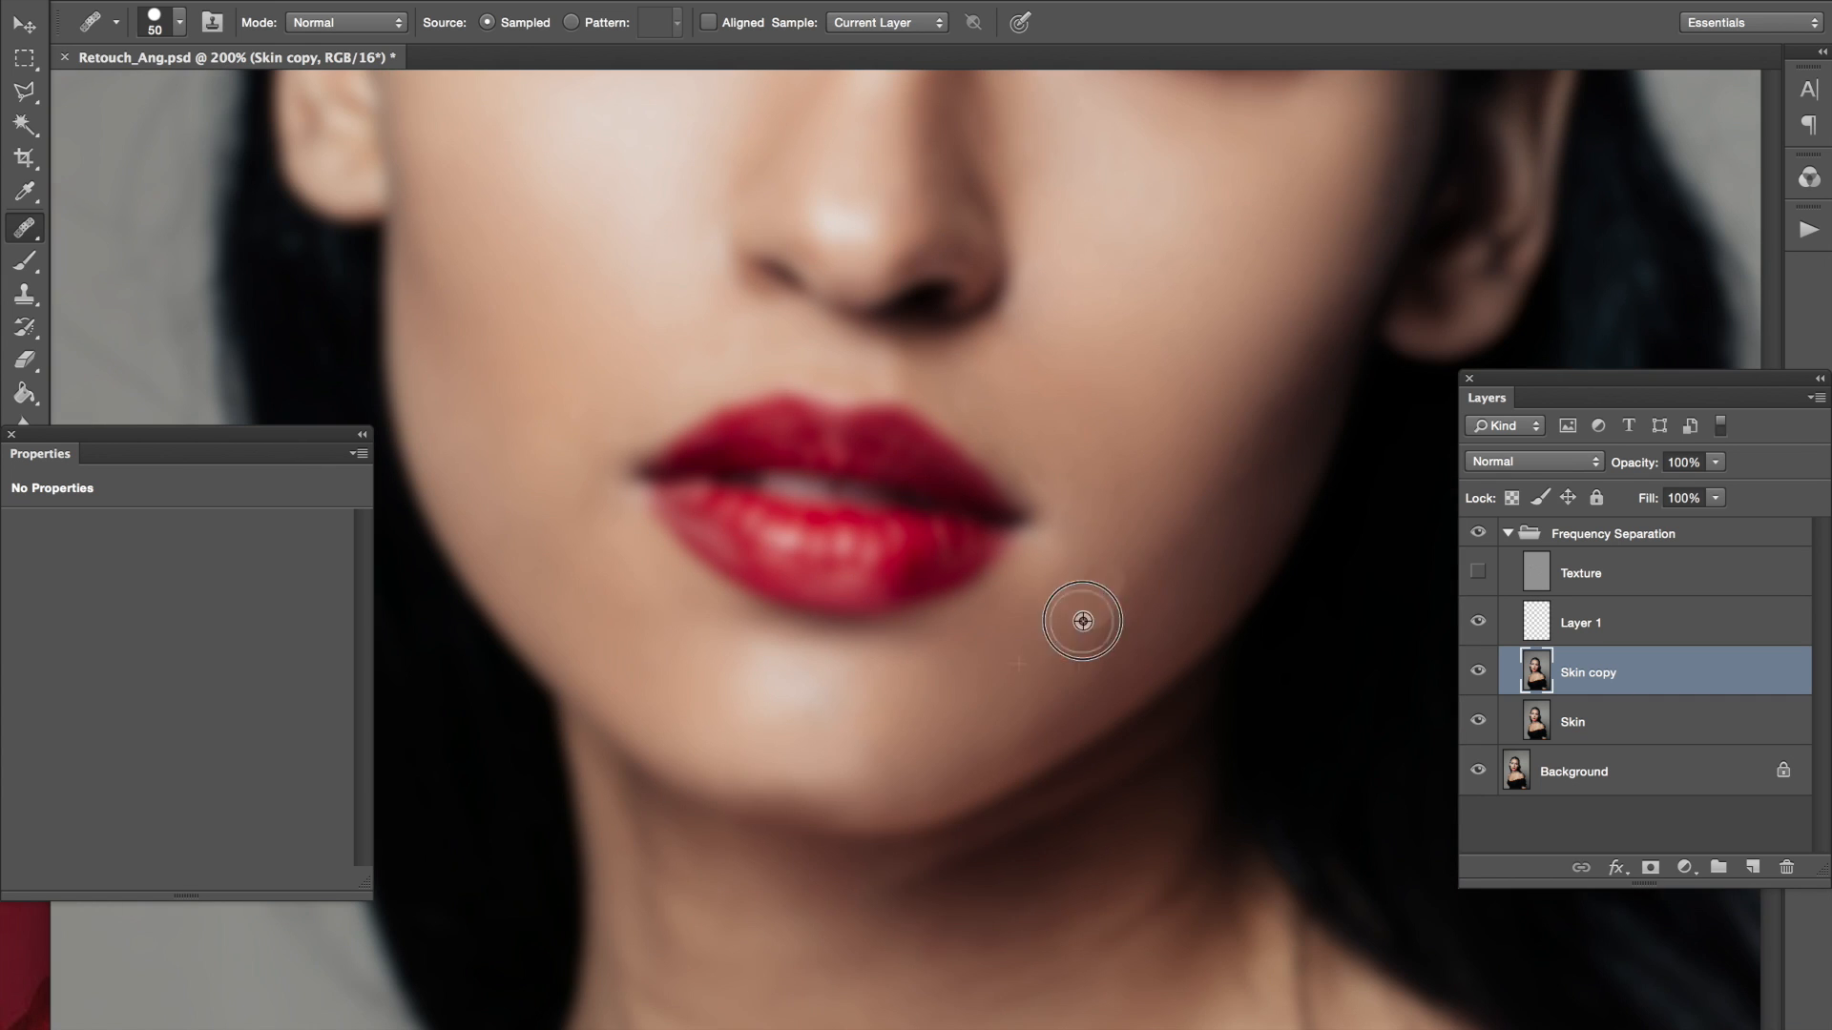
mouse_move(1086, 601)
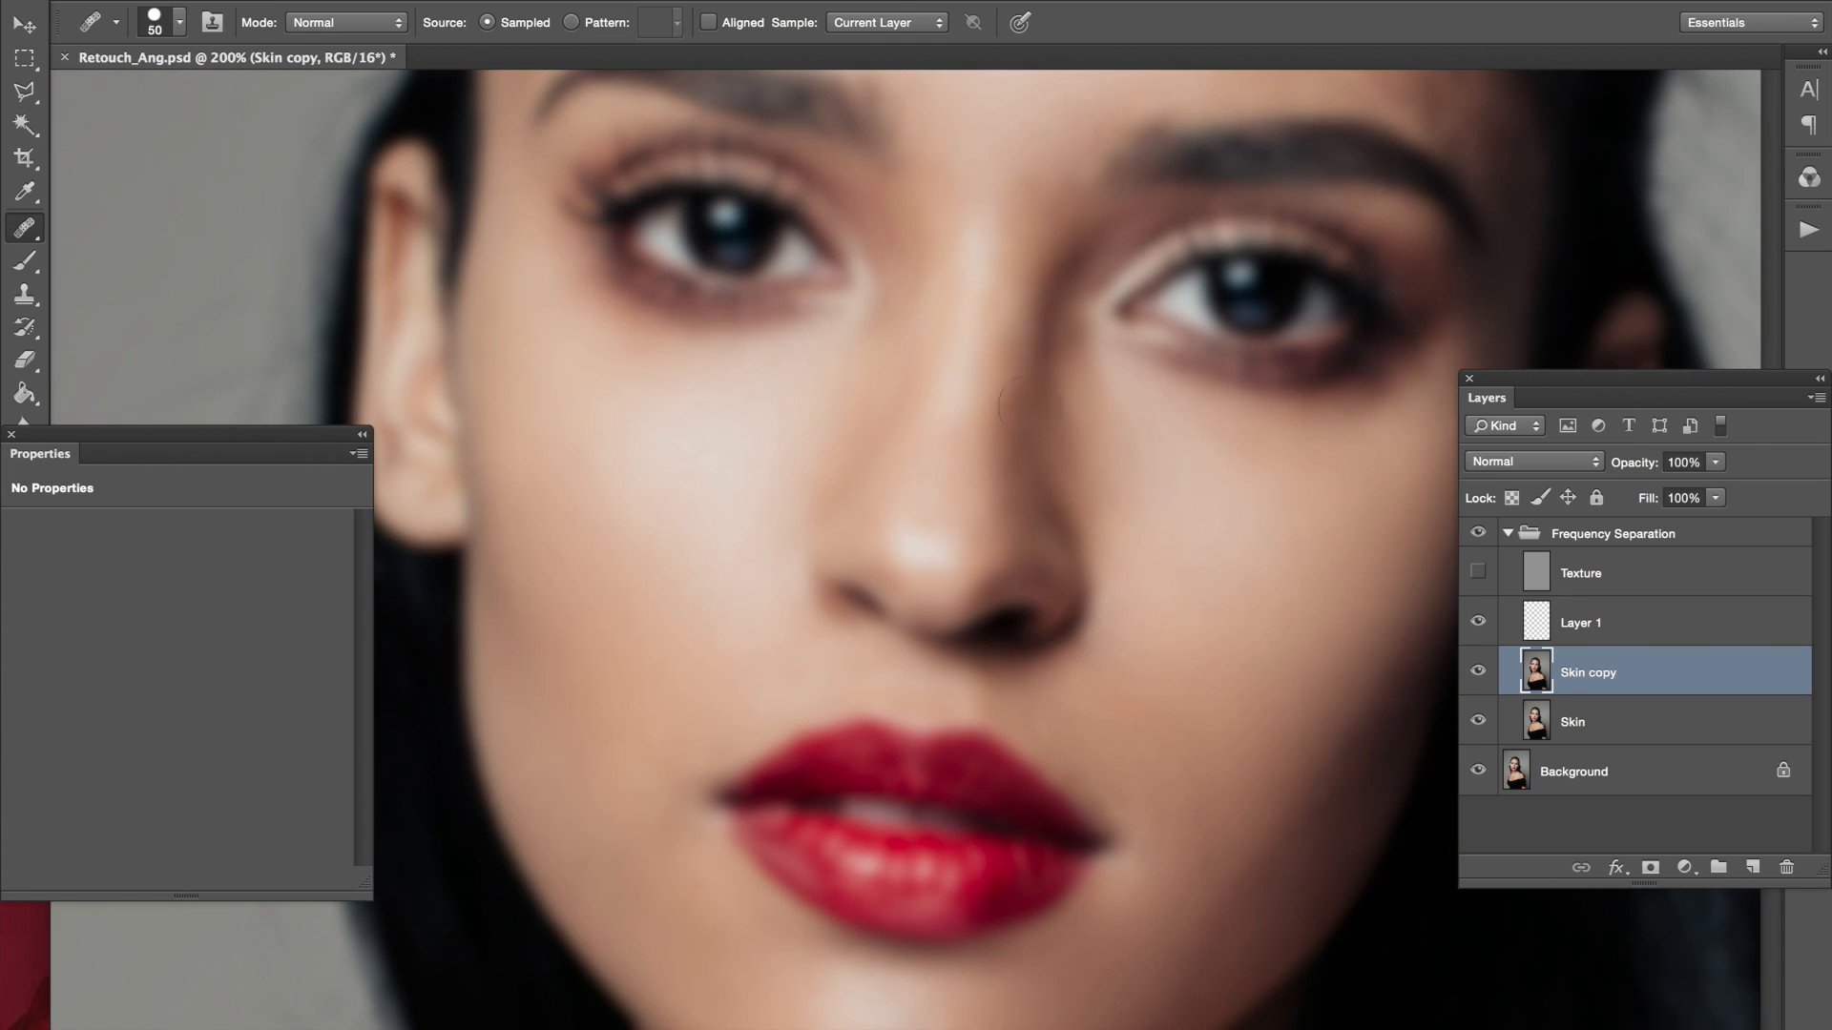
mouse_move(1032, 395)
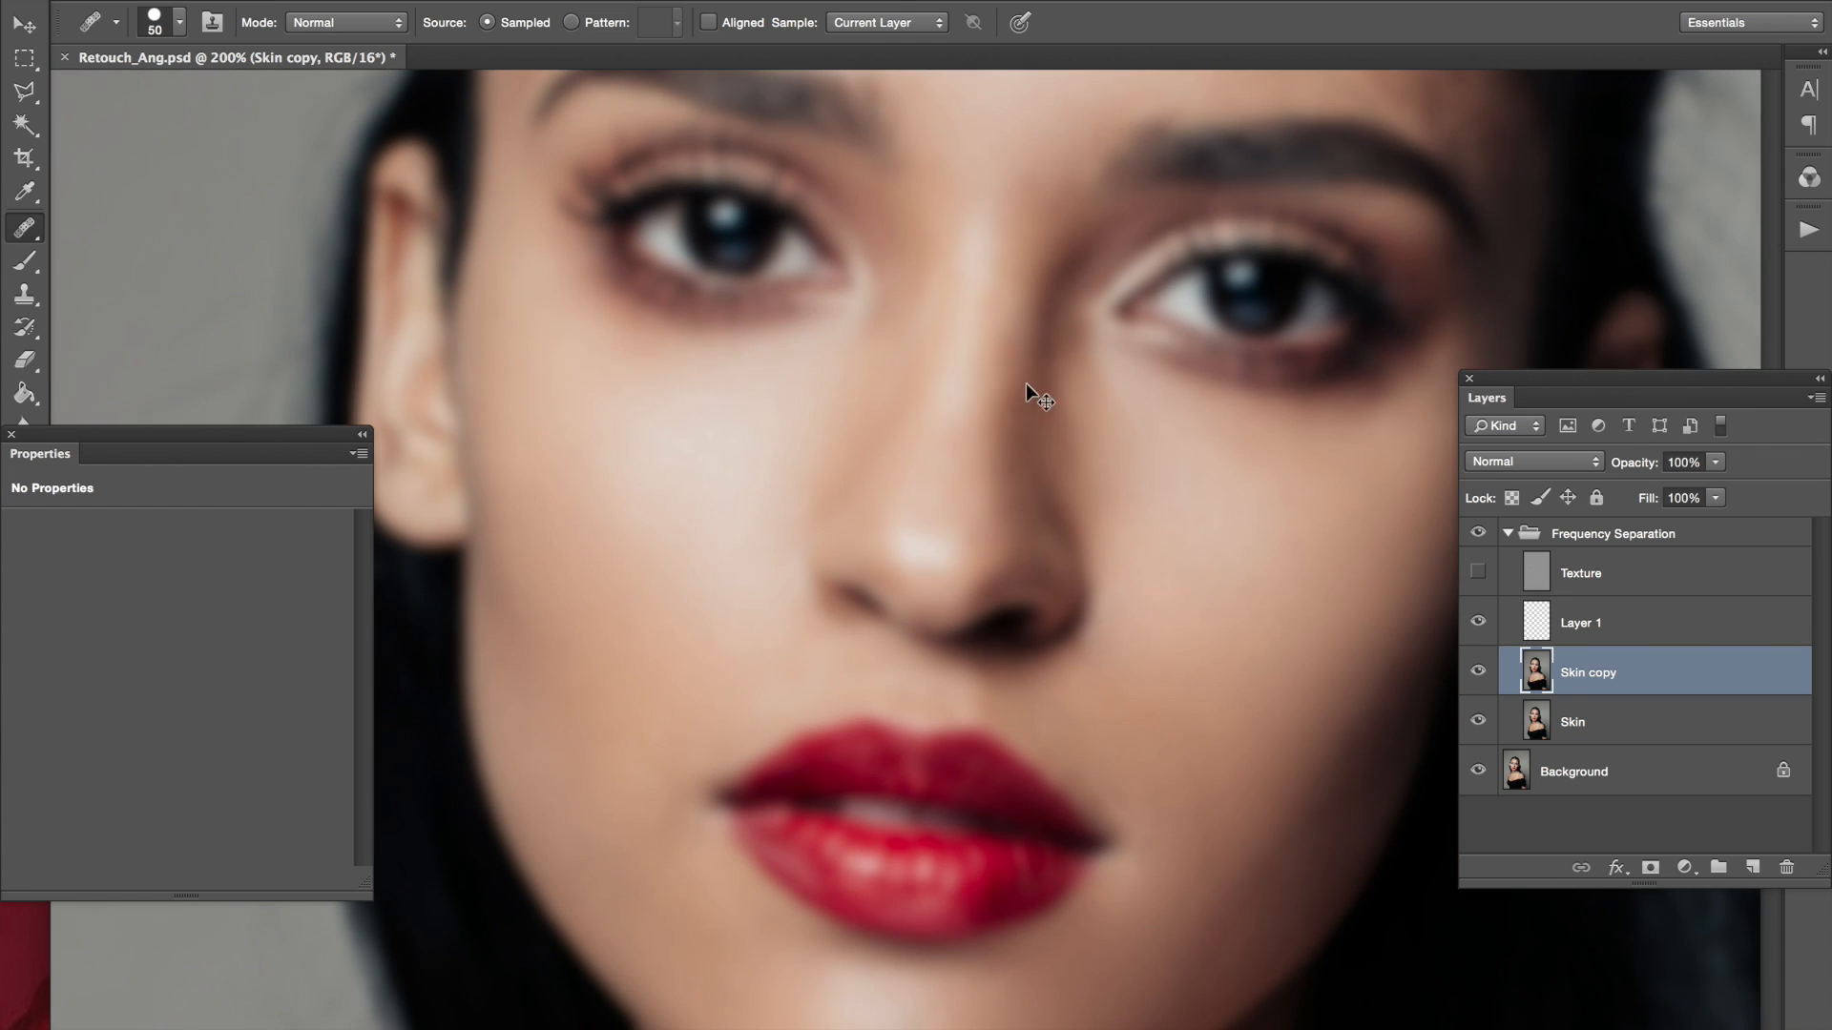
Add Layer 2 and Layer 3 for low-opacity skin-tone painting over the face and shoulders
left_click(1751, 866)
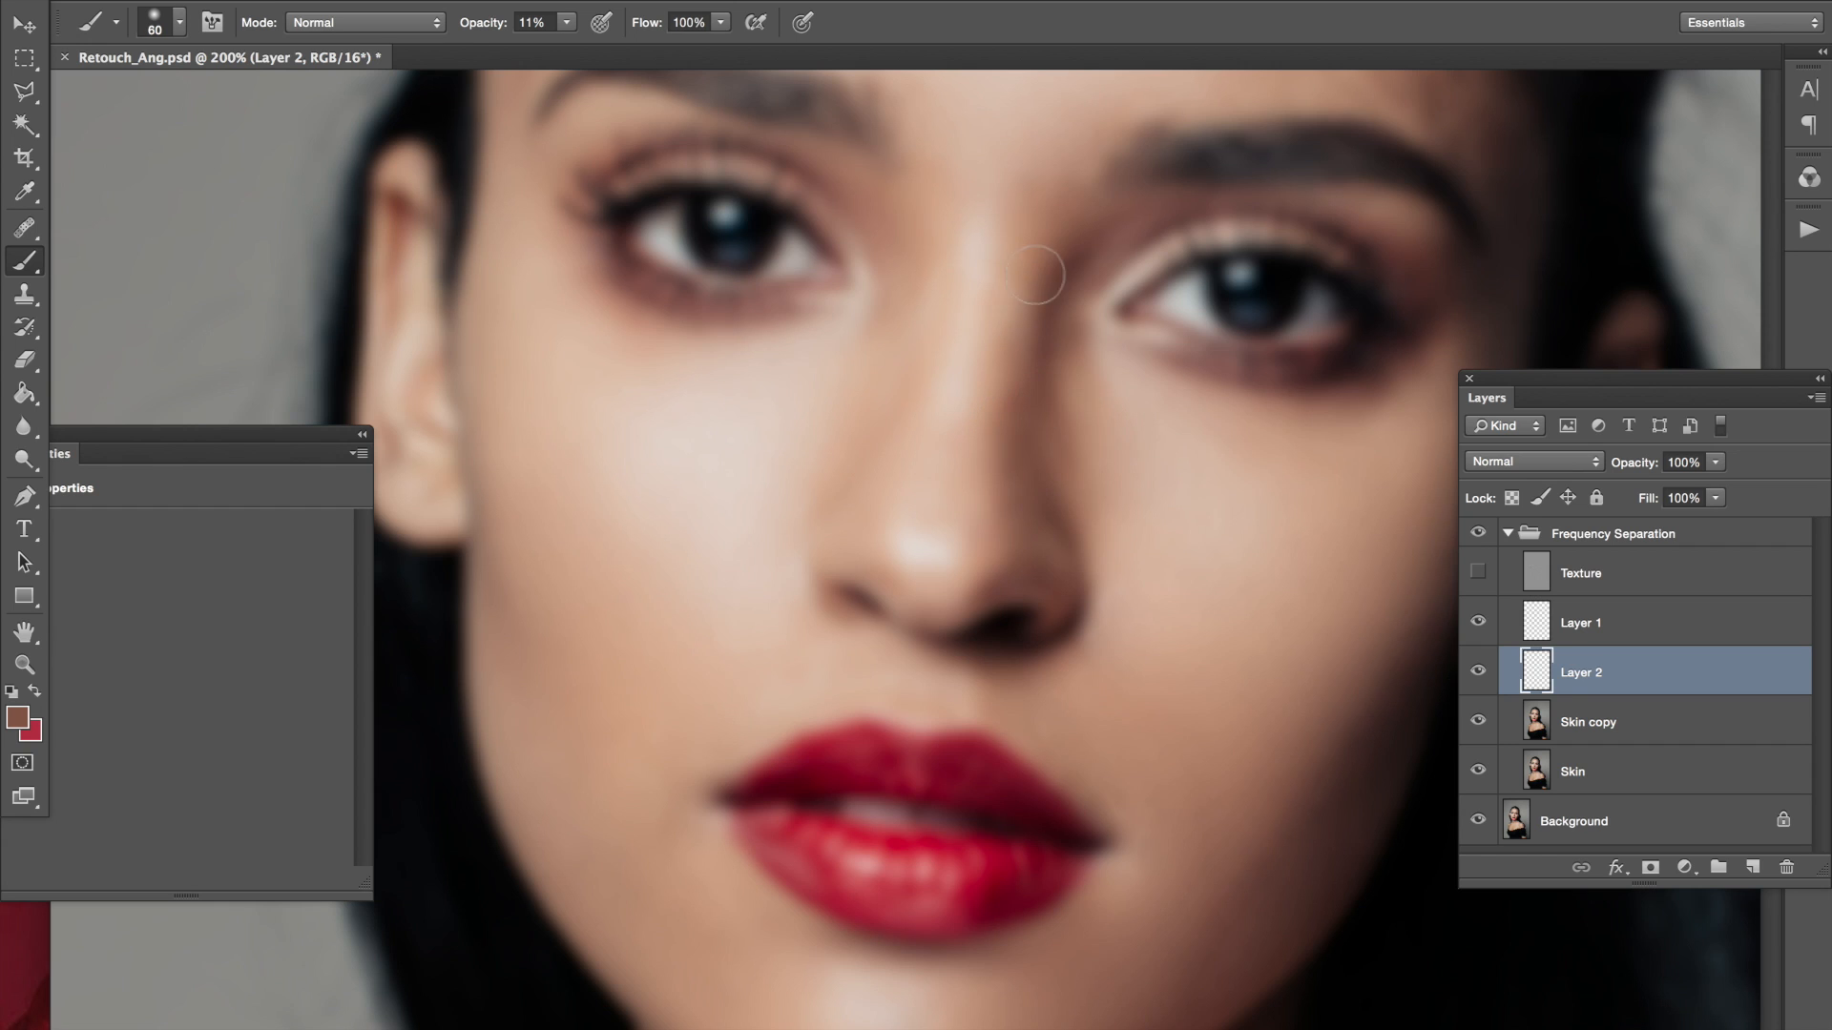
mouse_move(1025, 400)
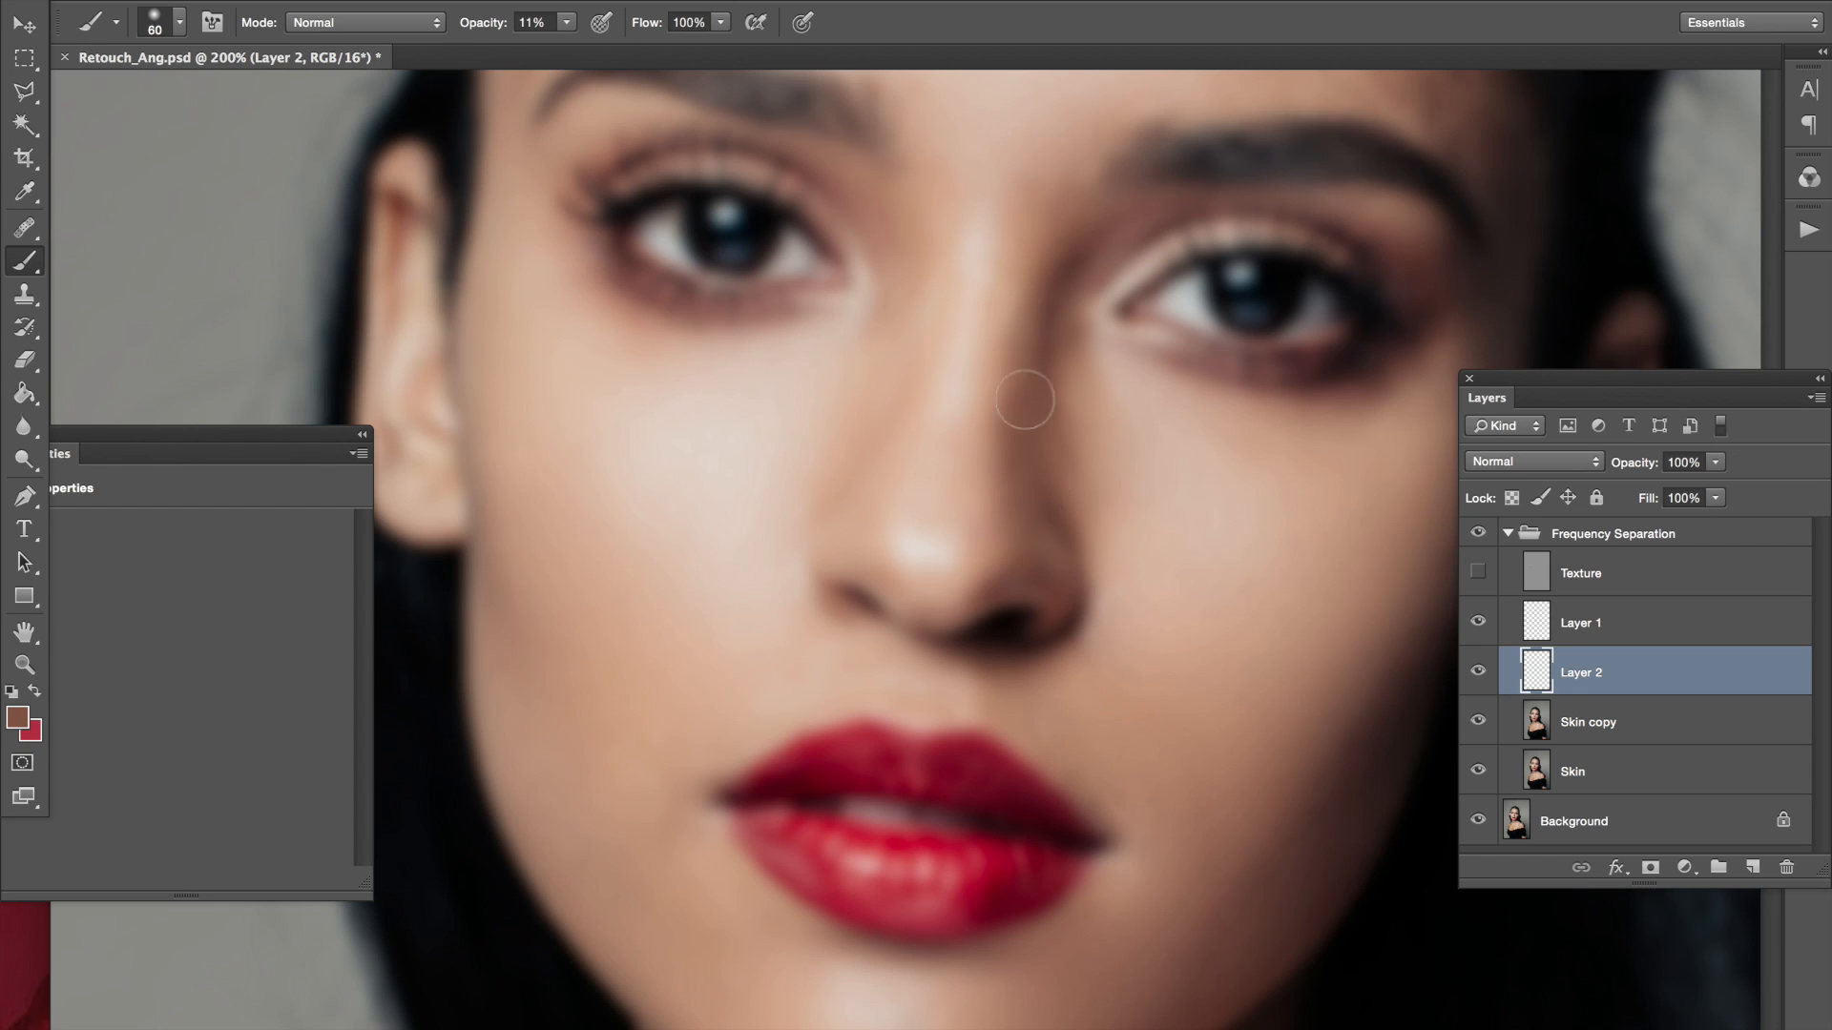
mouse_move(1034, 472)
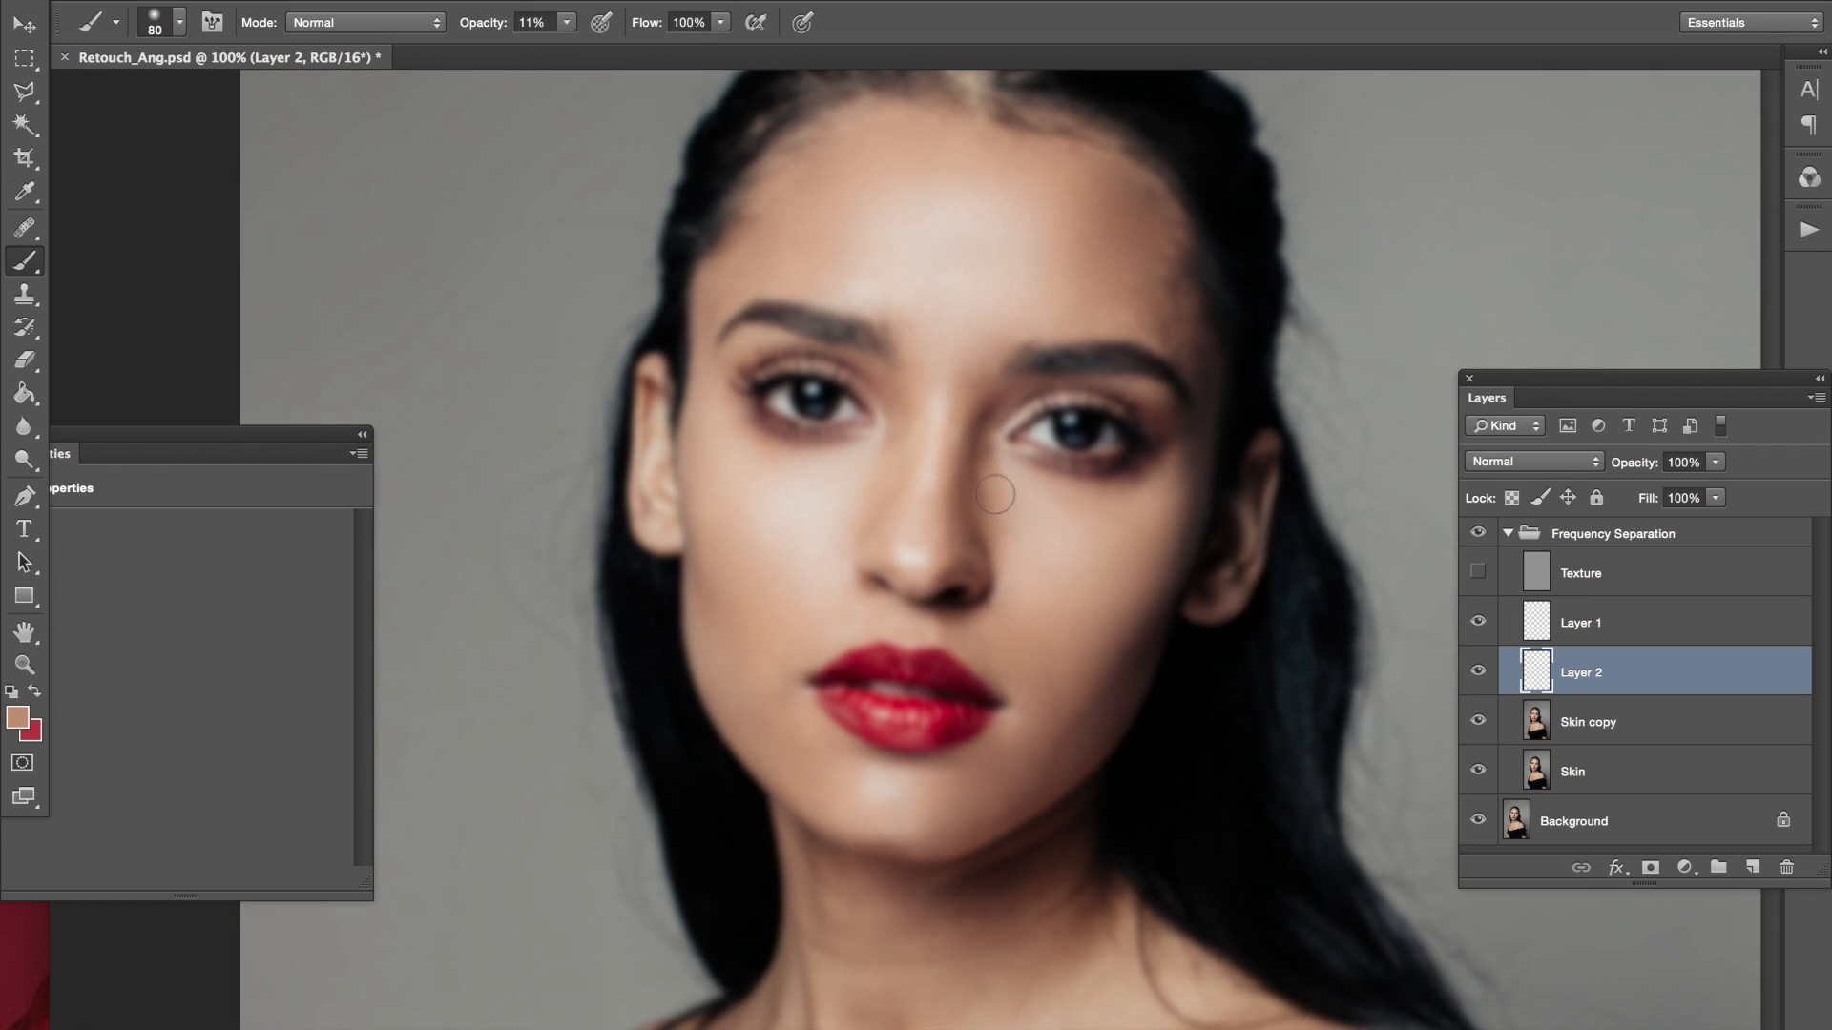
mouse_move(1023, 473)
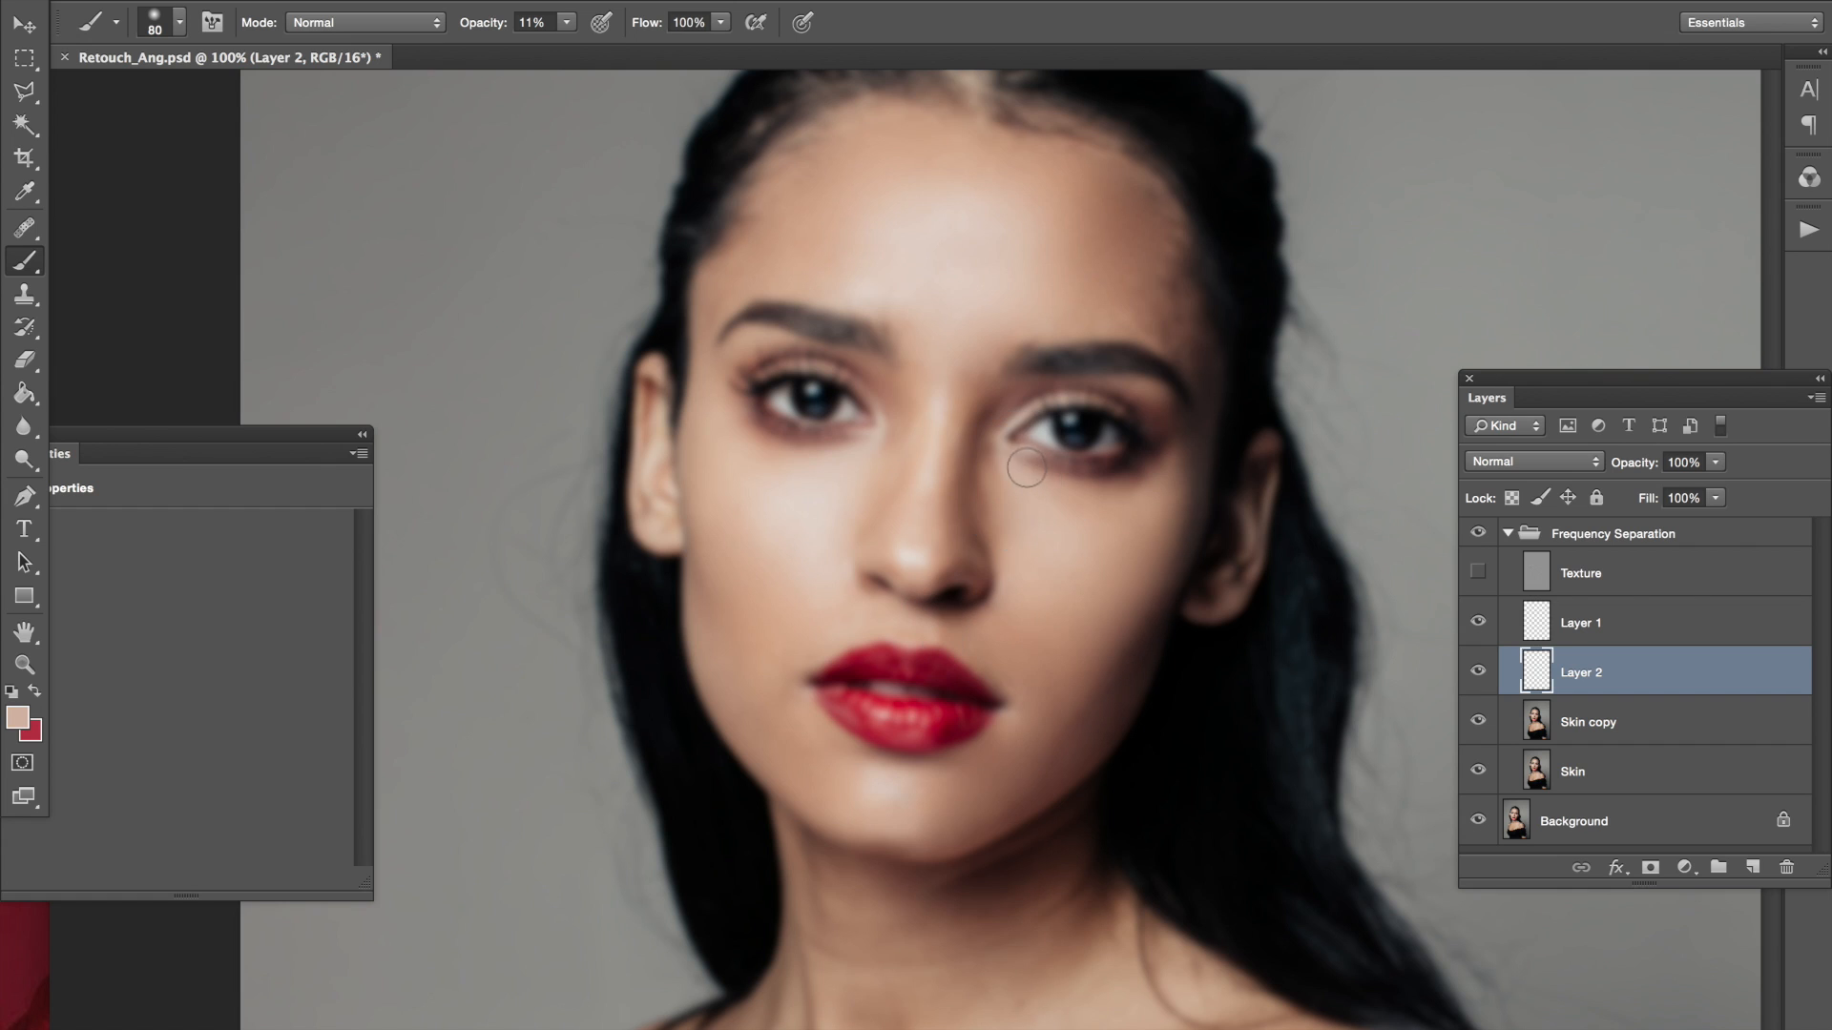
mouse_move(1080, 504)
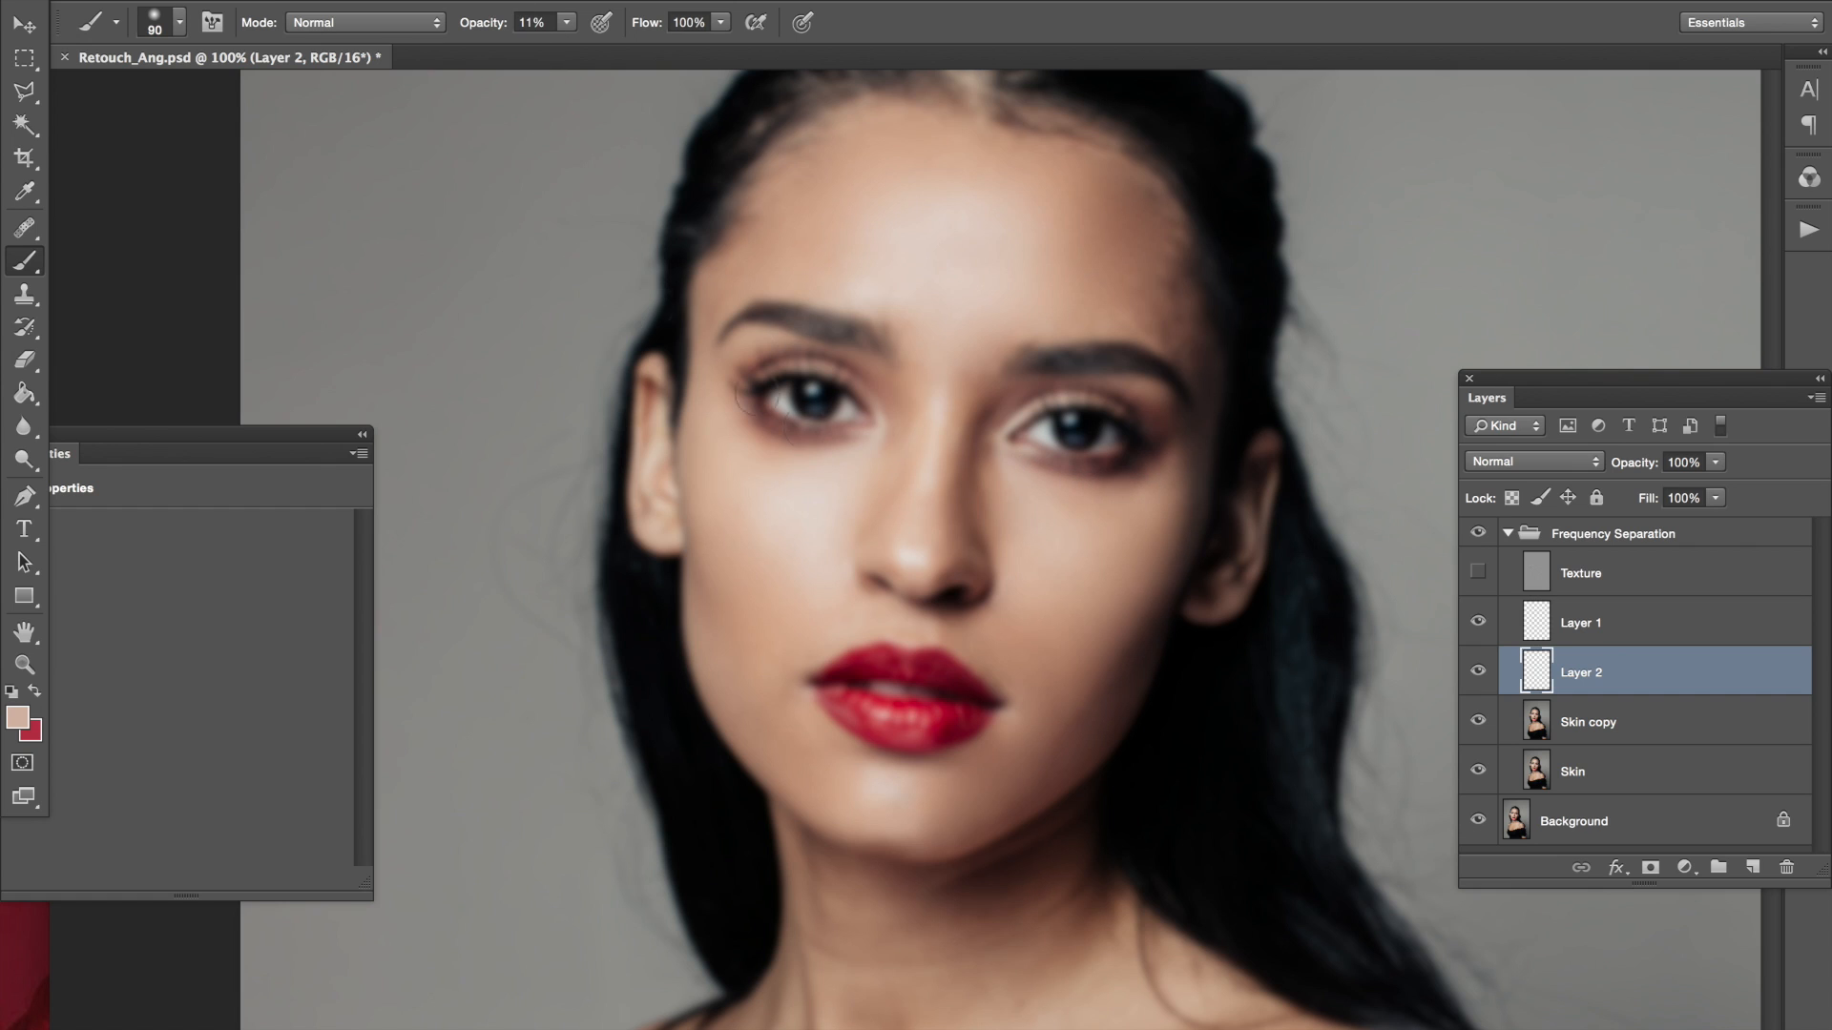
mouse_move(847, 479)
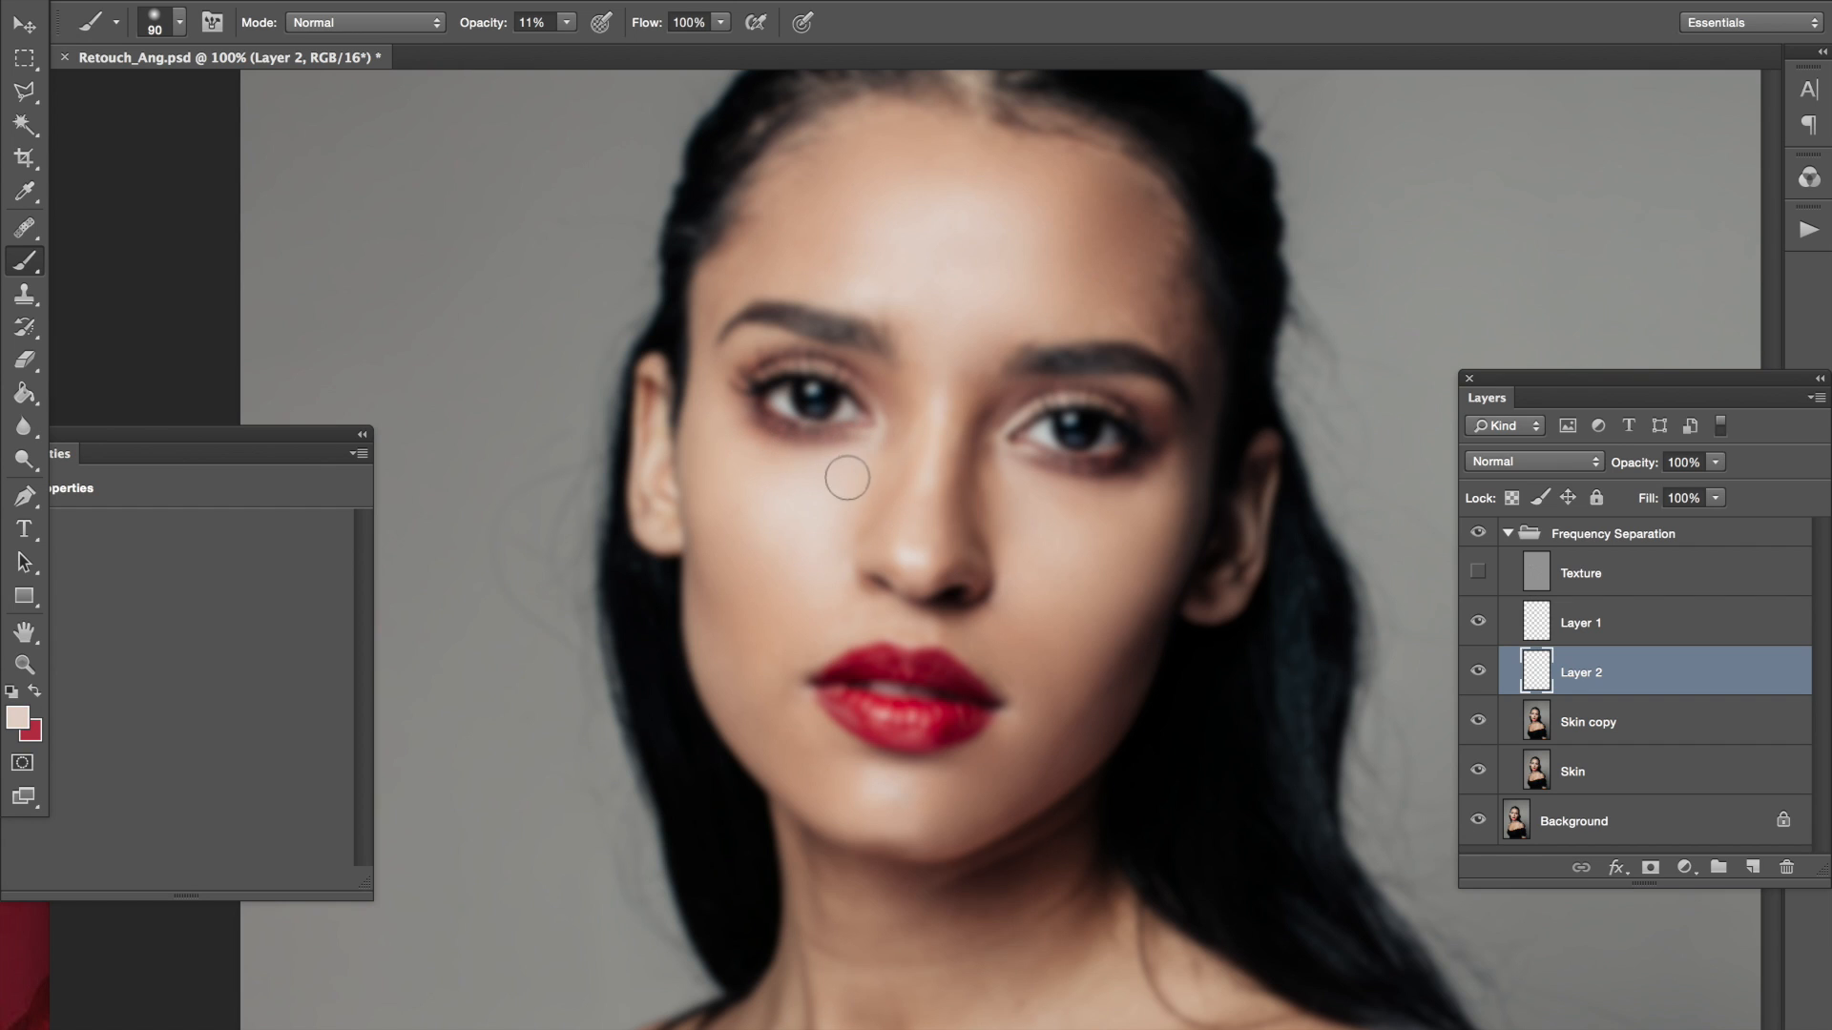
mouse_move(853, 511)
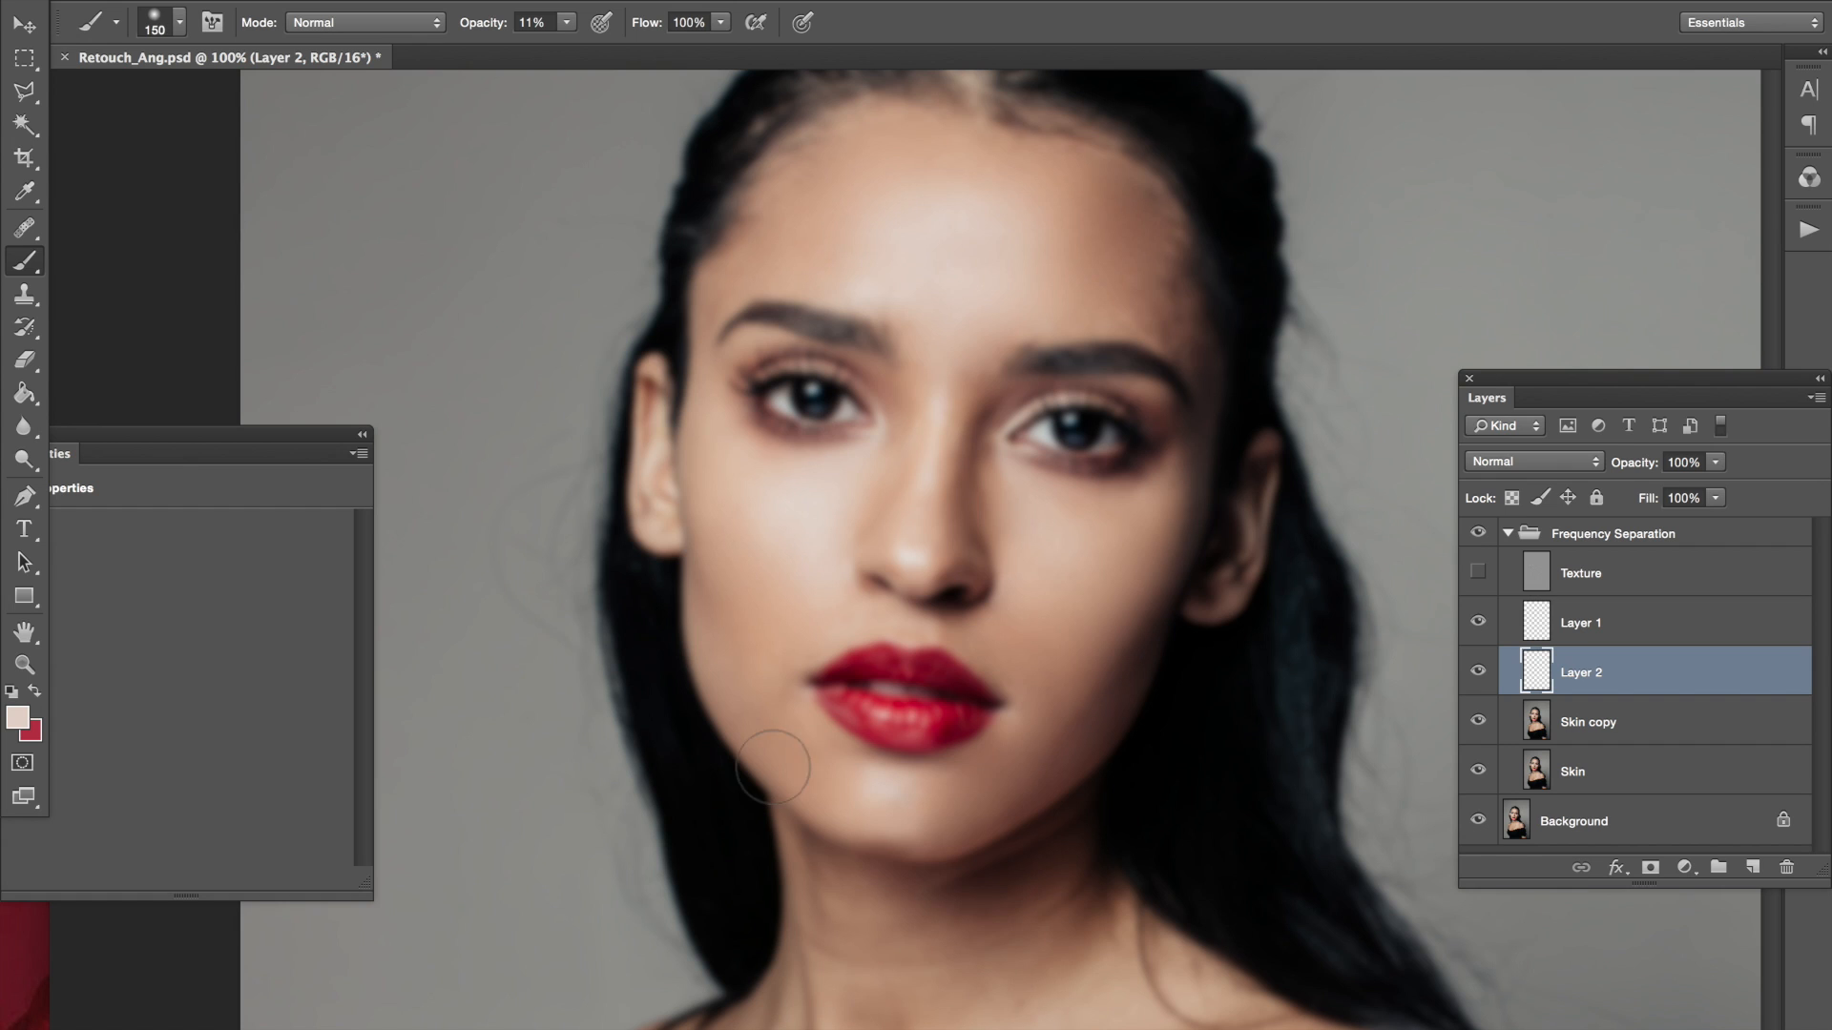
mouse_move(956, 227)
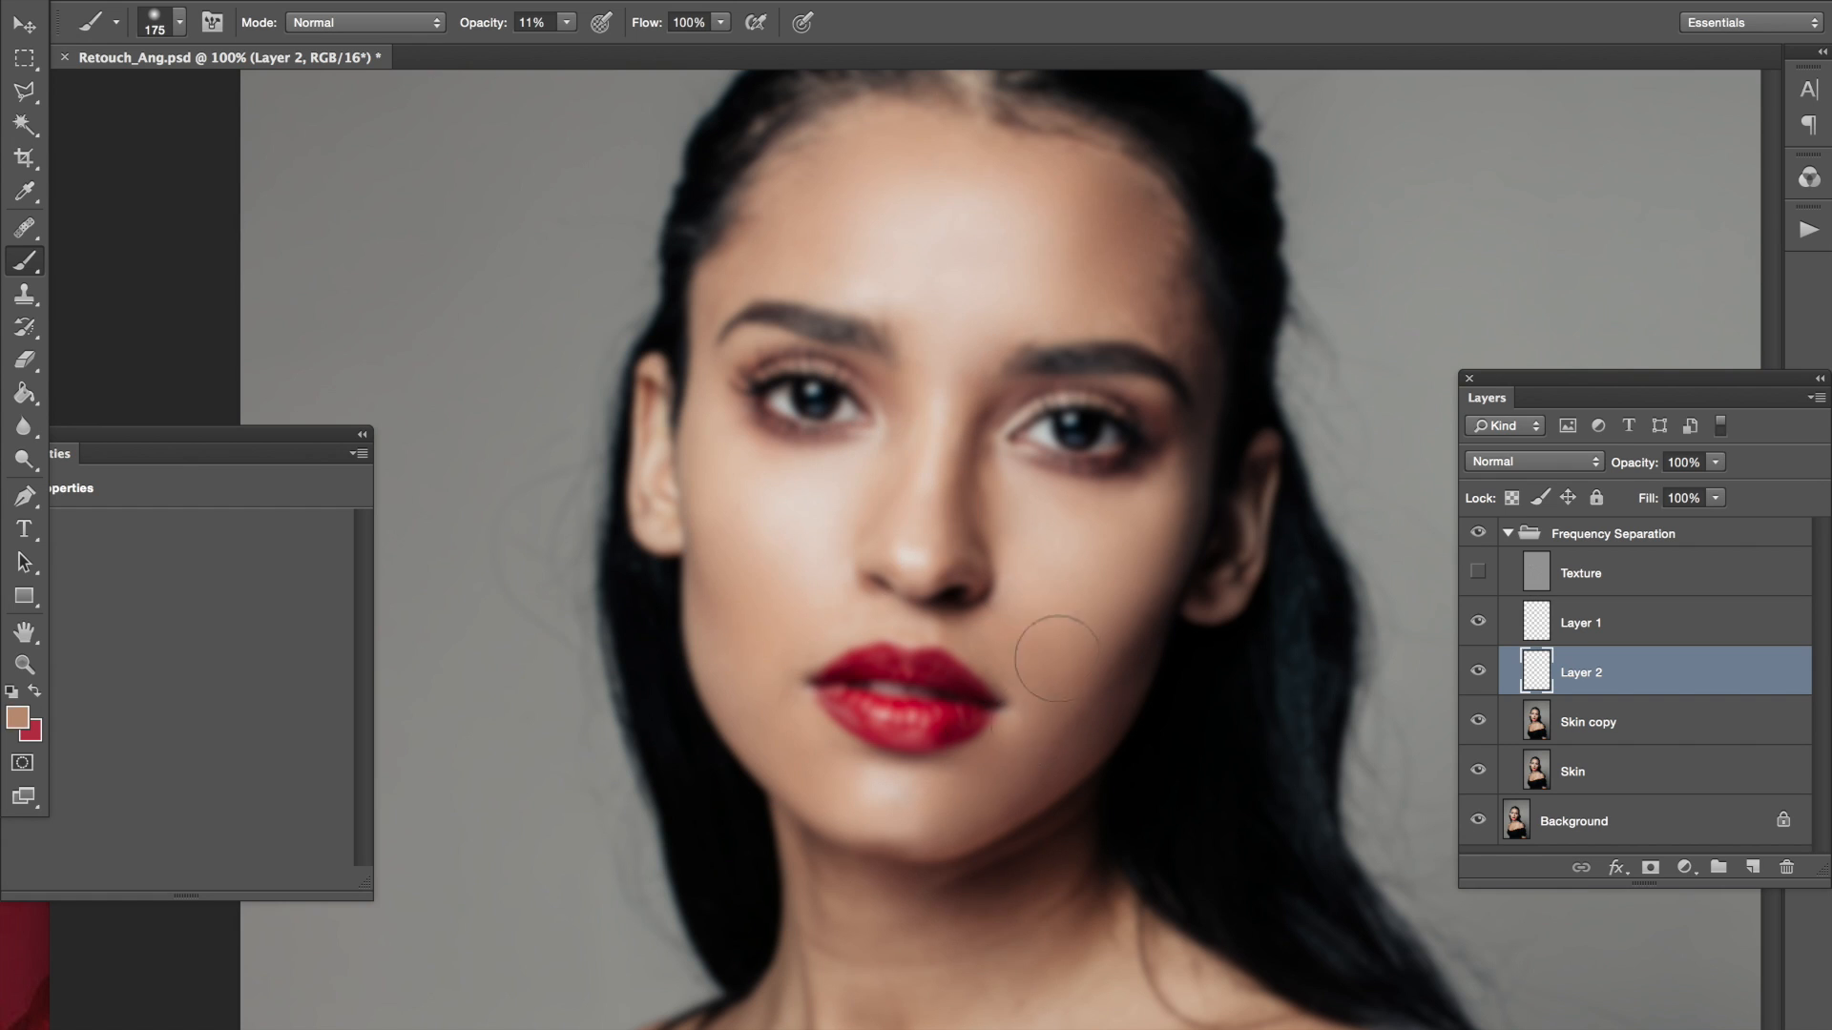
left_click(1589, 721)
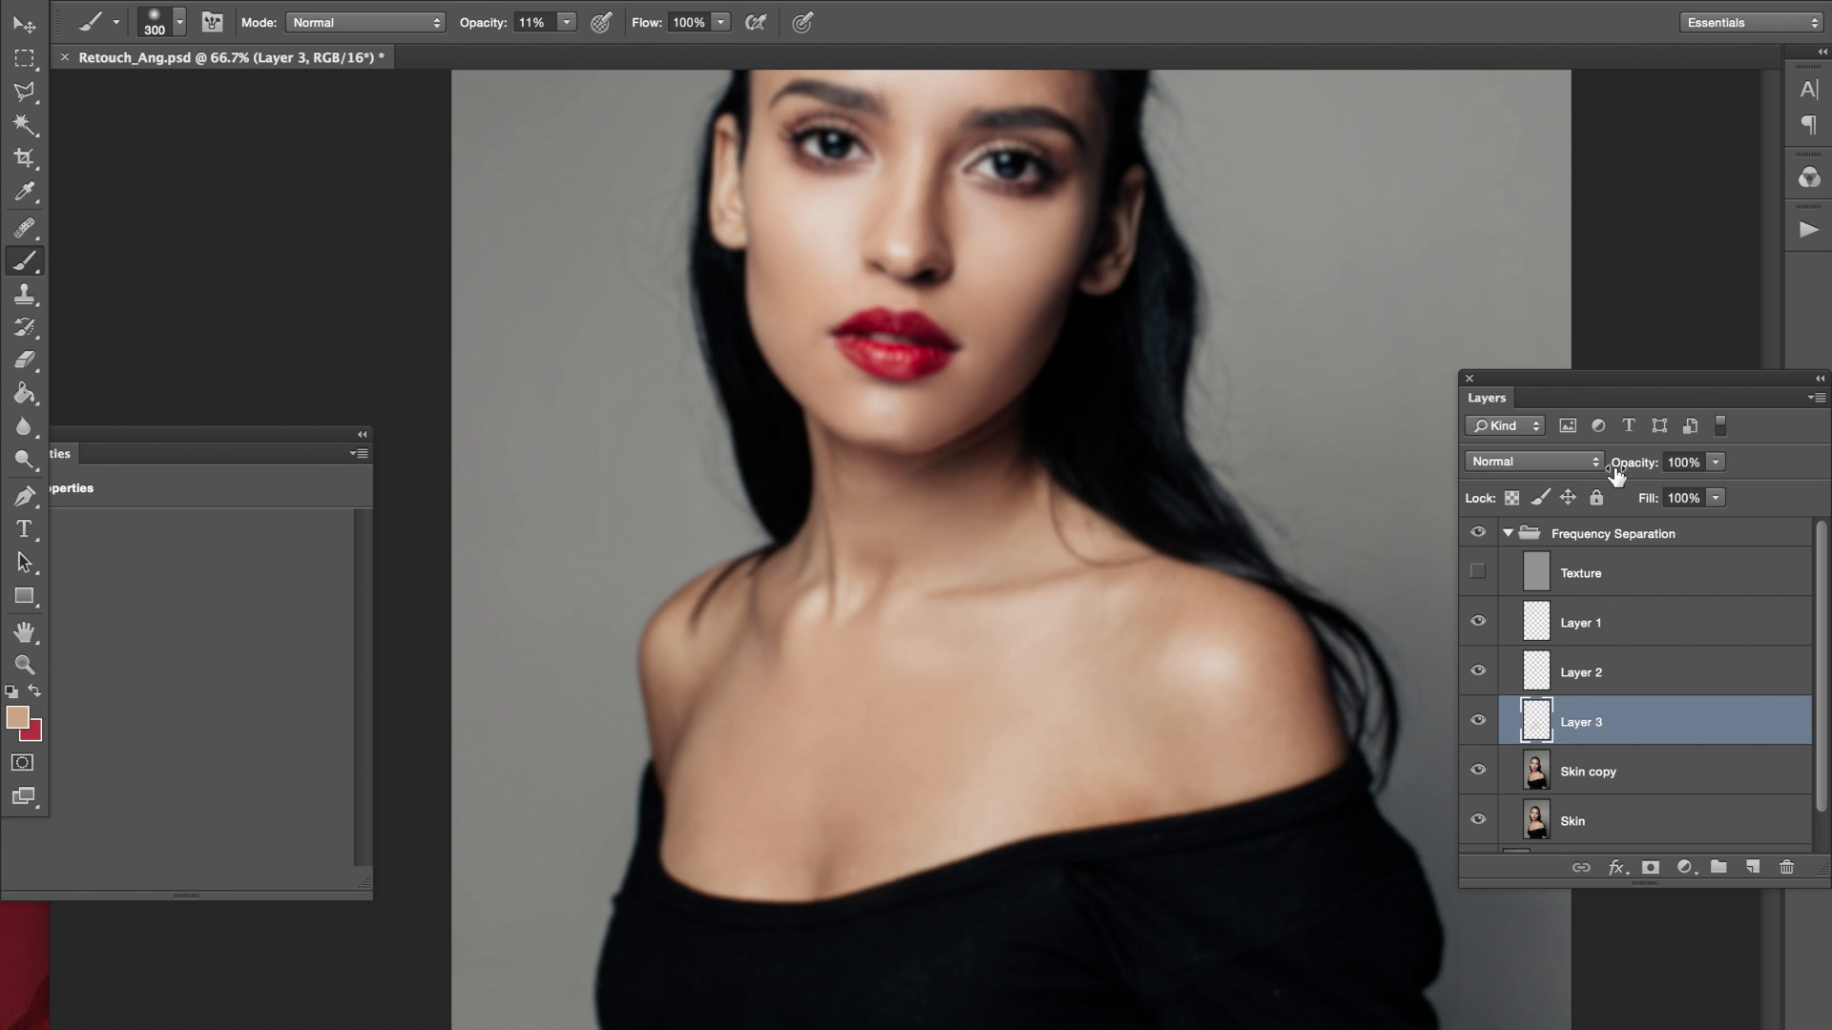
left_click(1530, 460)
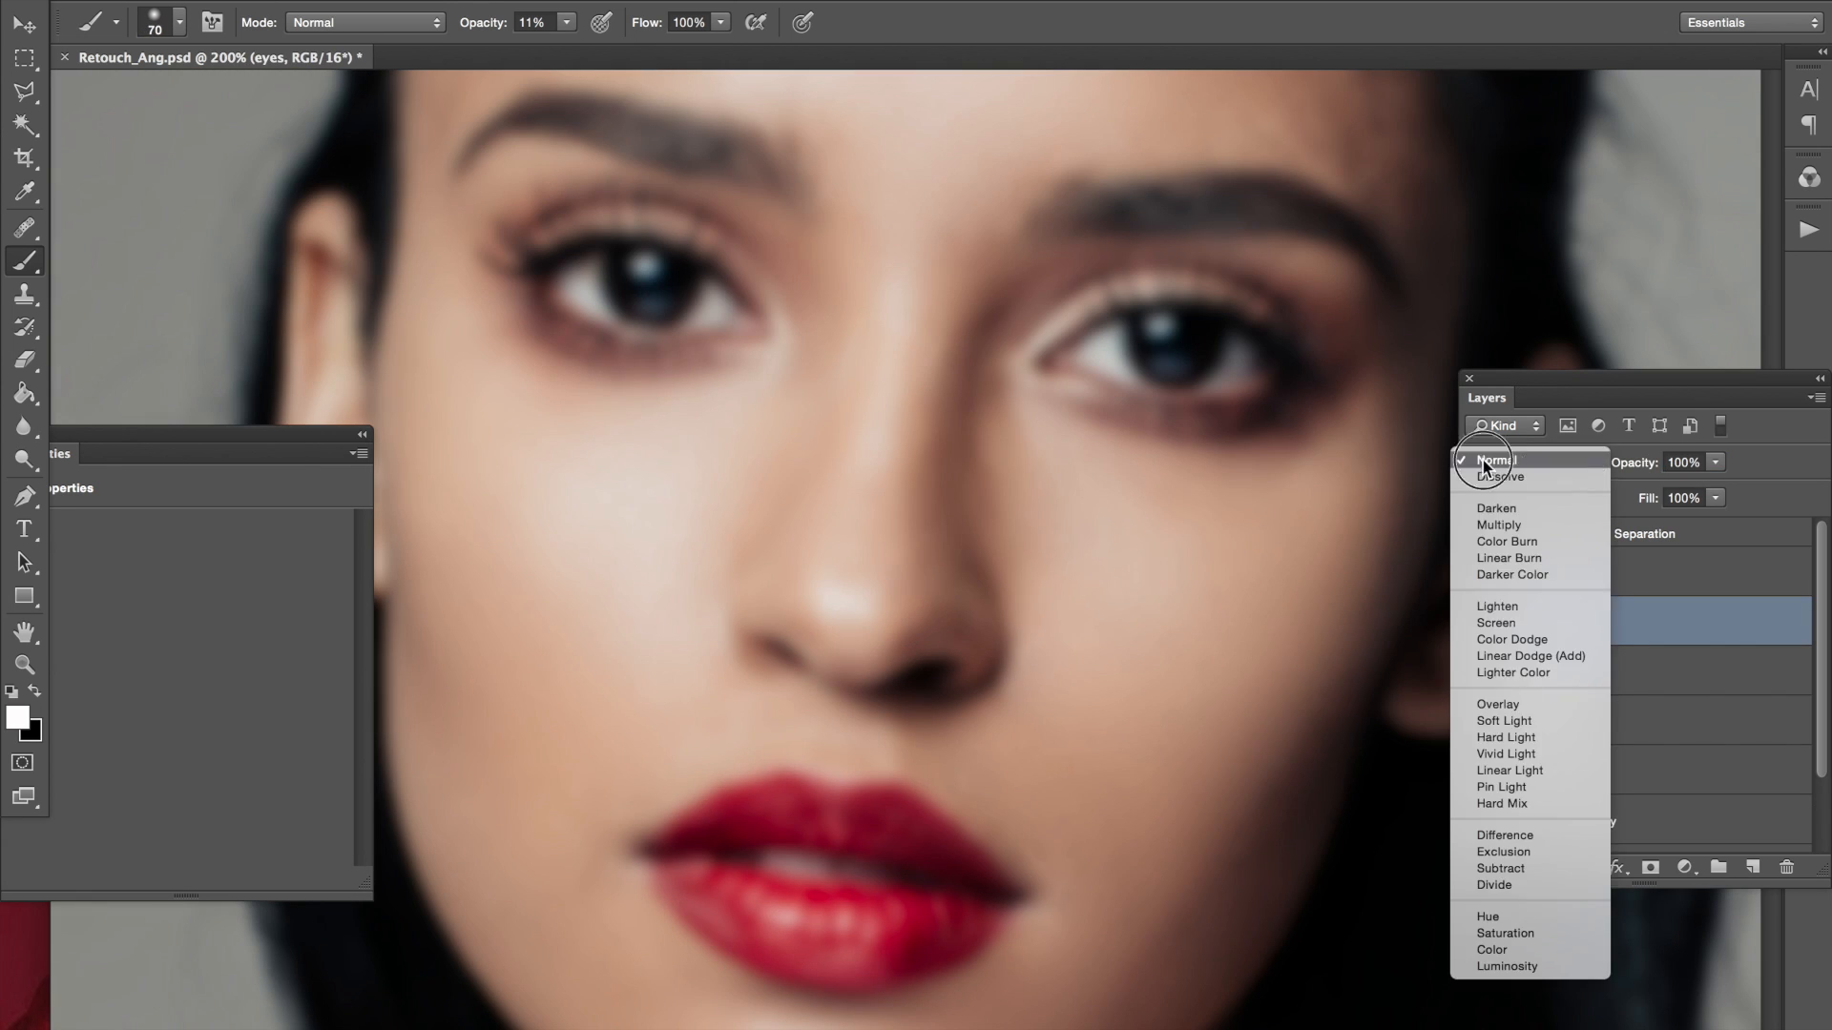
Blend the eyes layer as Soft Light and pick the Healing Brush for skin work
left_click(1503, 721)
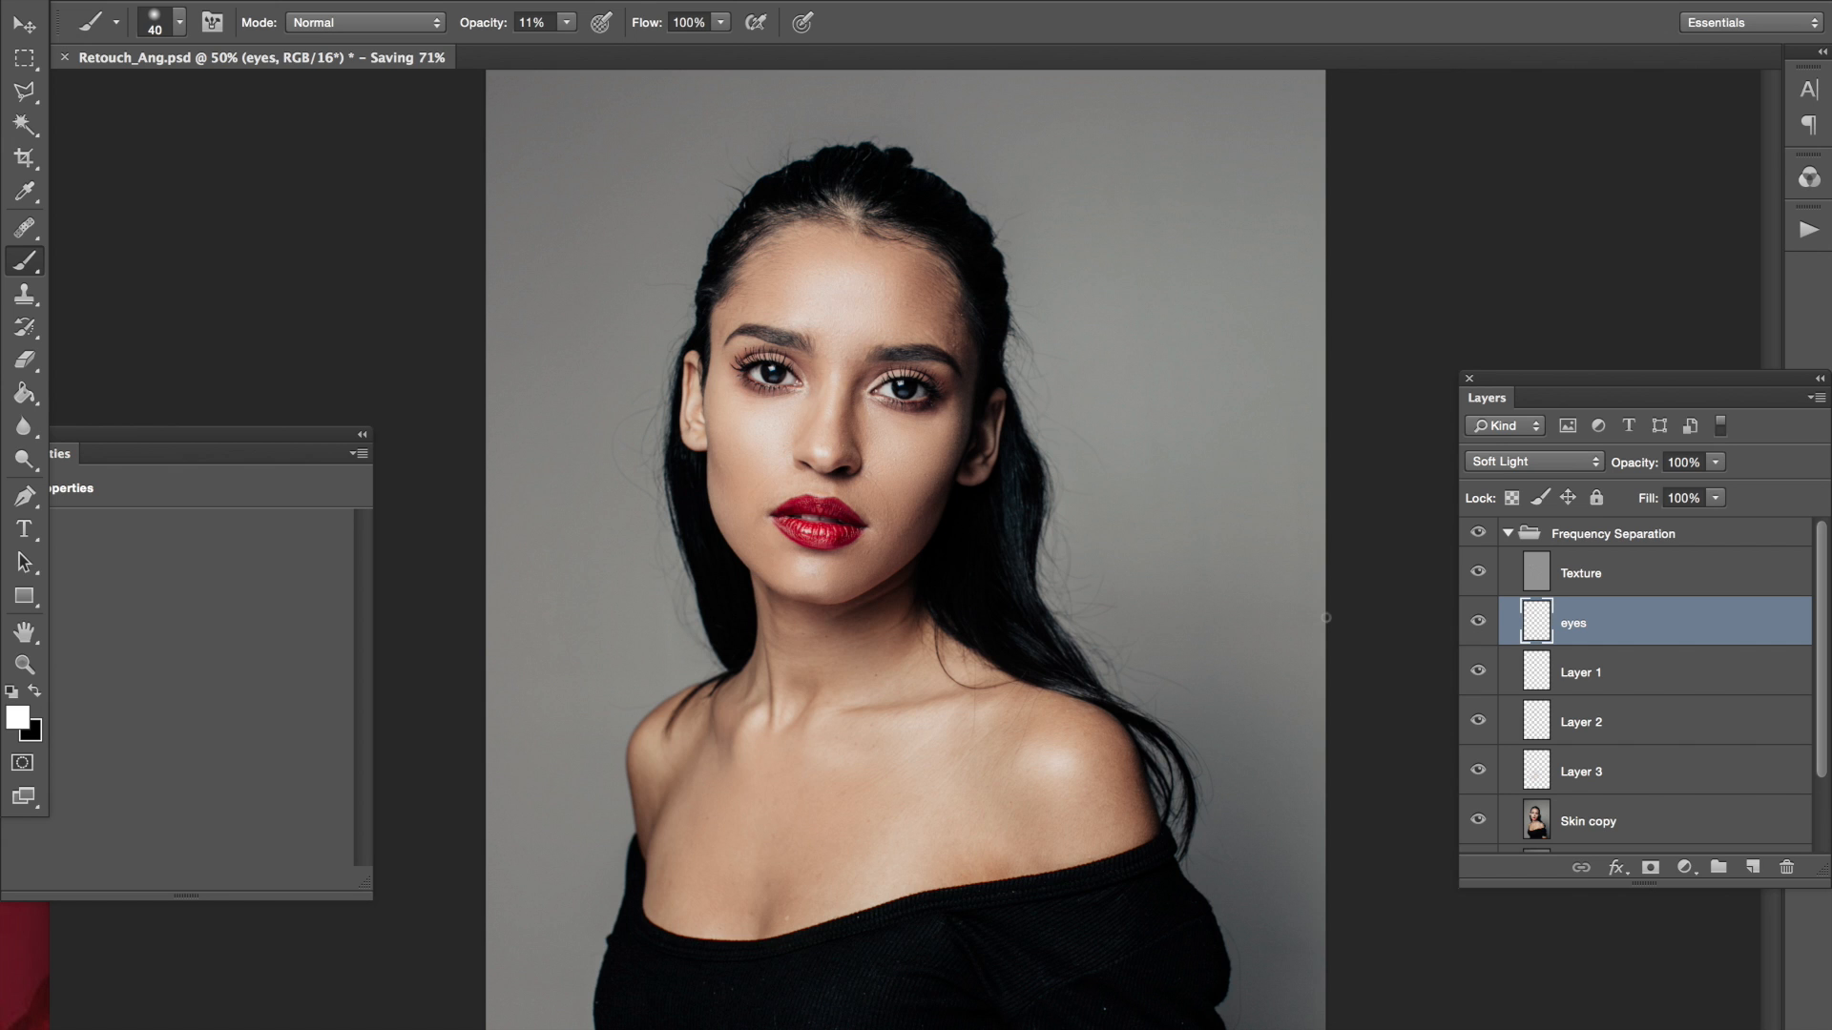
left_click(25, 227)
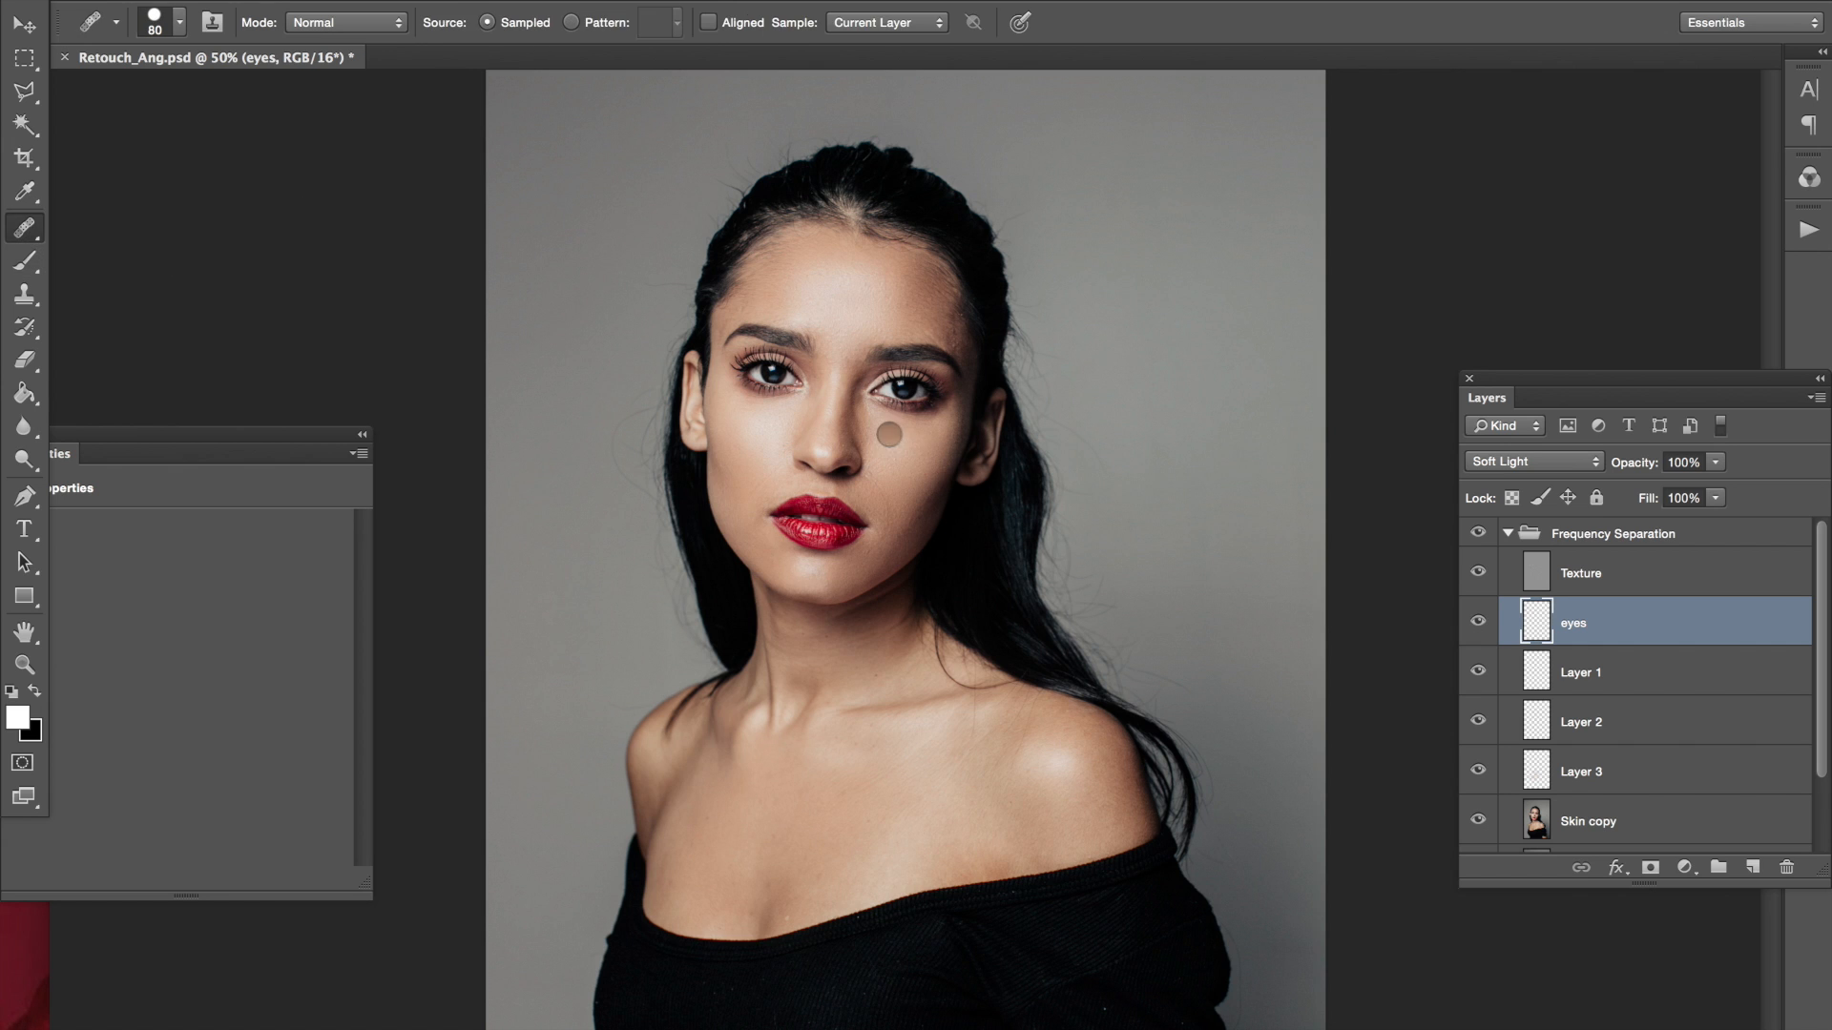
Duplicate Texture into a hidden Texture copy and keep the original Texture active
left_click(1580, 573)
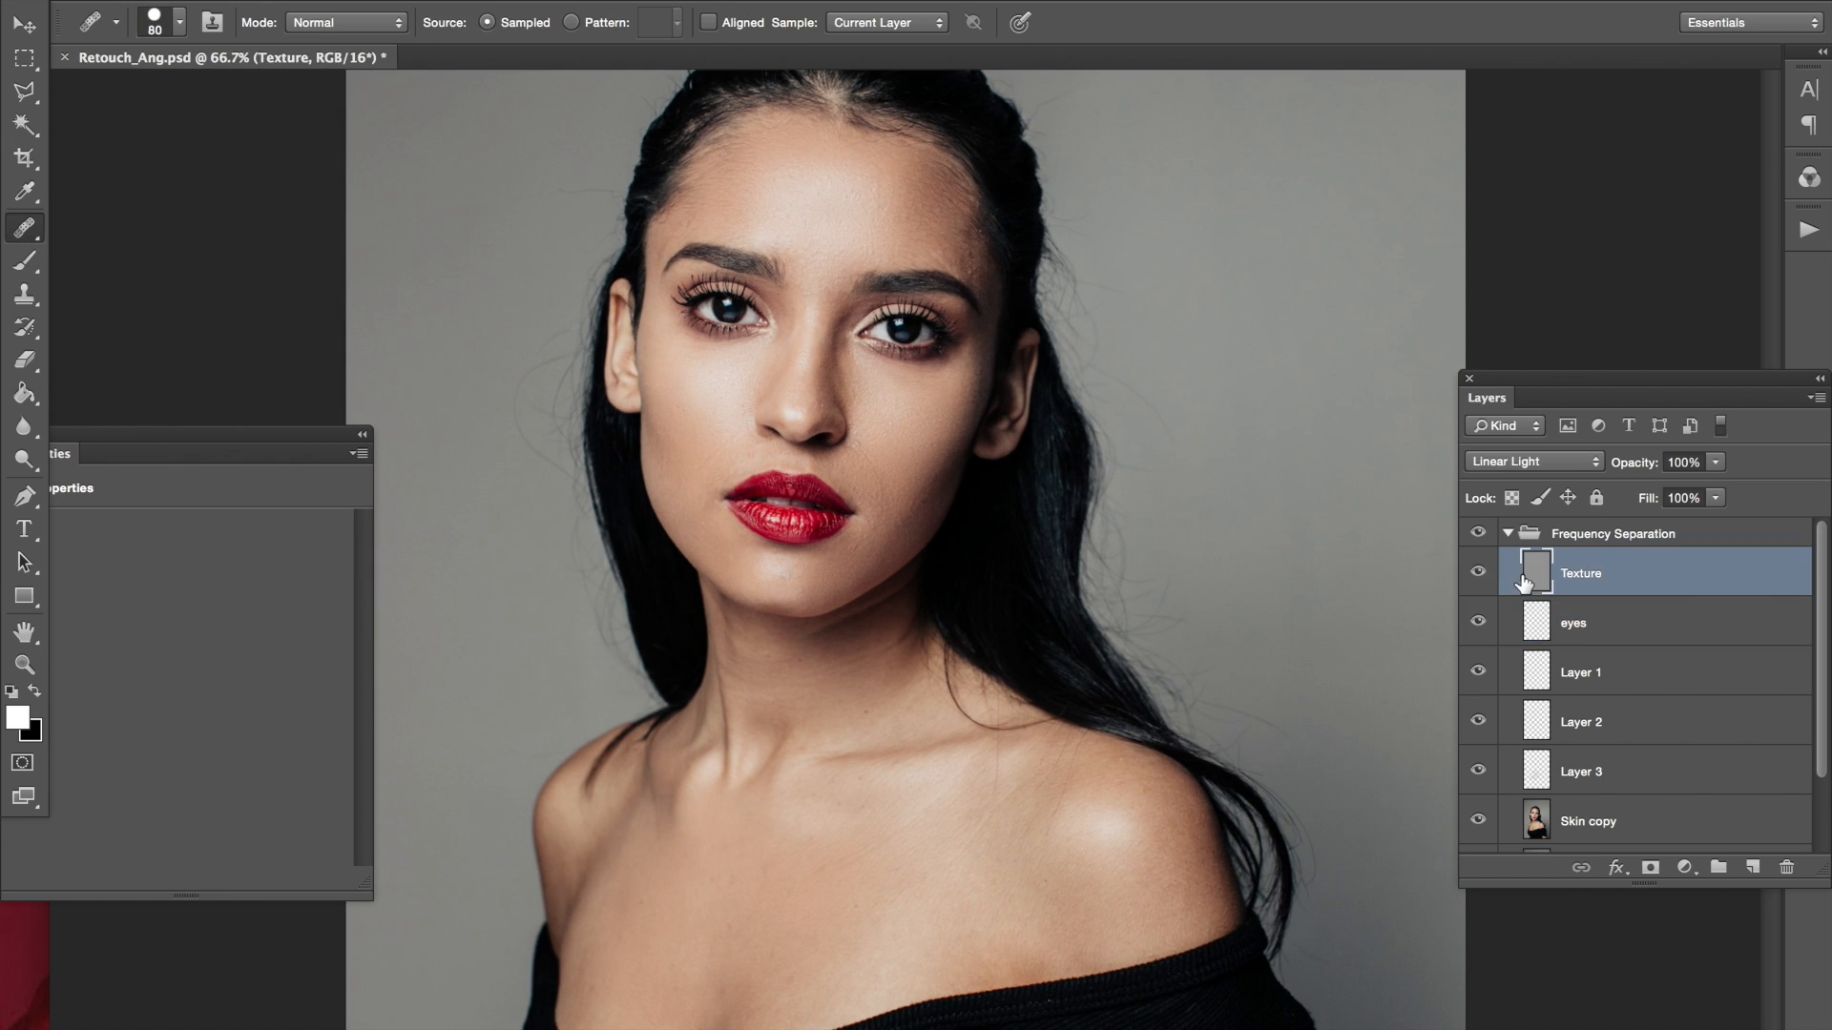
mouse_move(1477, 534)
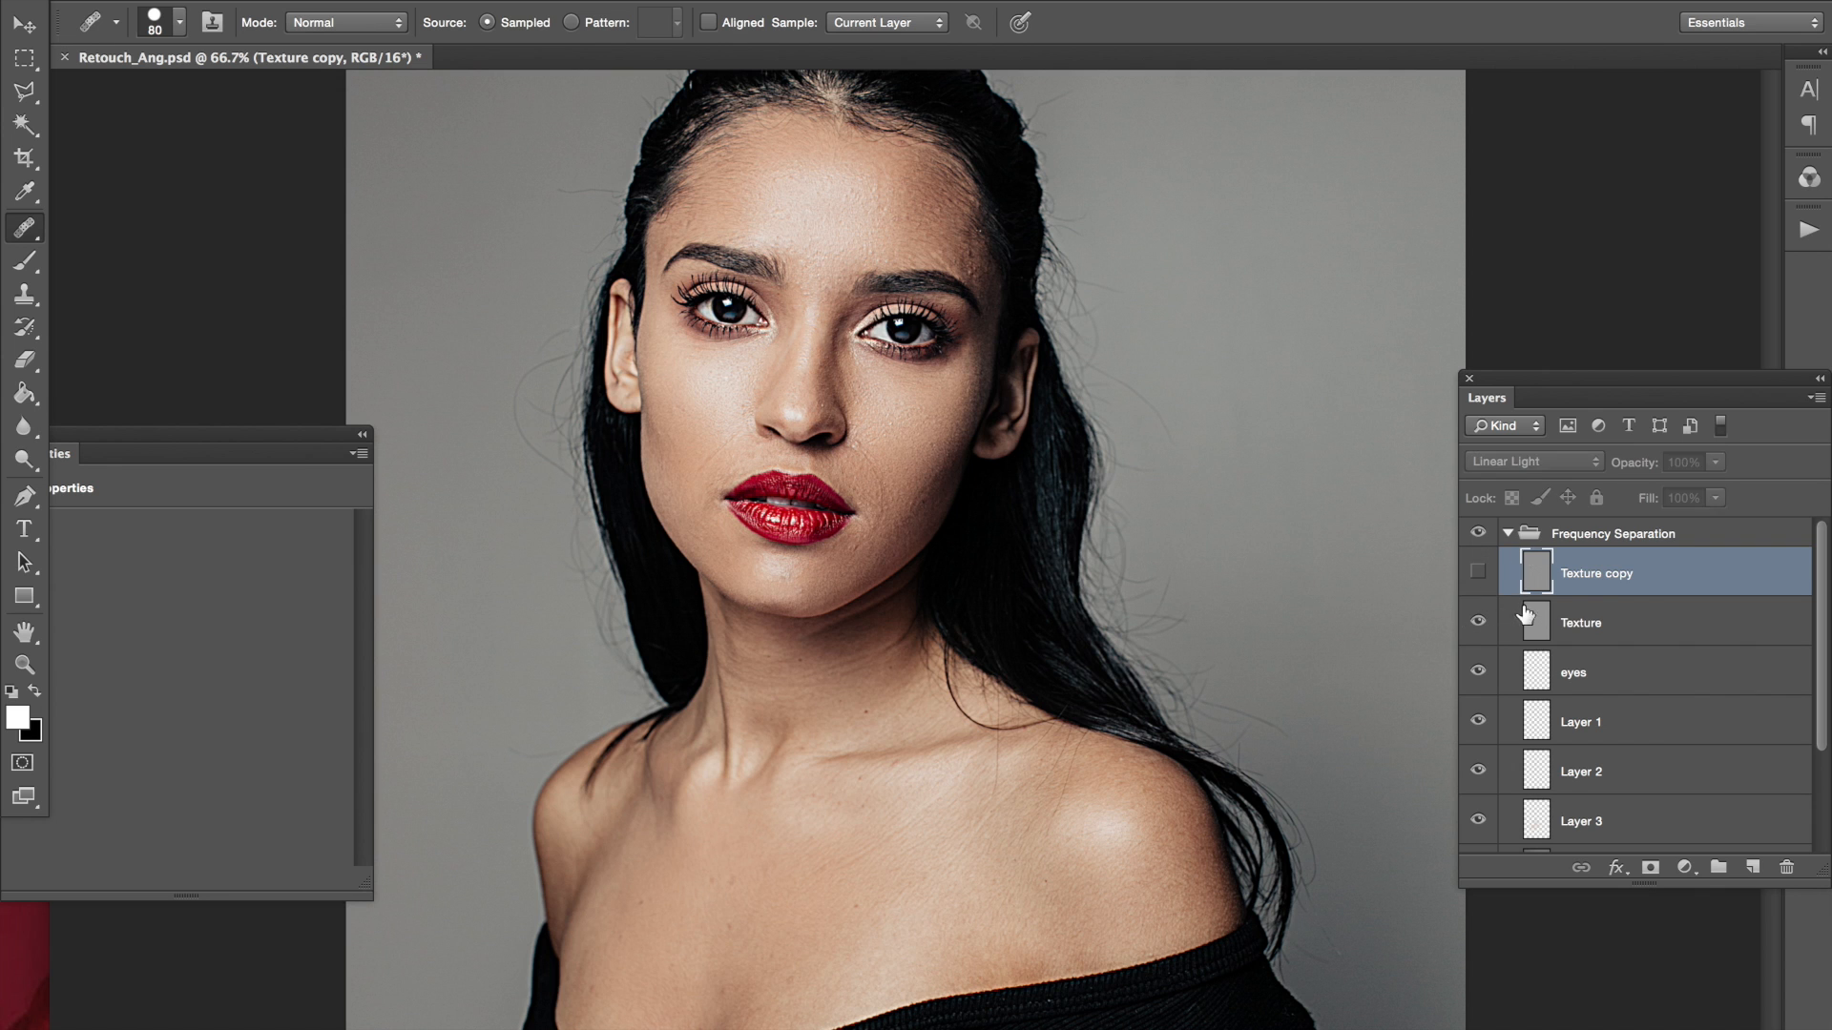
left_click(1624, 622)
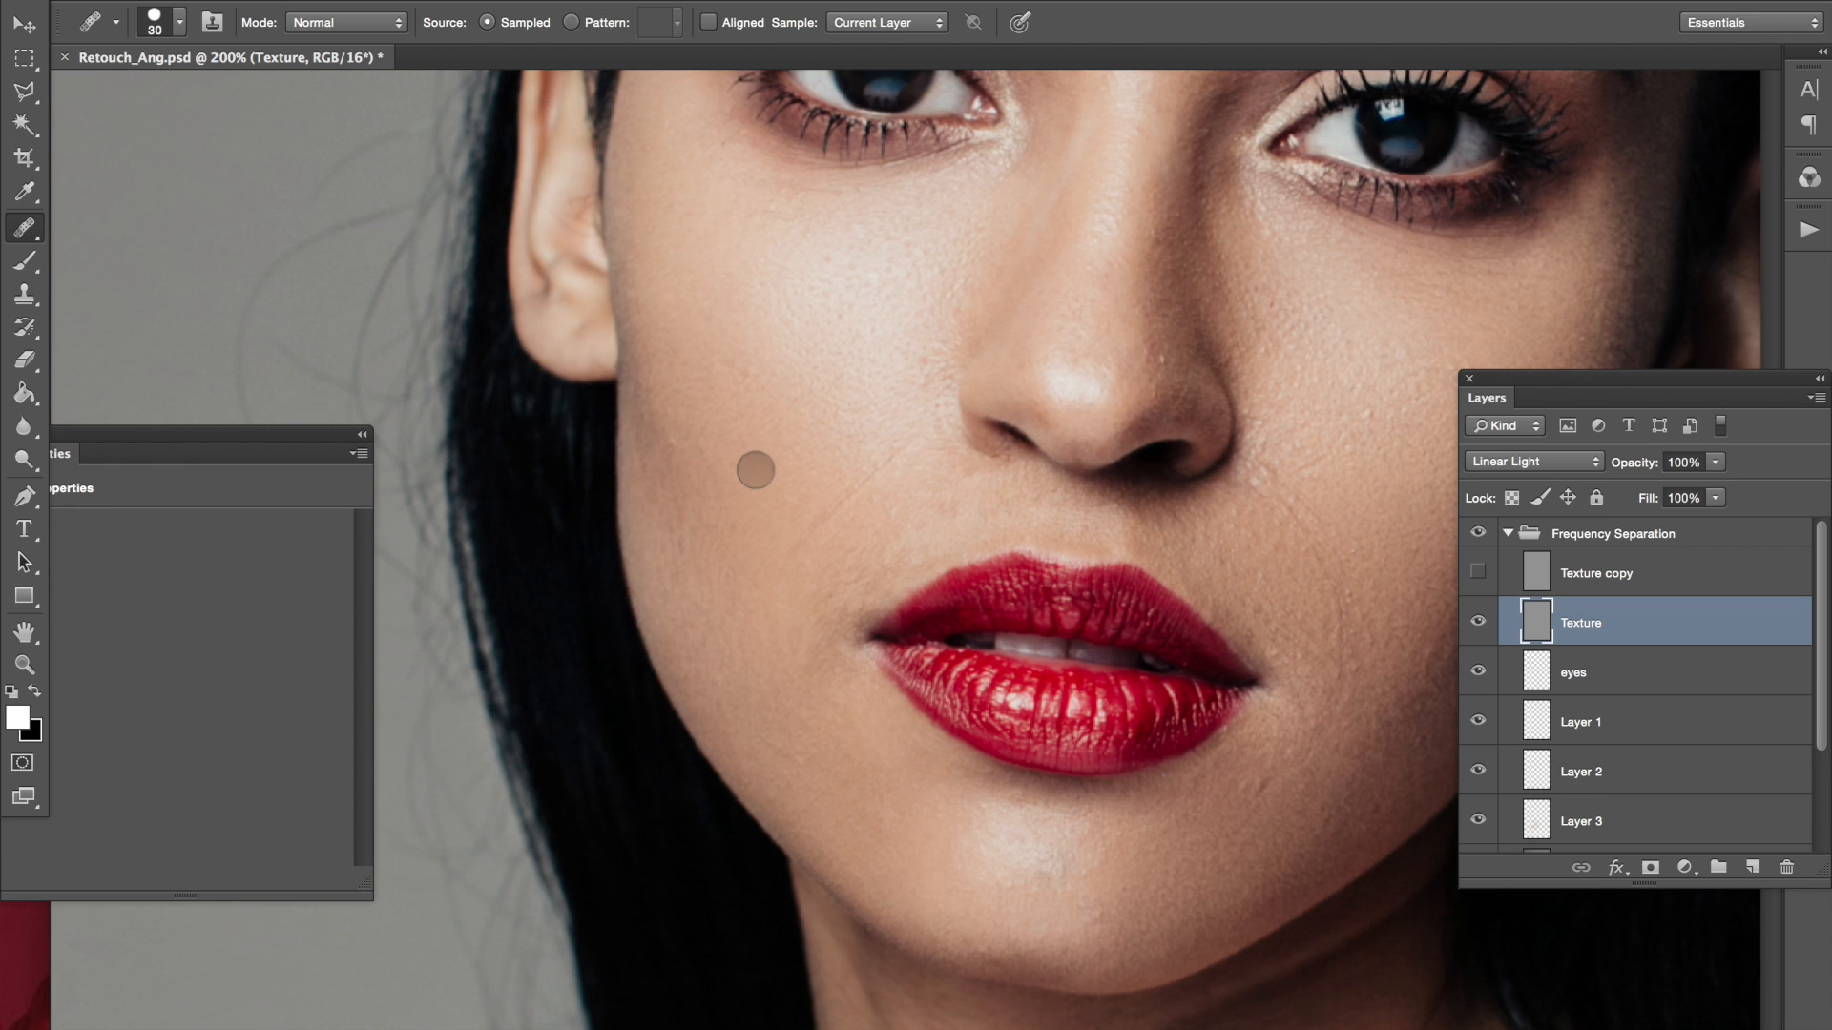
mouse_move(809, 574)
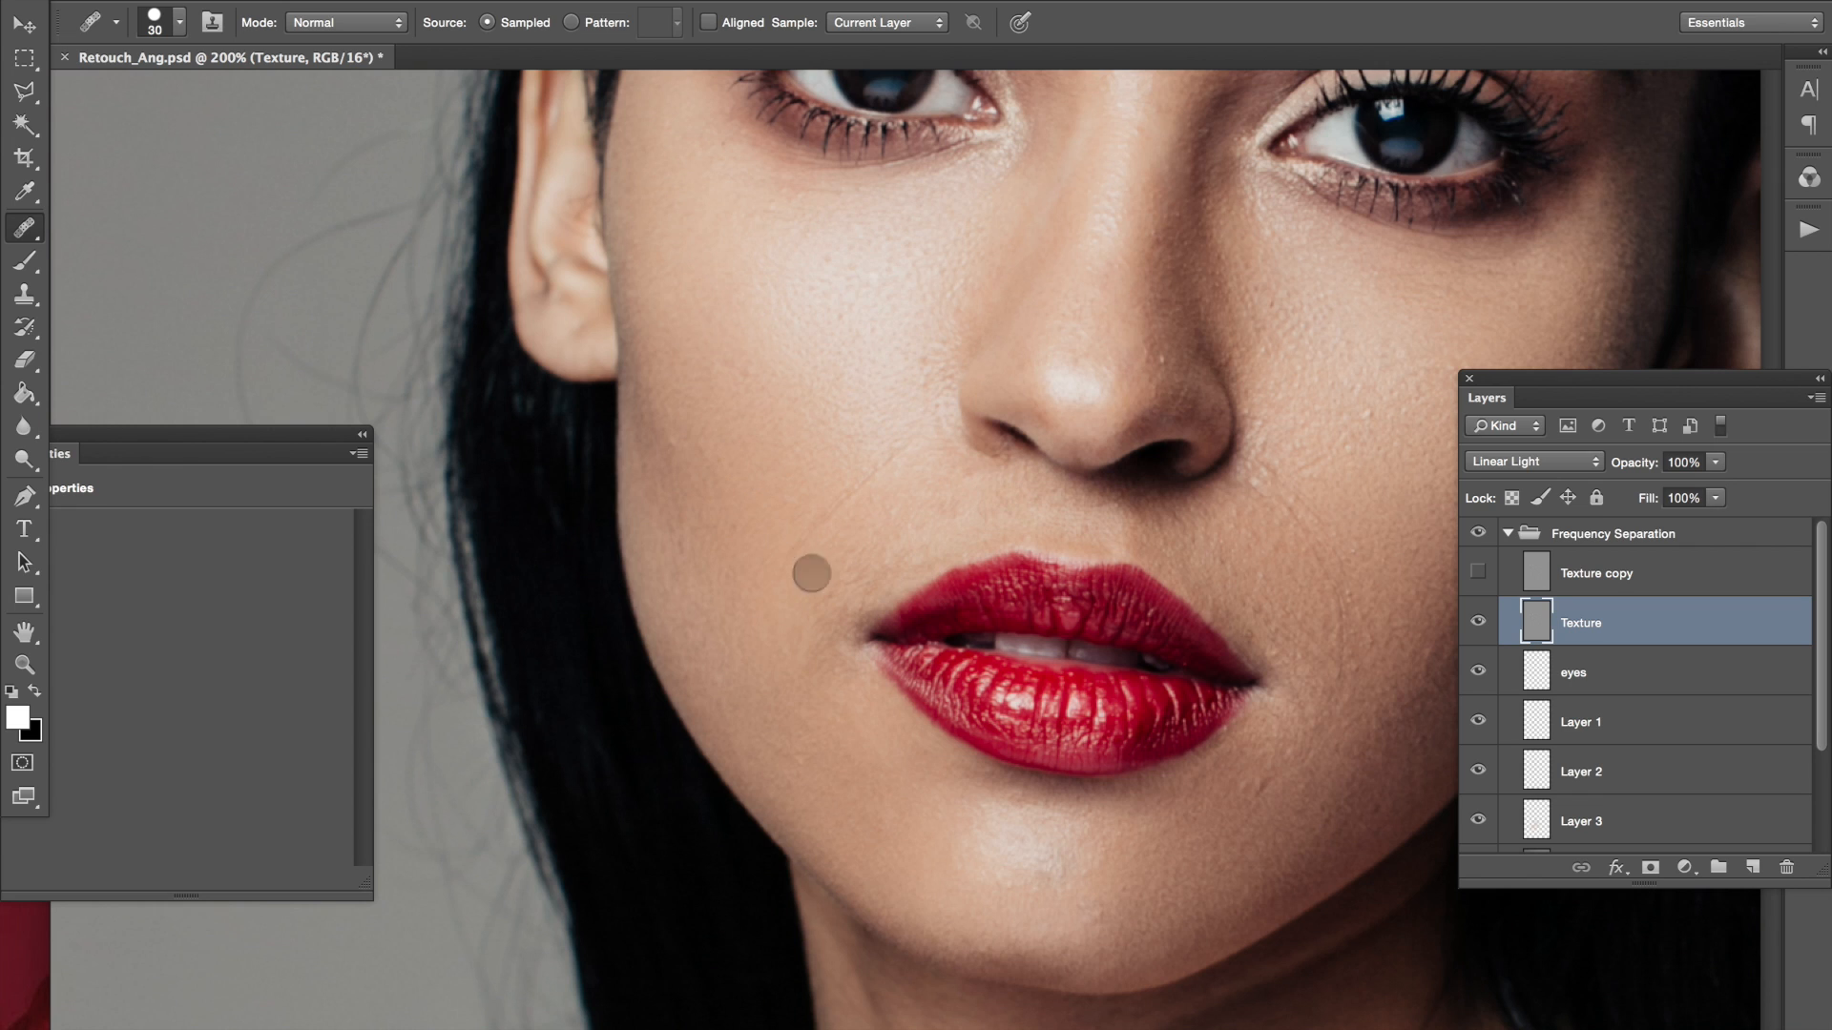
mouse_move(762, 540)
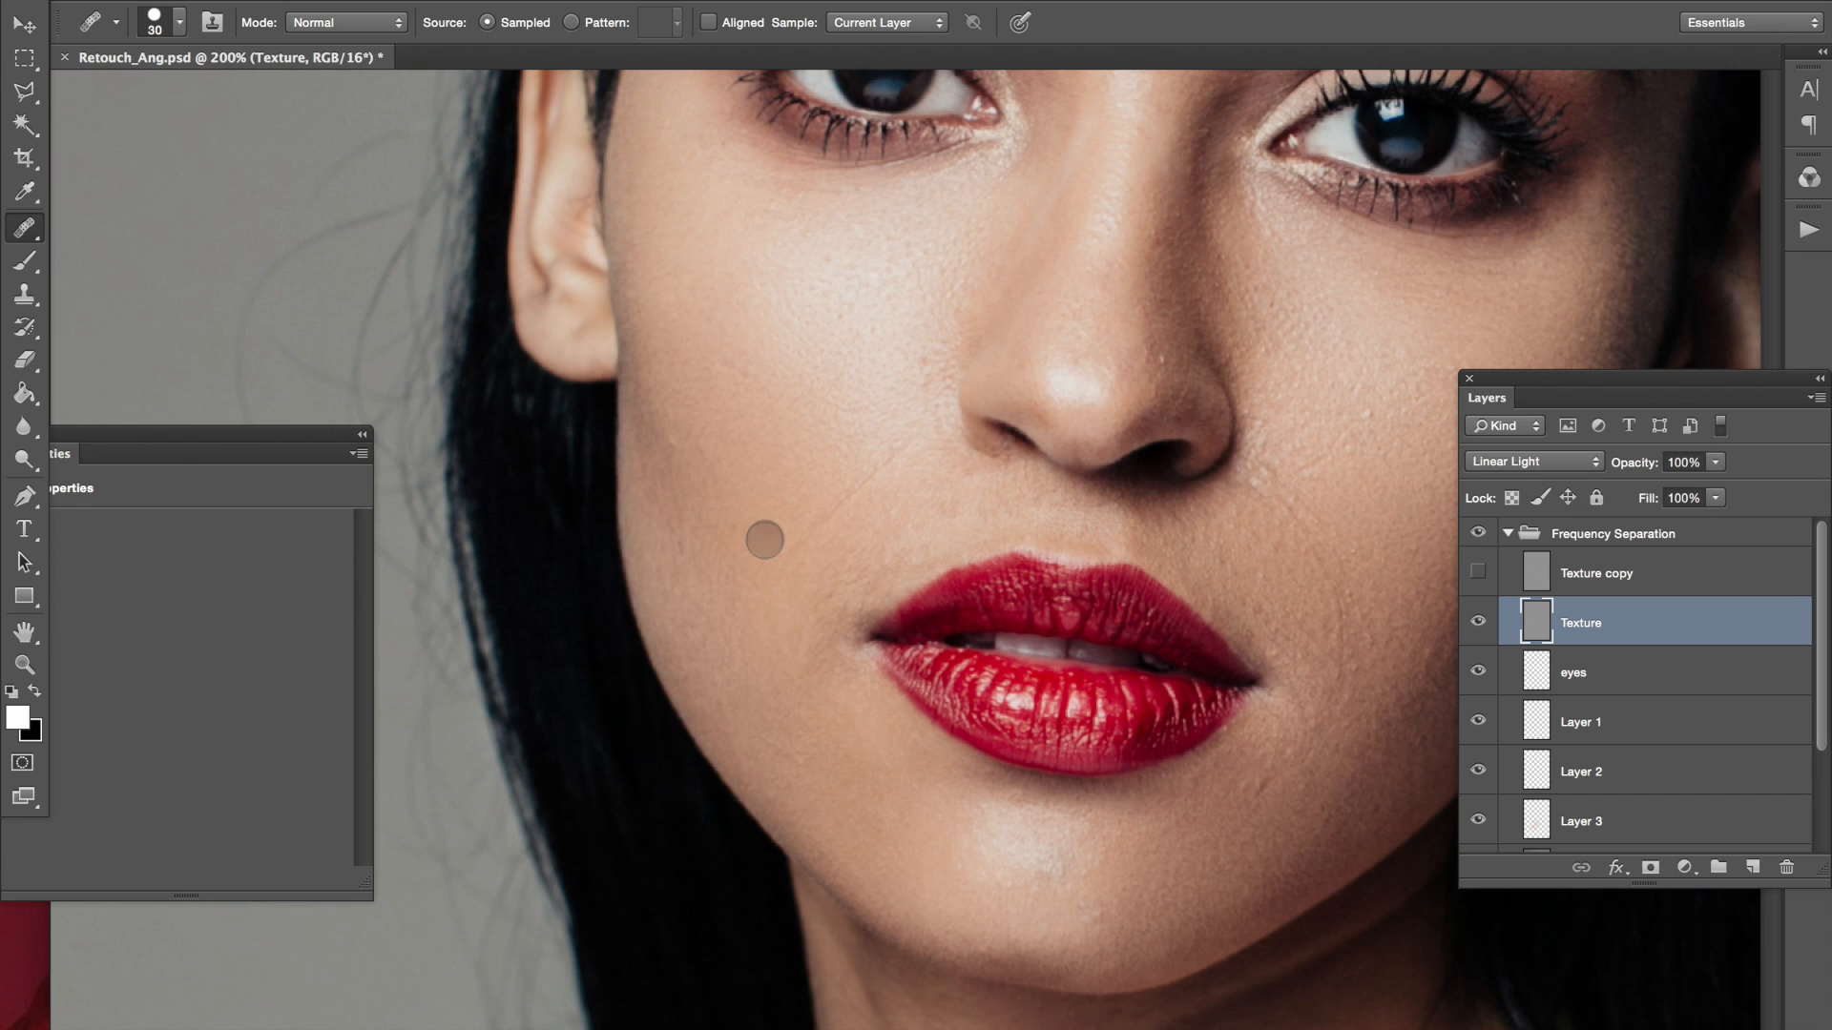
mouse_move(824, 571)
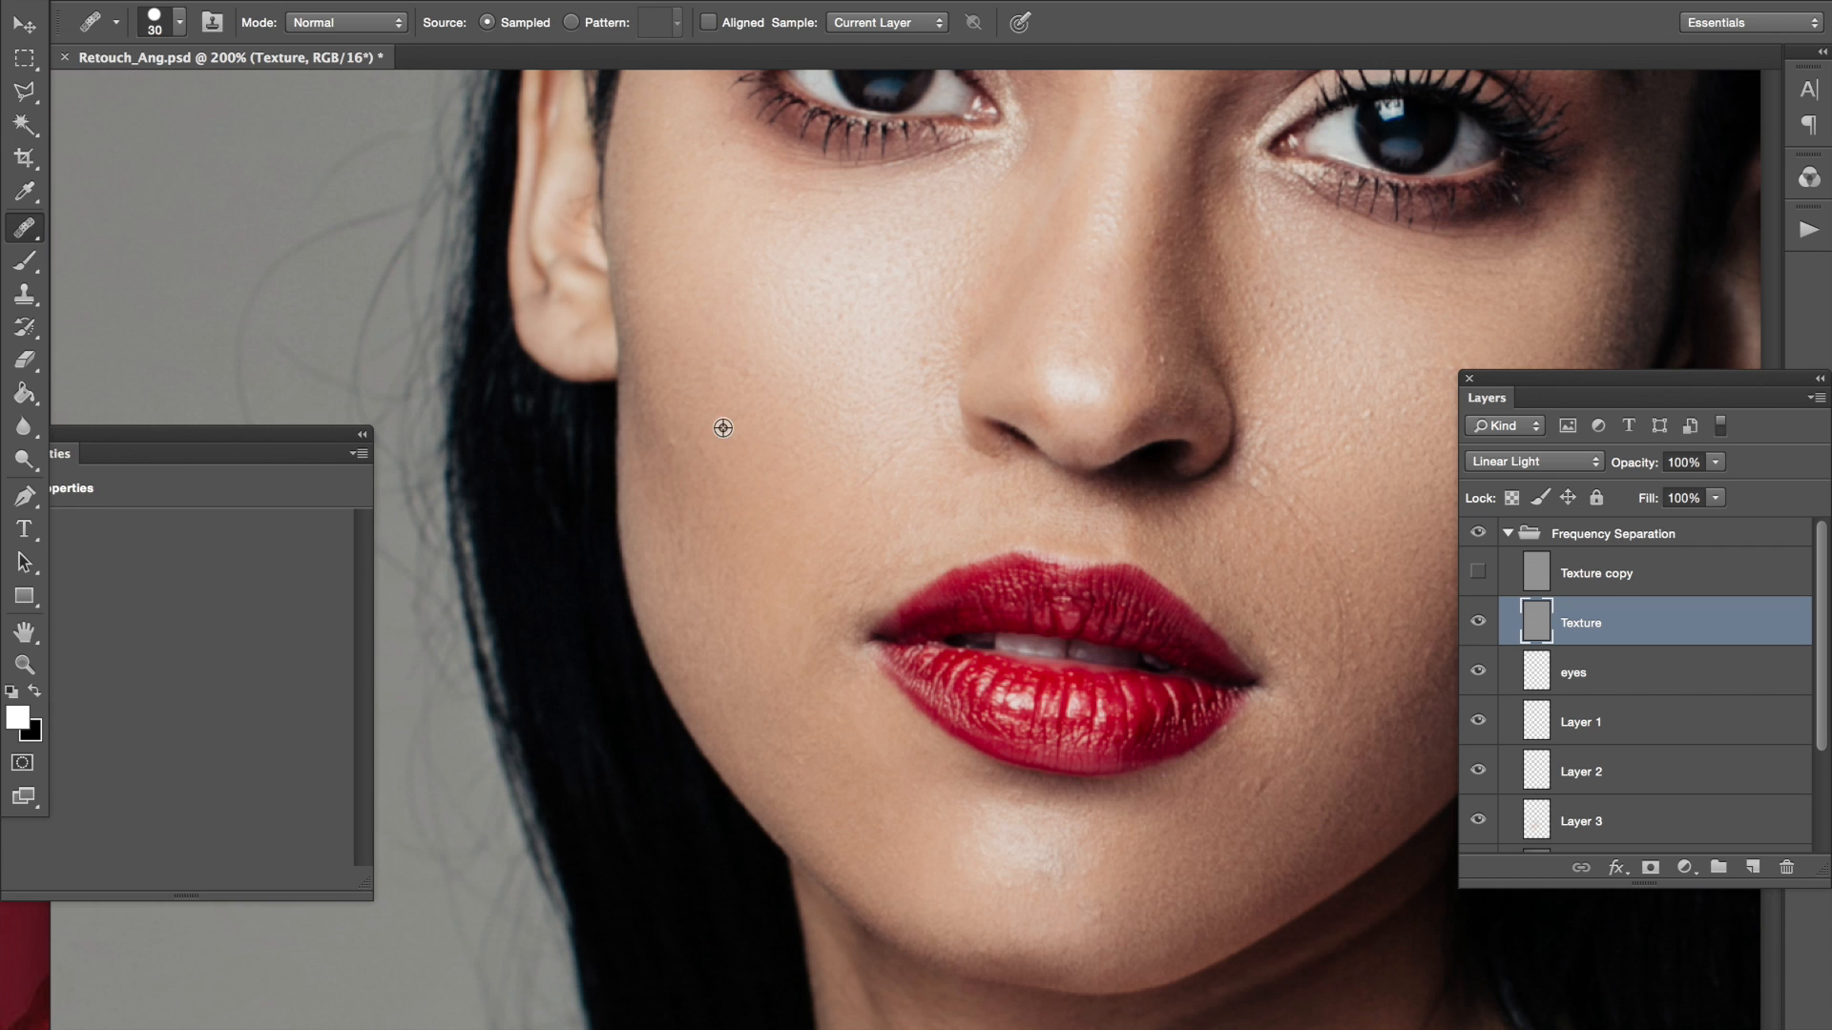
mouse_move(893, 465)
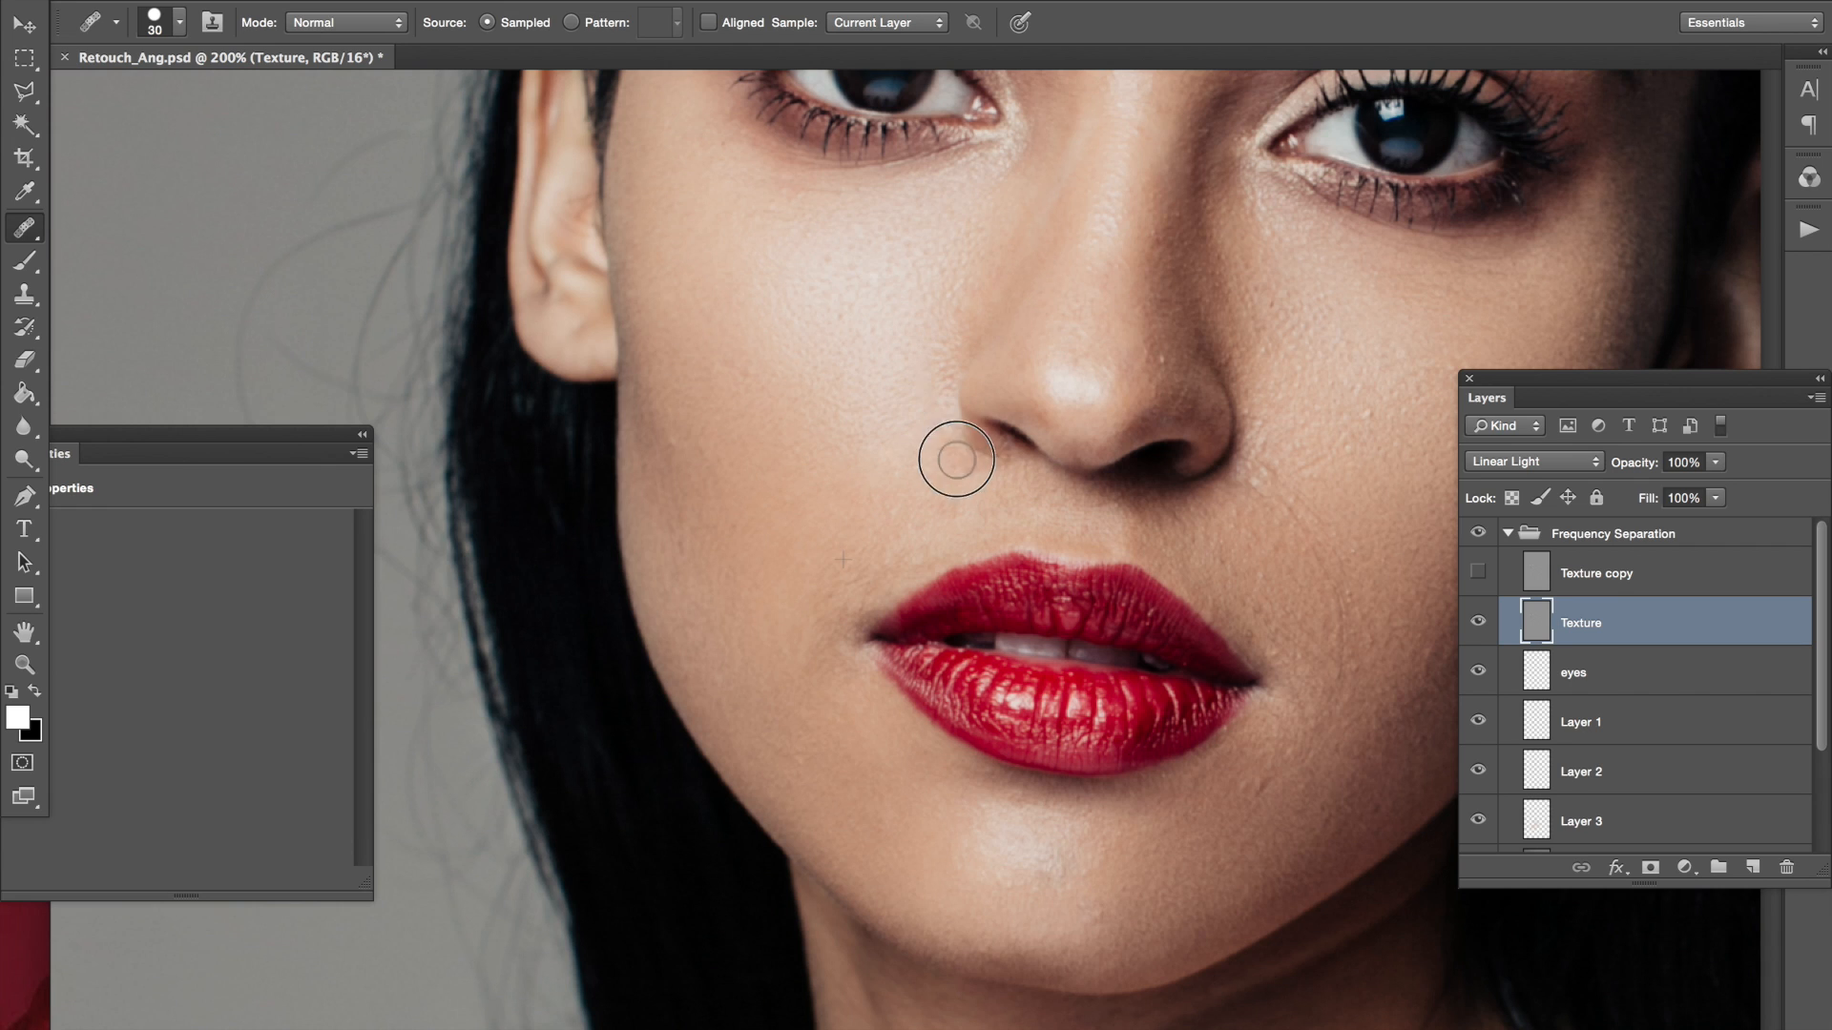
mouse_move(939, 518)
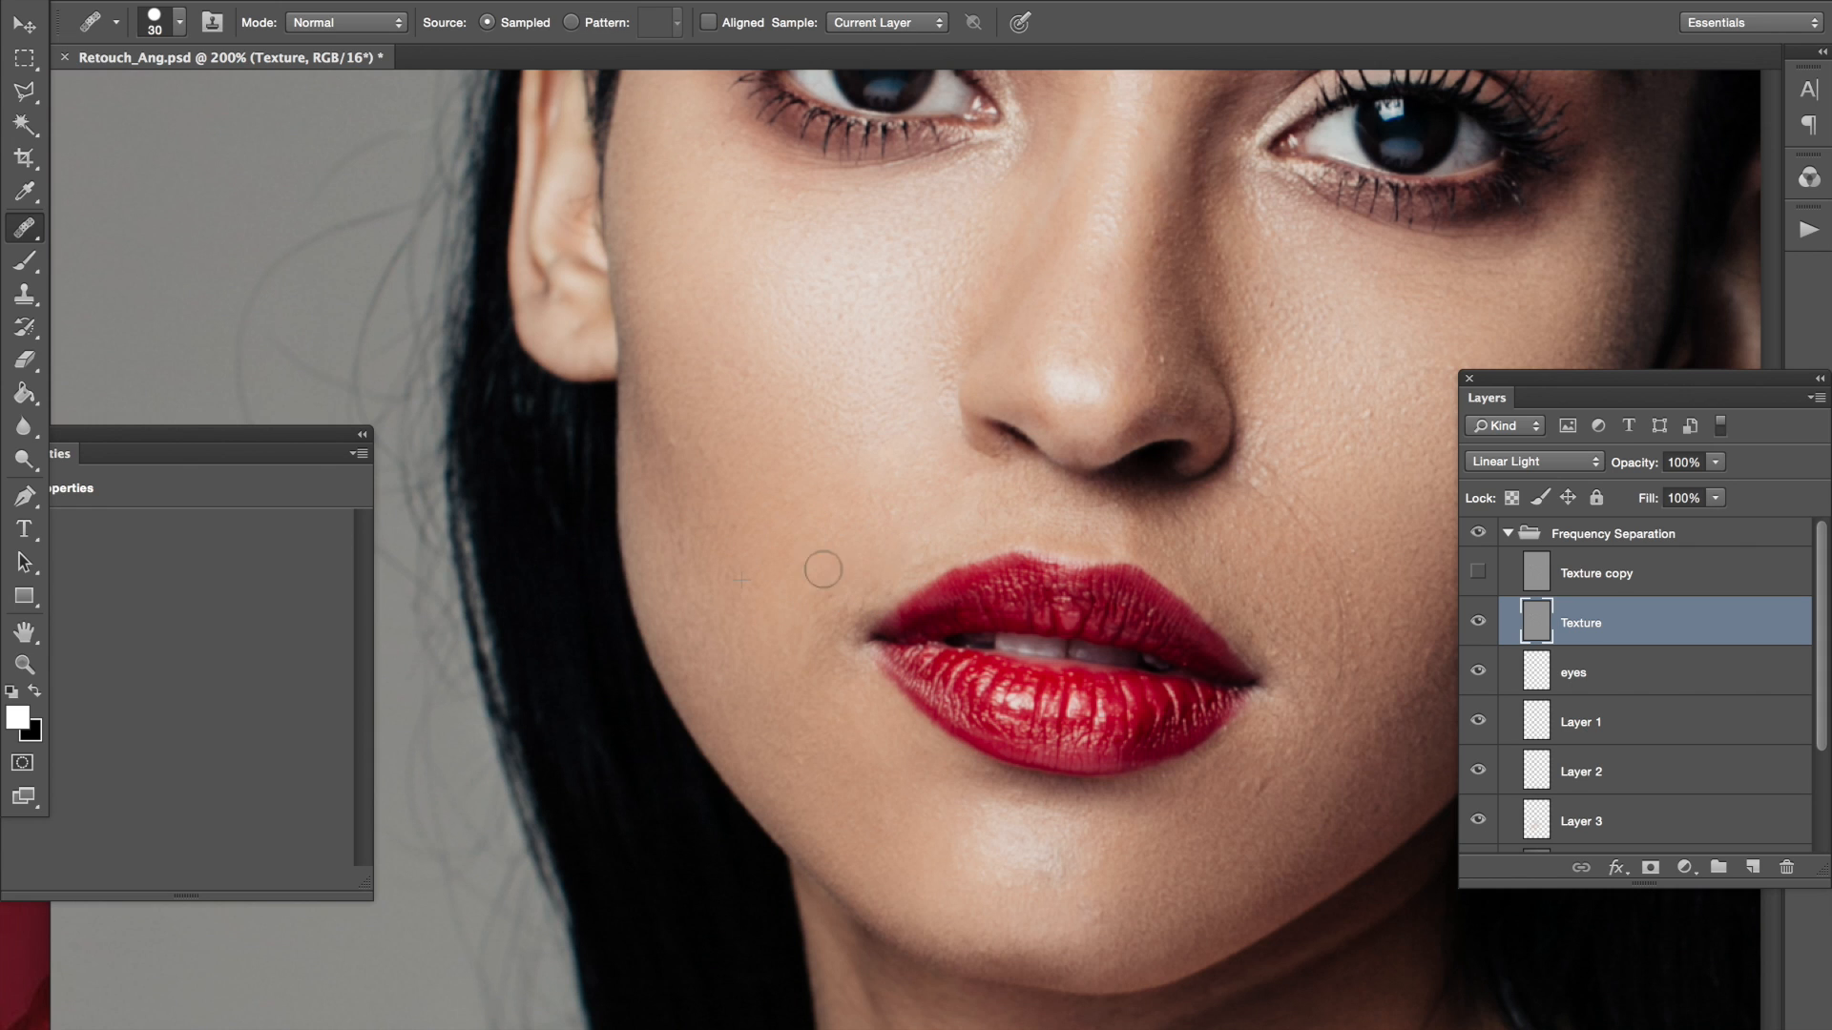
mouse_move(886, 511)
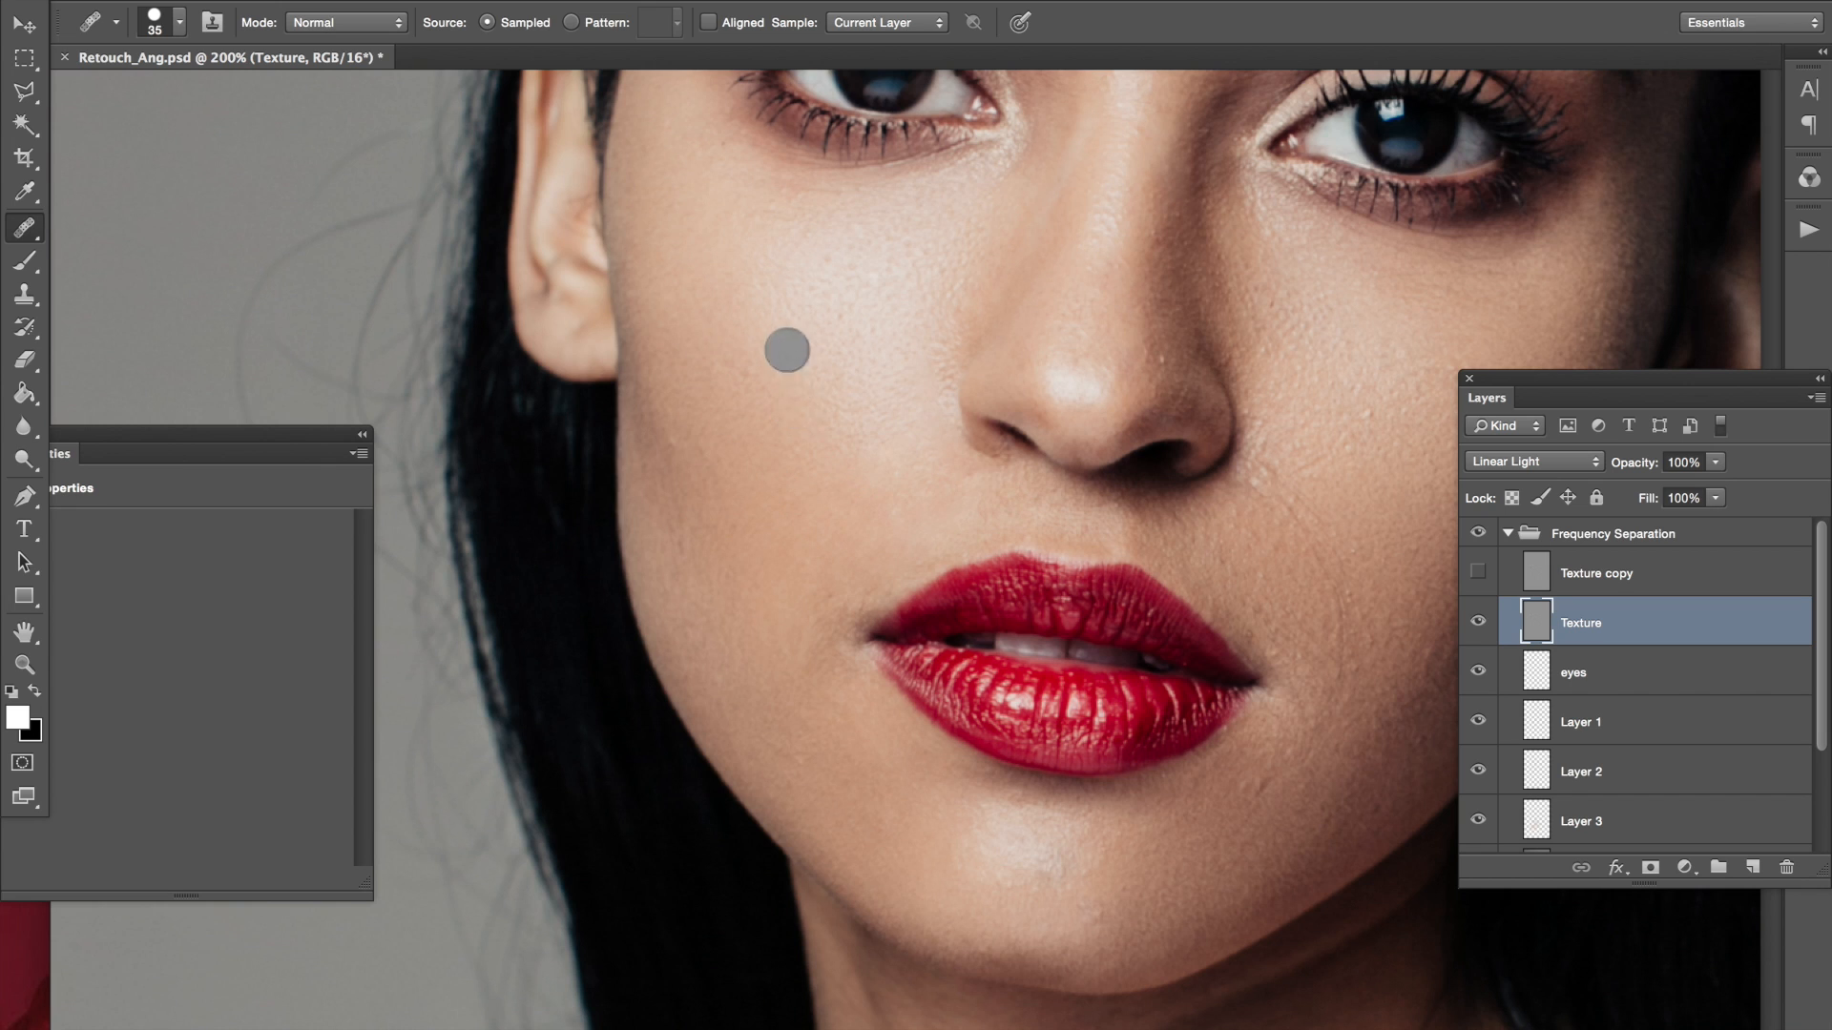
Heal a blemish on the cheek beside the mouth on the Texture layer
left_click(784, 349)
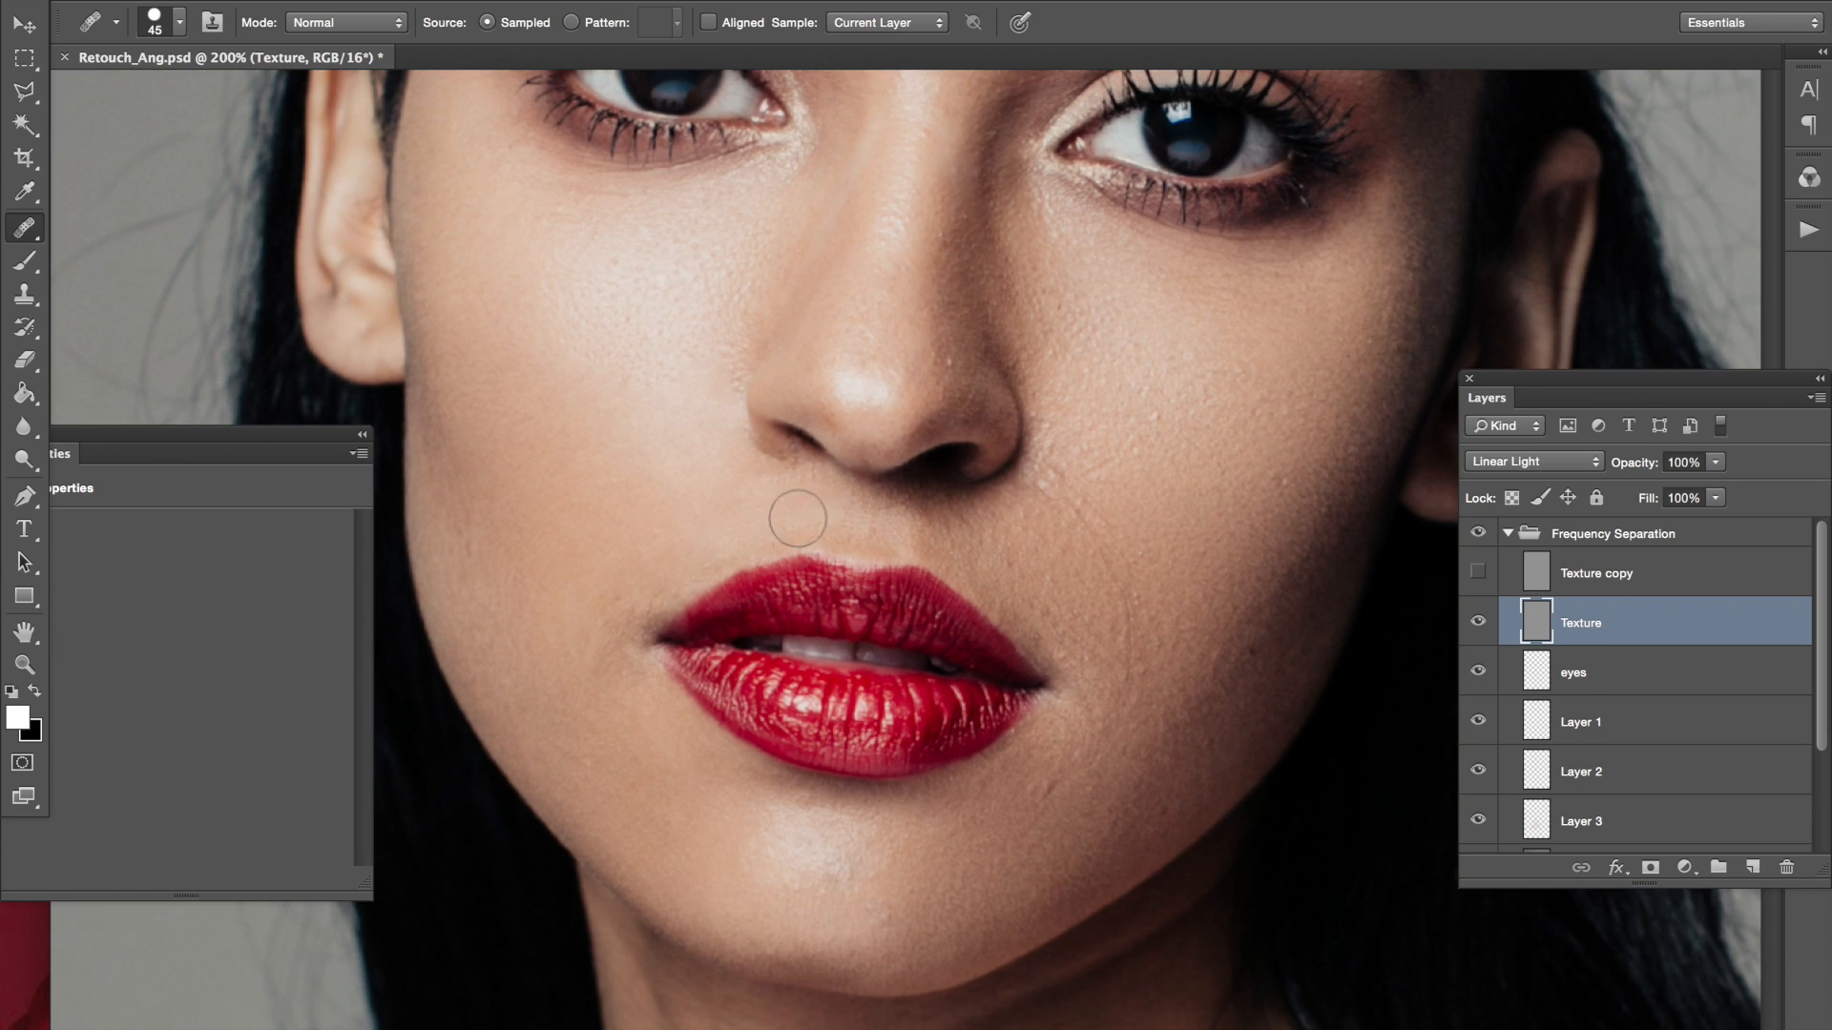
mouse_move(671, 331)
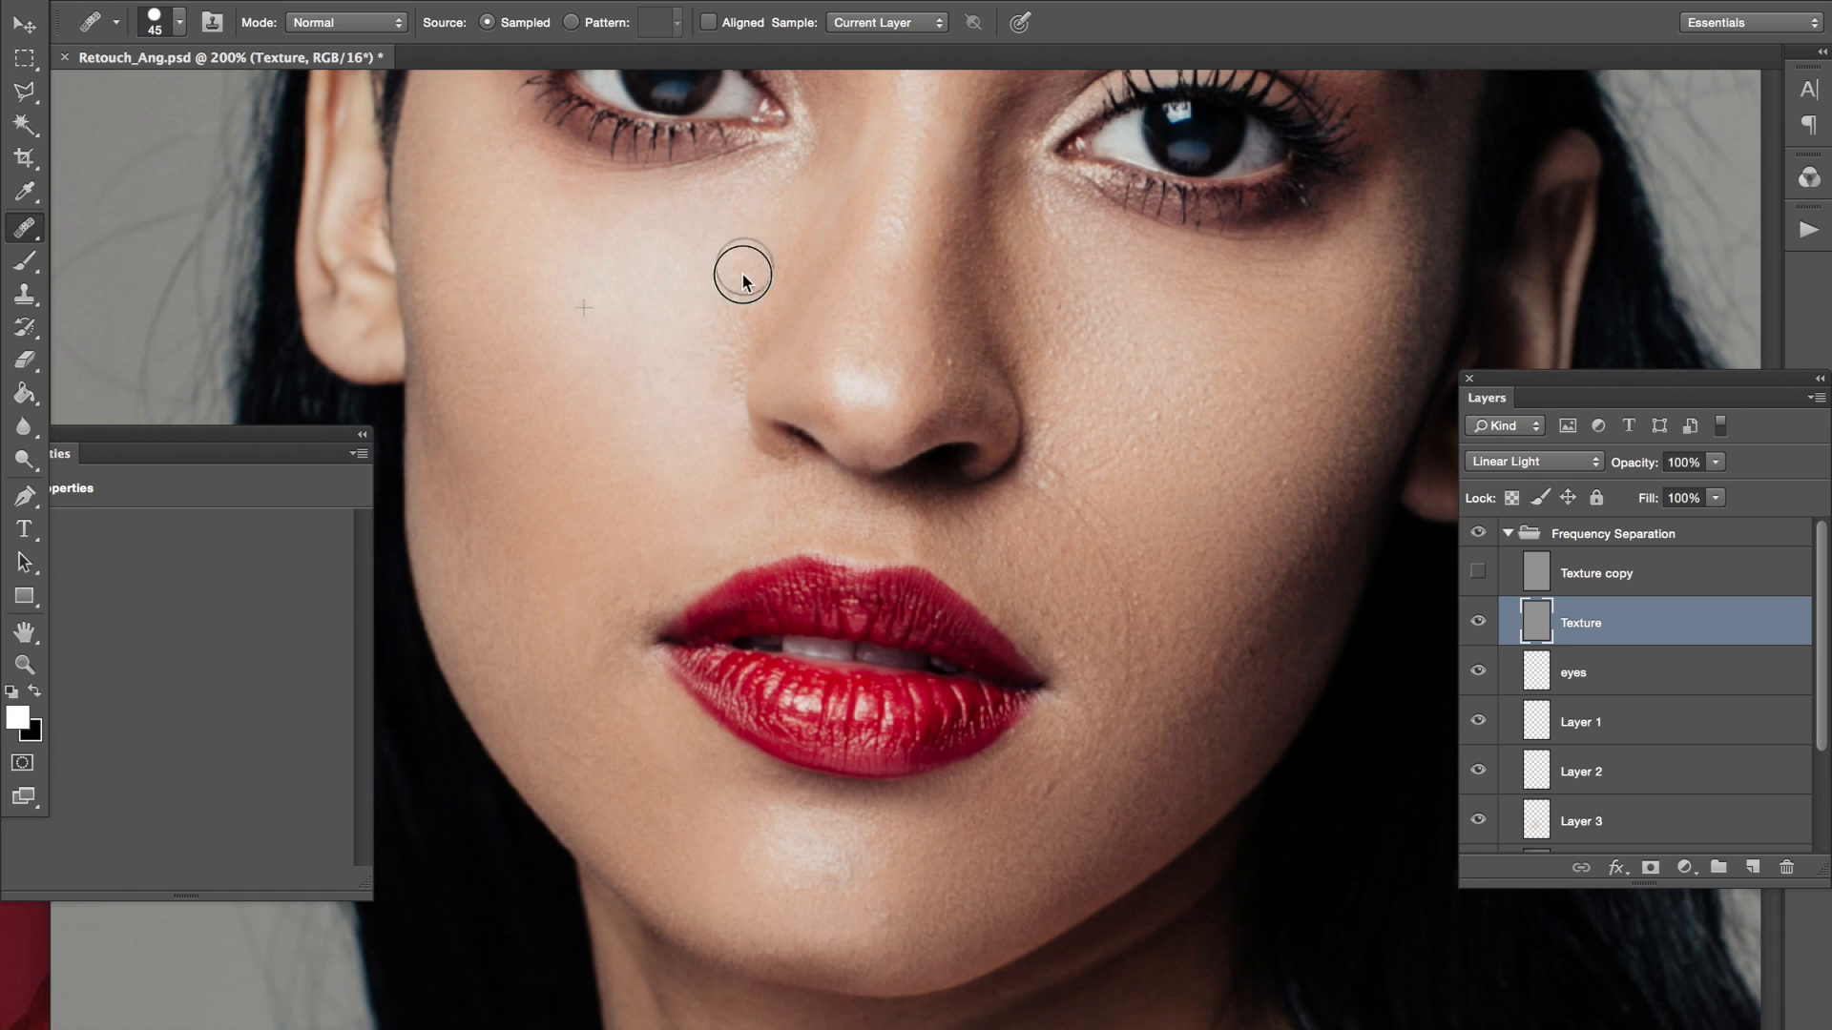
mouse_move(656, 362)
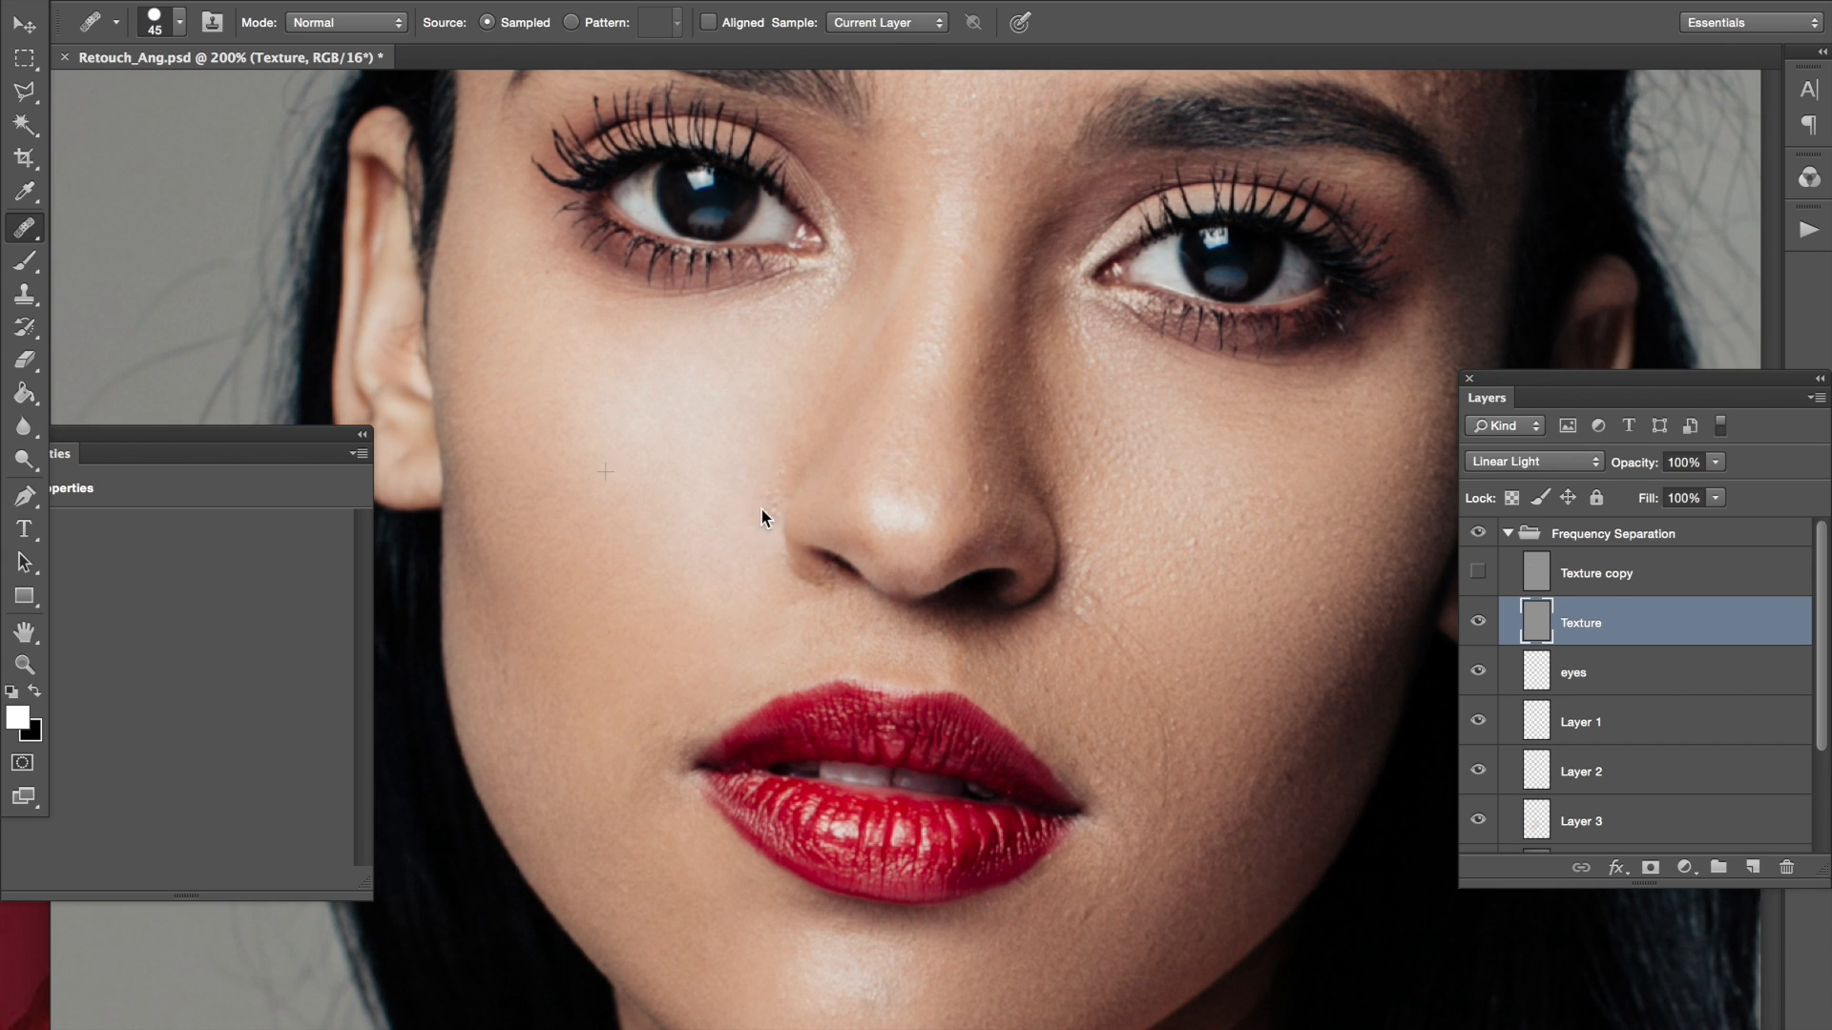
mouse_move(794, 424)
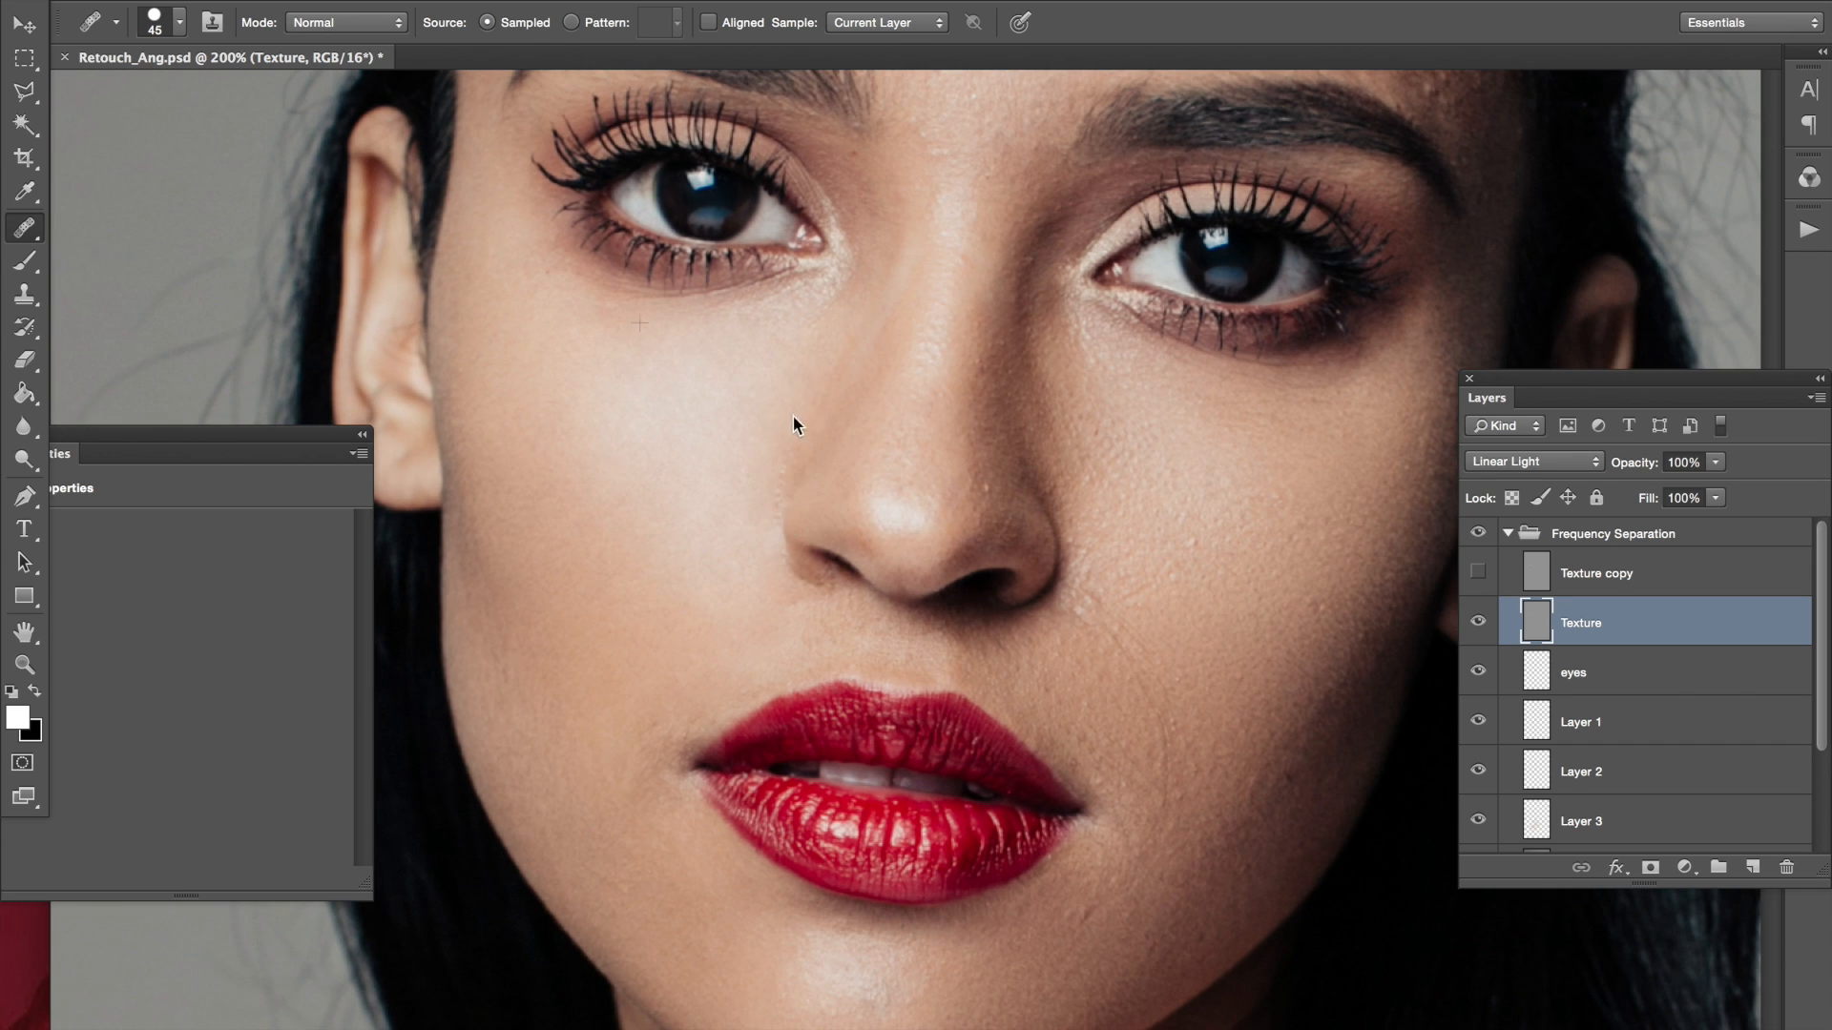
mouse_move(720, 584)
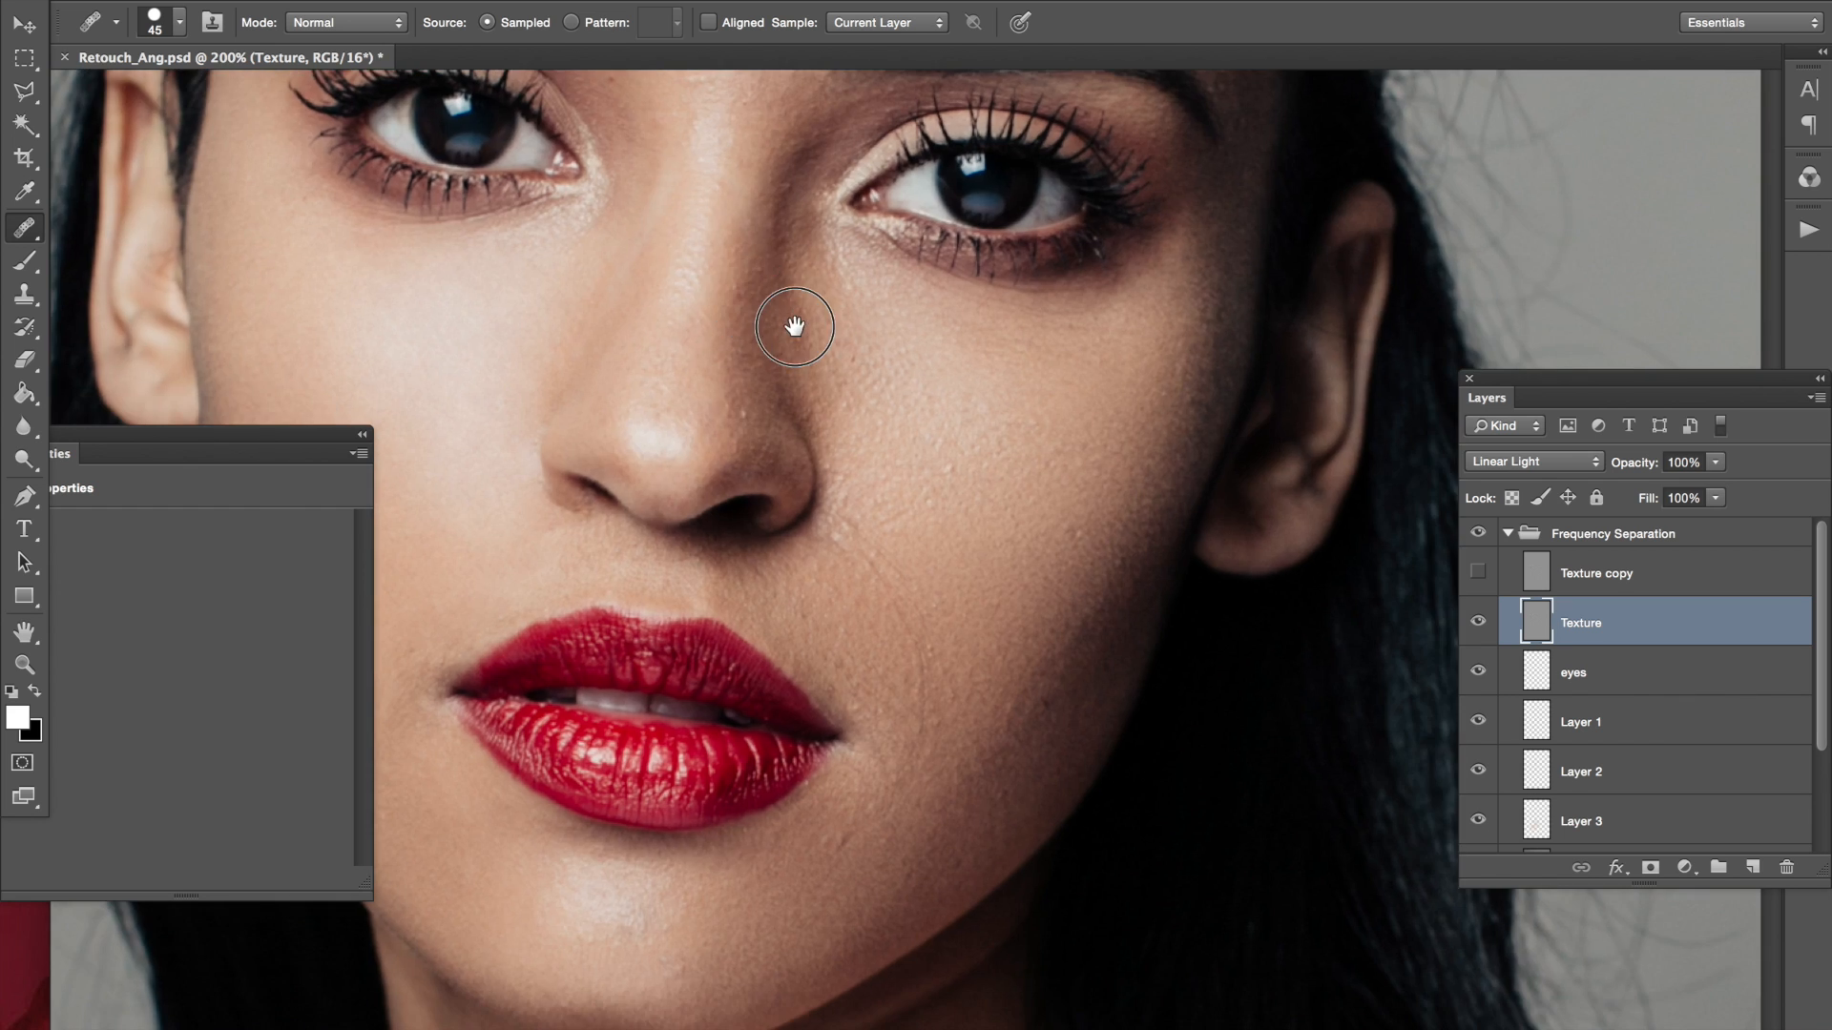
Heal small blemishes across the cheek skin below the eyes on Texture
left_click(899, 418)
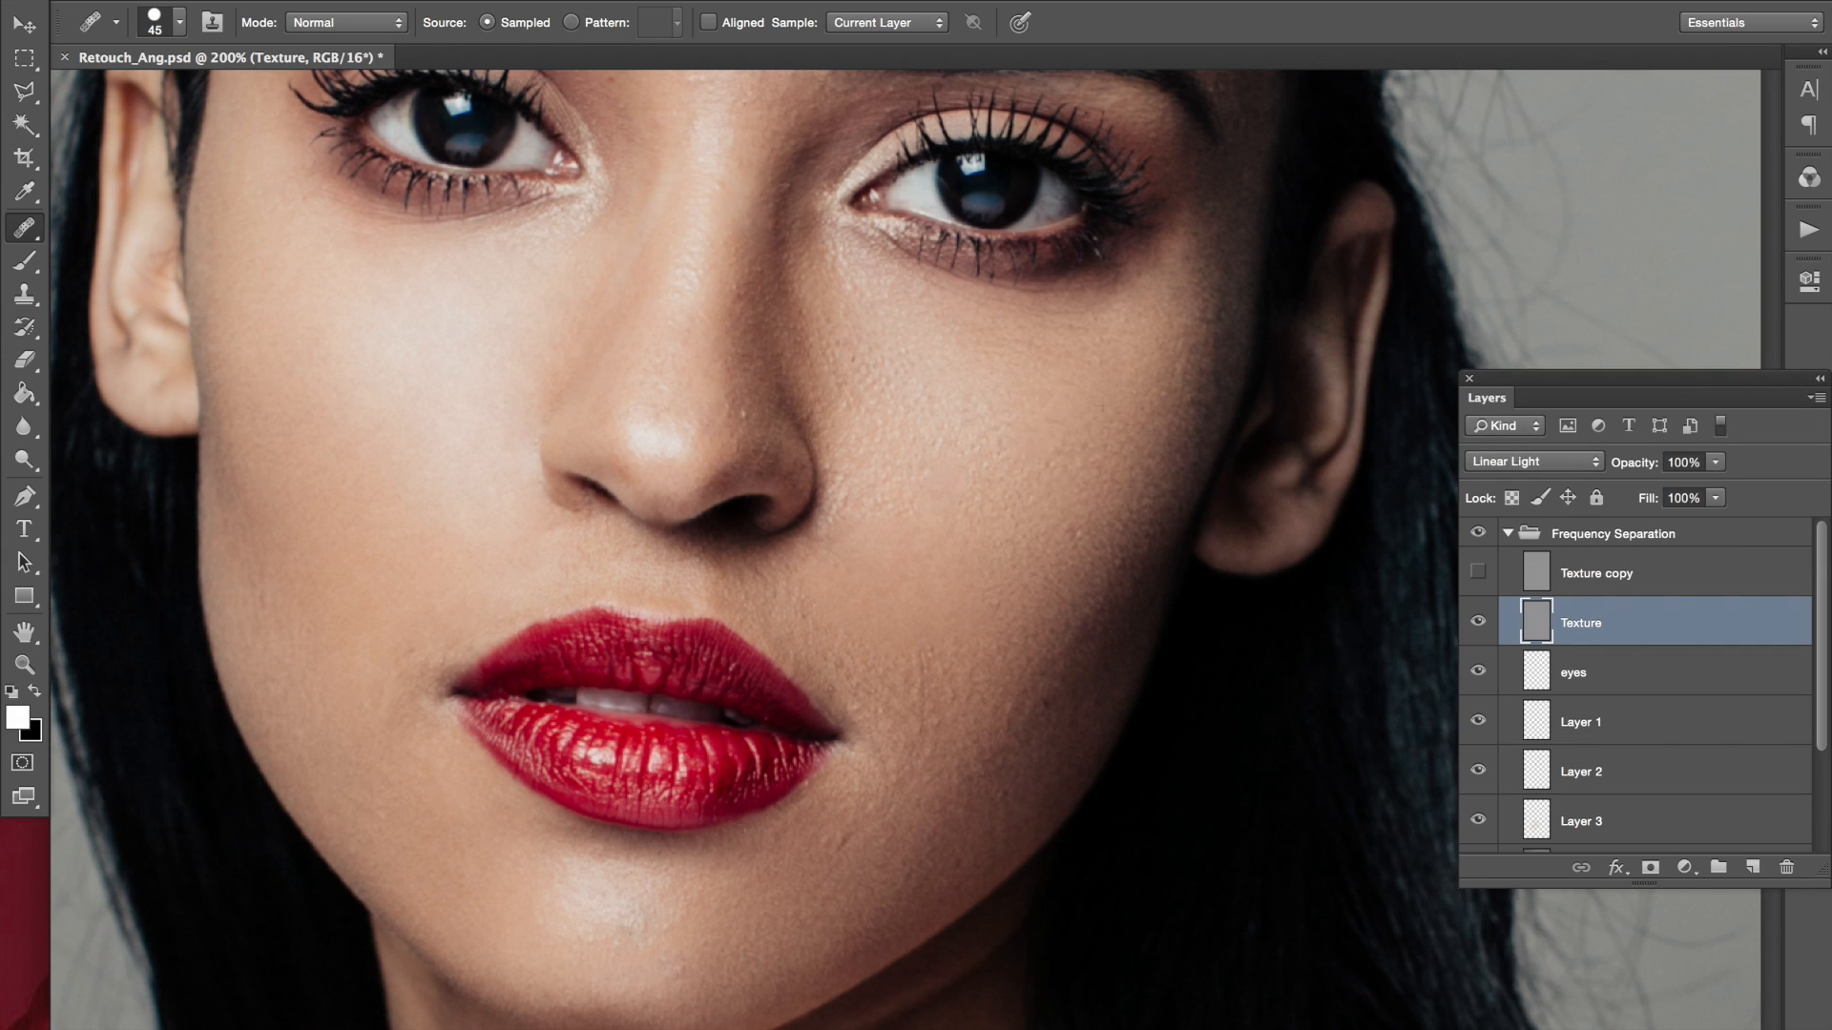
left_click(397, 375)
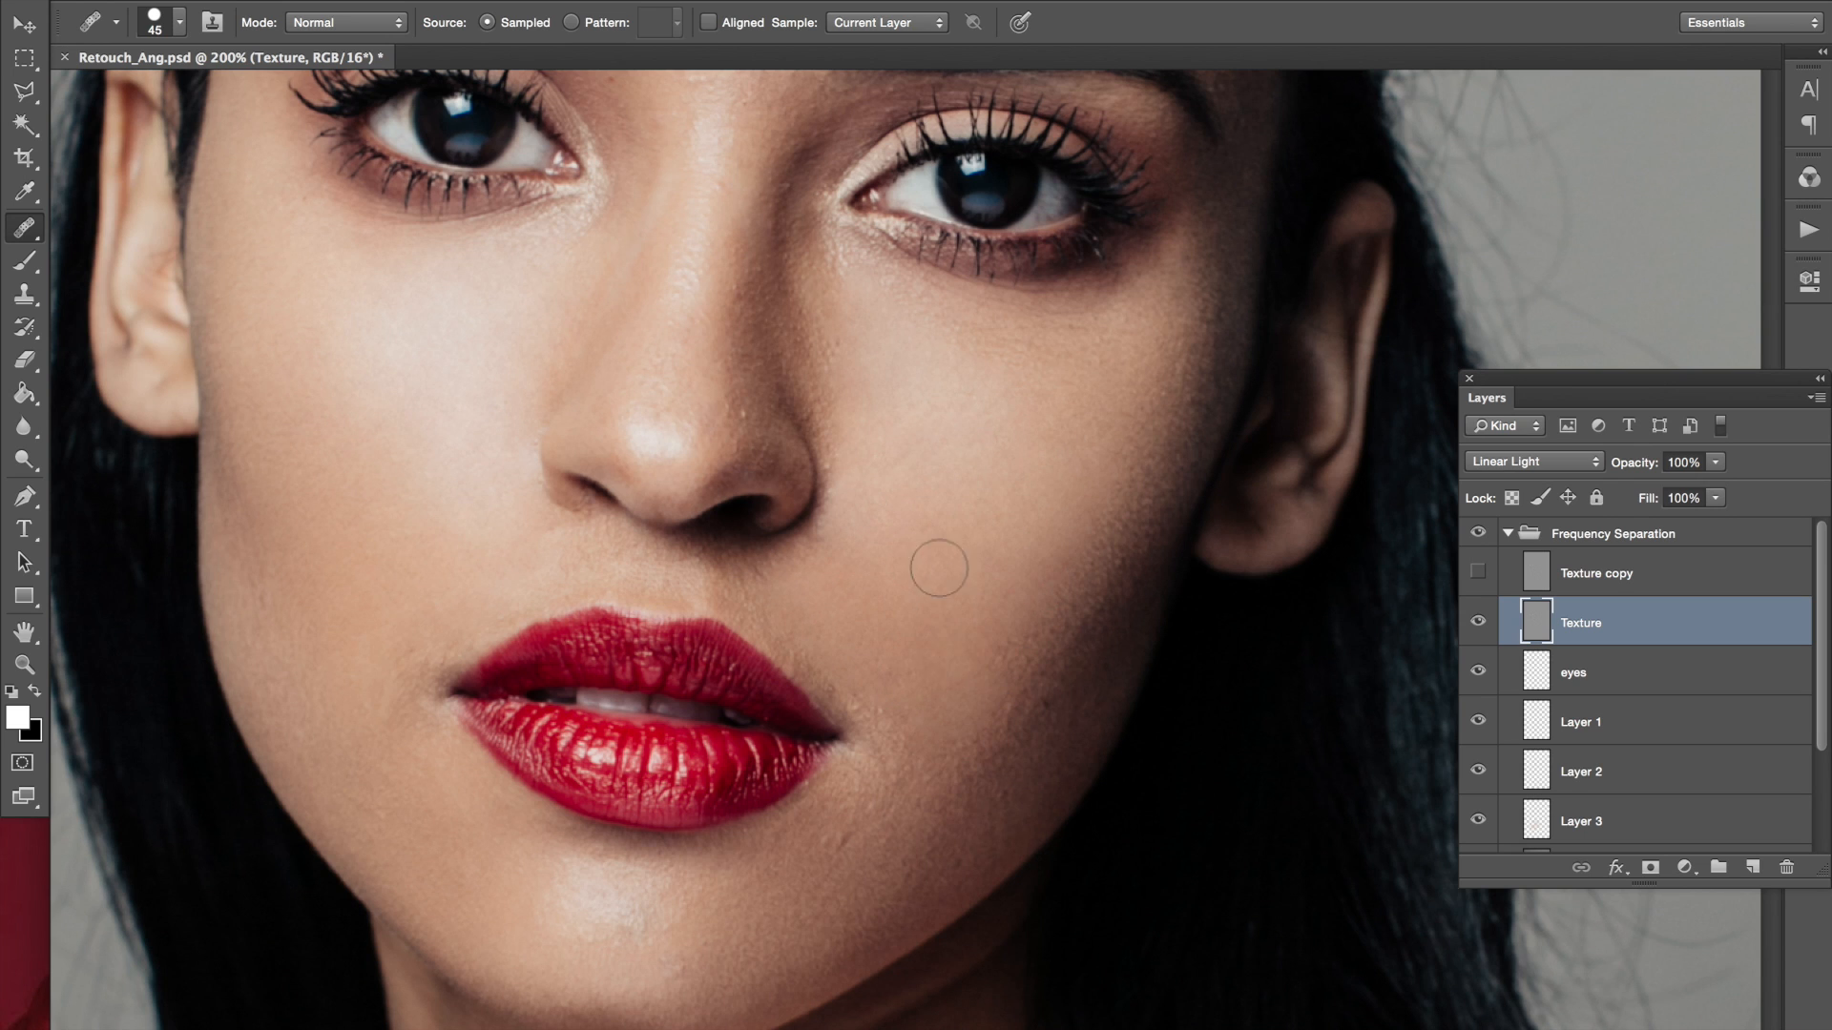
left_click(939, 568)
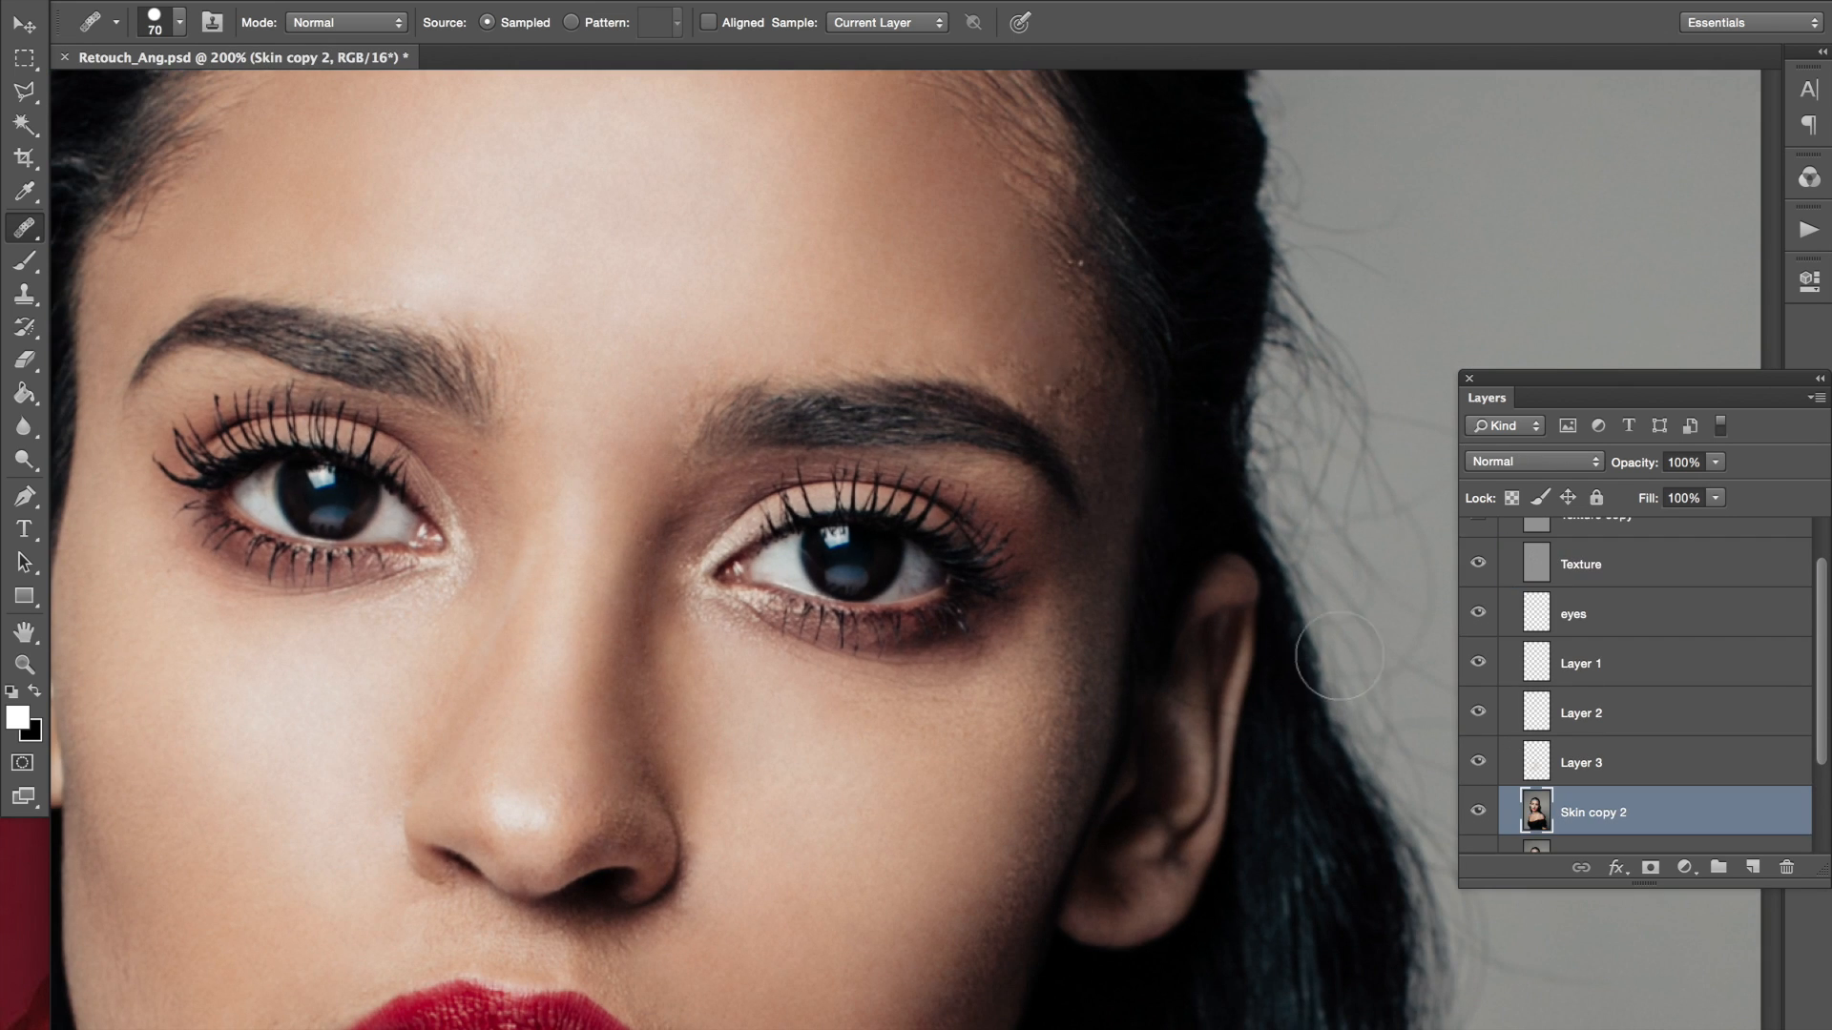
Reselect the Texture layer and heal the forehead skin texture
left_click(1579, 565)
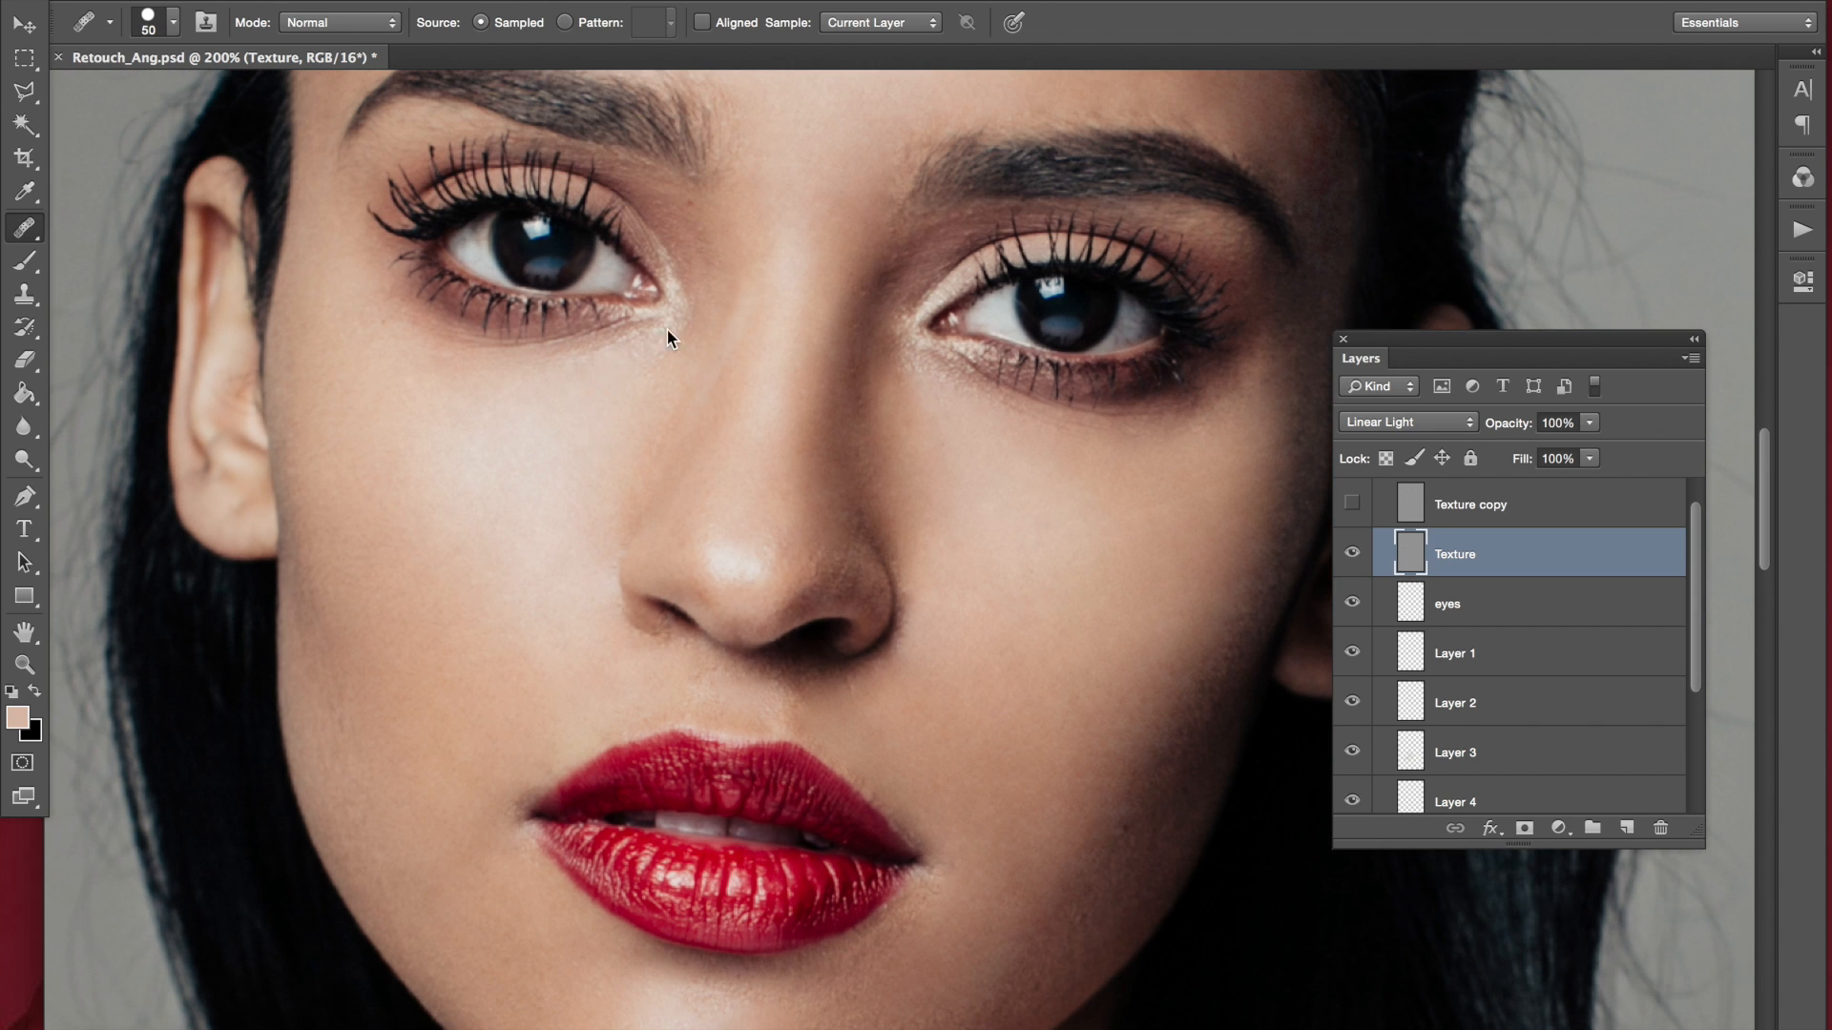
scroll("down", 3)
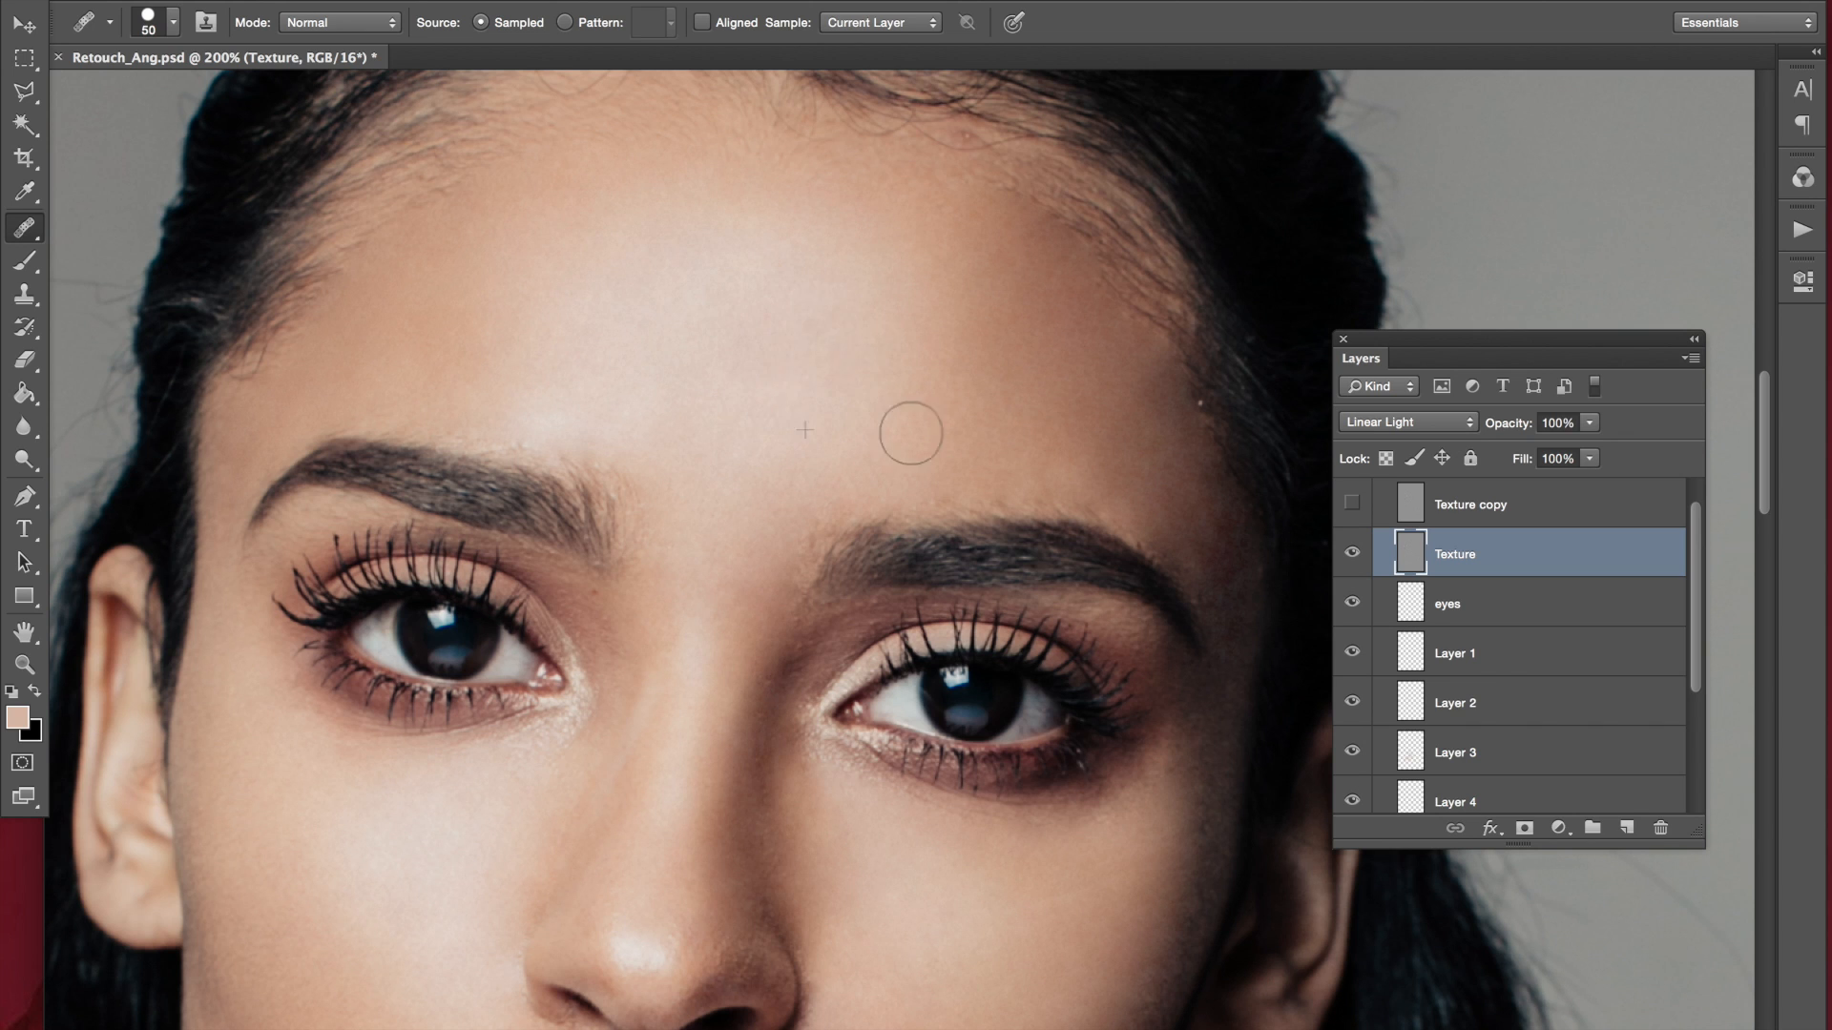
mouse_move(675, 418)
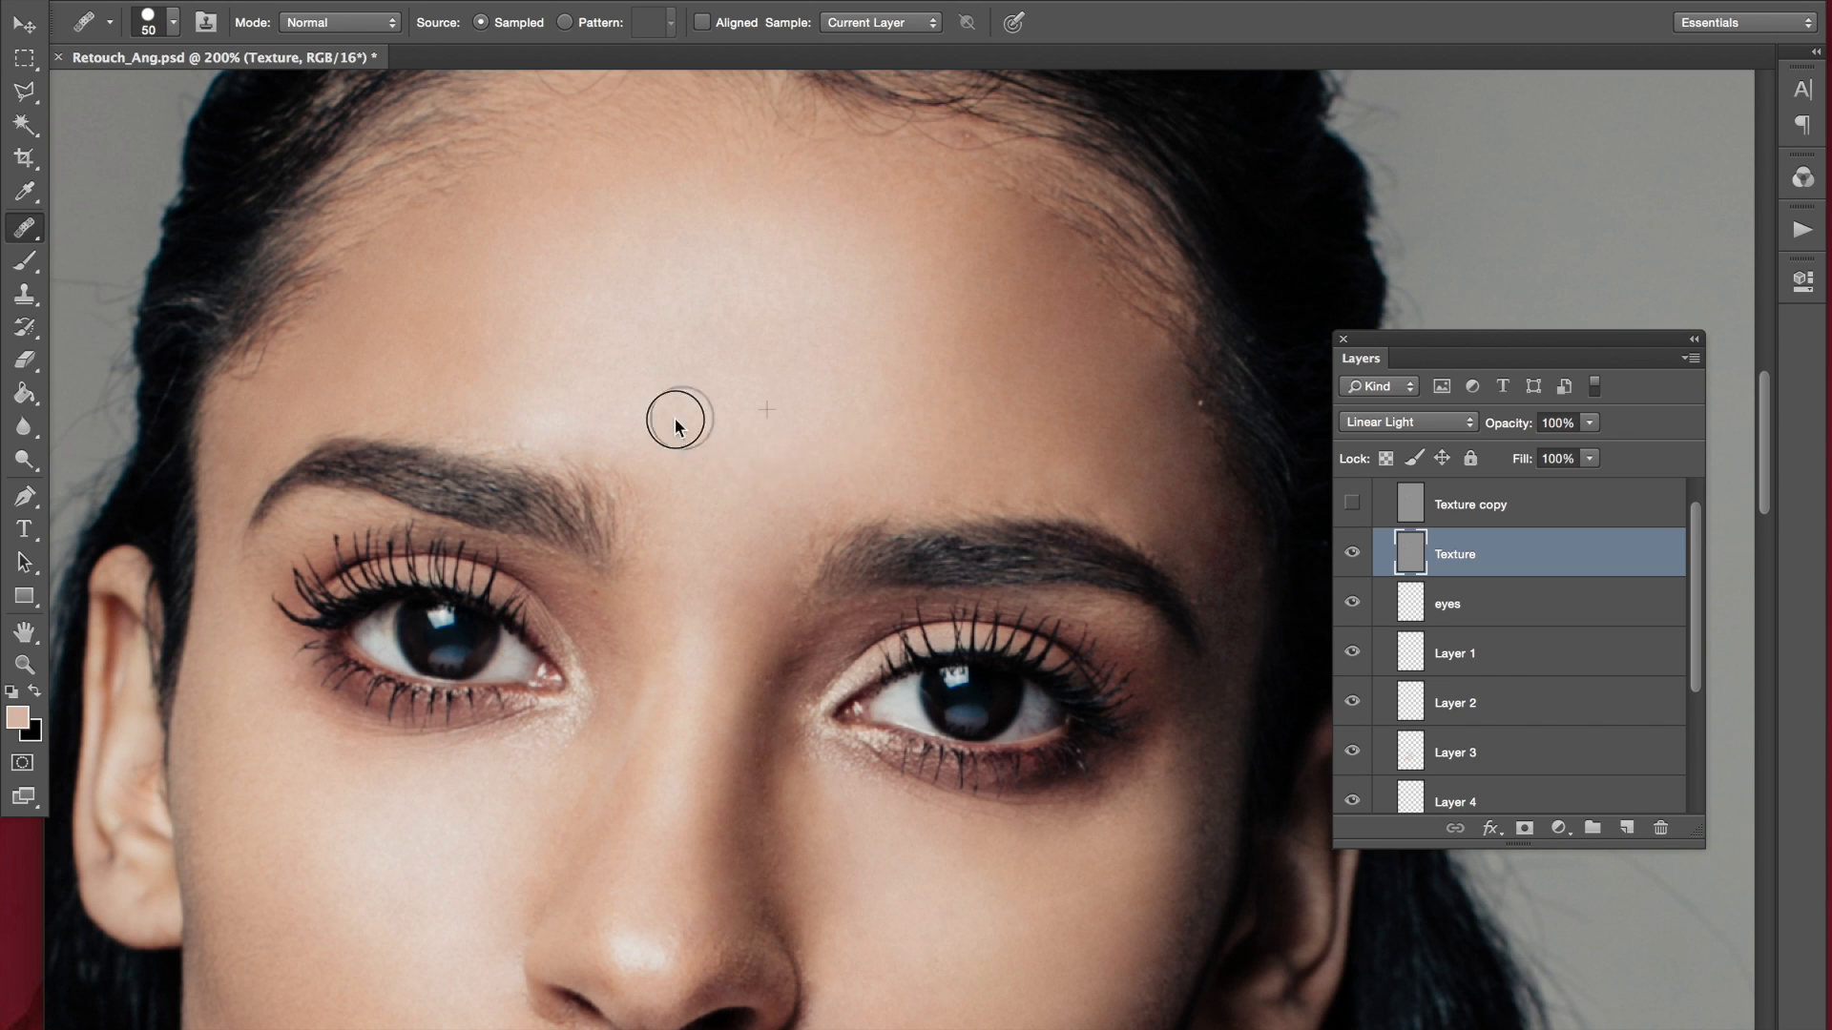
mouse_move(700, 418)
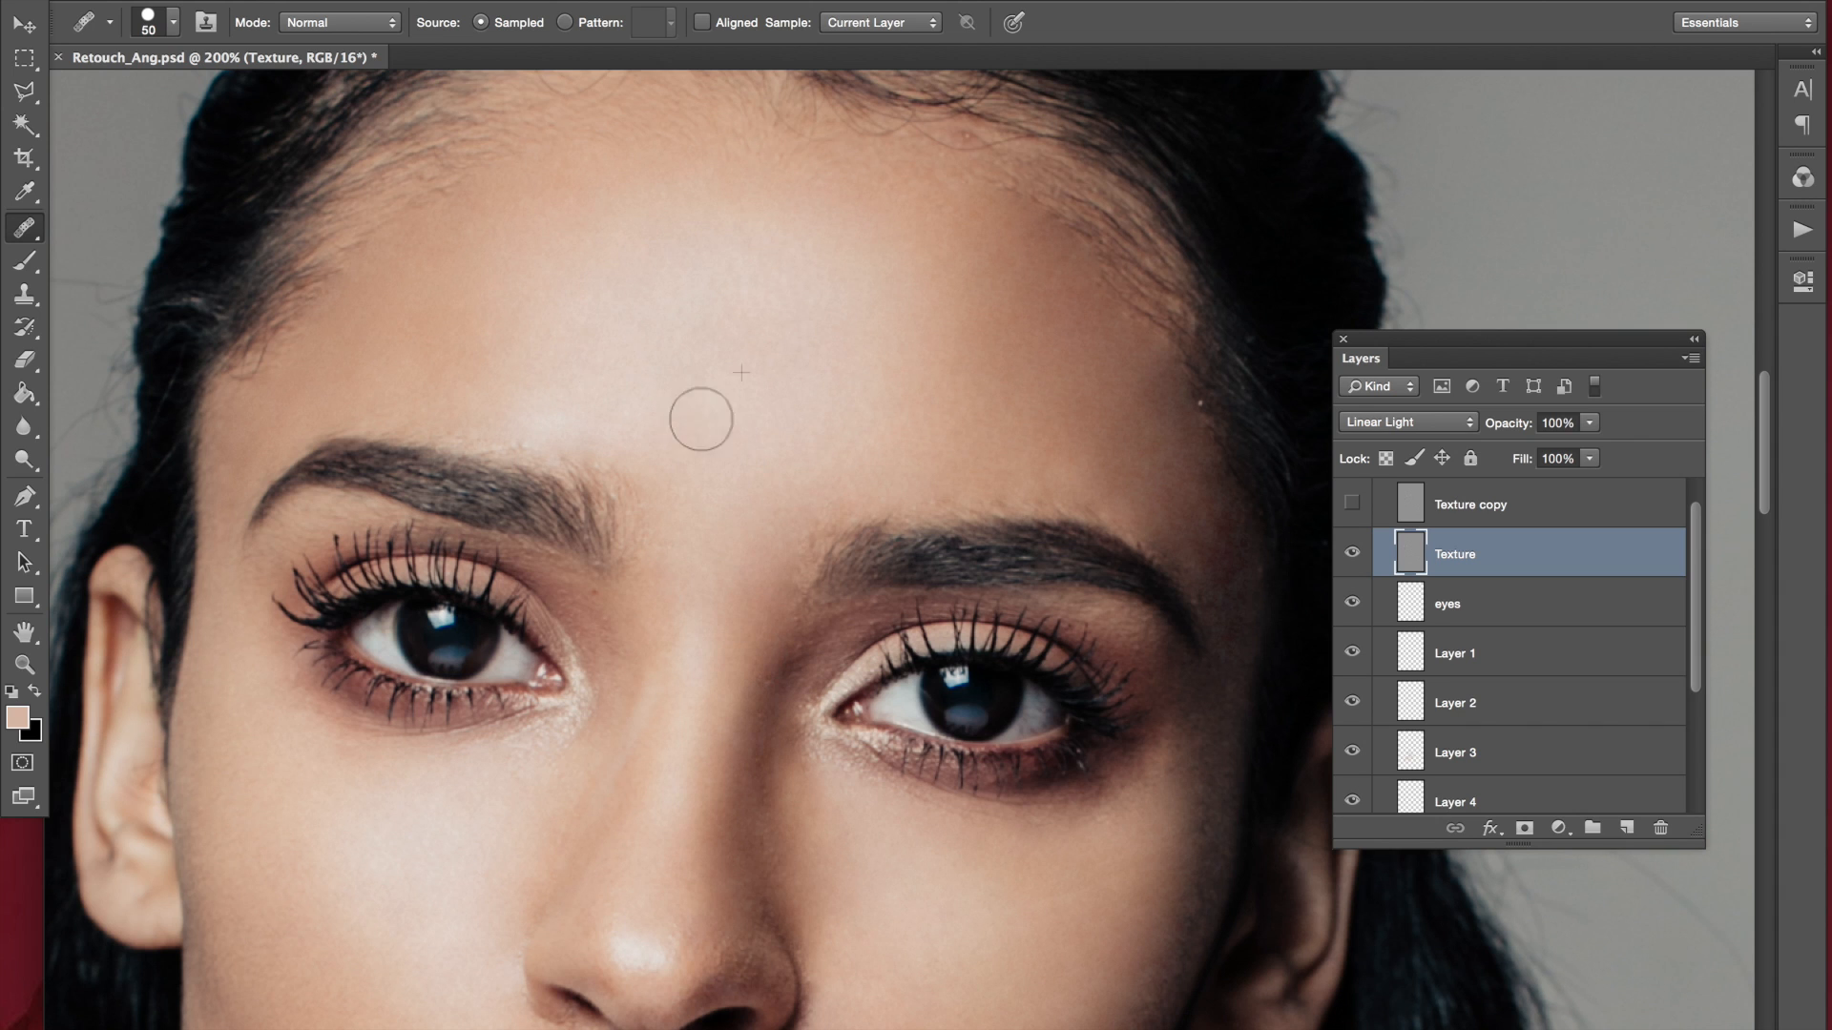
mouse_move(767, 358)
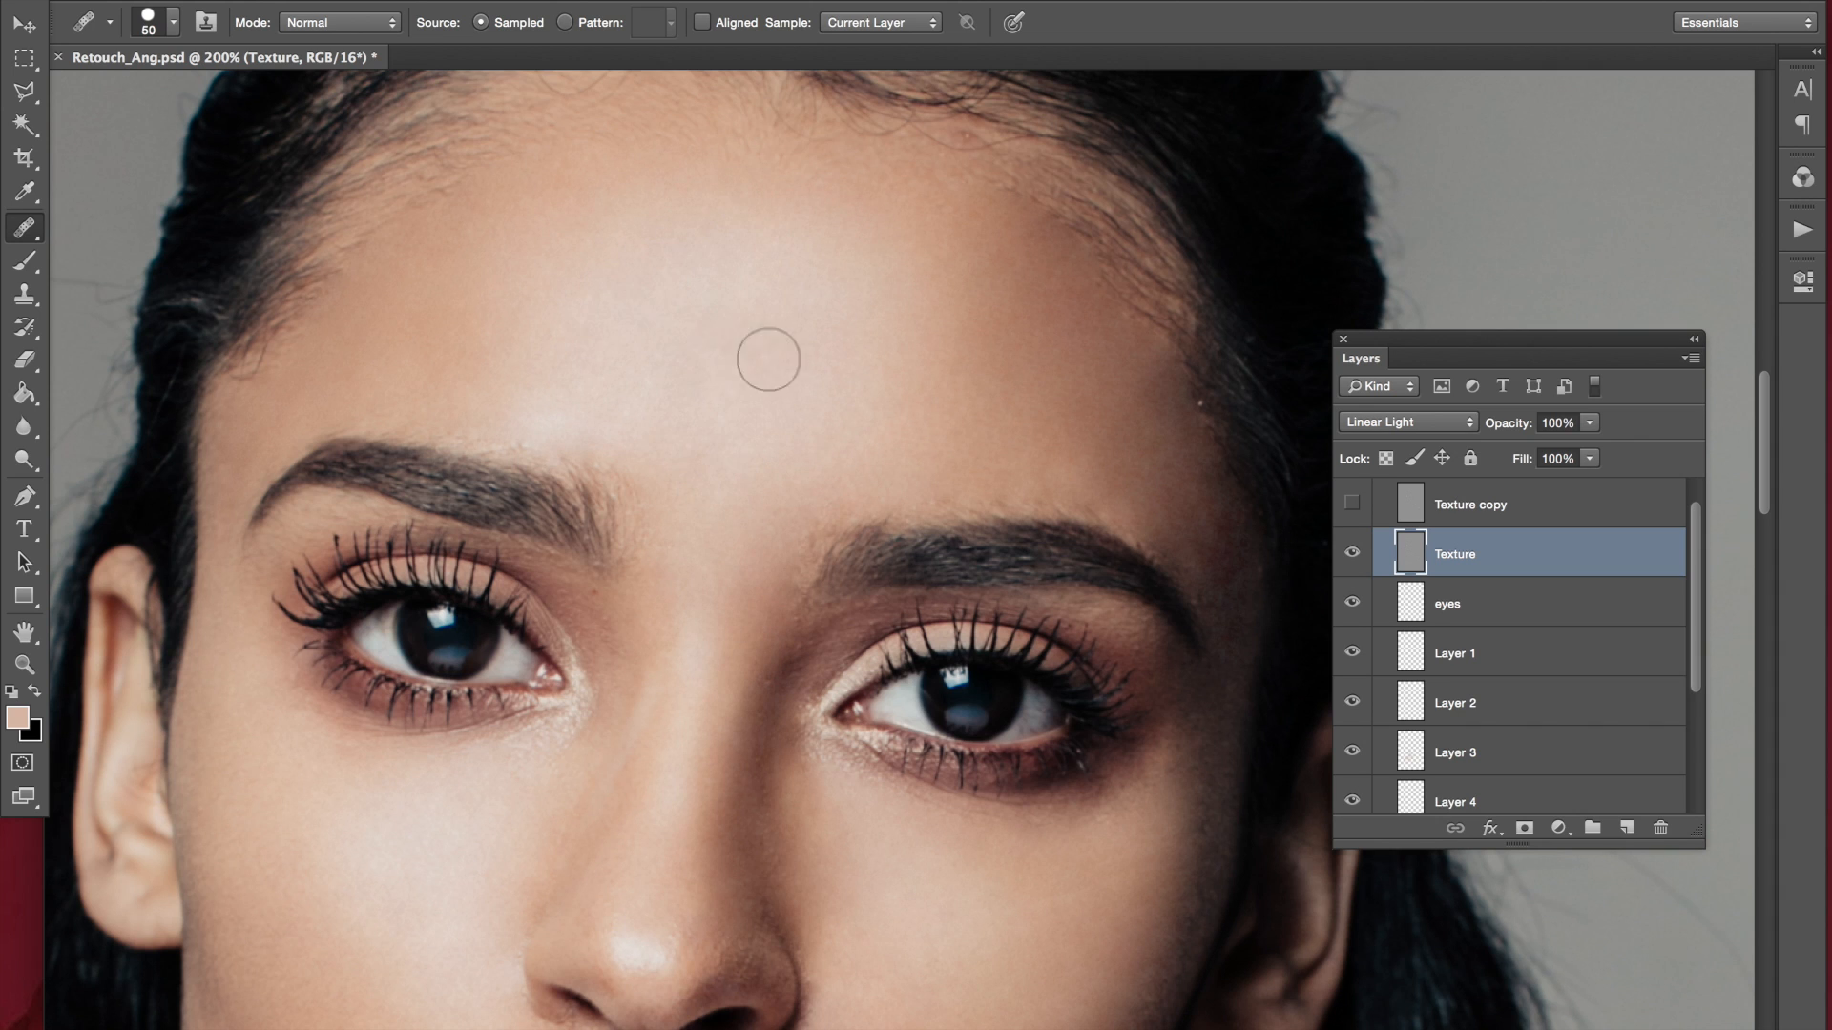
mouse_move(834, 419)
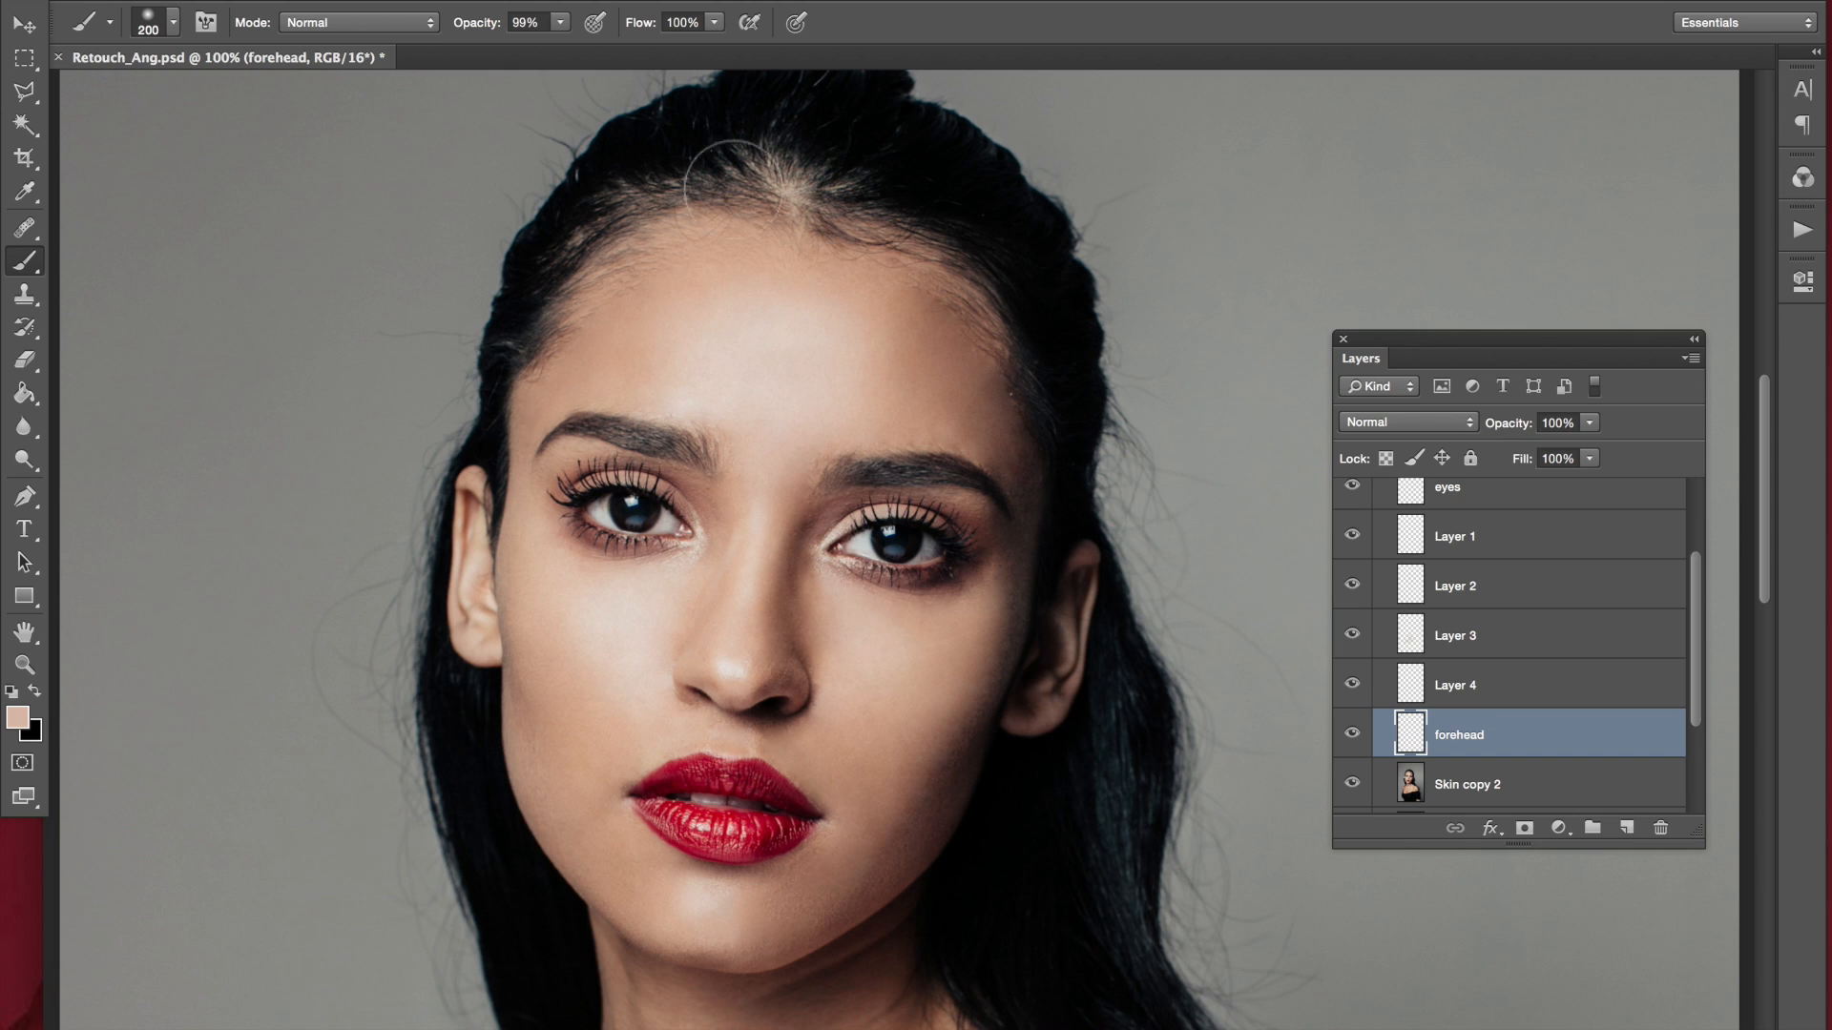
mouse_move(830, 425)
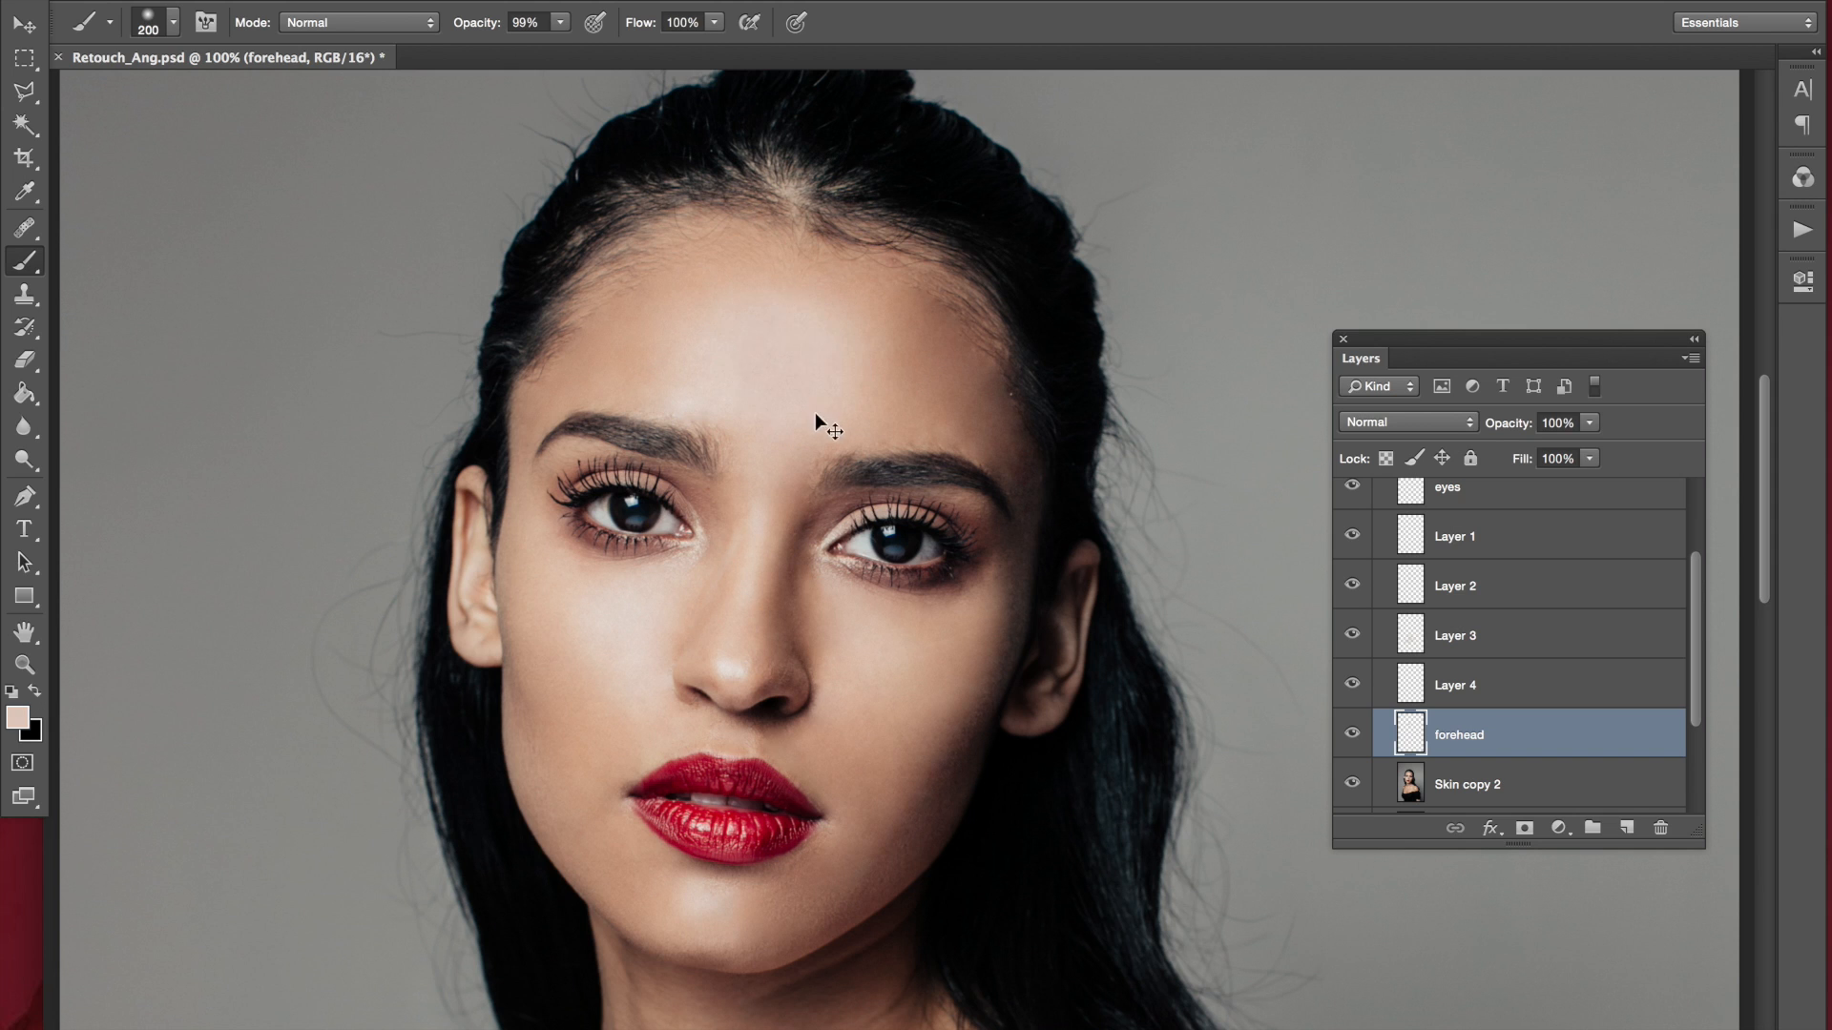
mouse_move(871, 351)
type("11")
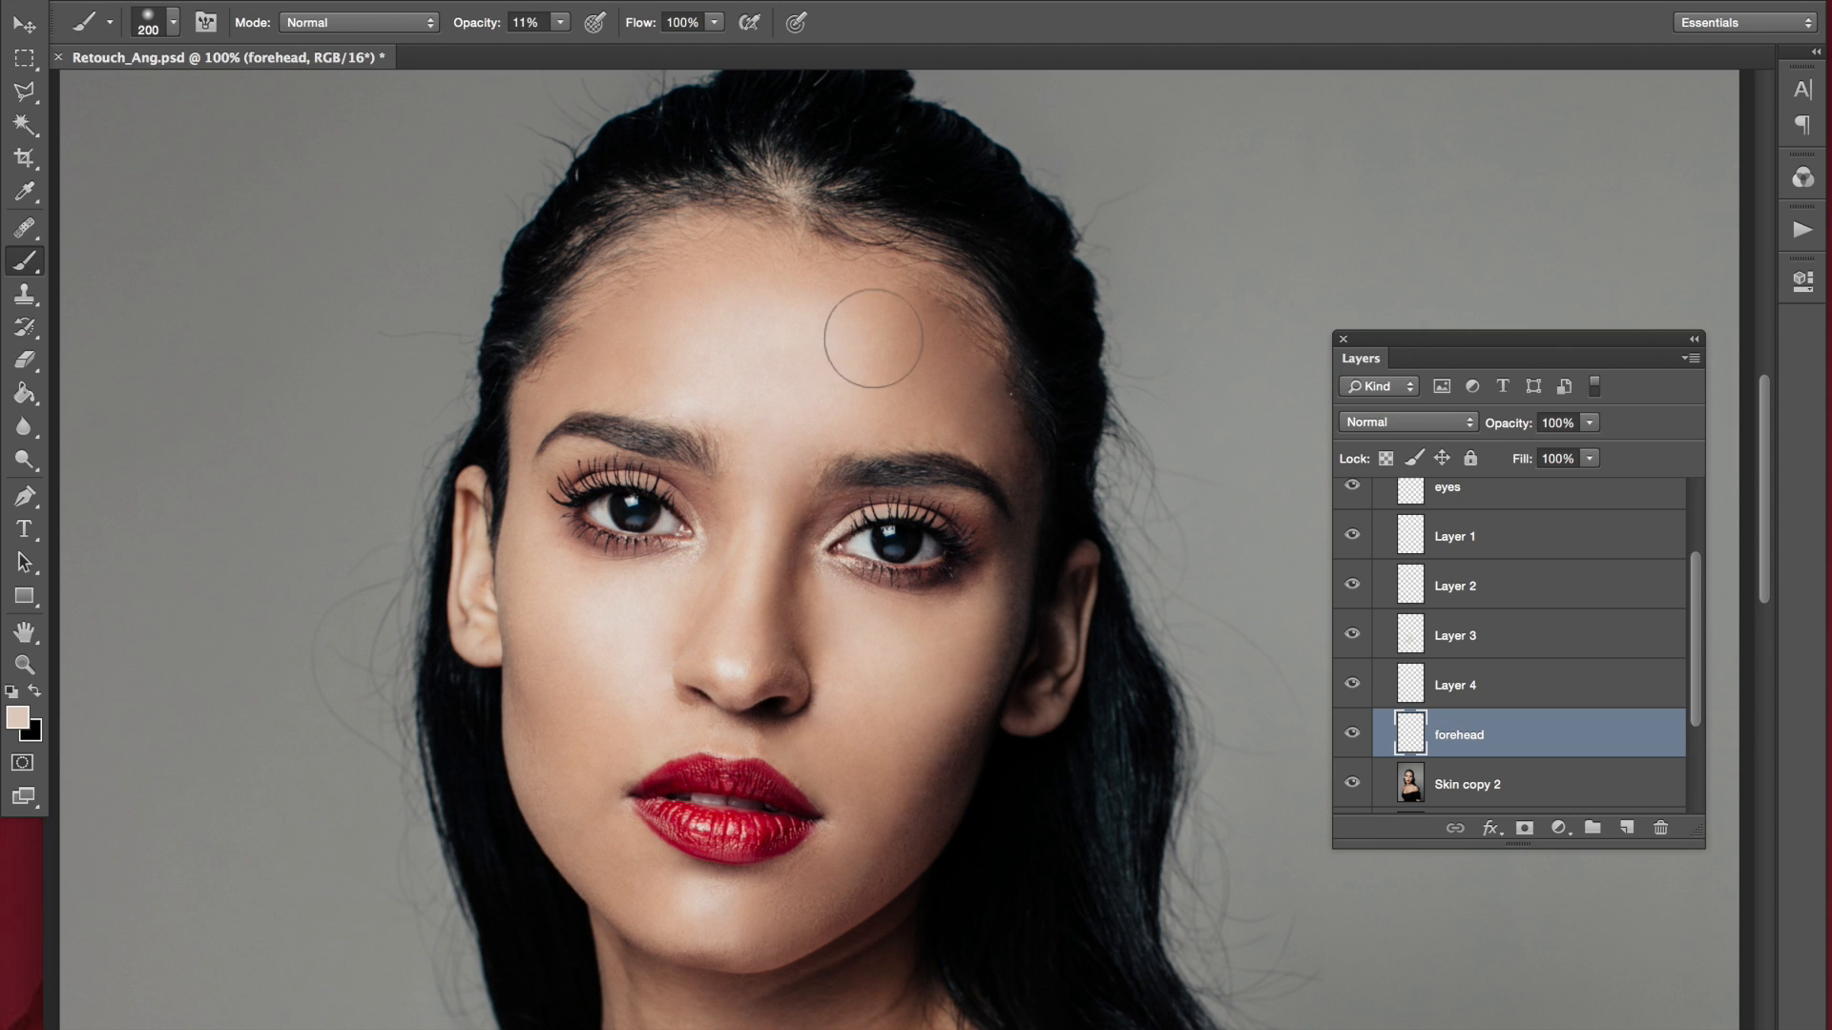
mouse_move(859, 393)
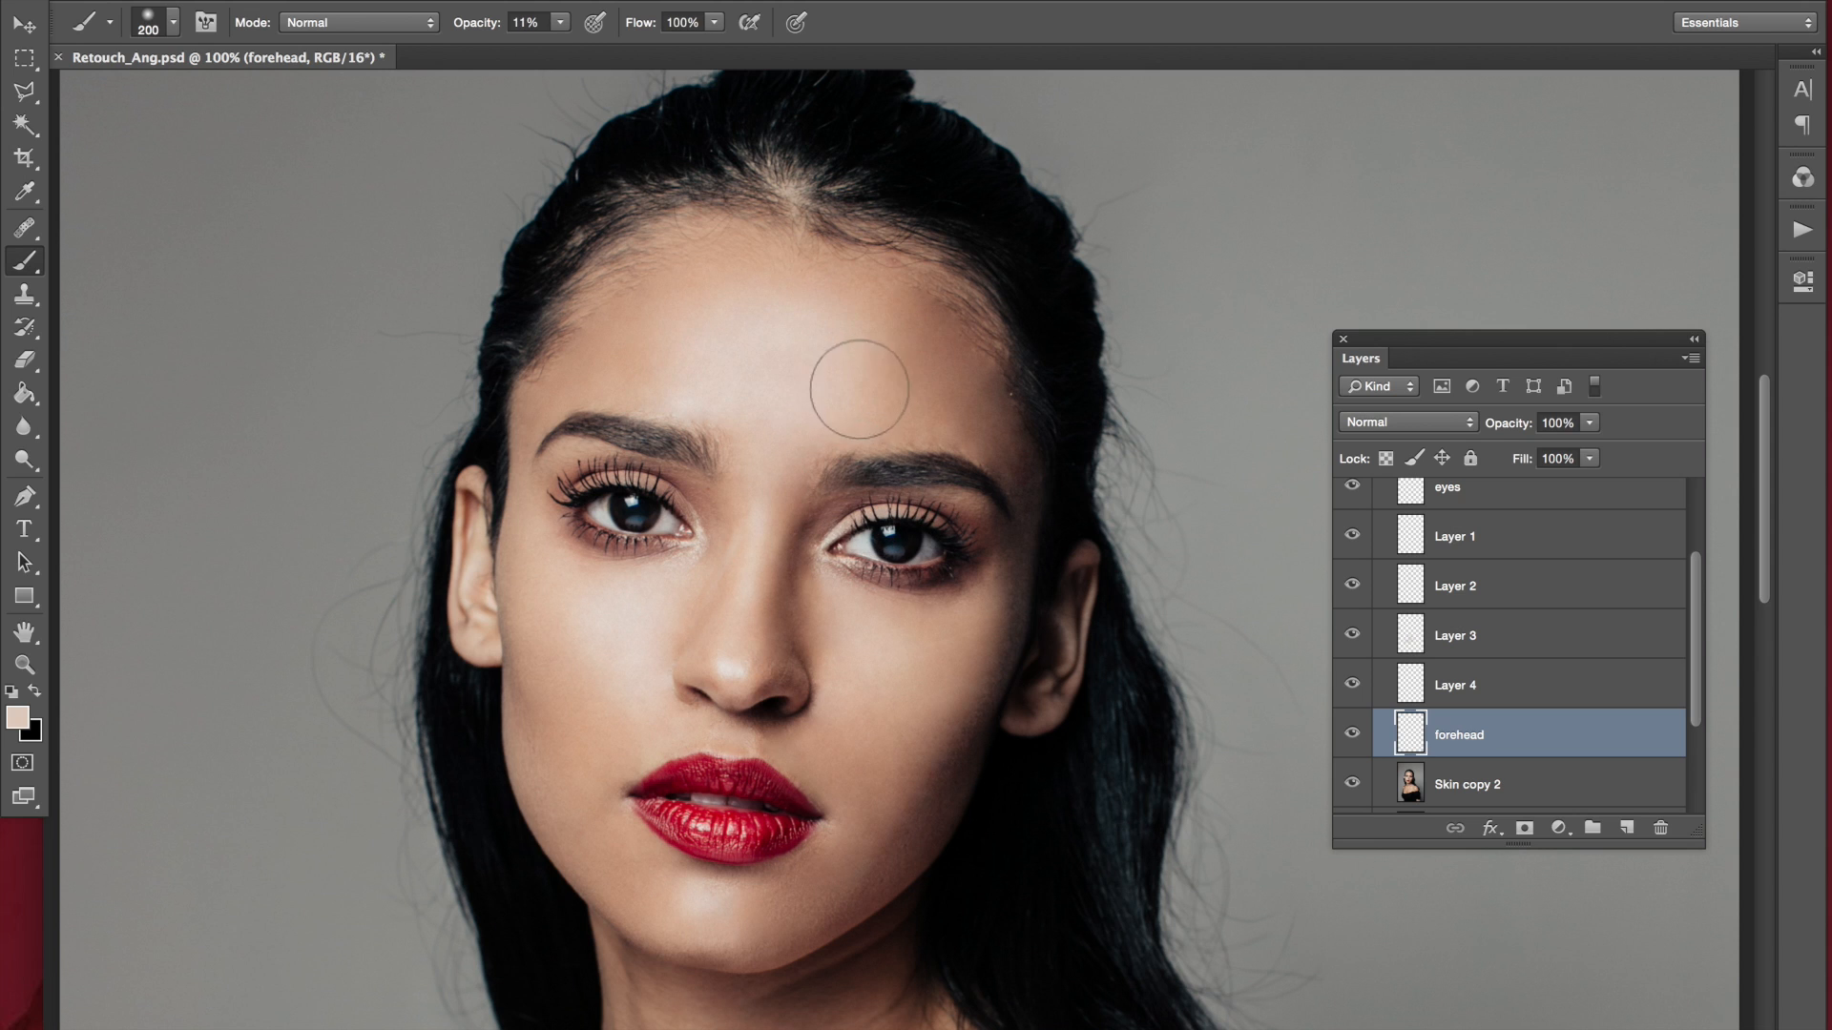
mouse_move(960, 498)
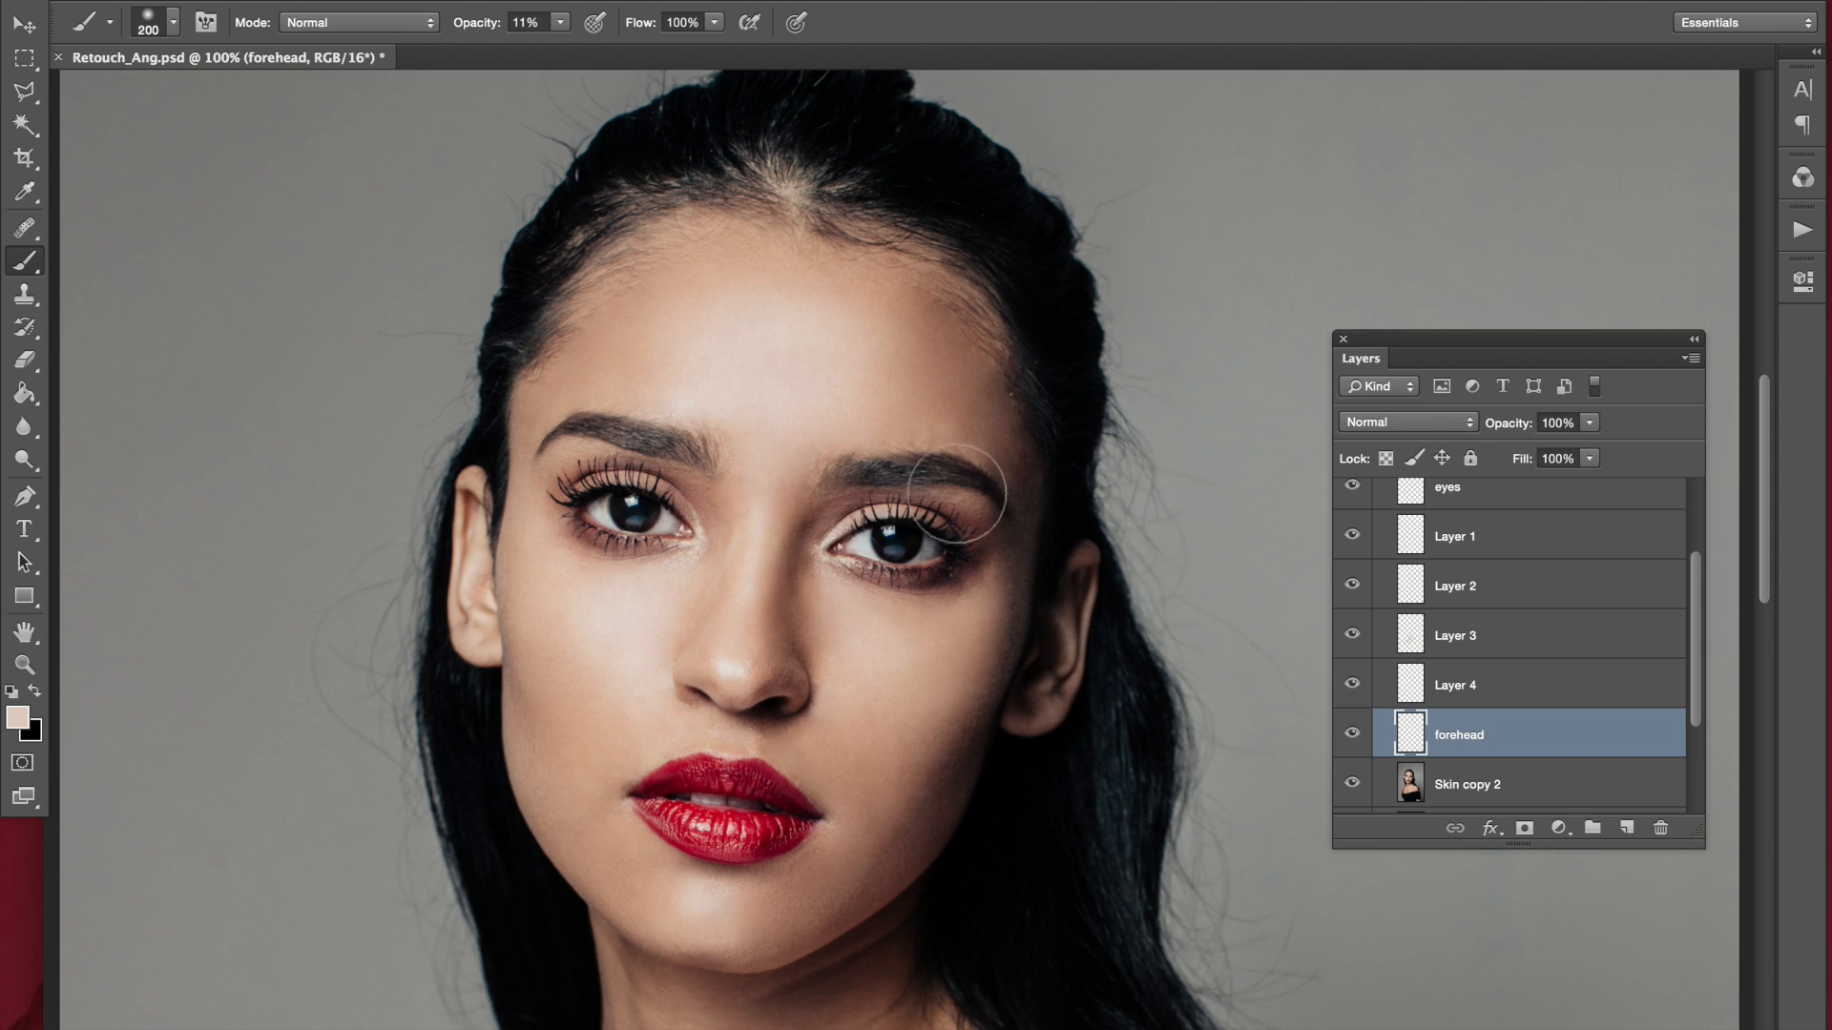
mouse_move(917, 372)
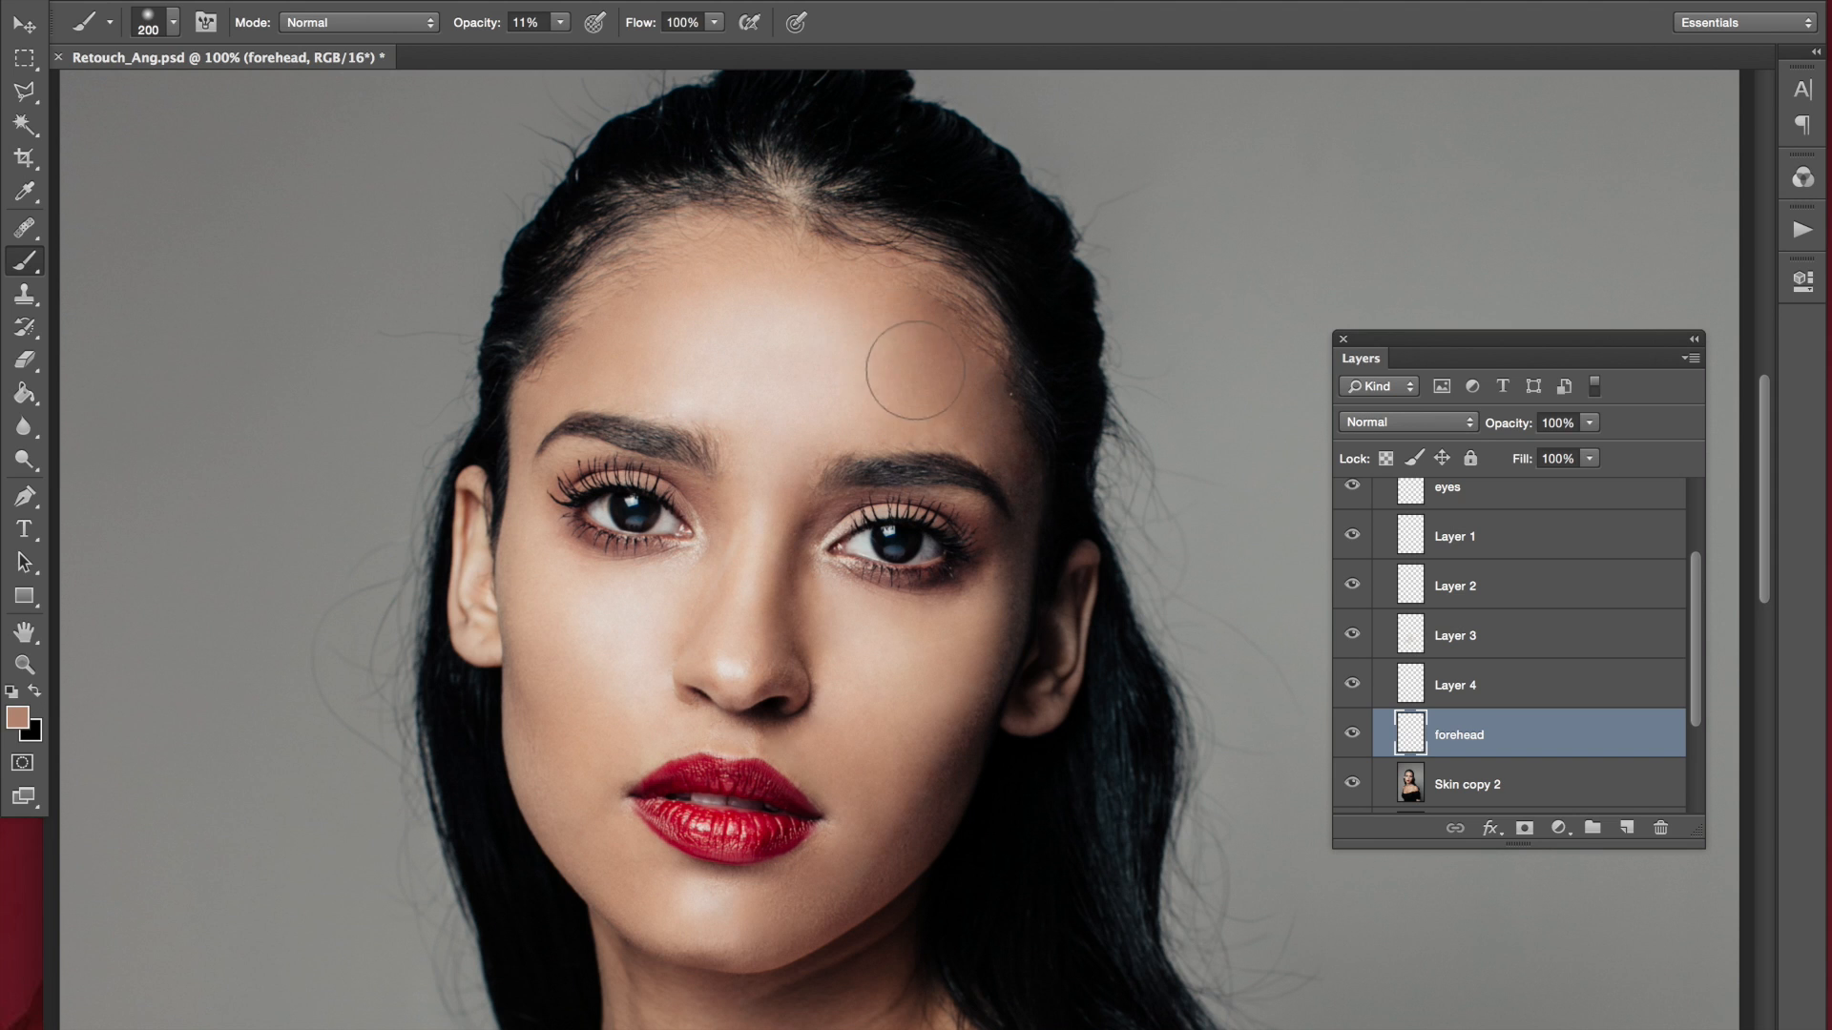
mouse_move(739, 301)
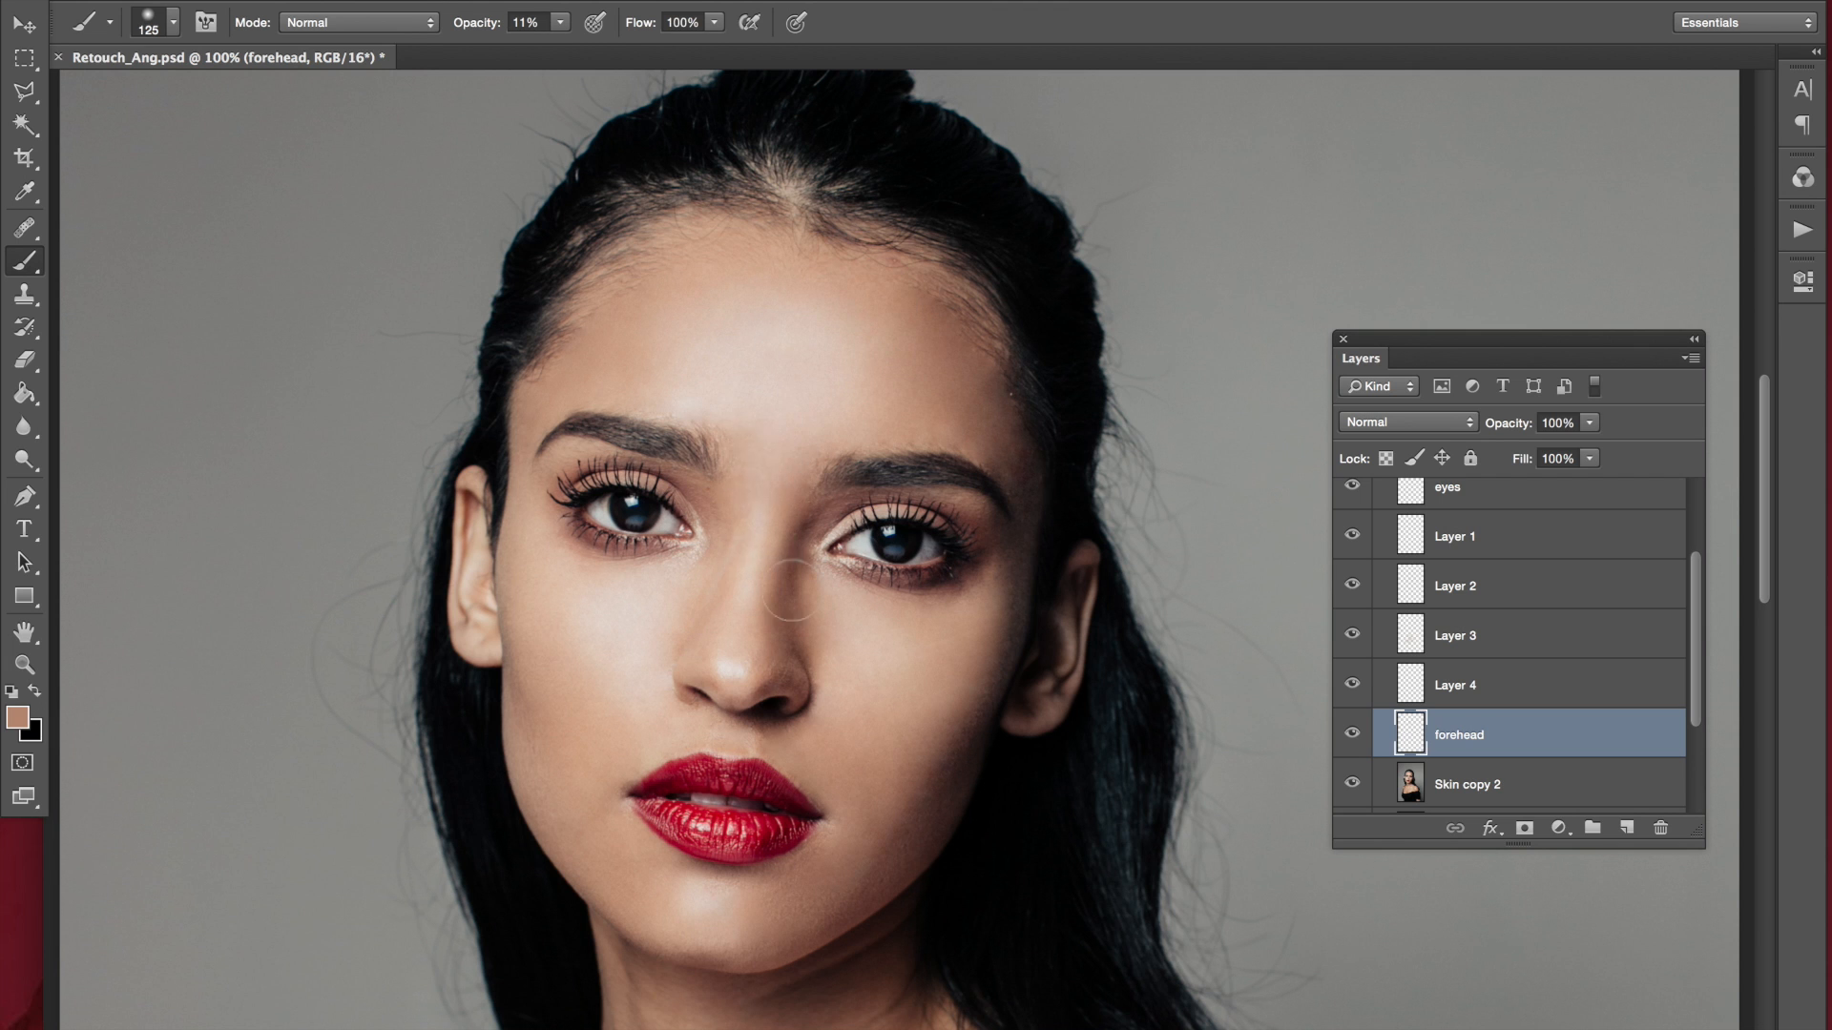
Zoom out to review the soft skin-tone paint evening out the forehead
key("ctrl+minus")
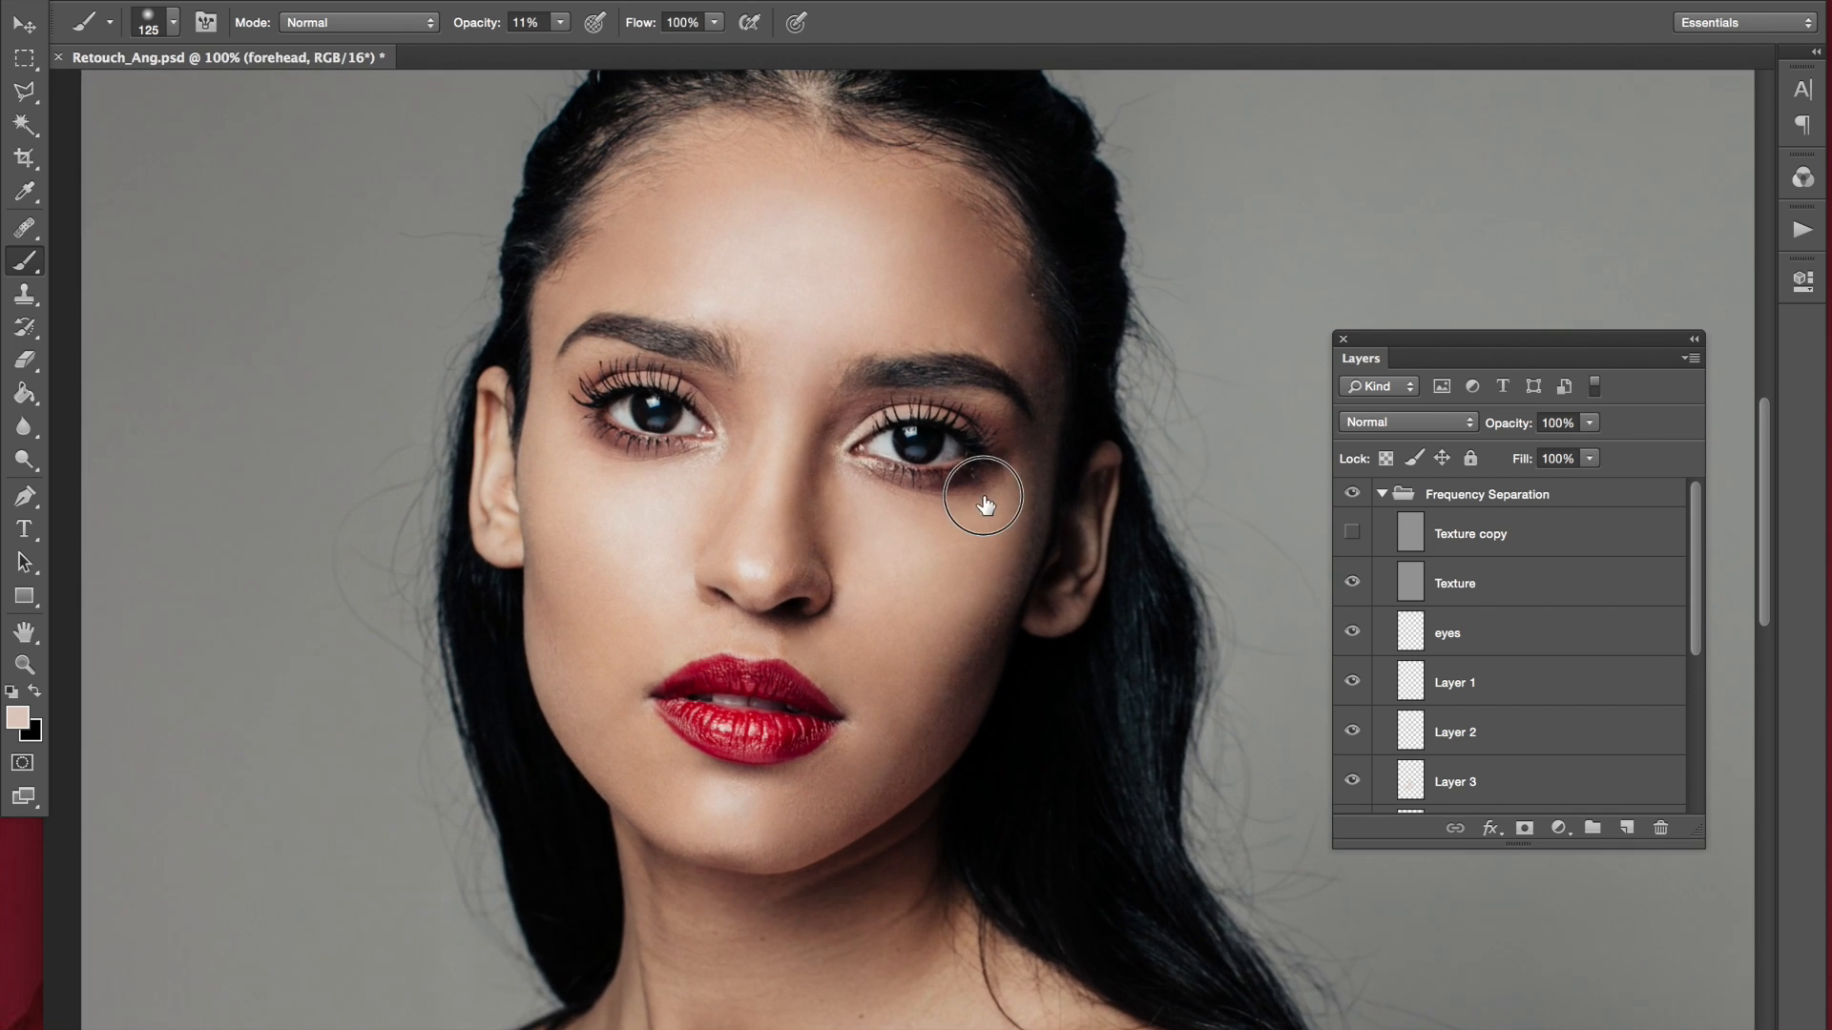
left_click(1351, 495)
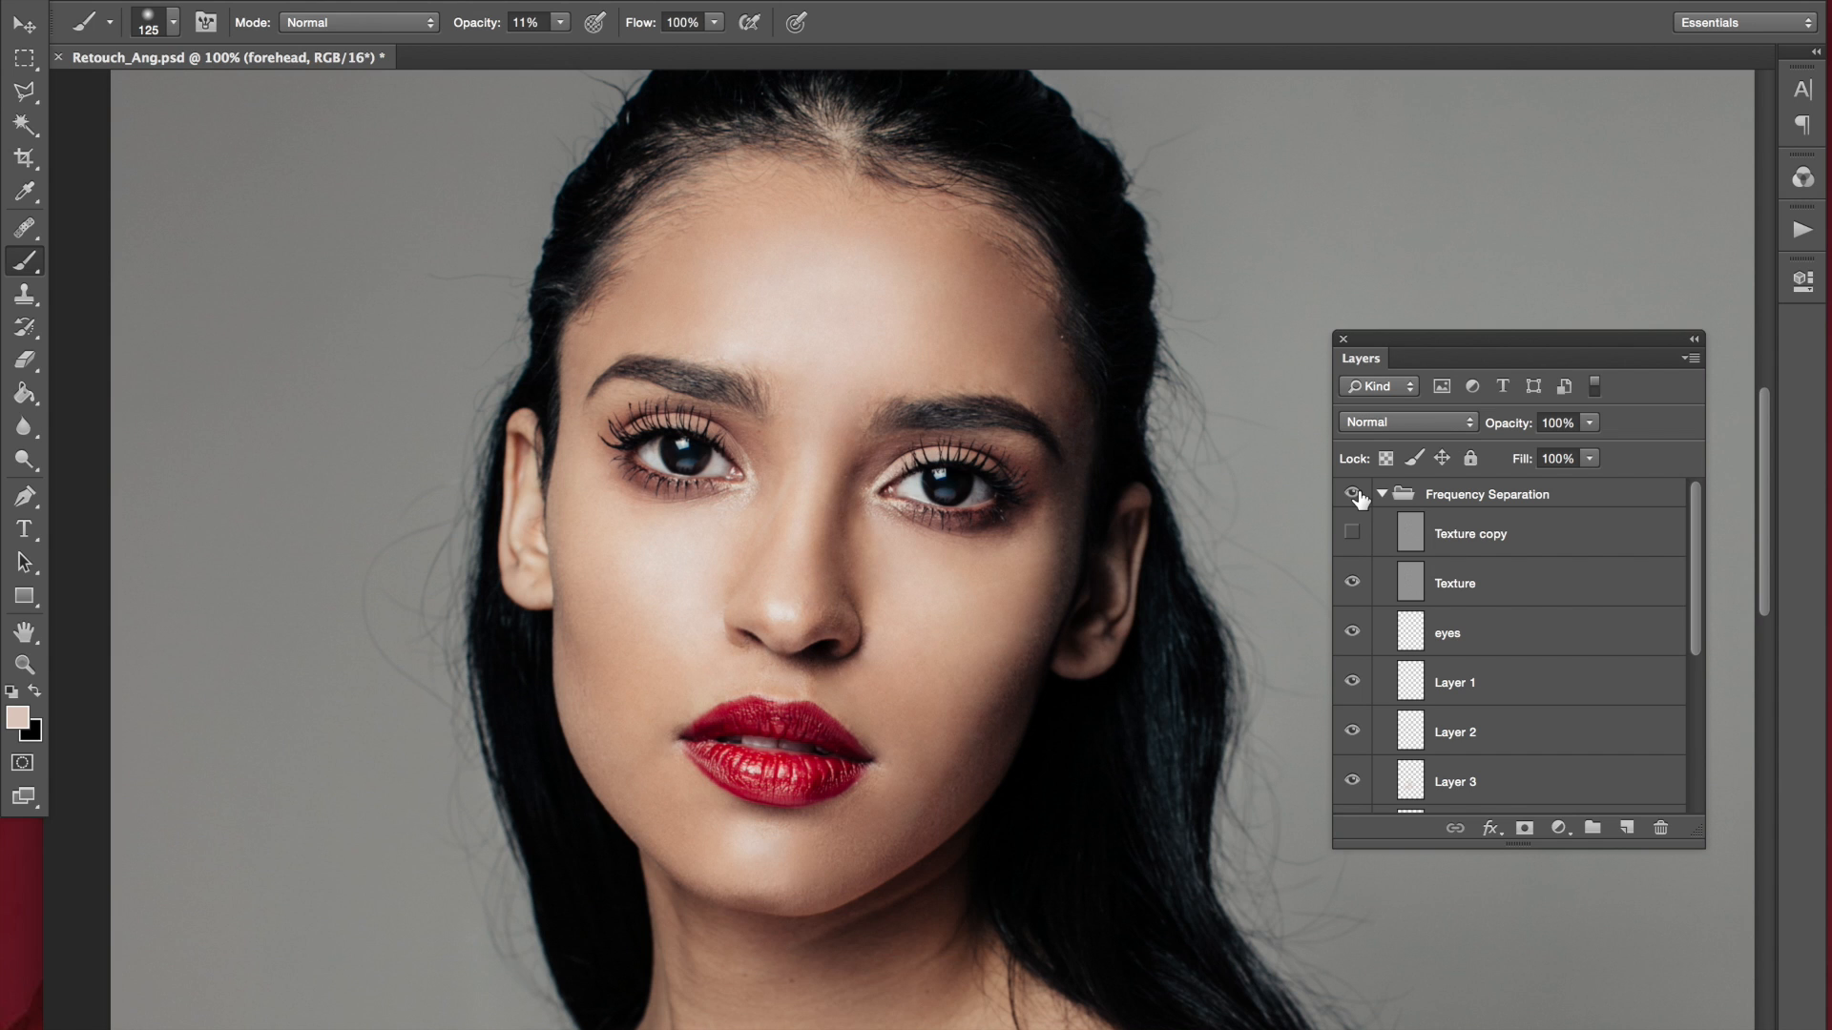
left_click(1351, 494)
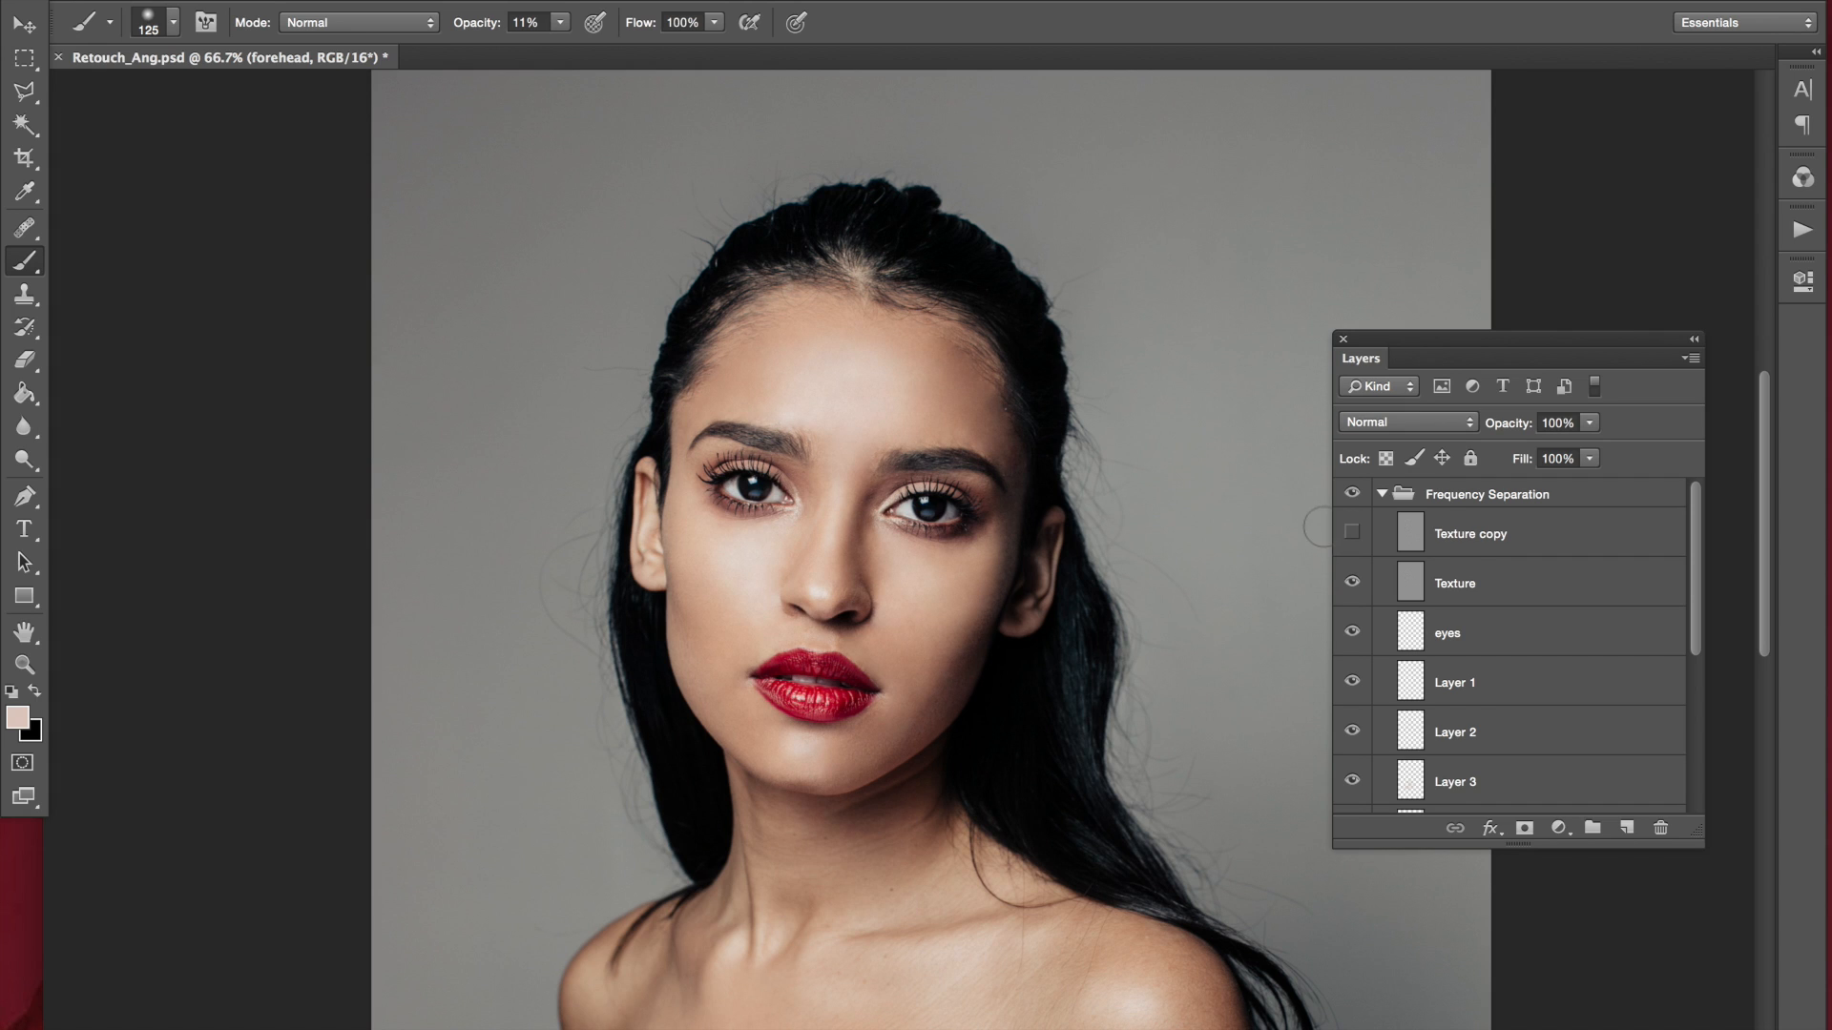
left_click(23, 23)
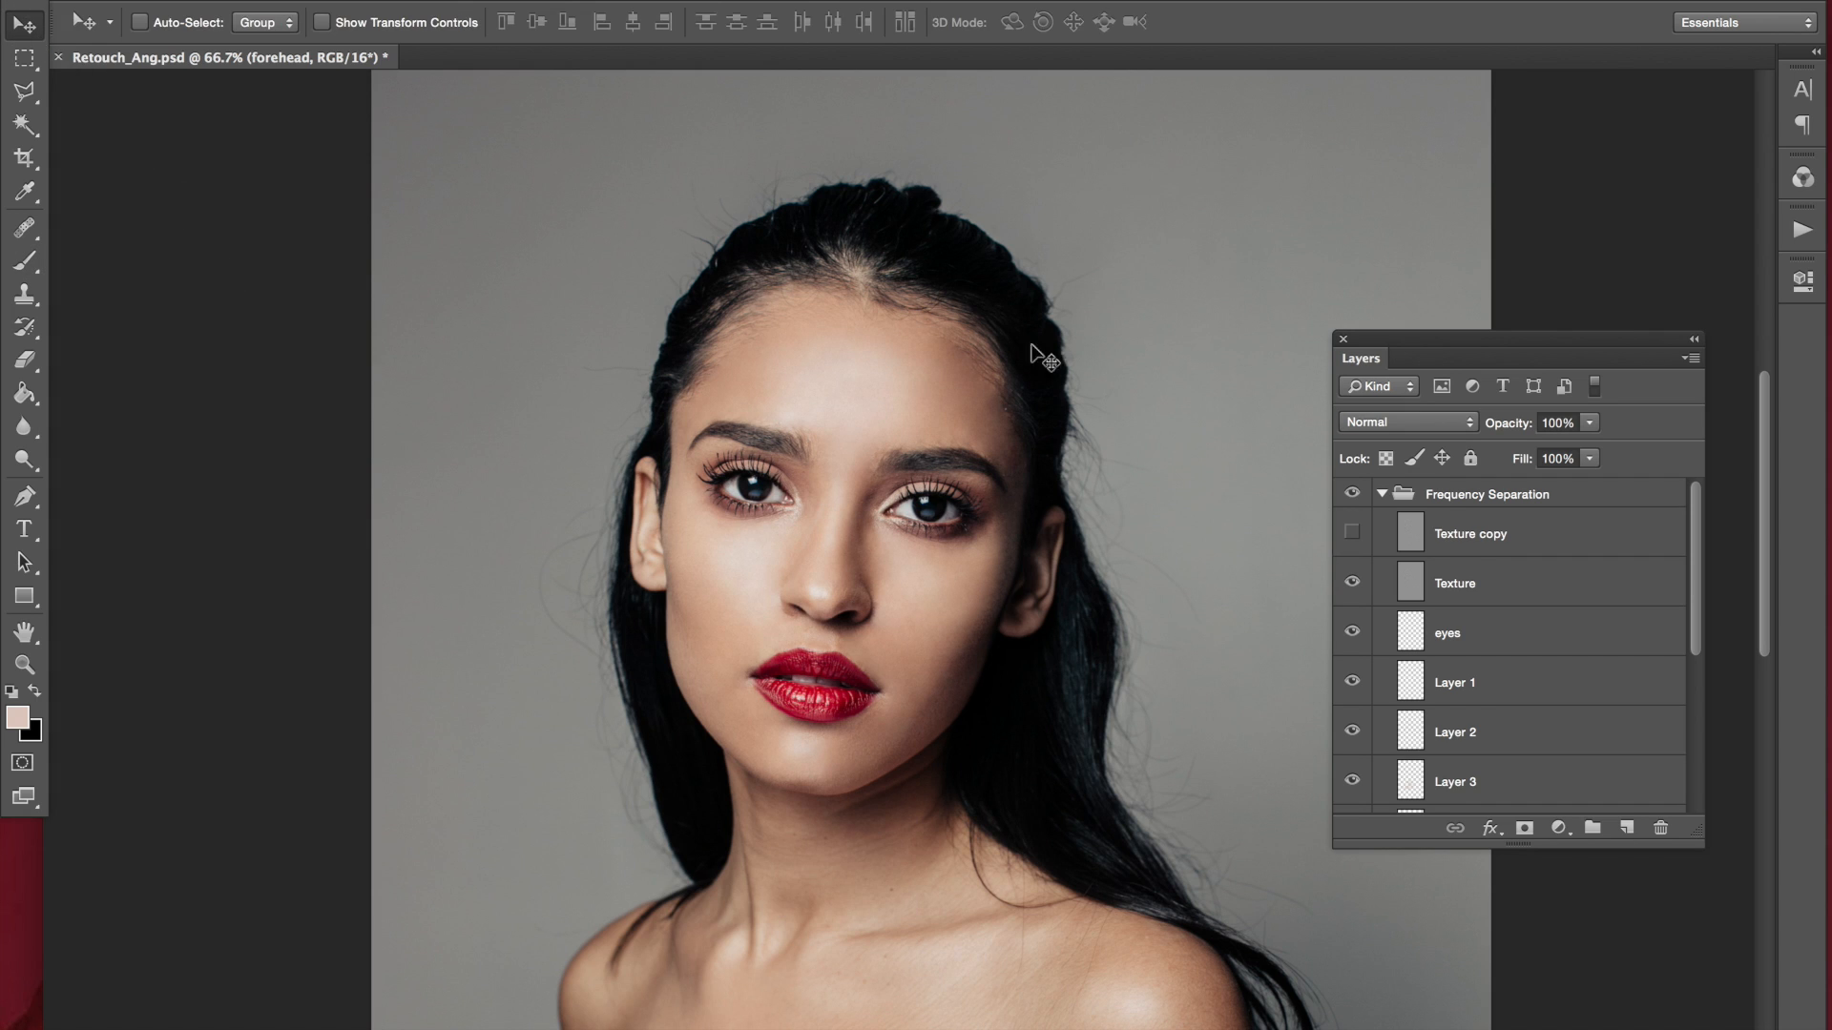
left_click(1454, 584)
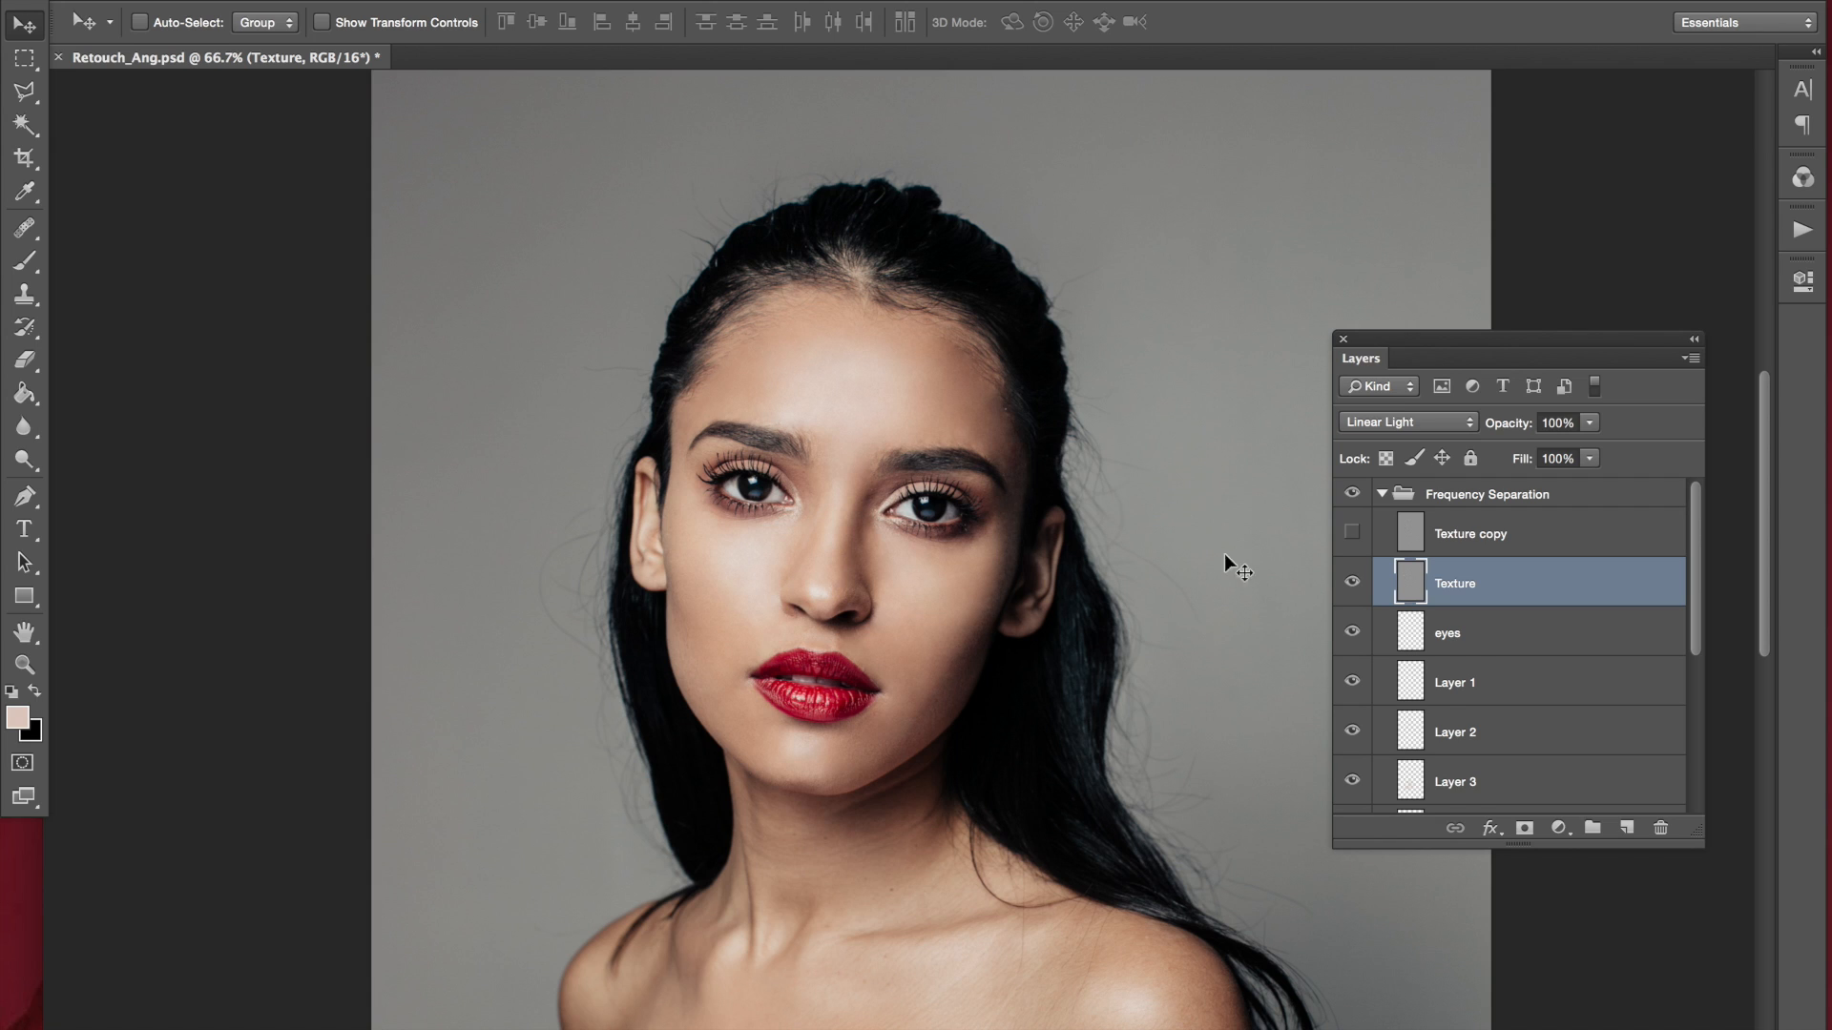
mouse_move(1210, 559)
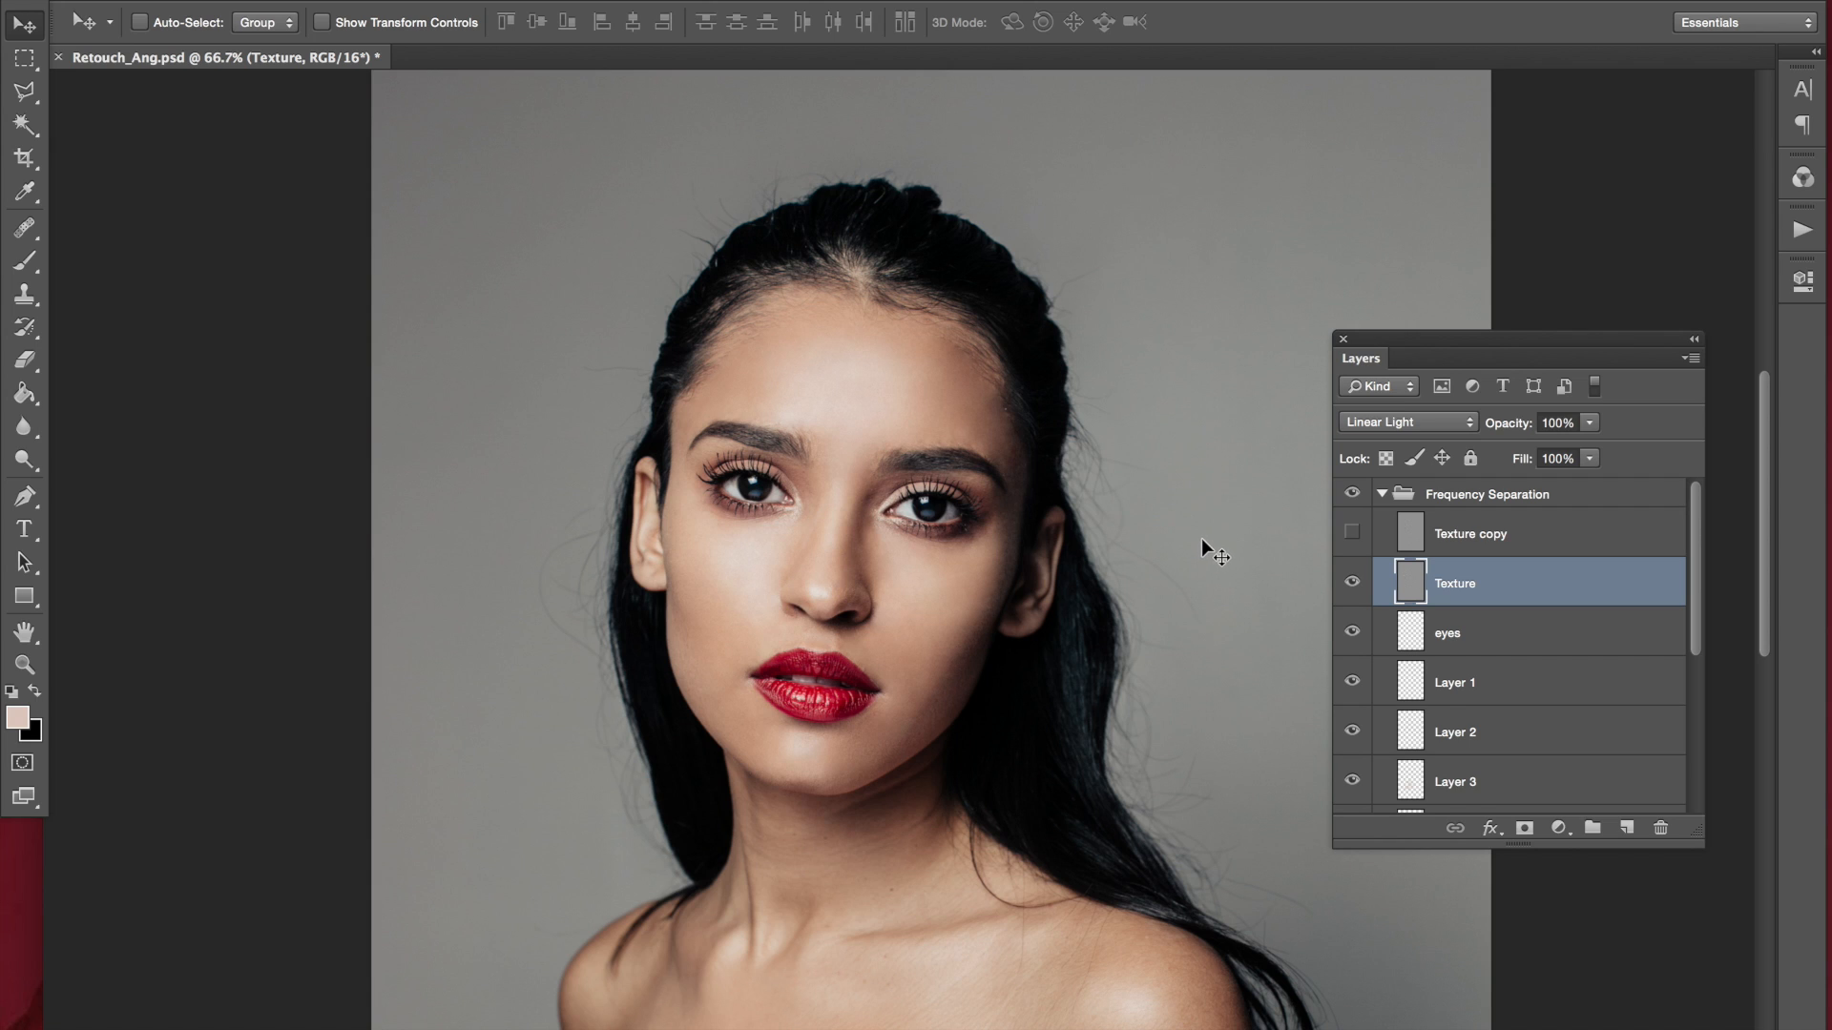
mouse_move(1092, 390)
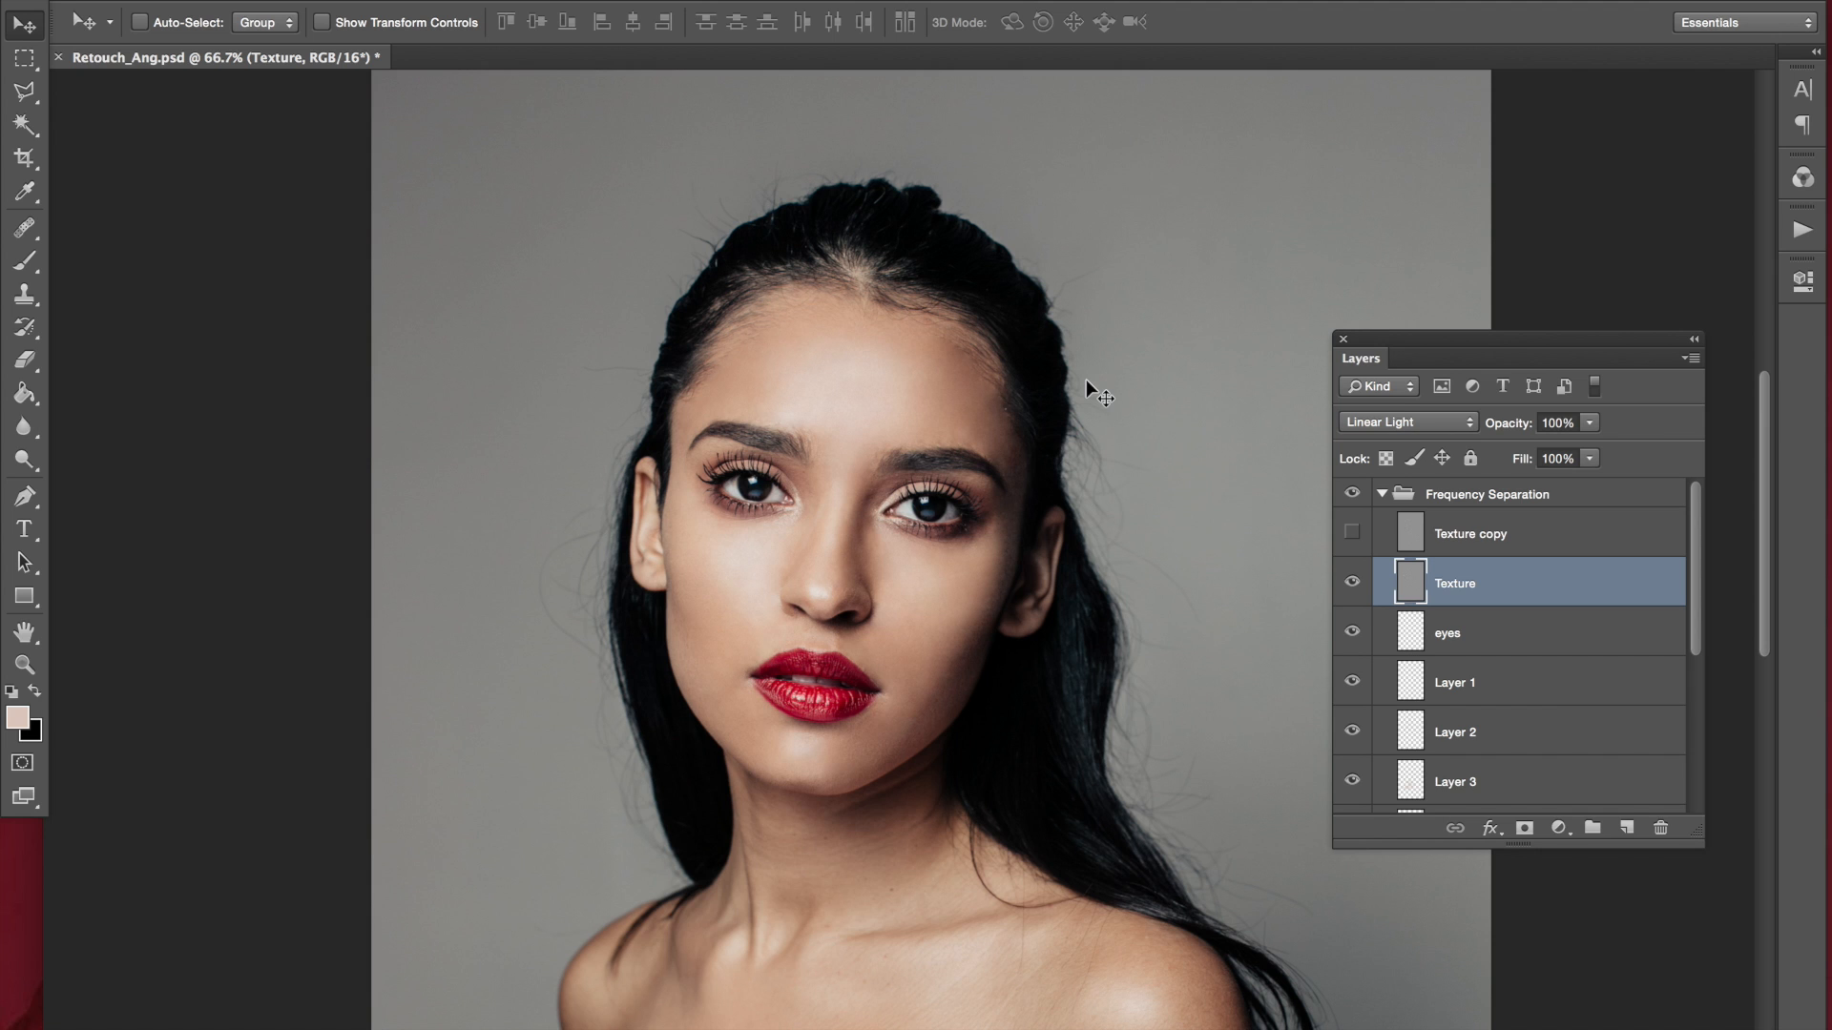
mouse_move(1088, 593)
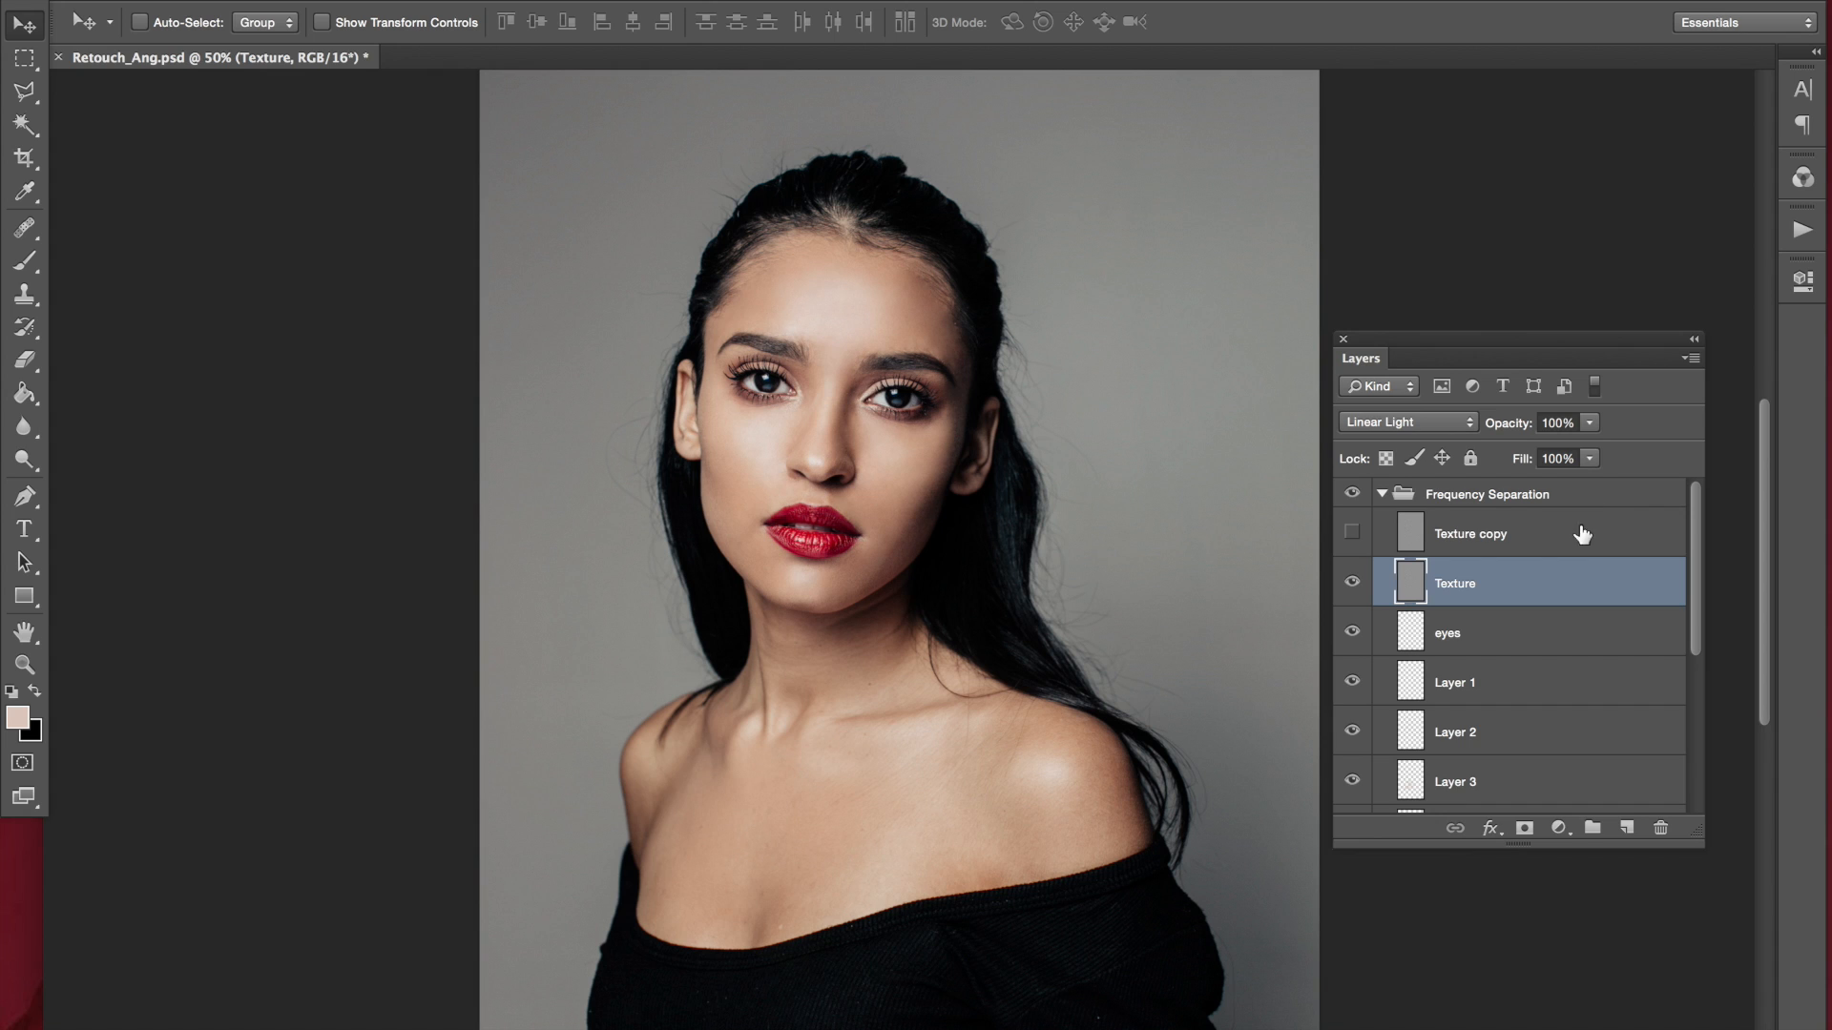
Collapse the Frequency Separation group and review the finished retouched portrait
left_click(1381, 492)
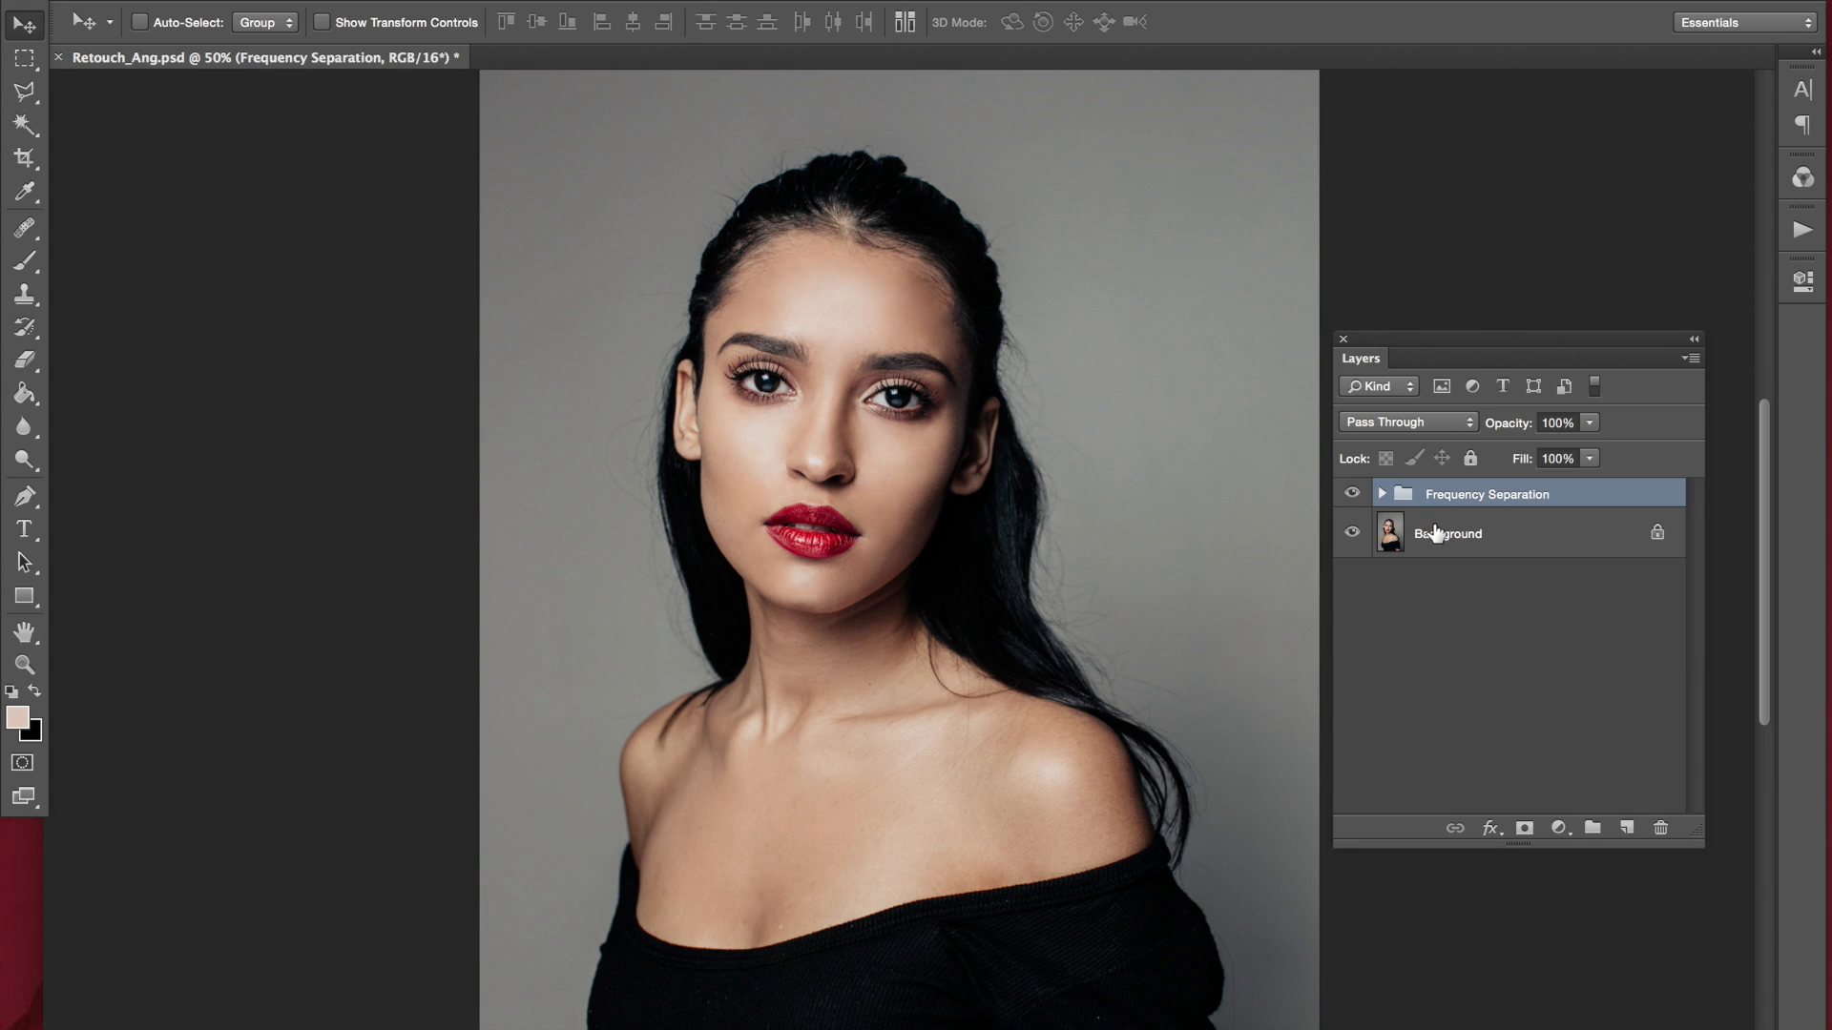
mouse_move(1229, 637)
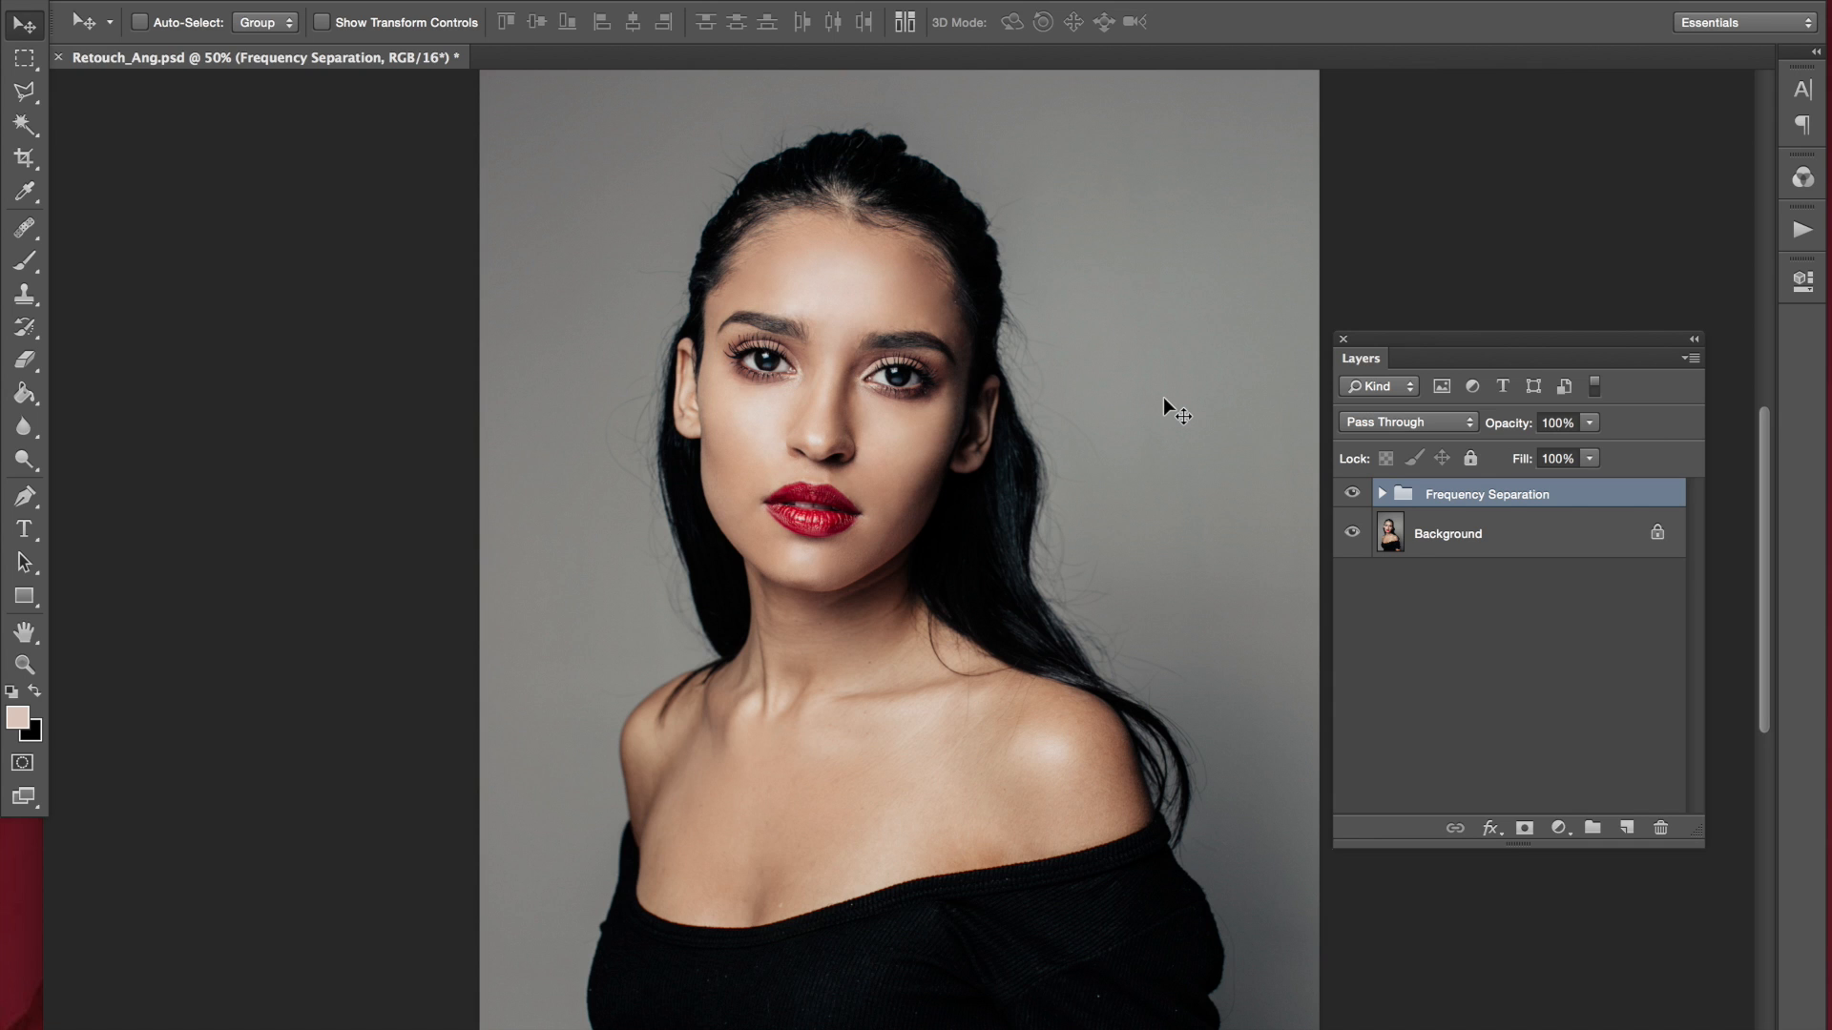
scroll("down", 3)
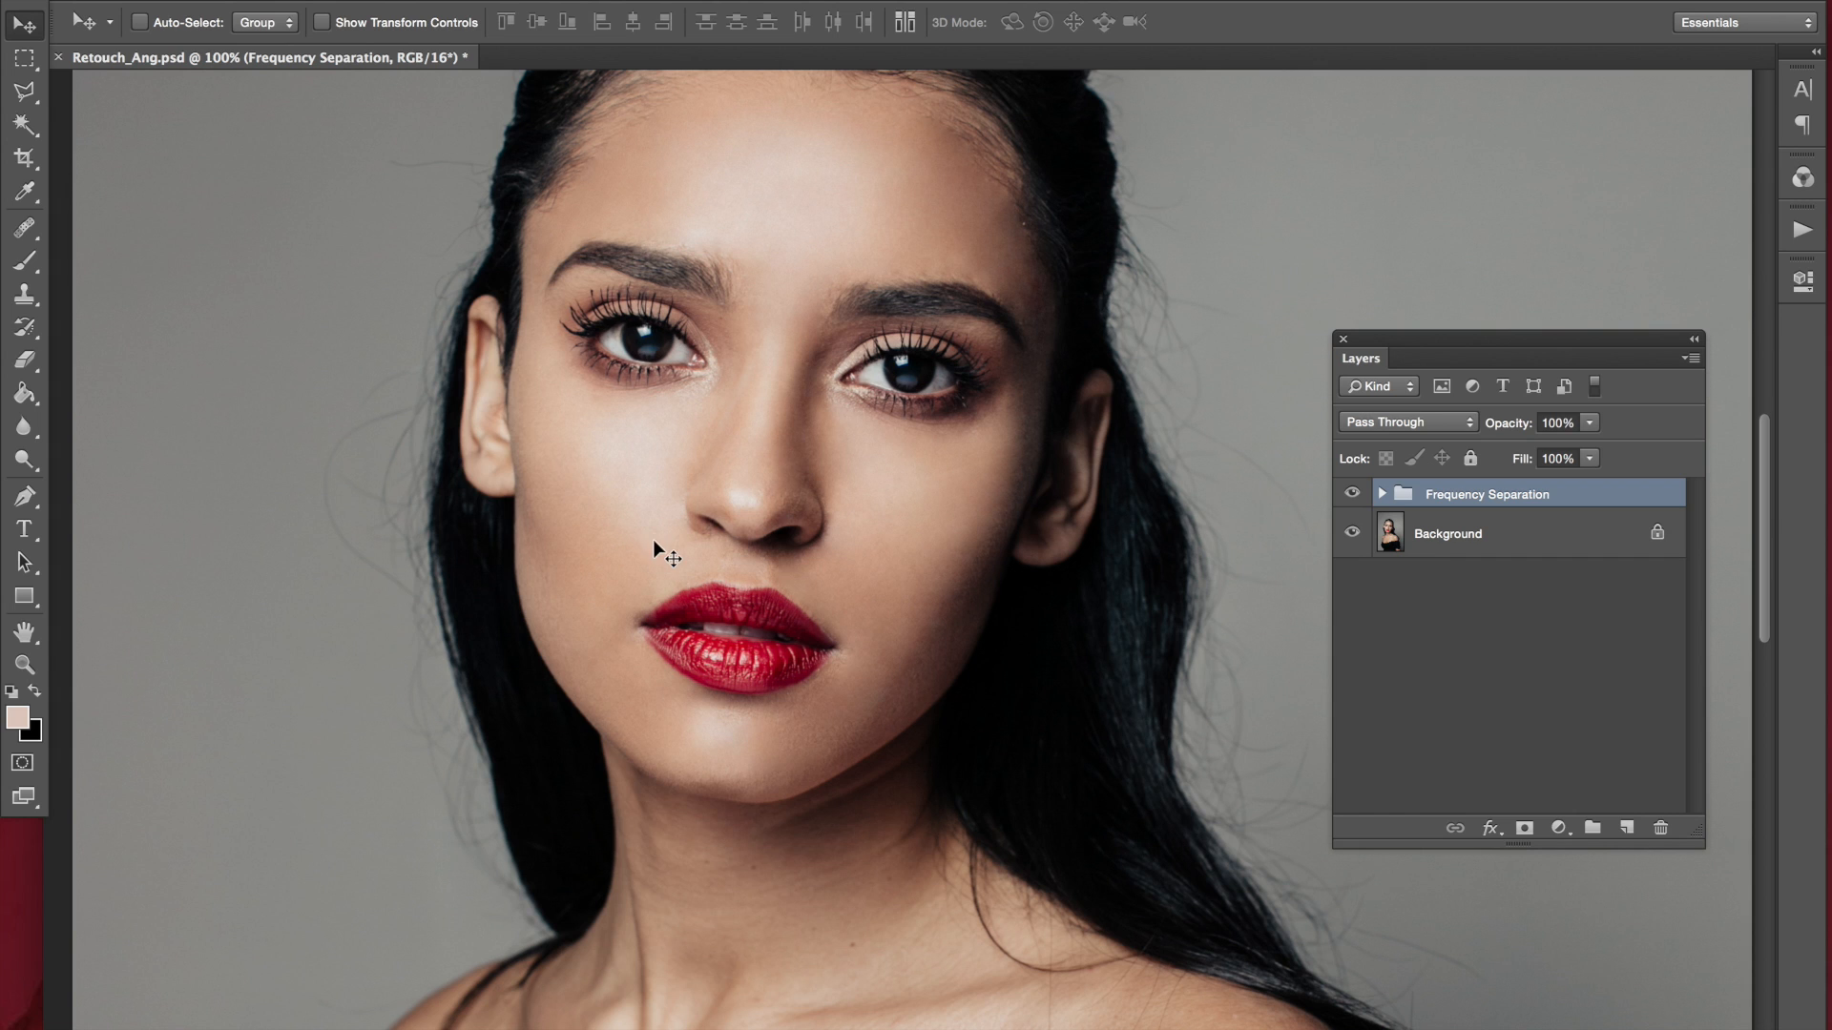
left_click(23, 227)
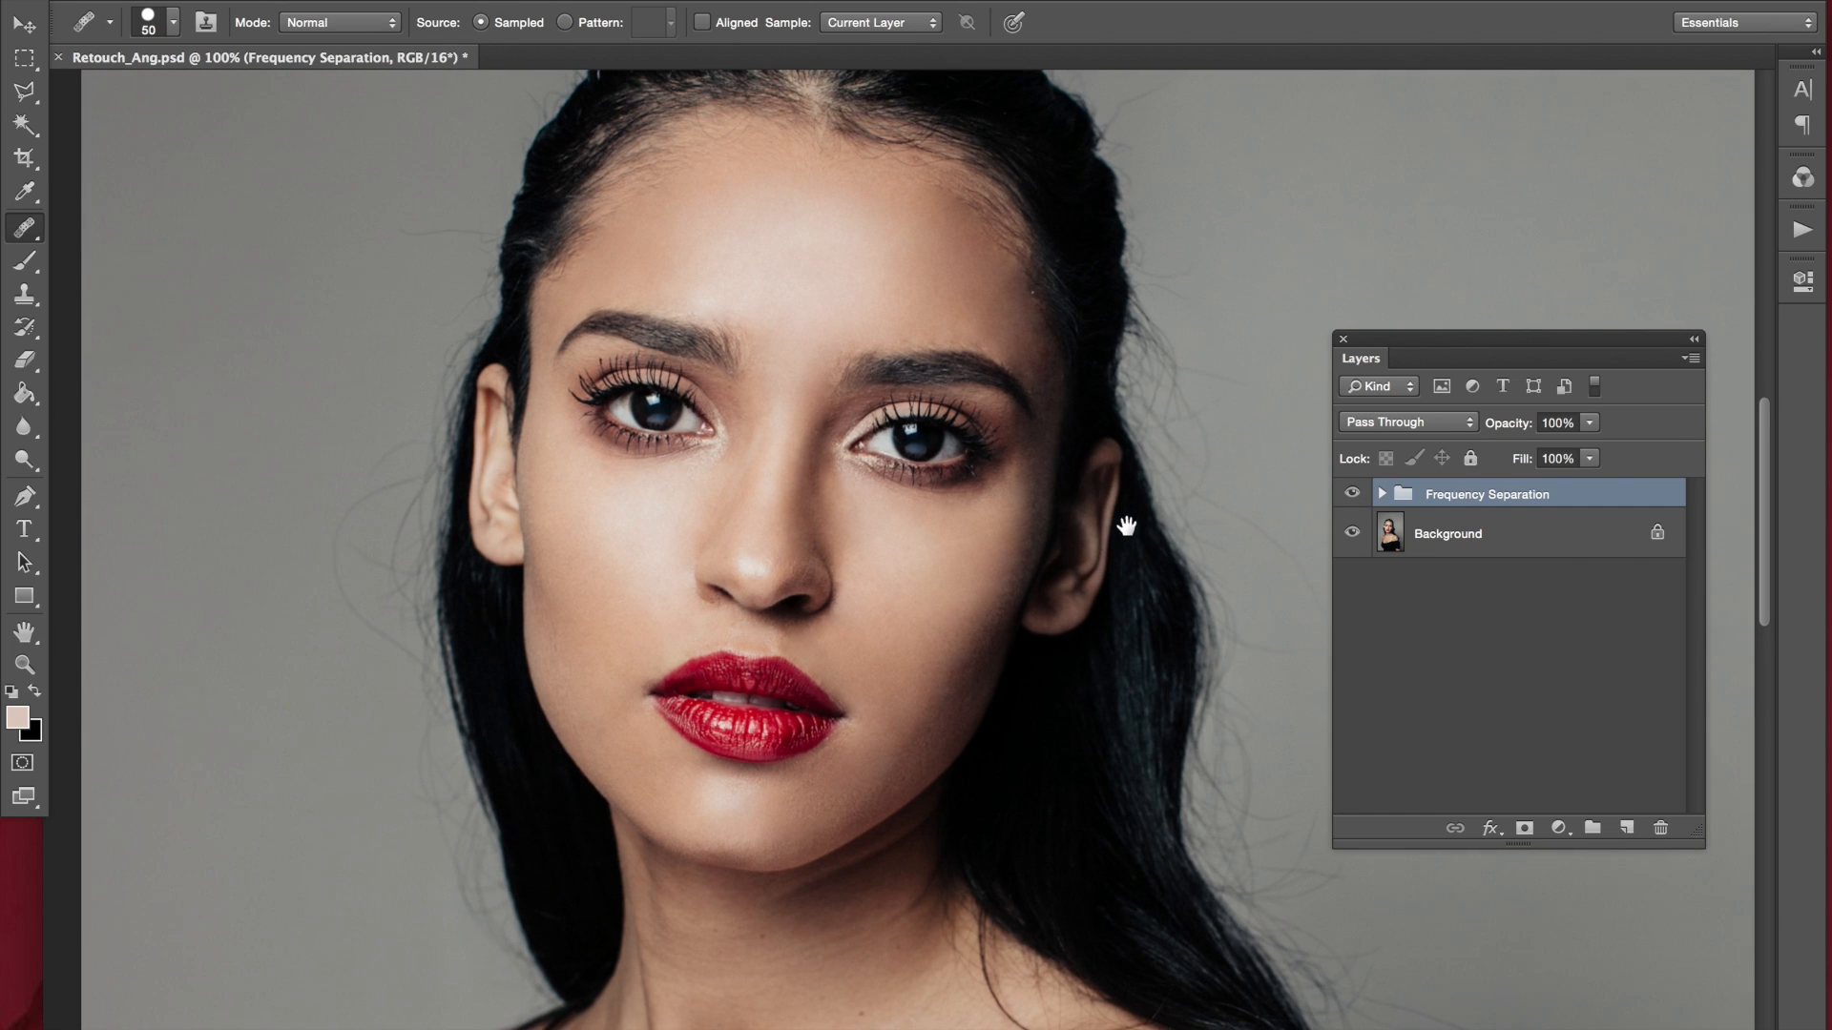
left_click(23, 23)
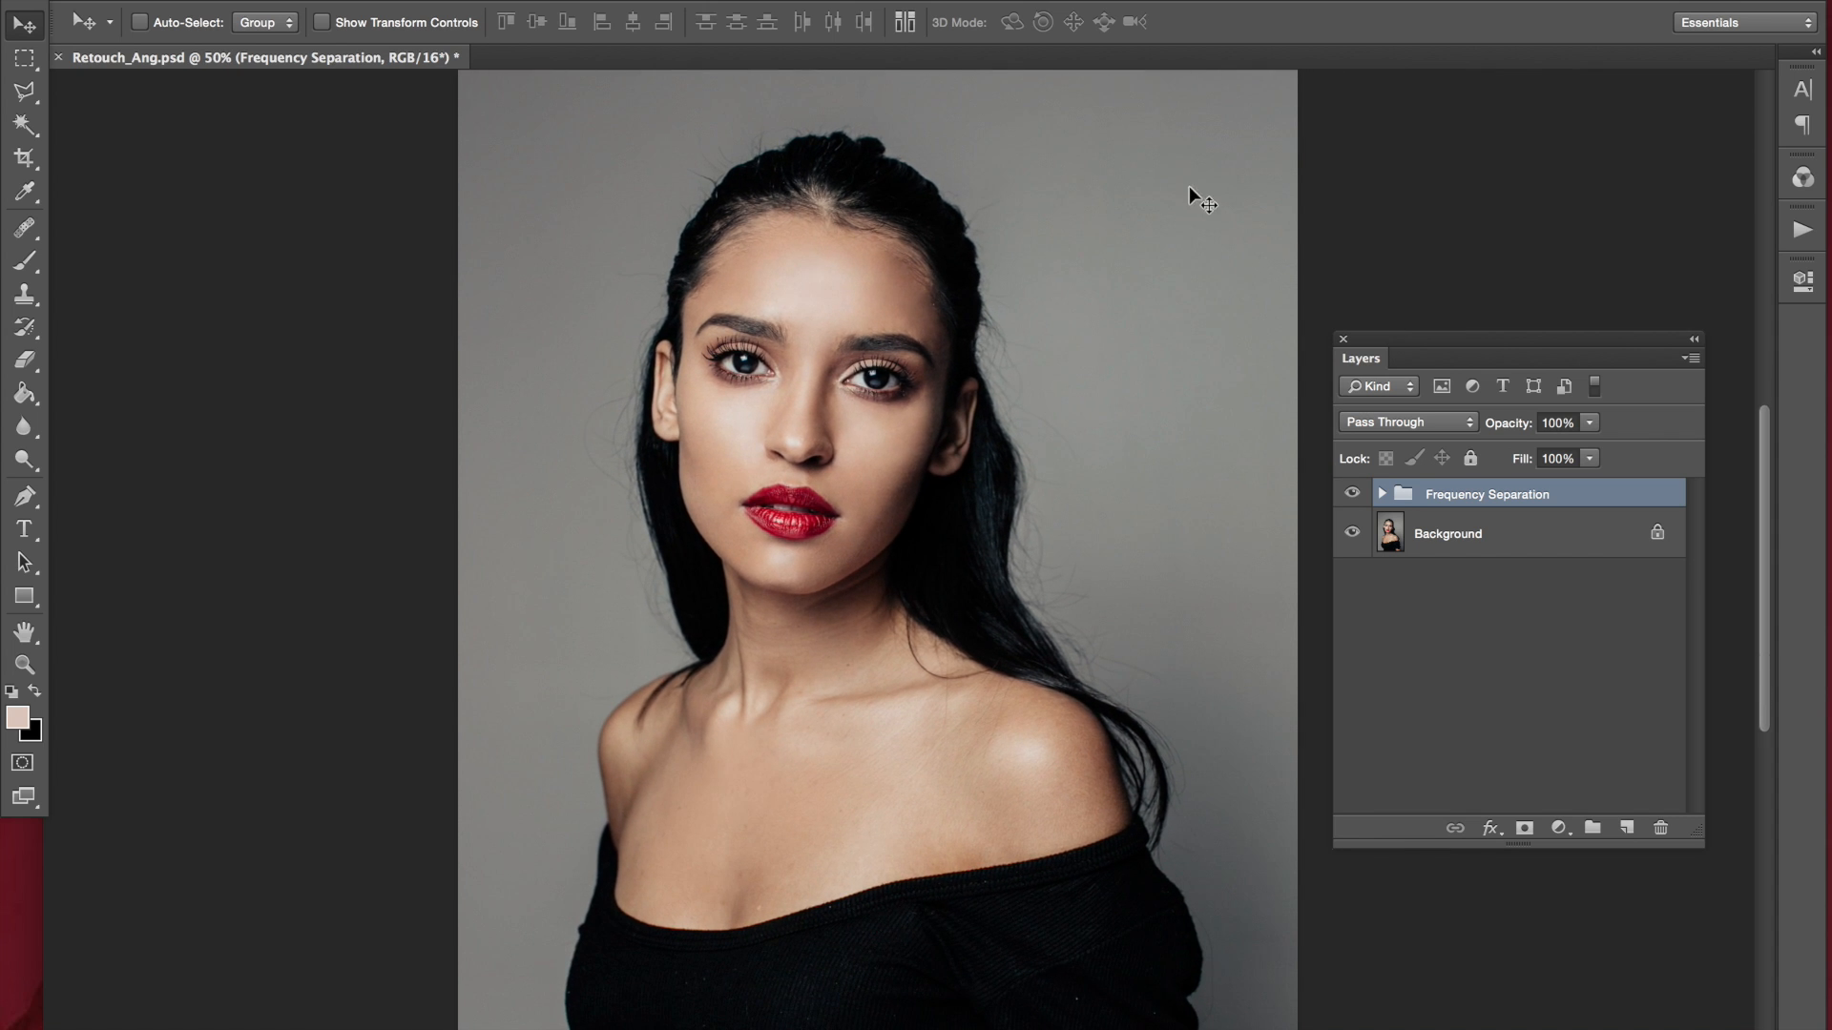
mouse_move(1244, 70)
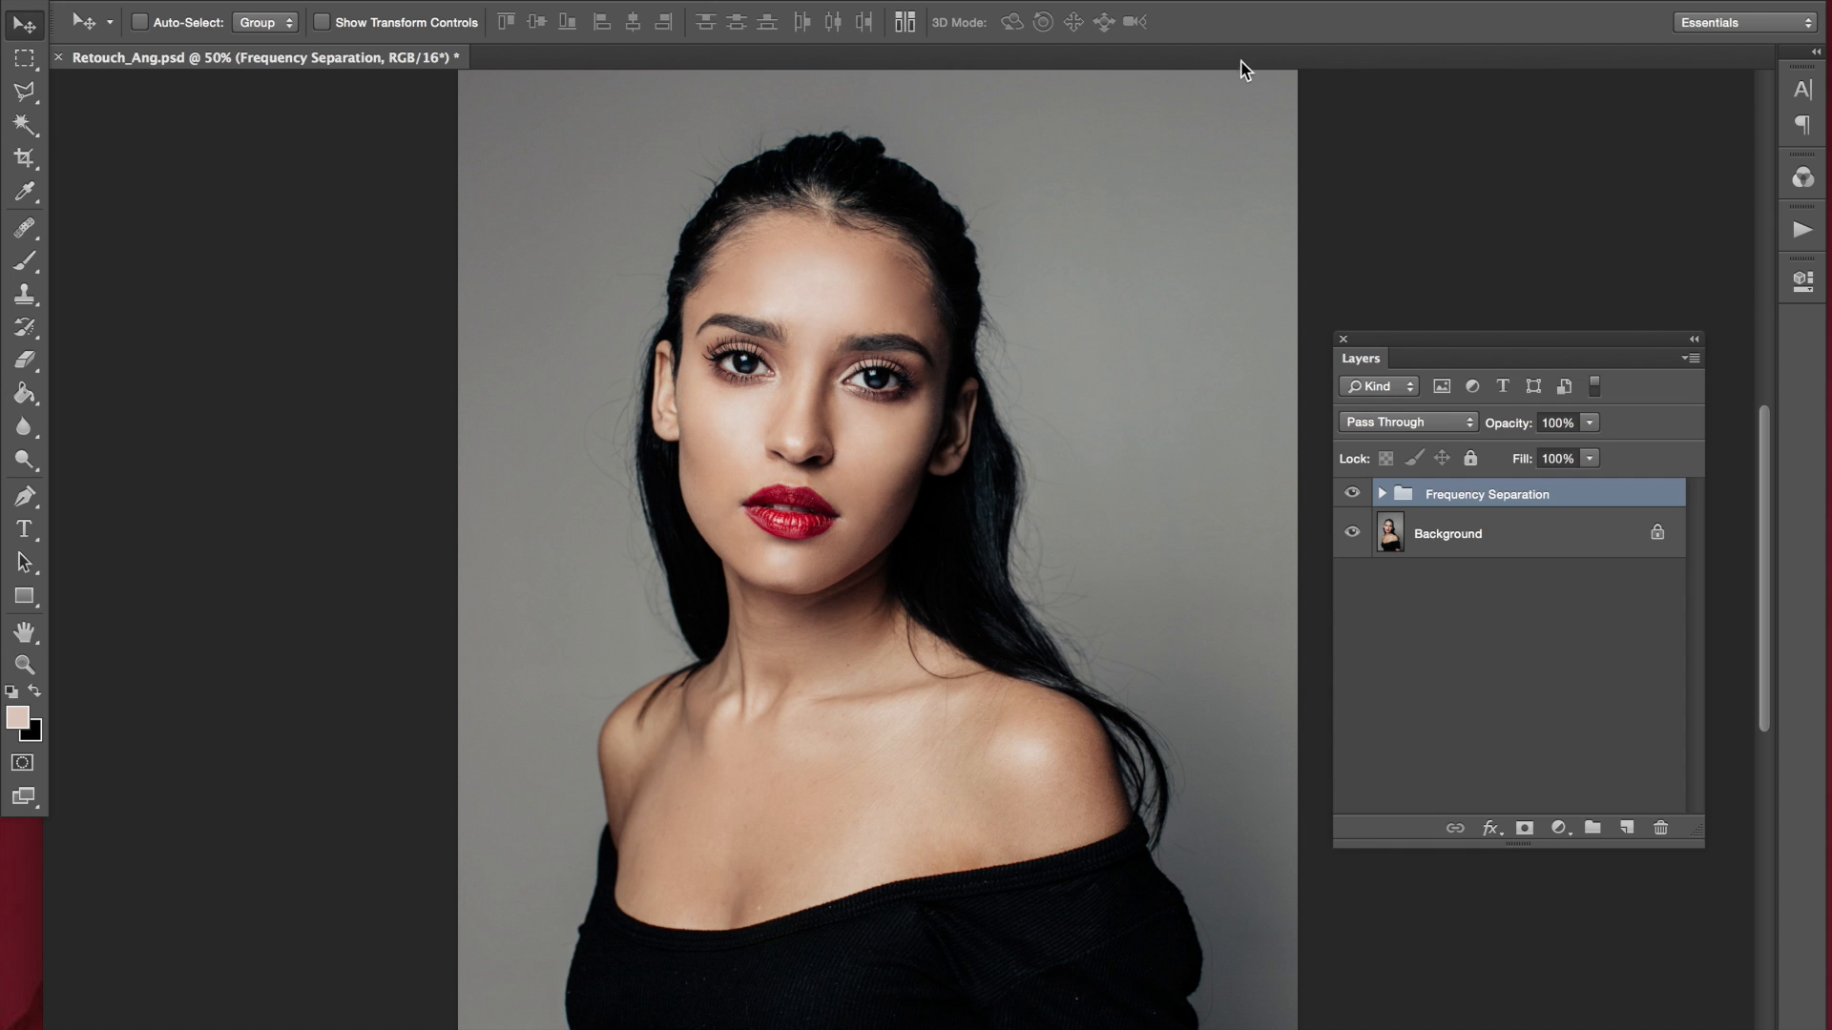